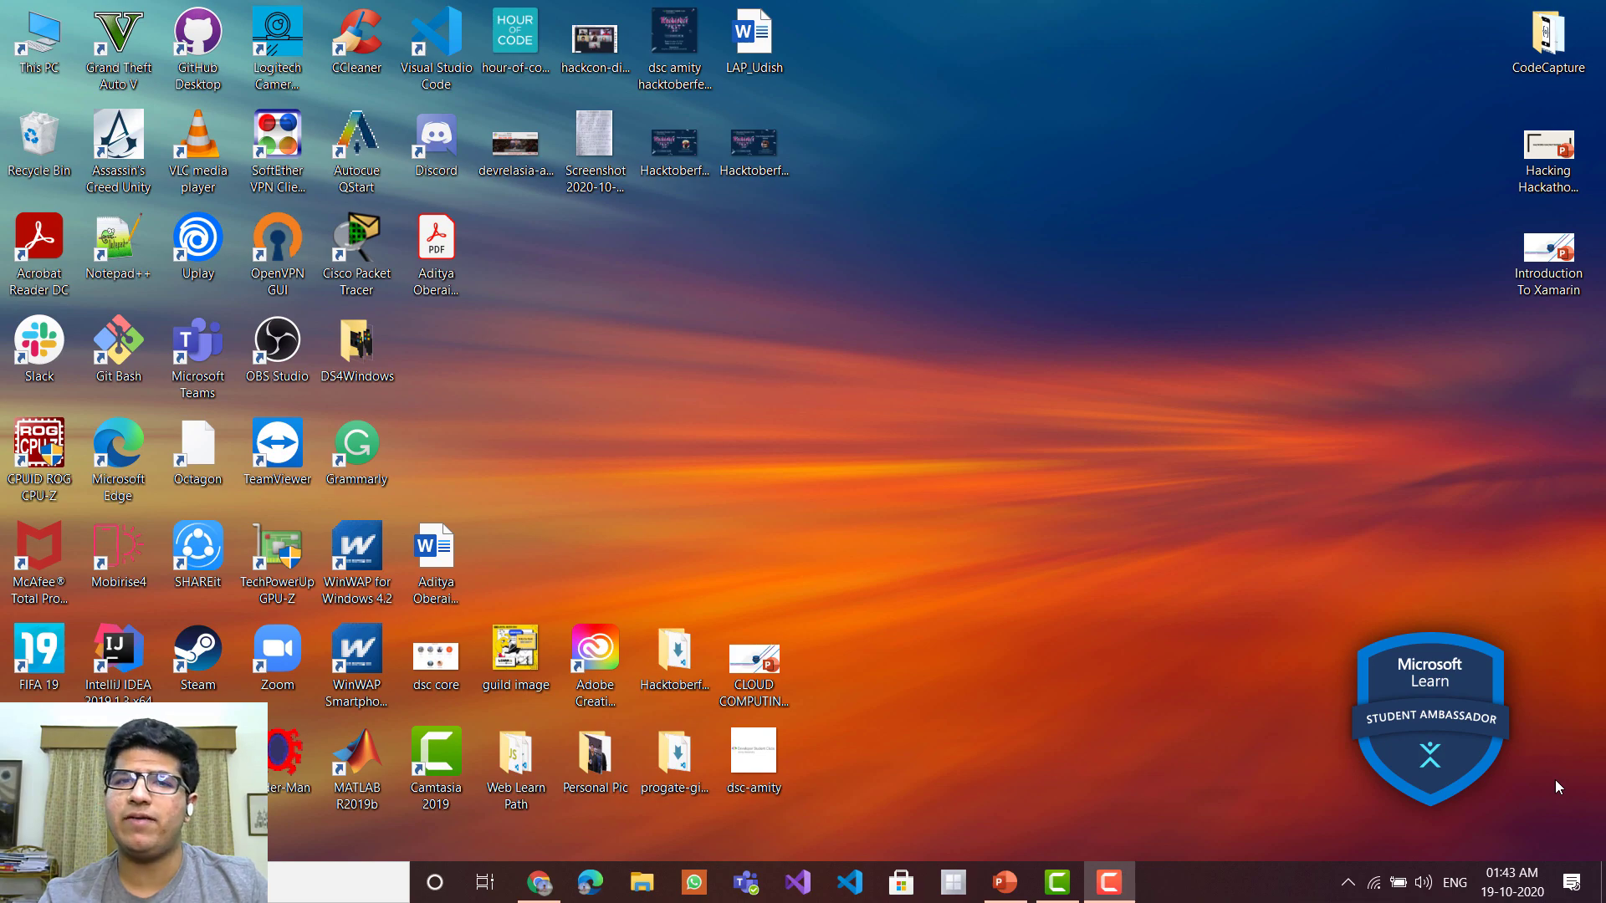
- In Chrome, go to visualstudio.microsoft.com and scroll to the download section
click(515, 763)
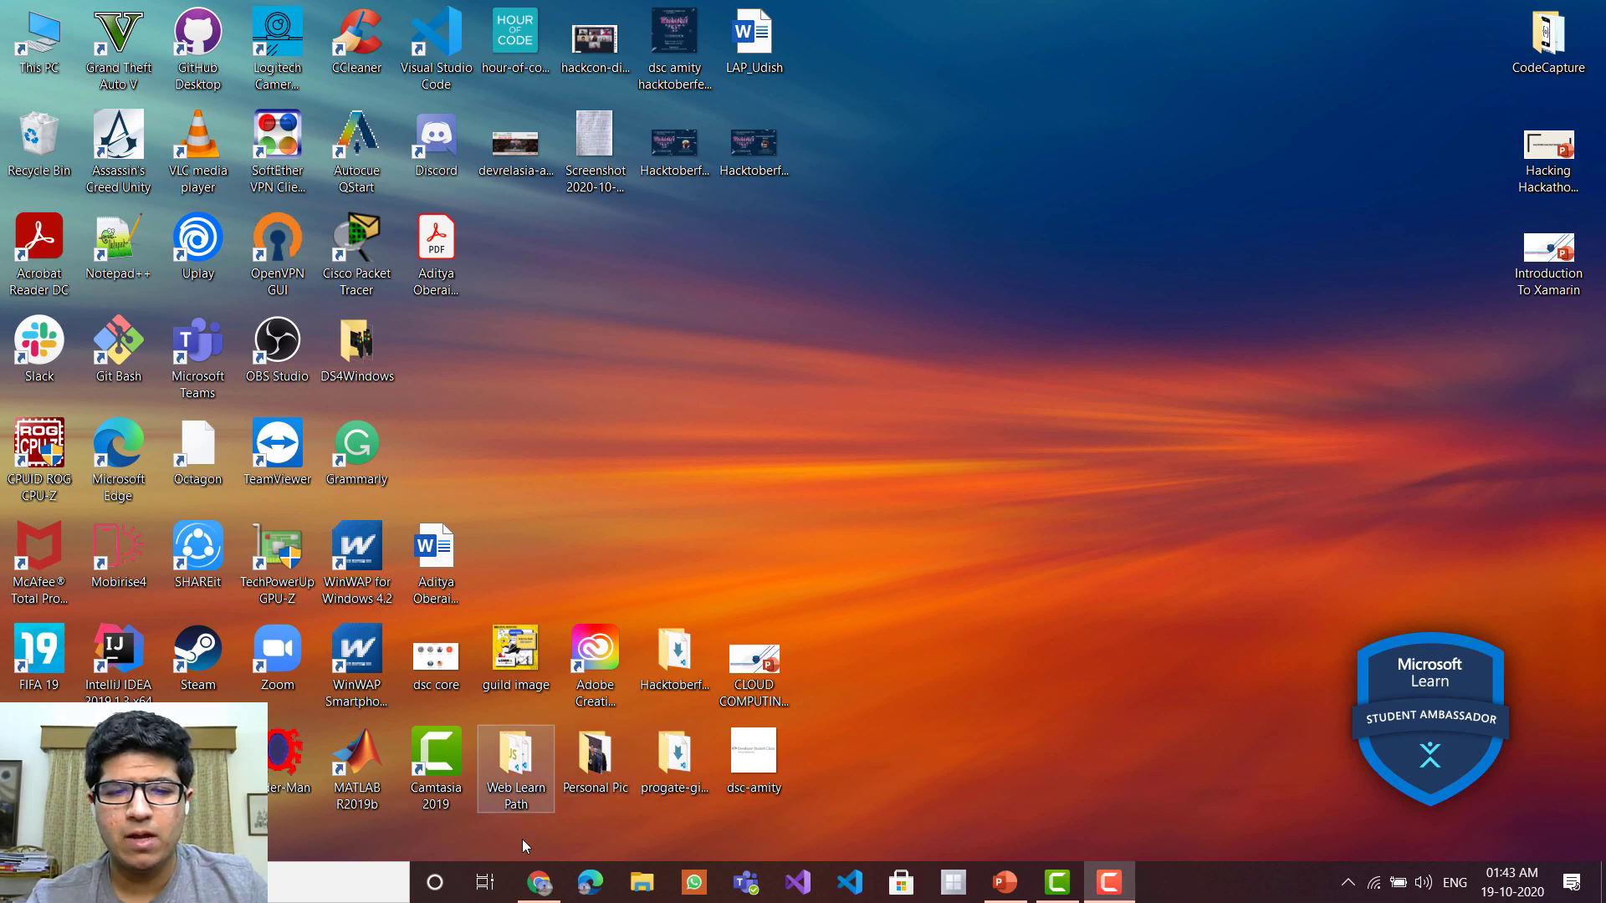
click(536, 882)
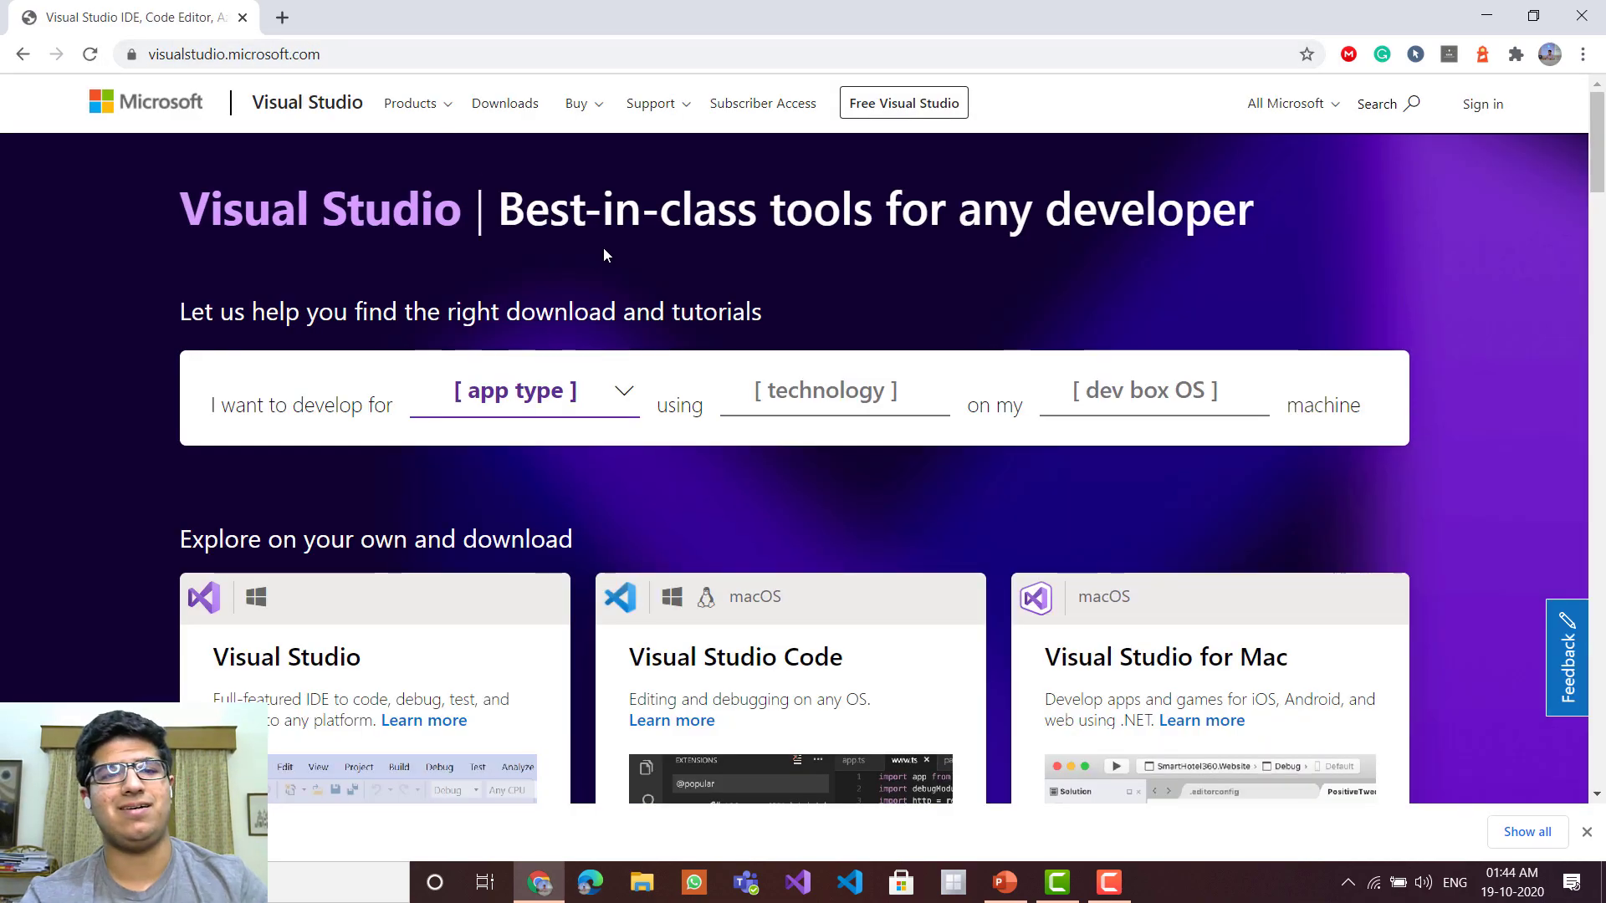
scroll(down, 3)
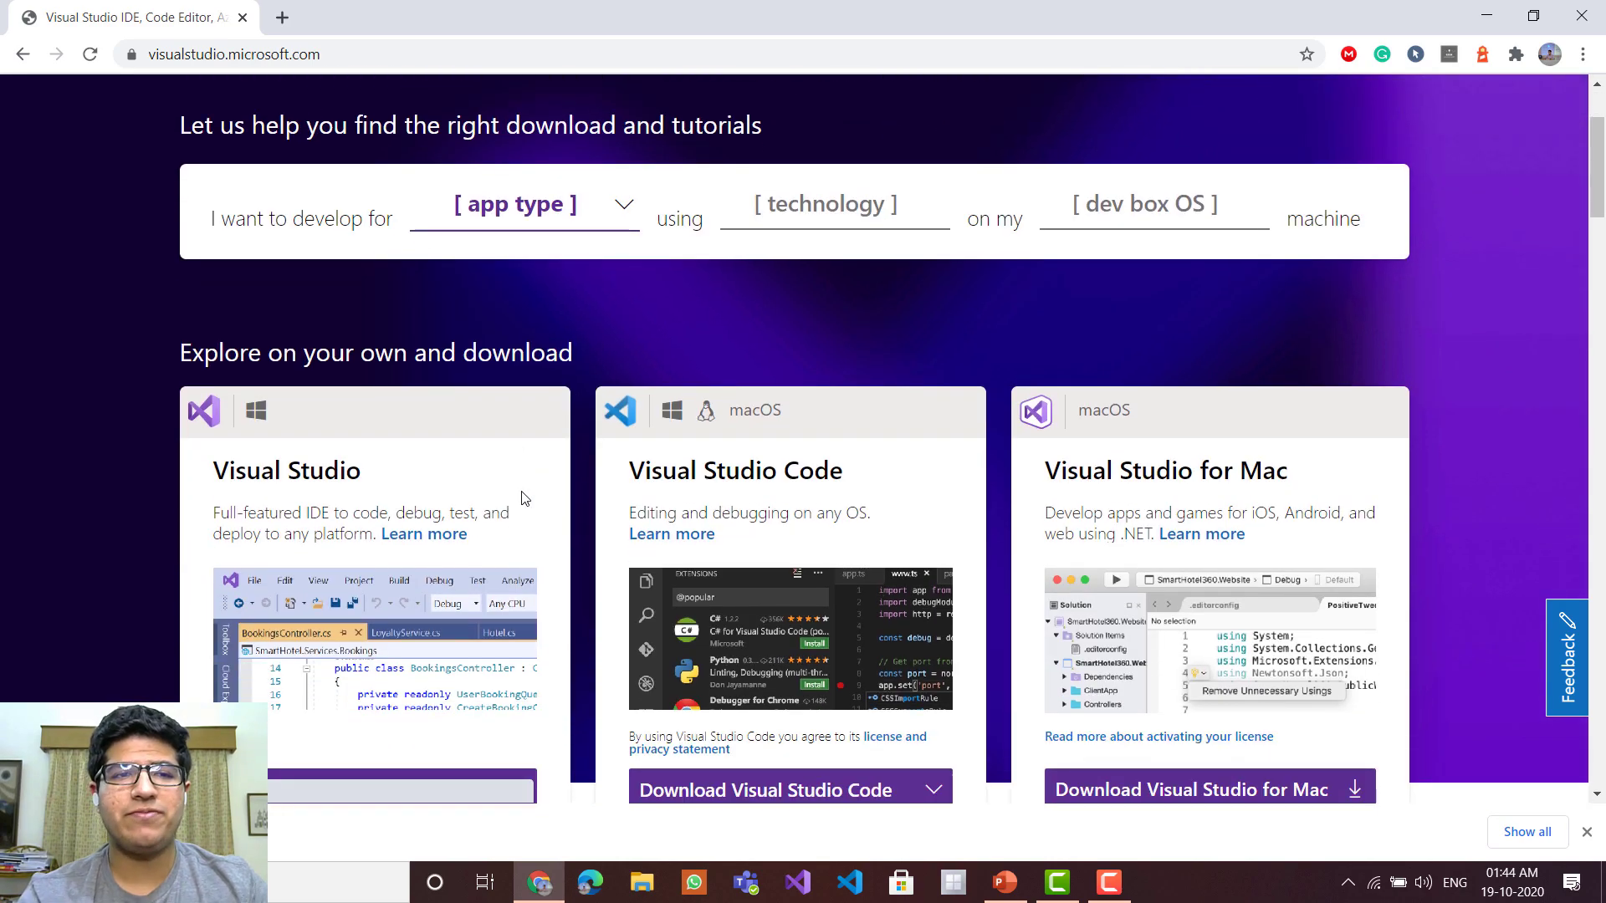
scroll(down, 3)
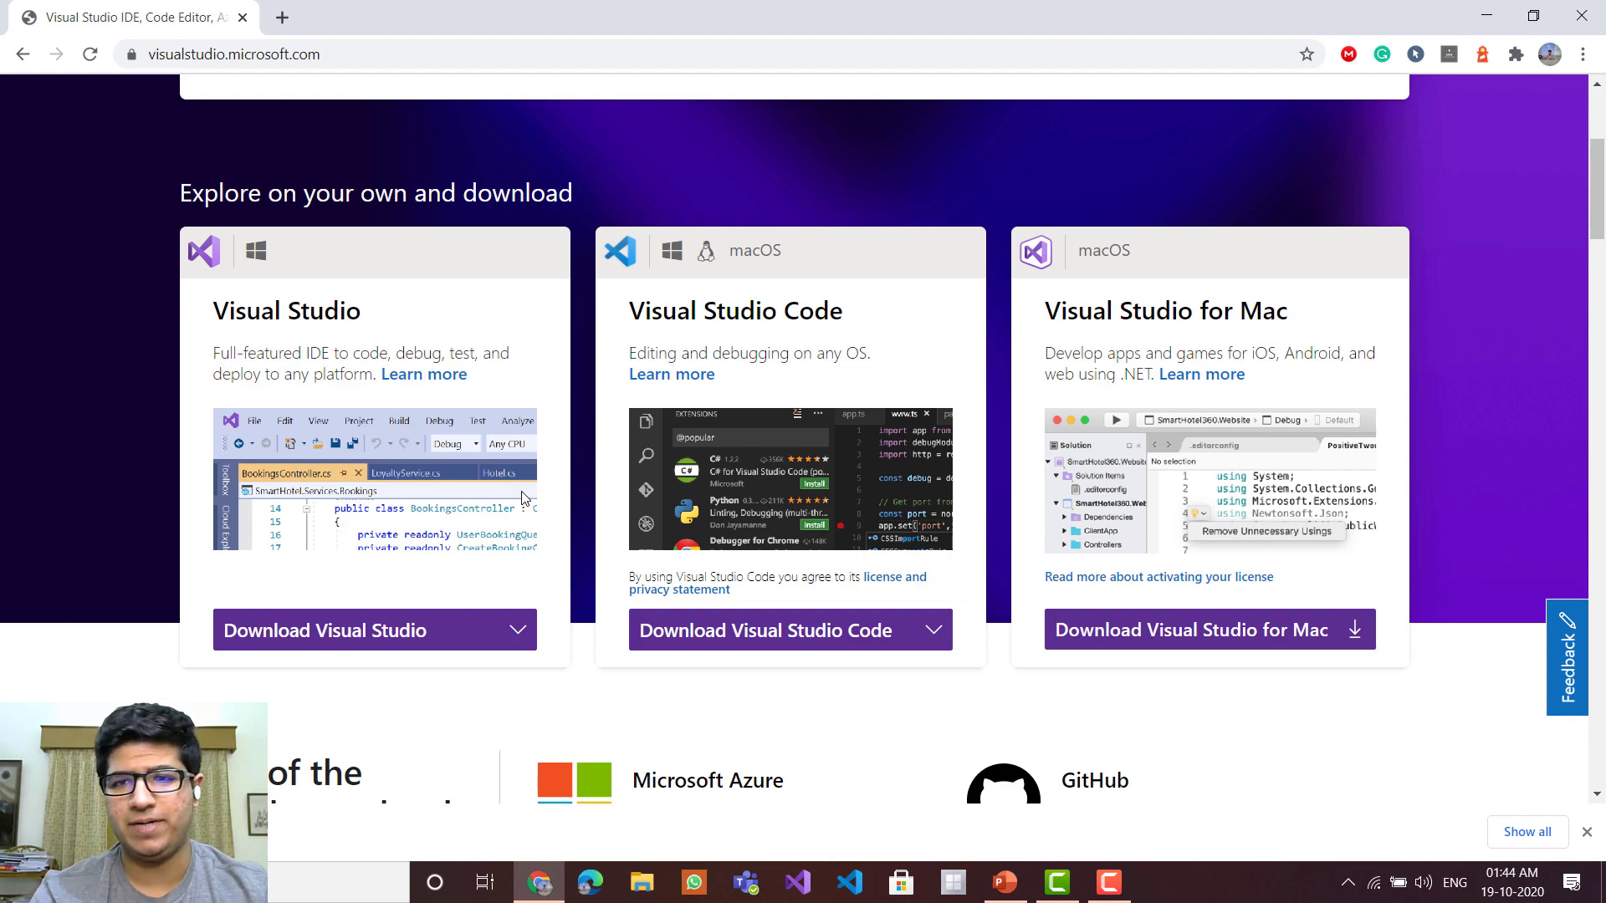
- Choose Download Visual Studio and start downloading the free Community 2019 edition
click(517, 630)
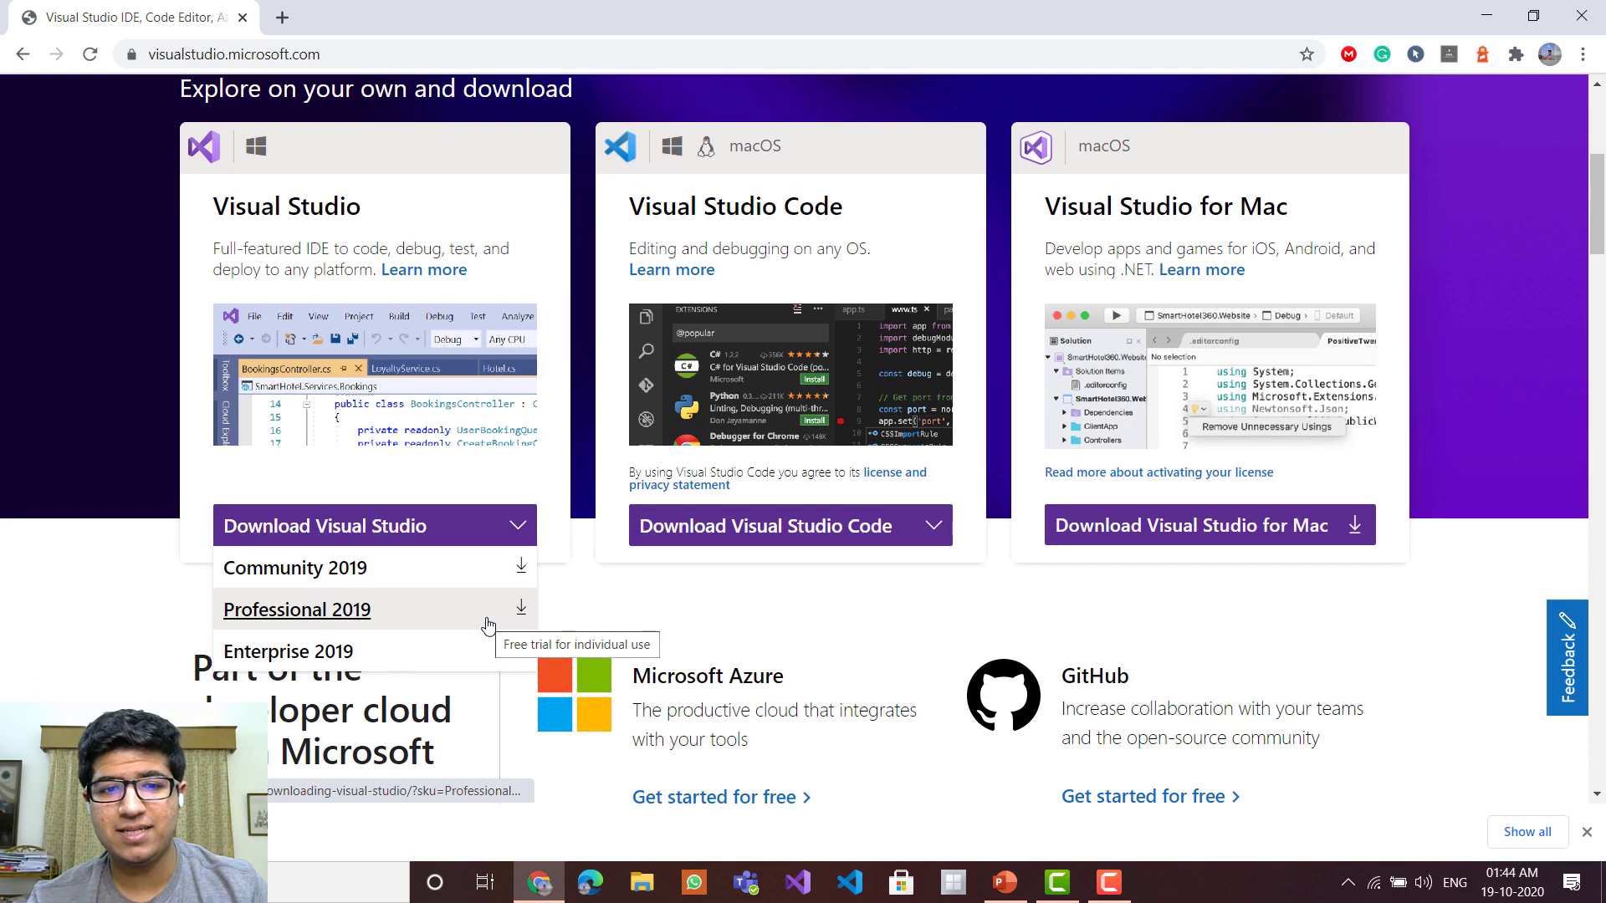
mouse_move(461, 567)
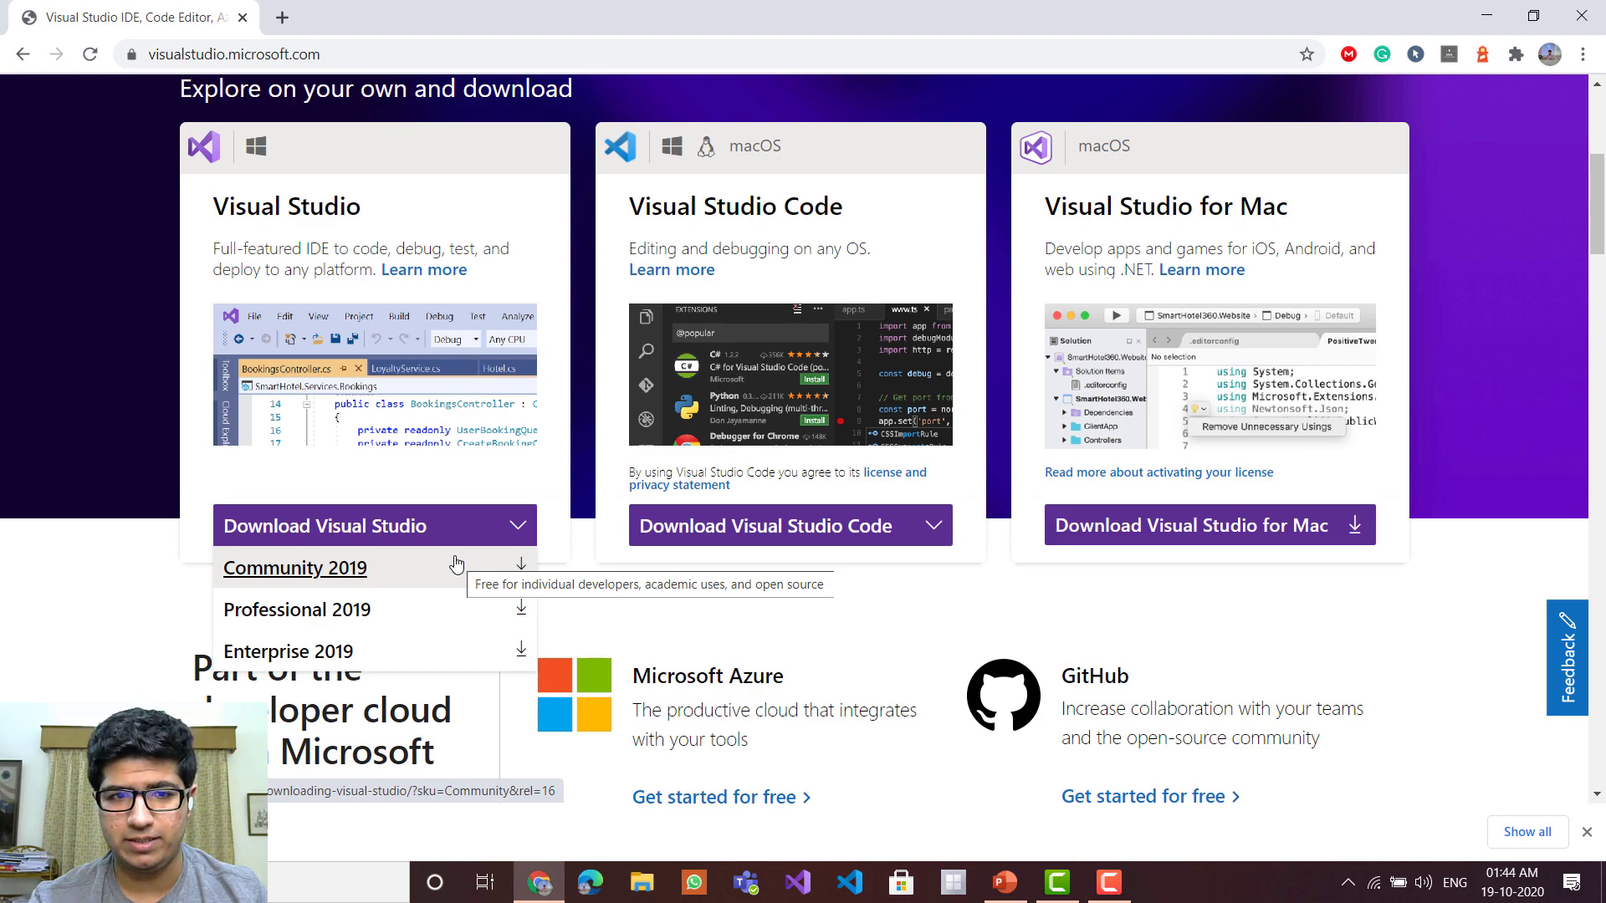
click(292, 569)
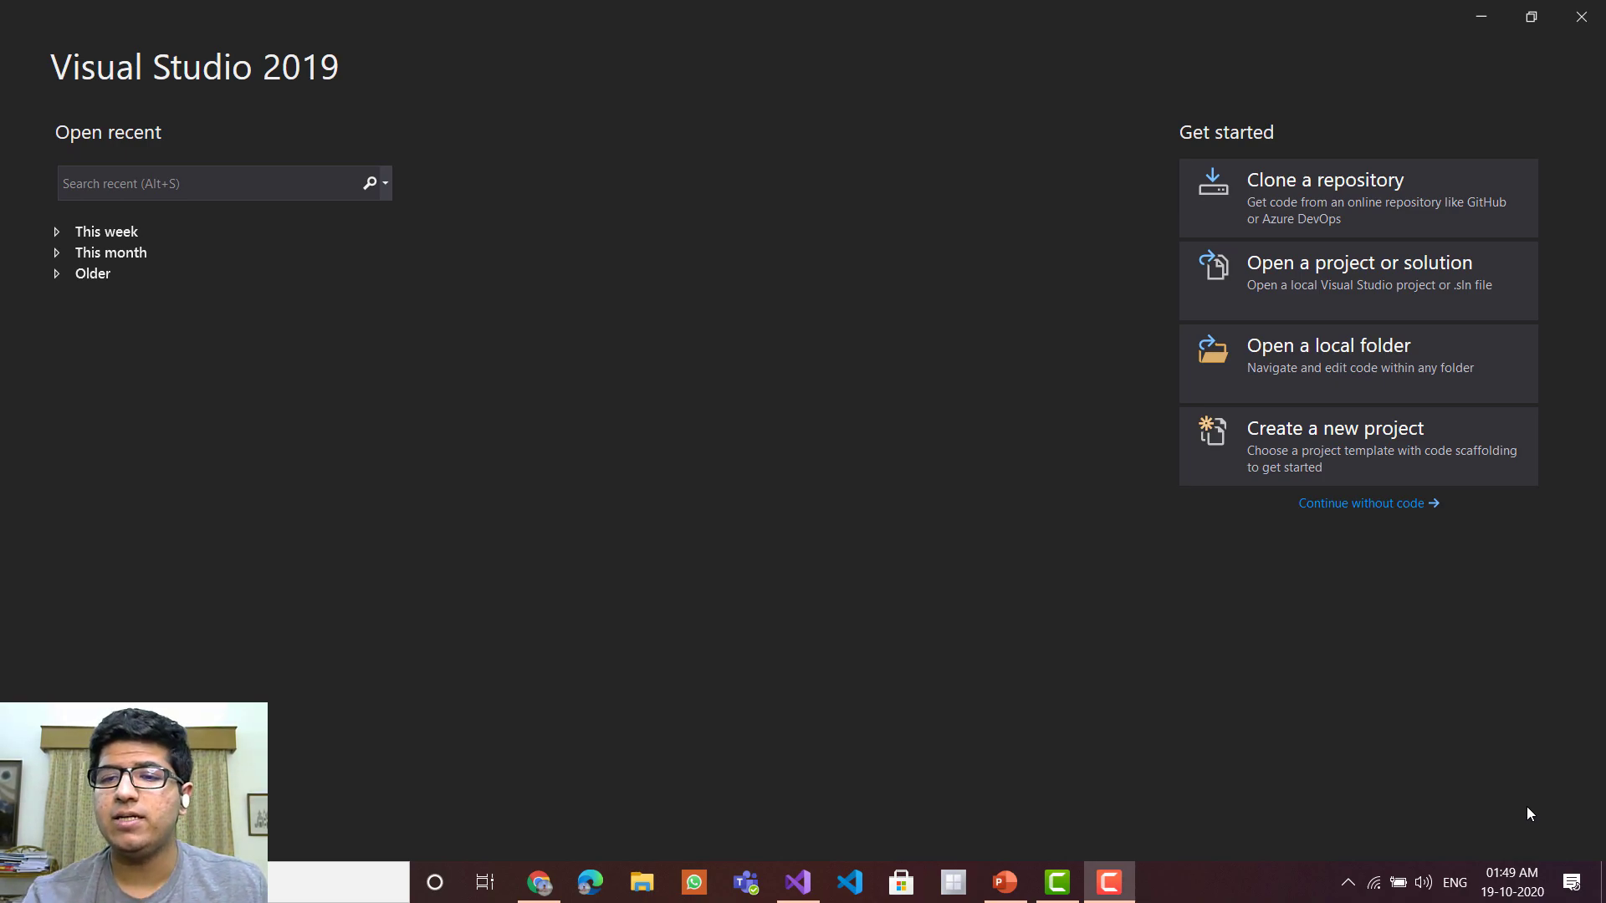
mouse_move(1085, 682)
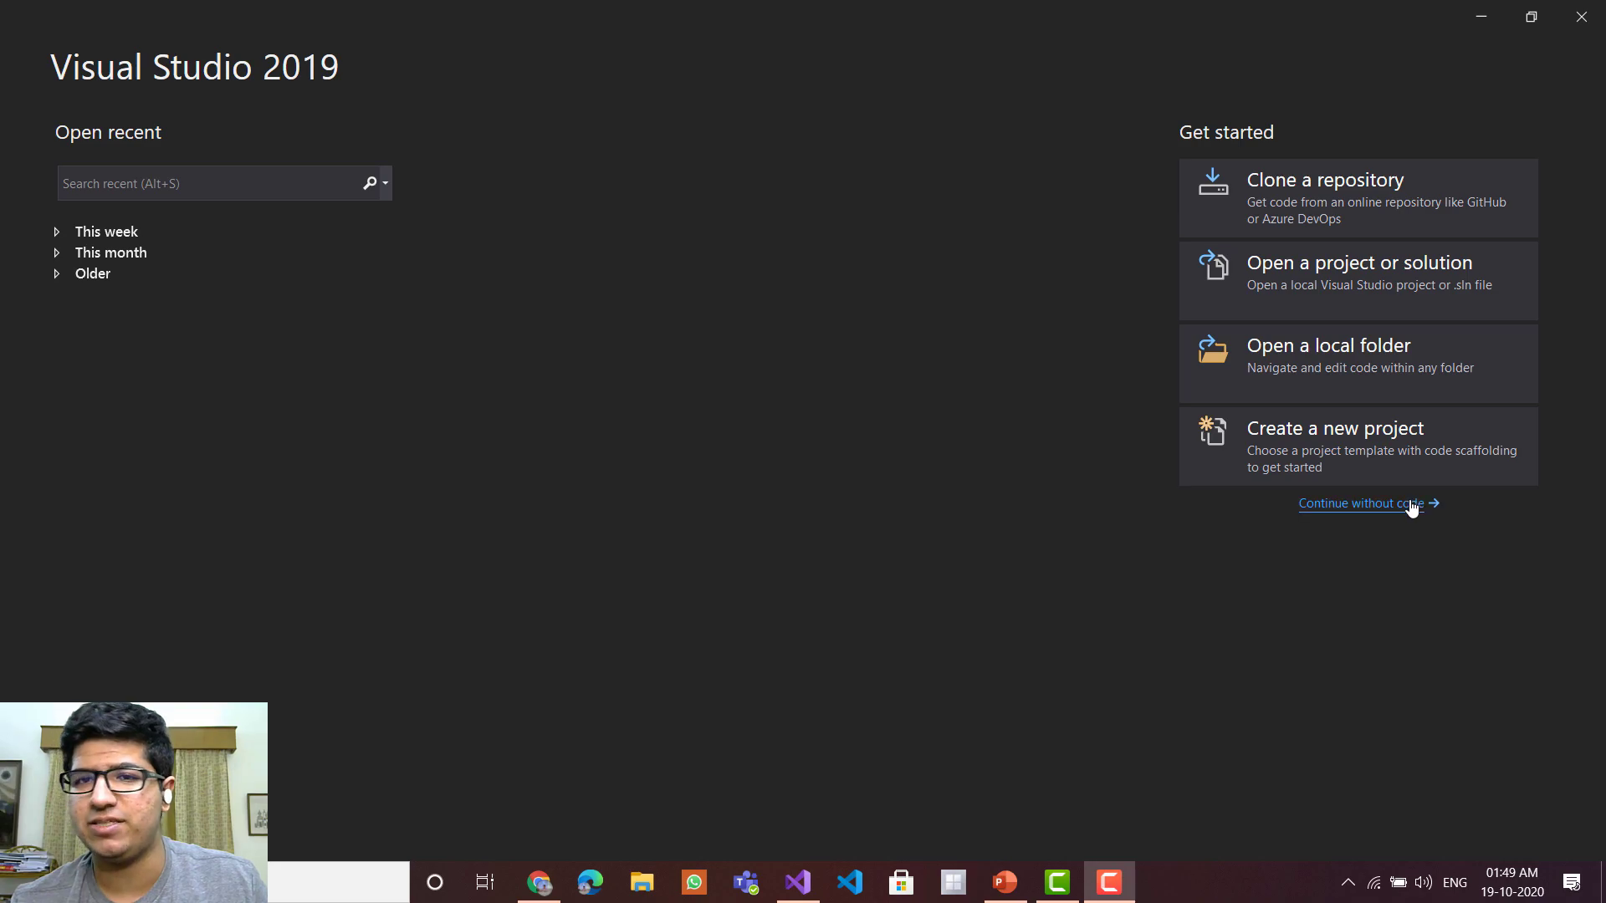
- Skip the start window with 'Continue without code' to reach the empty IDE
click(1360, 504)
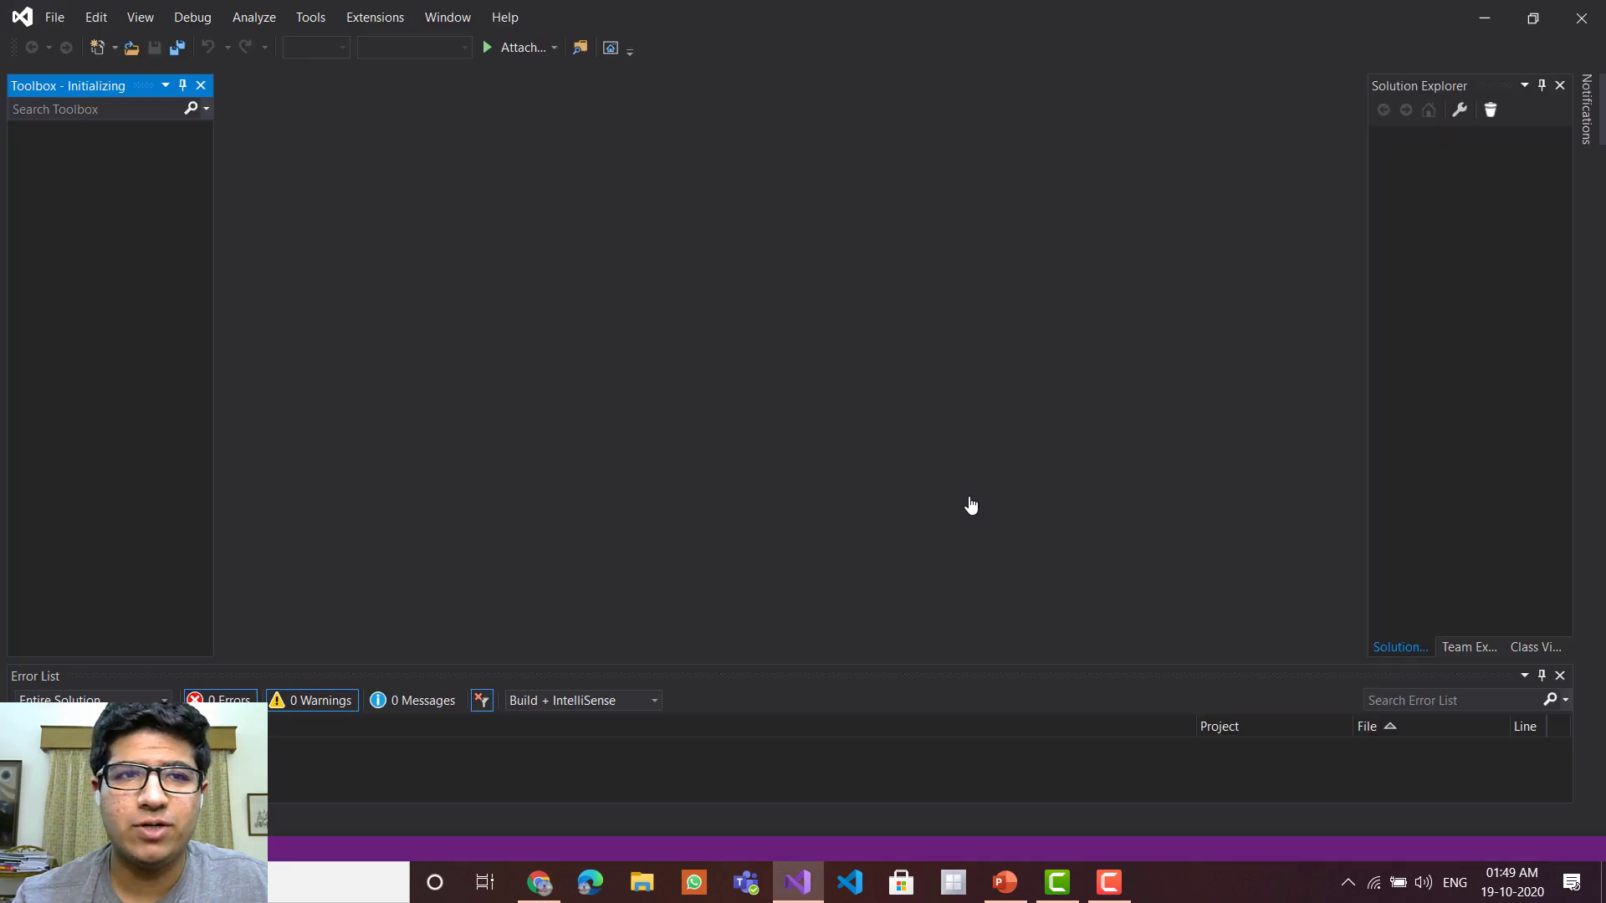
click(309, 17)
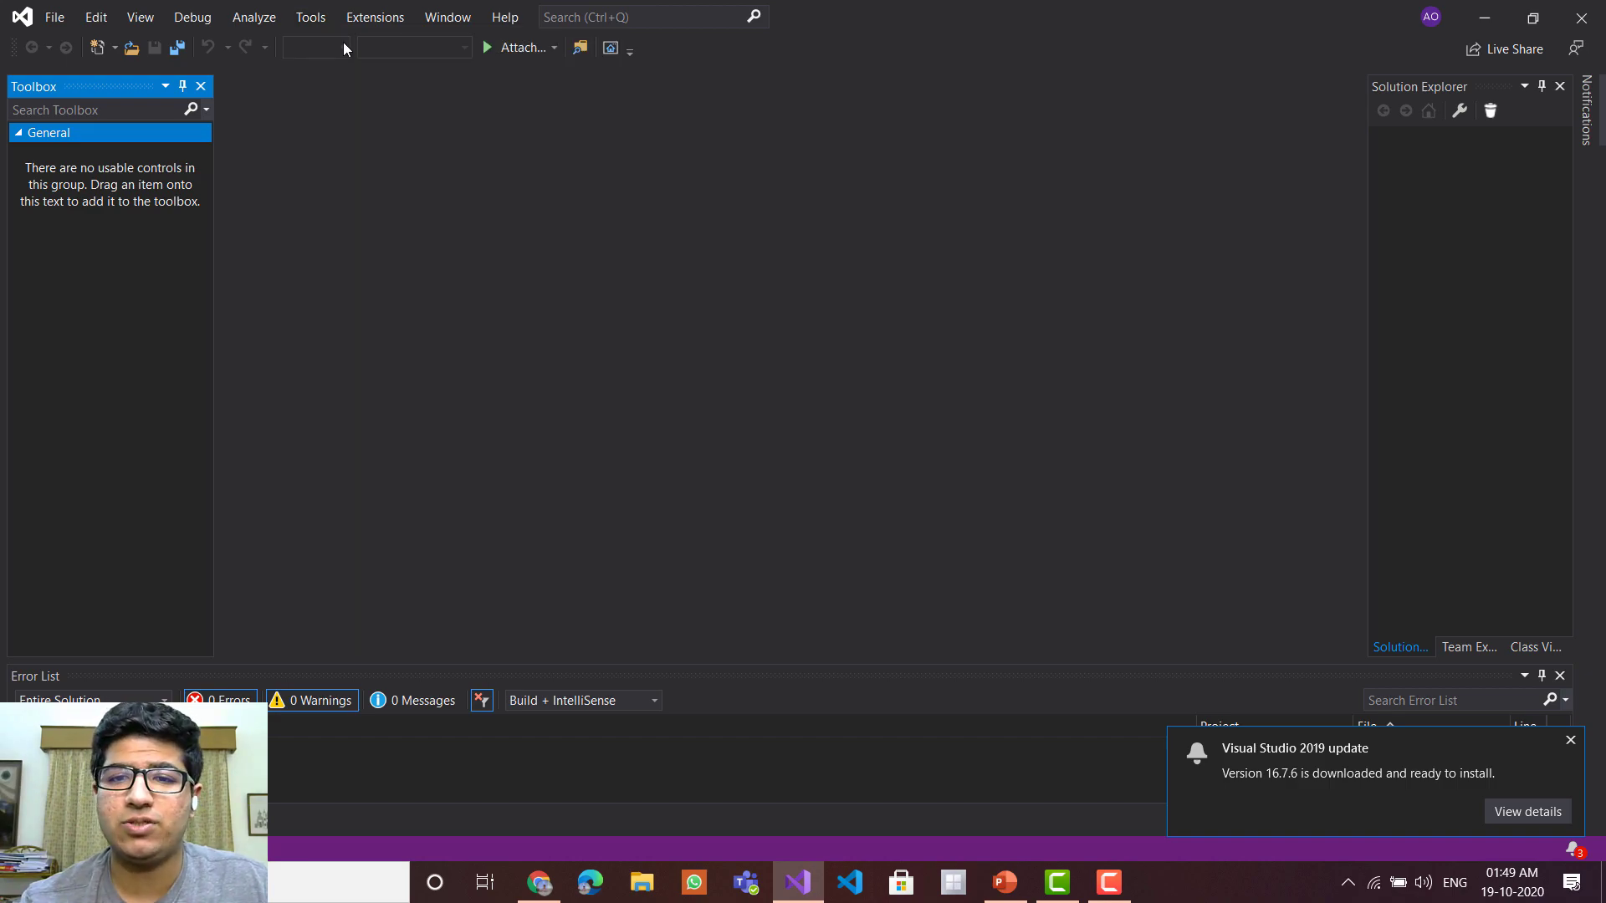
click(1527, 811)
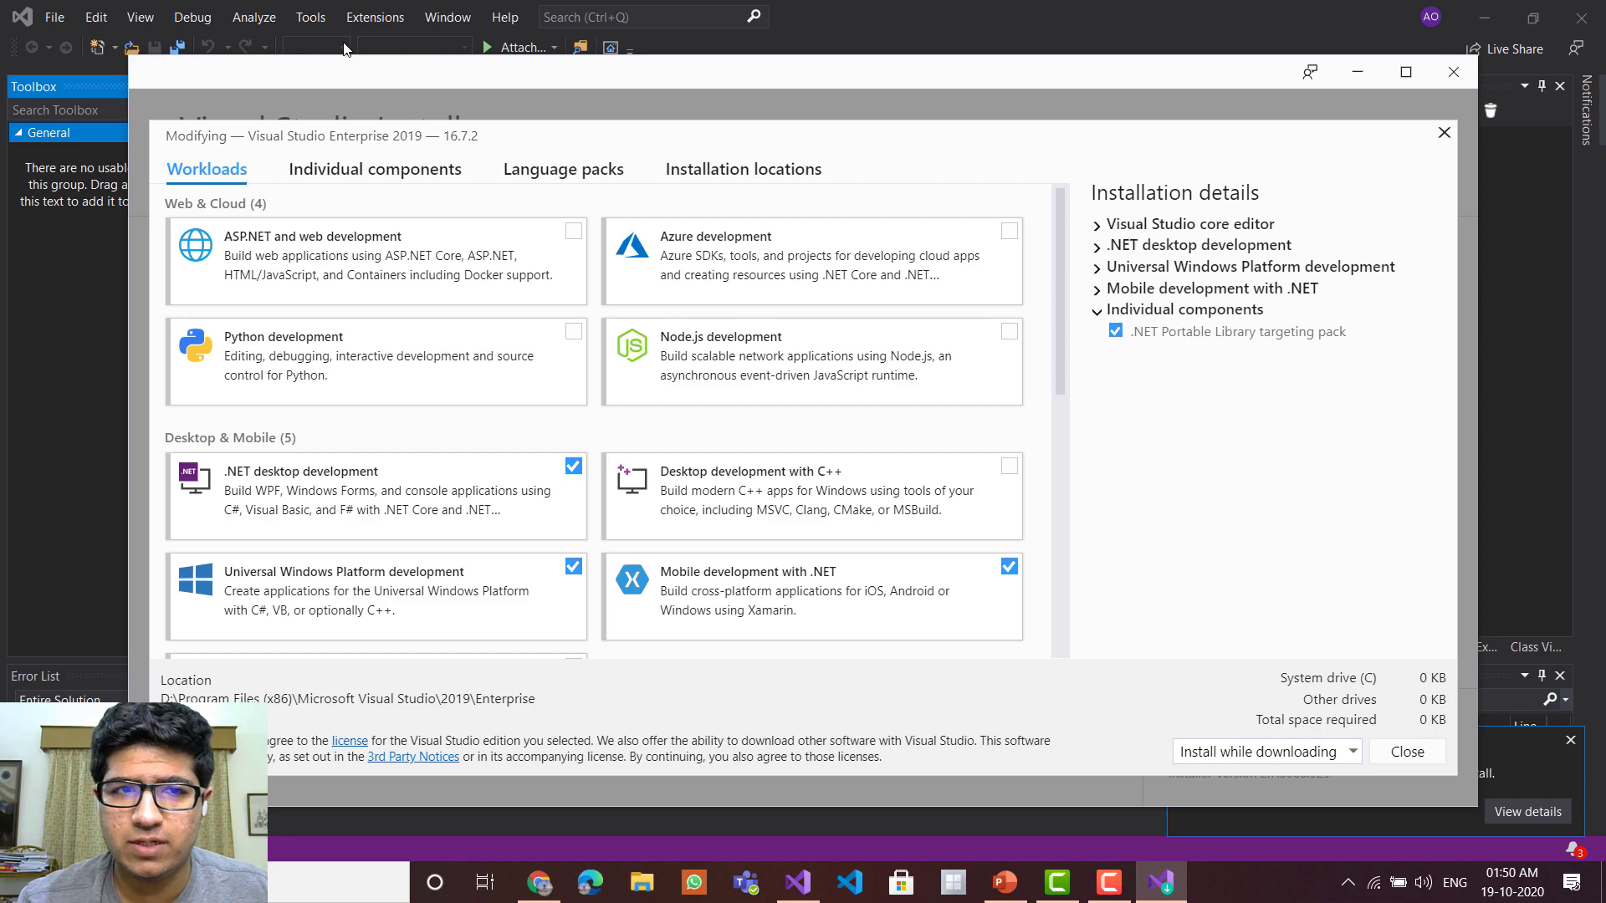
mouse_move(813, 595)
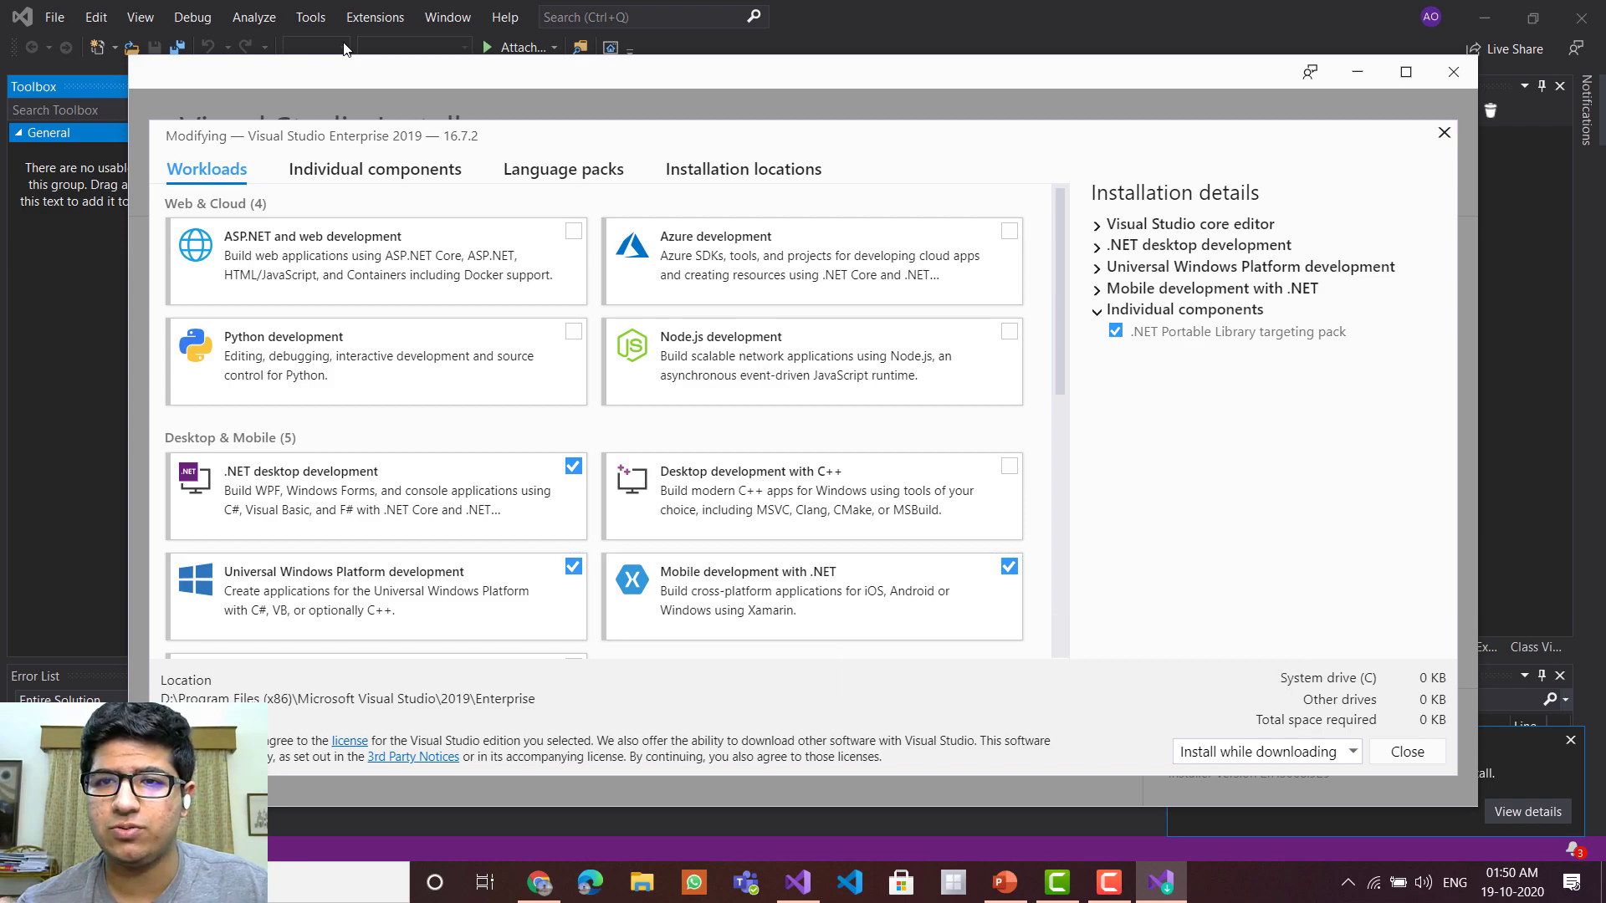
mouse_move(1451, 72)
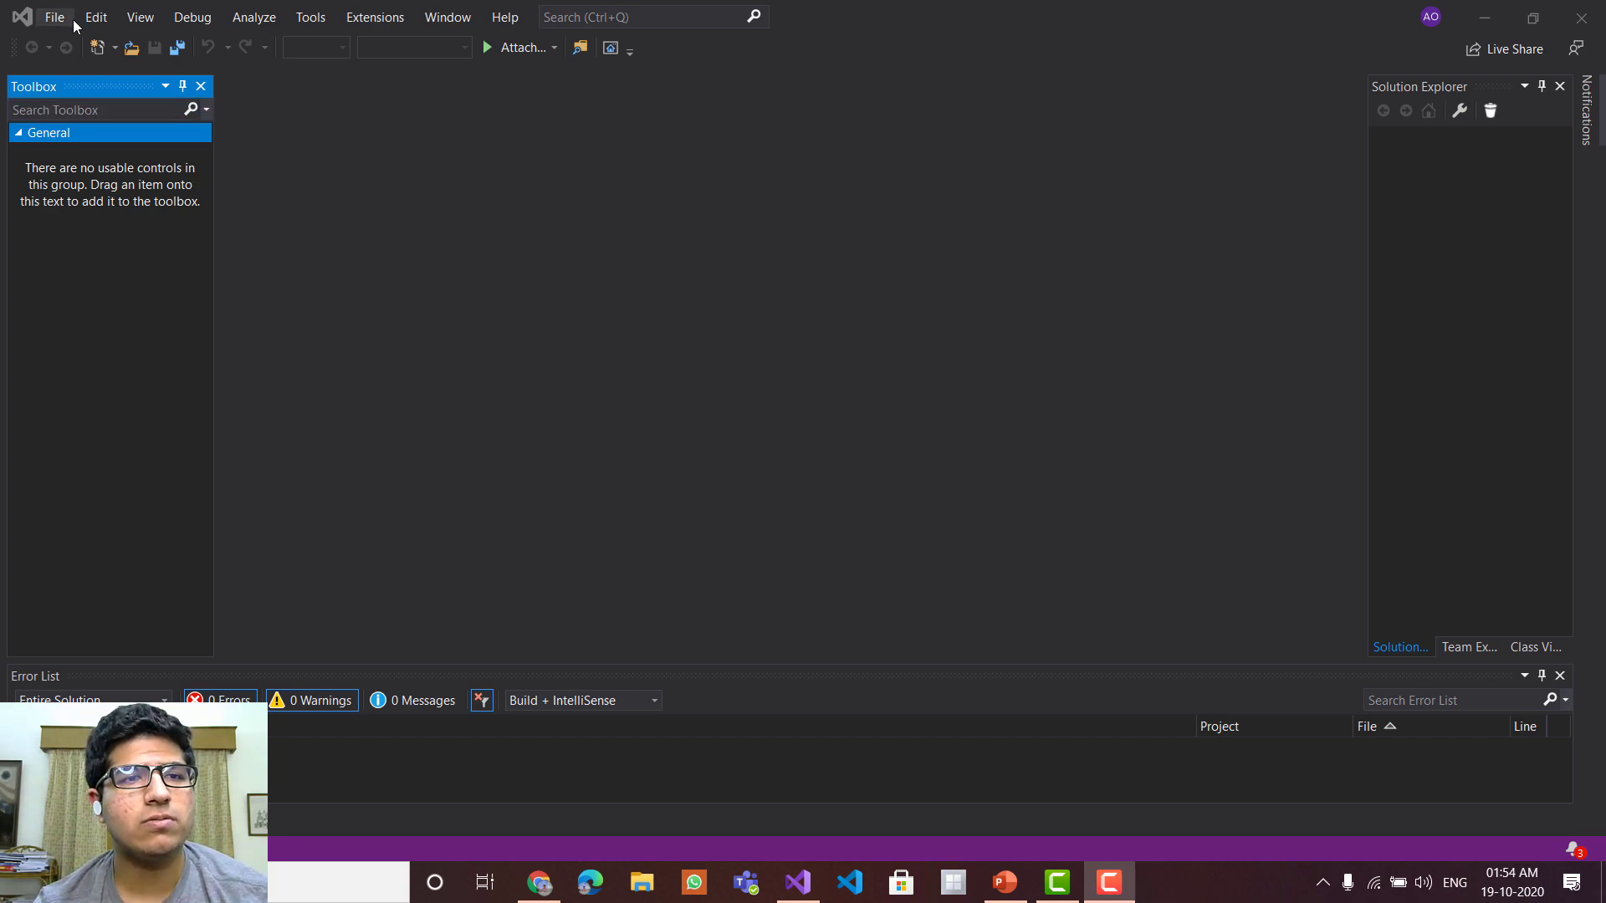
- Start a new project via File > New > Project and focus the template search box
click(54, 16)
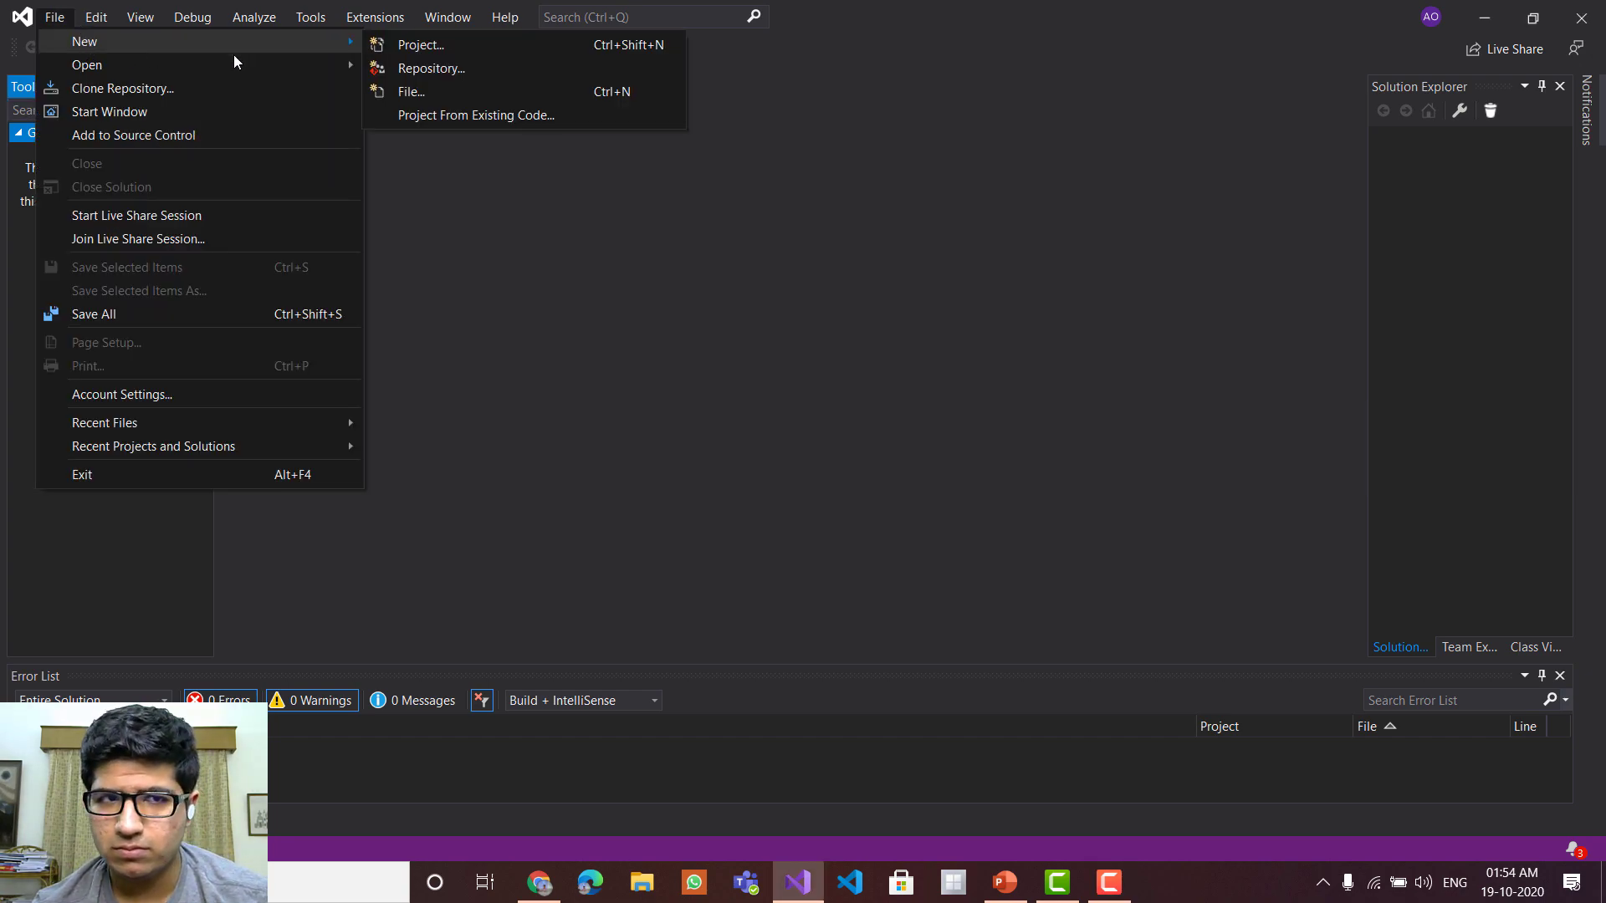
mouse_move(420, 44)
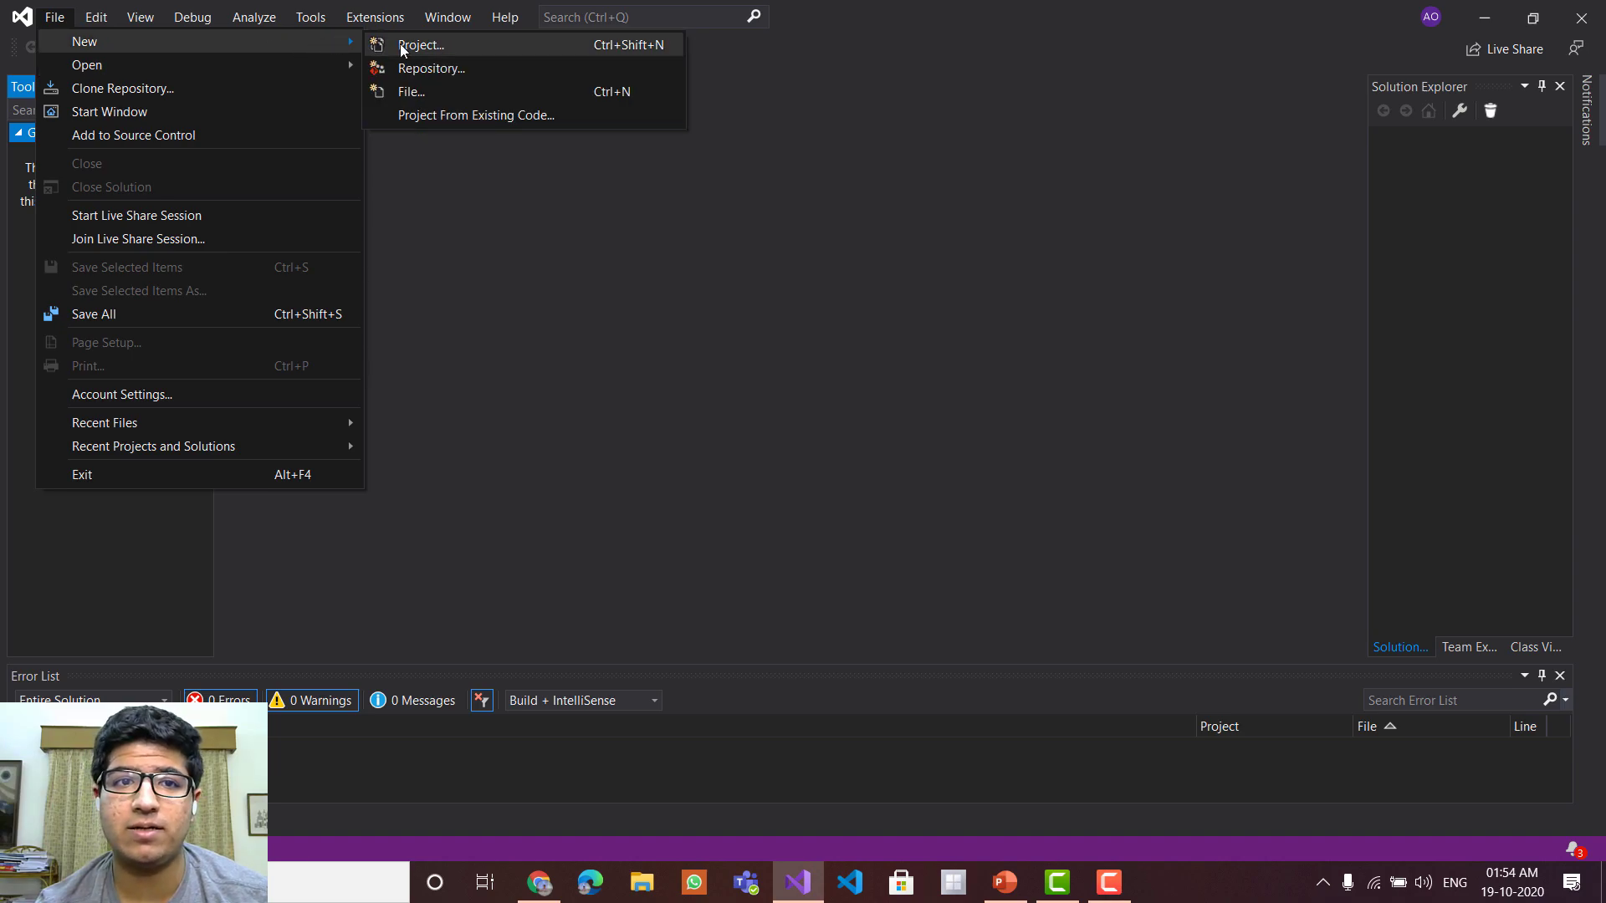
click(421, 43)
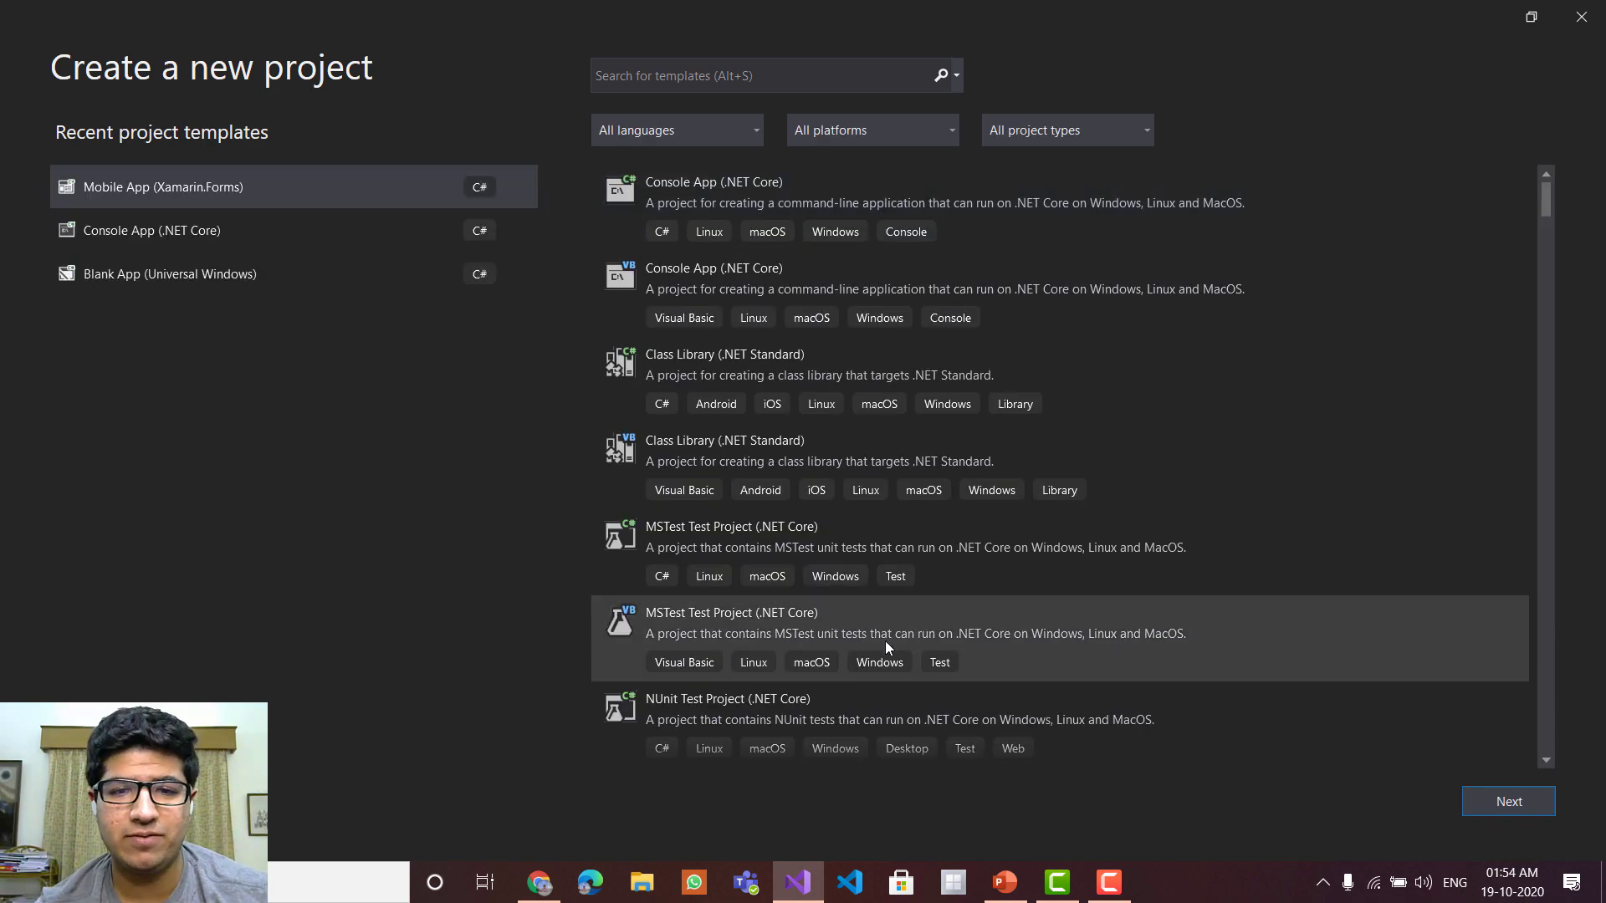
click(767, 75)
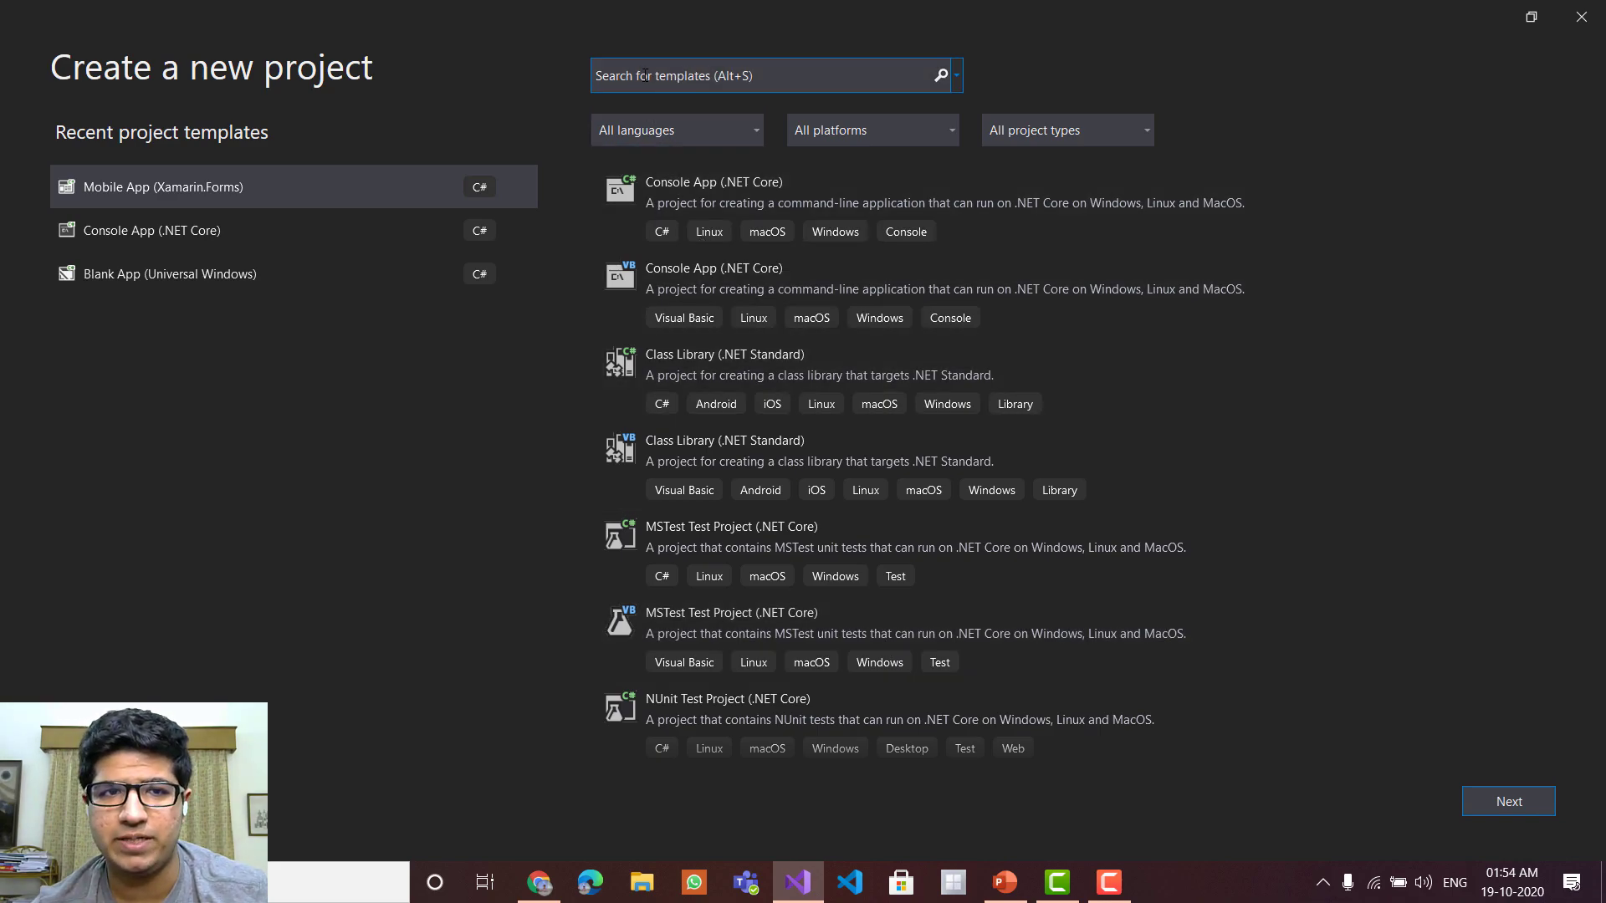
- Filter the templates to Xamarin.Forms so Mobile App (Xamarin.Forms) is listed first
text(Xa)
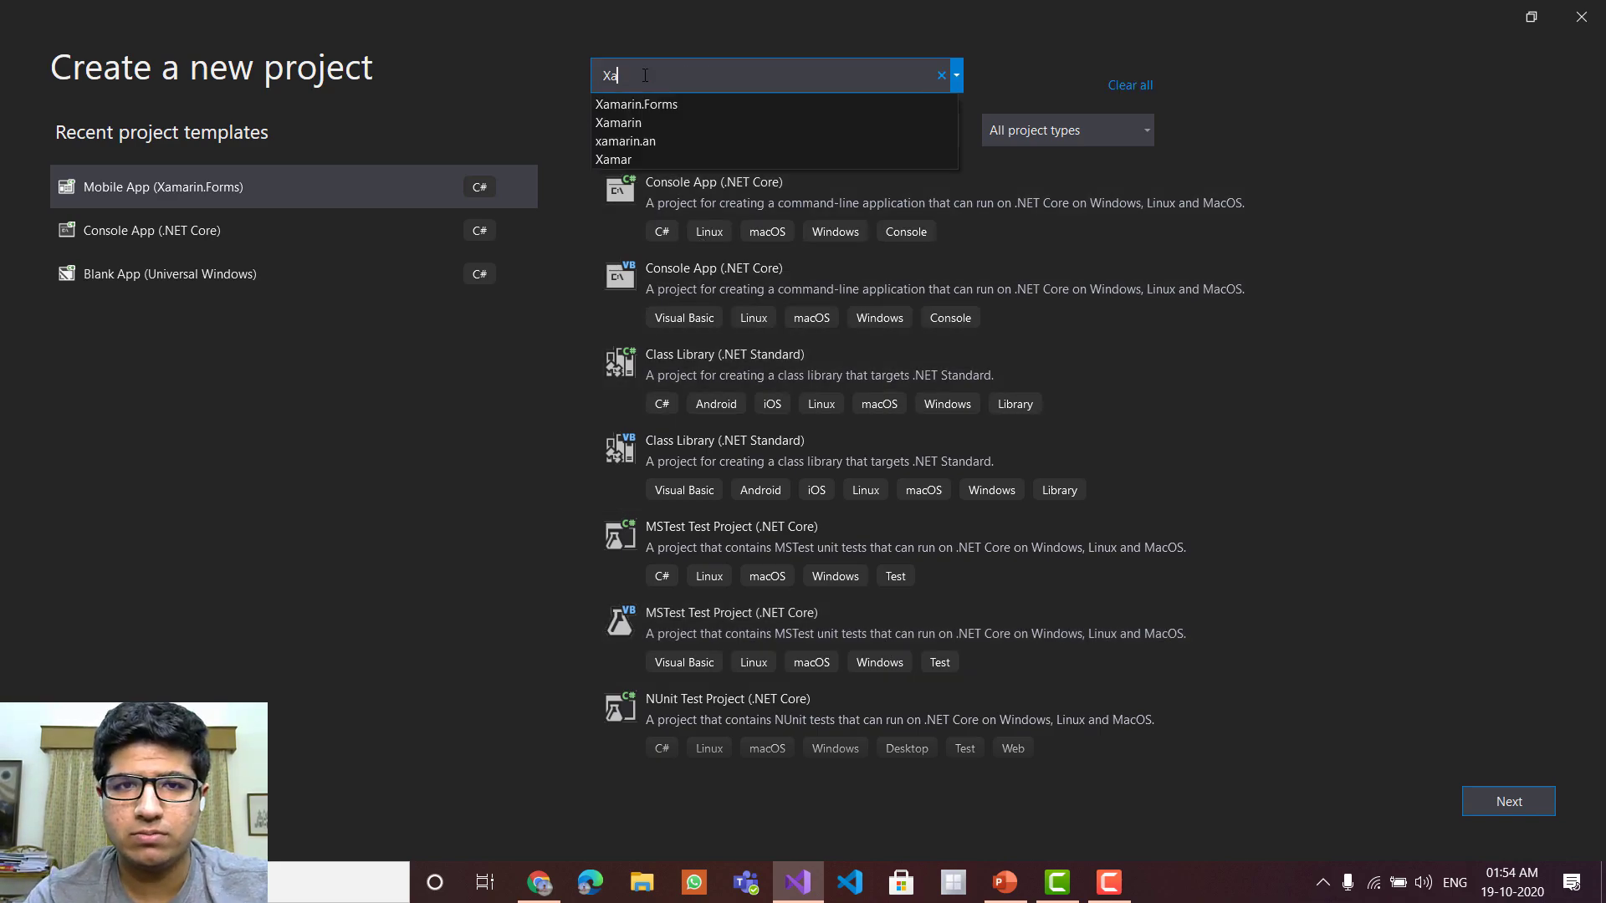
click(636, 103)
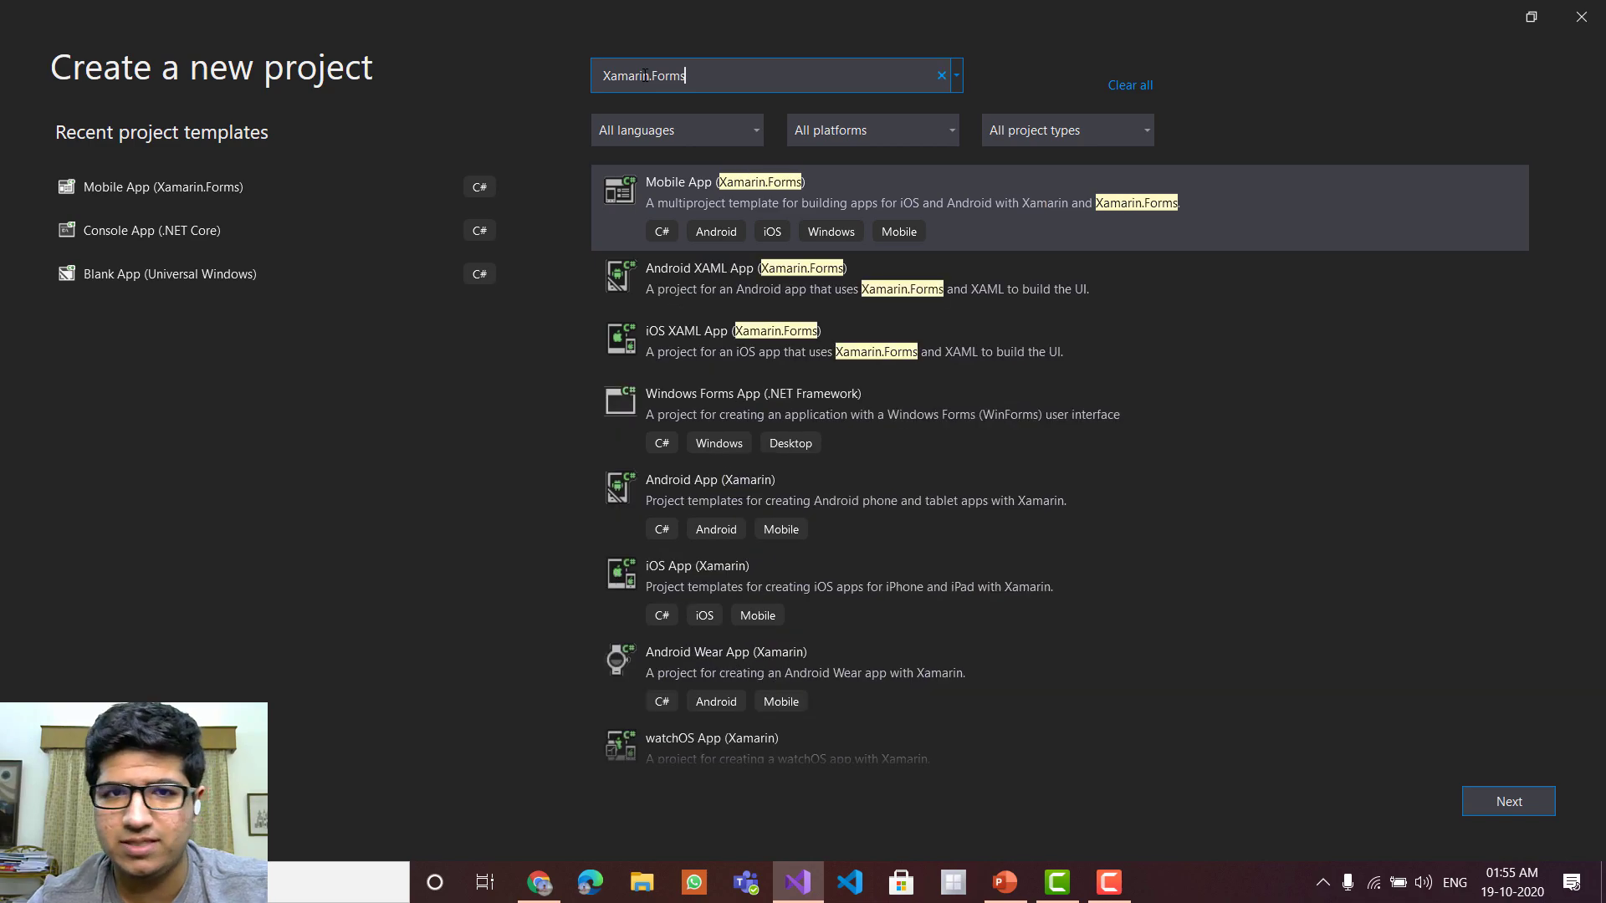
mouse_move(791, 477)
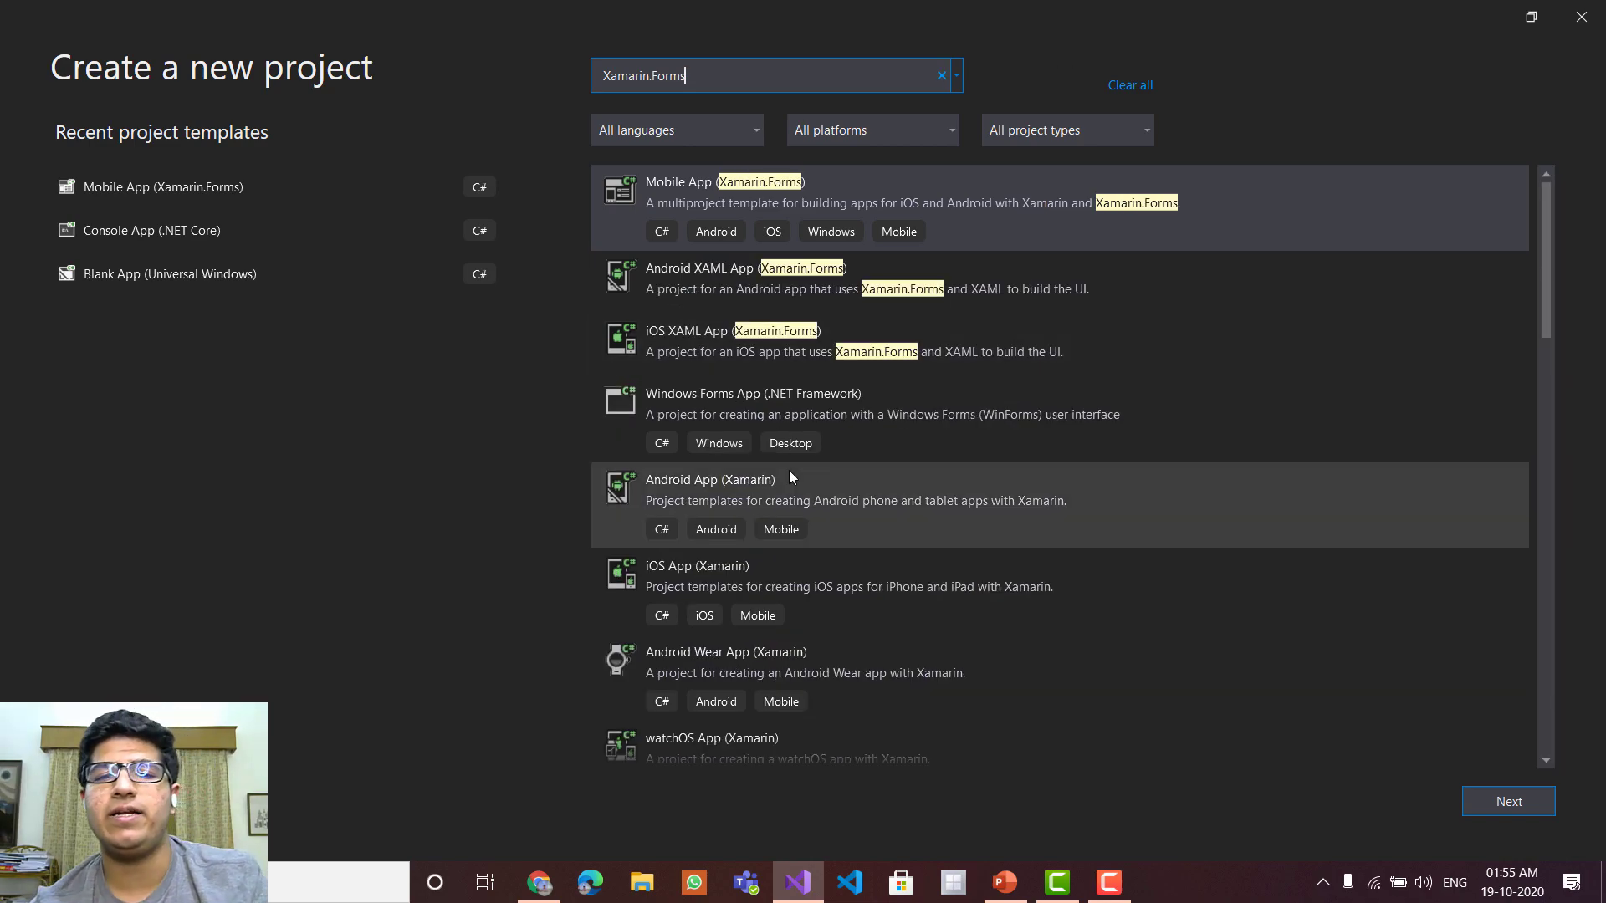
scroll(down, 3)
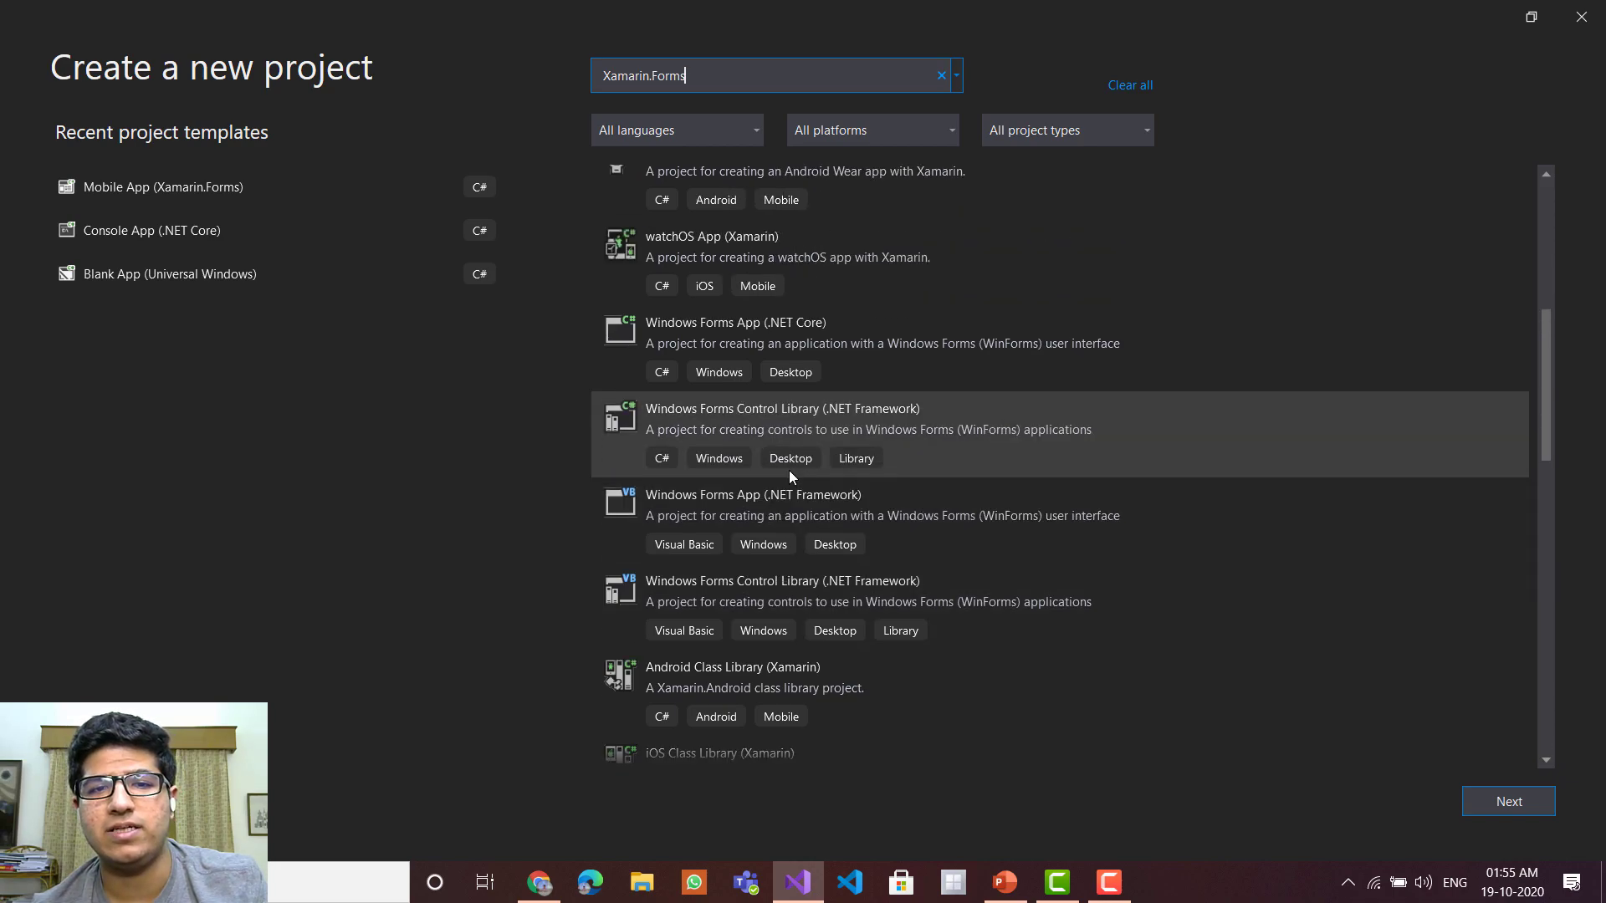
scroll(up, 3)
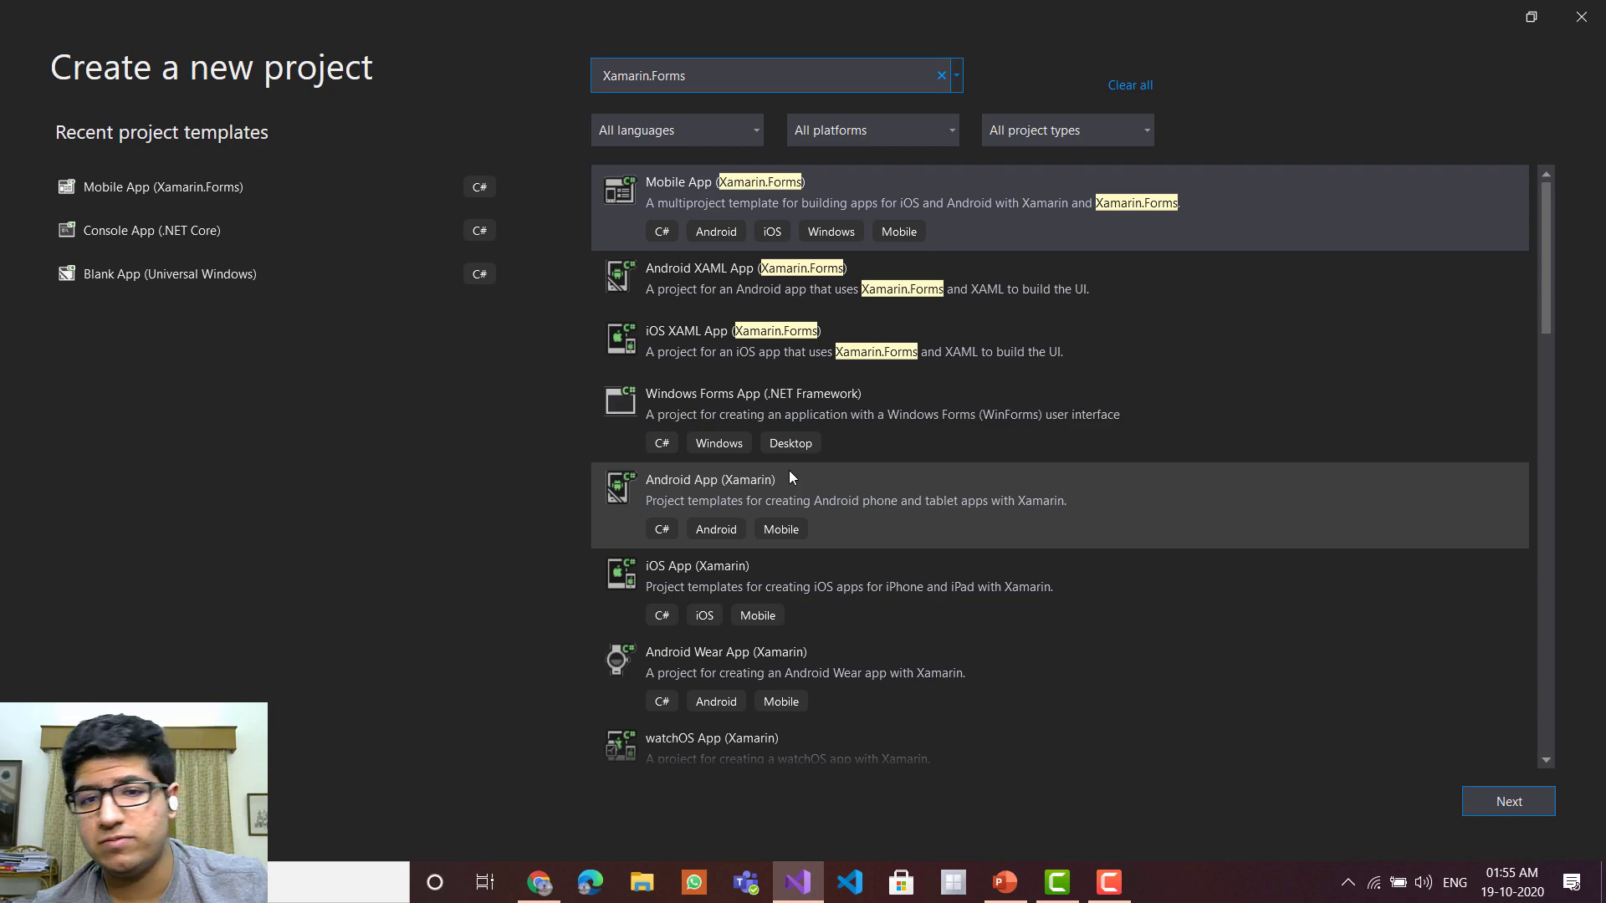
mouse_move(799, 239)
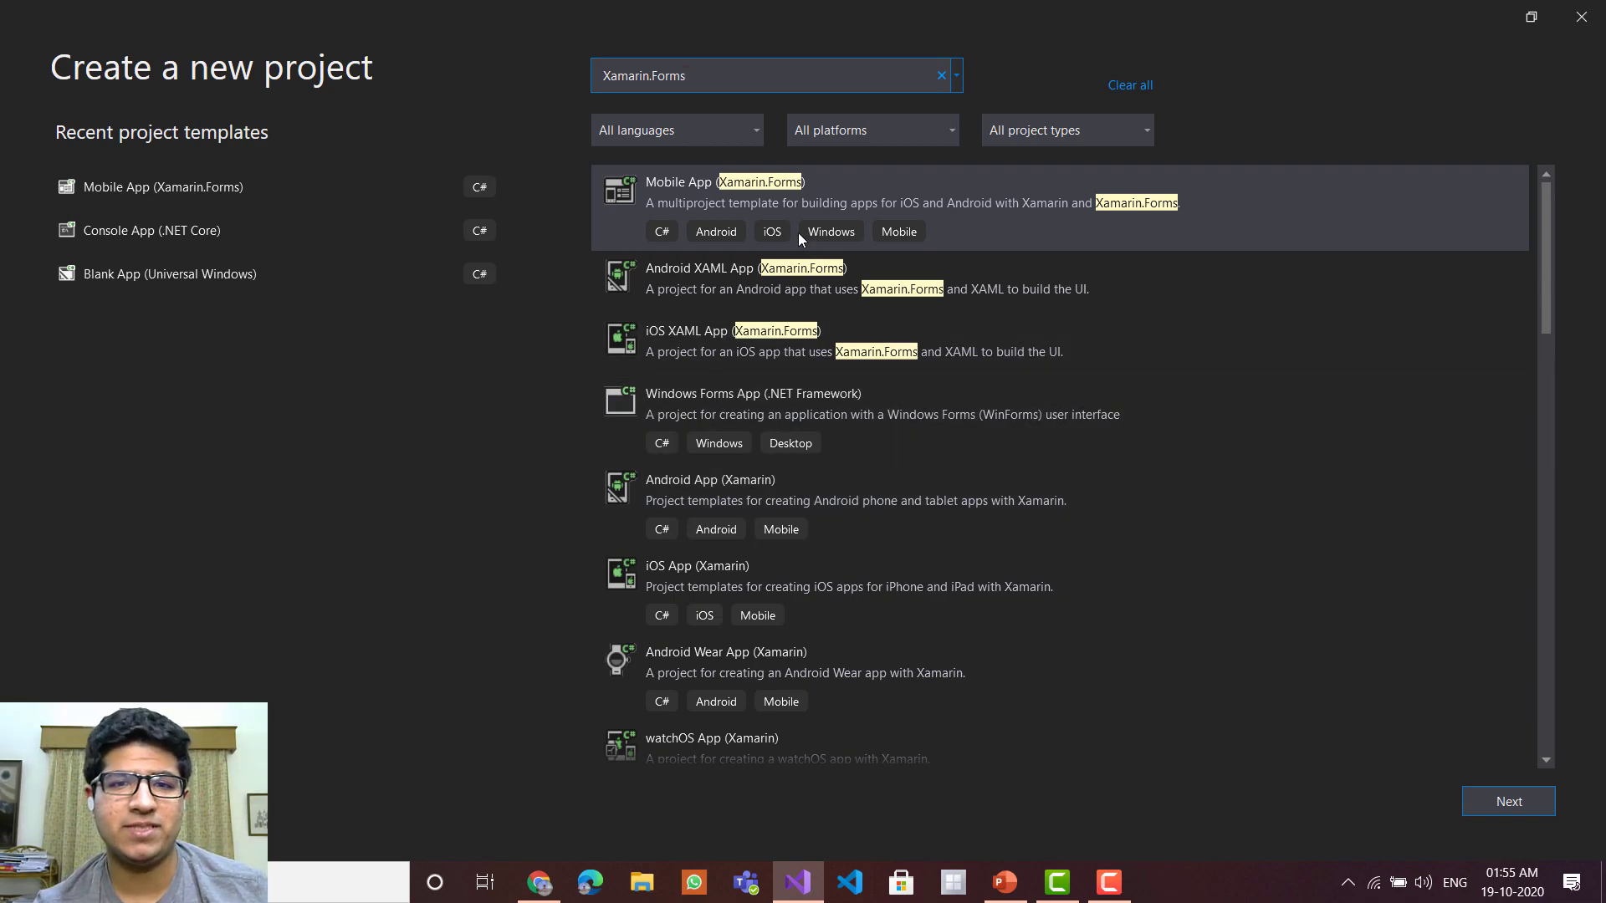
mouse_move(883, 203)
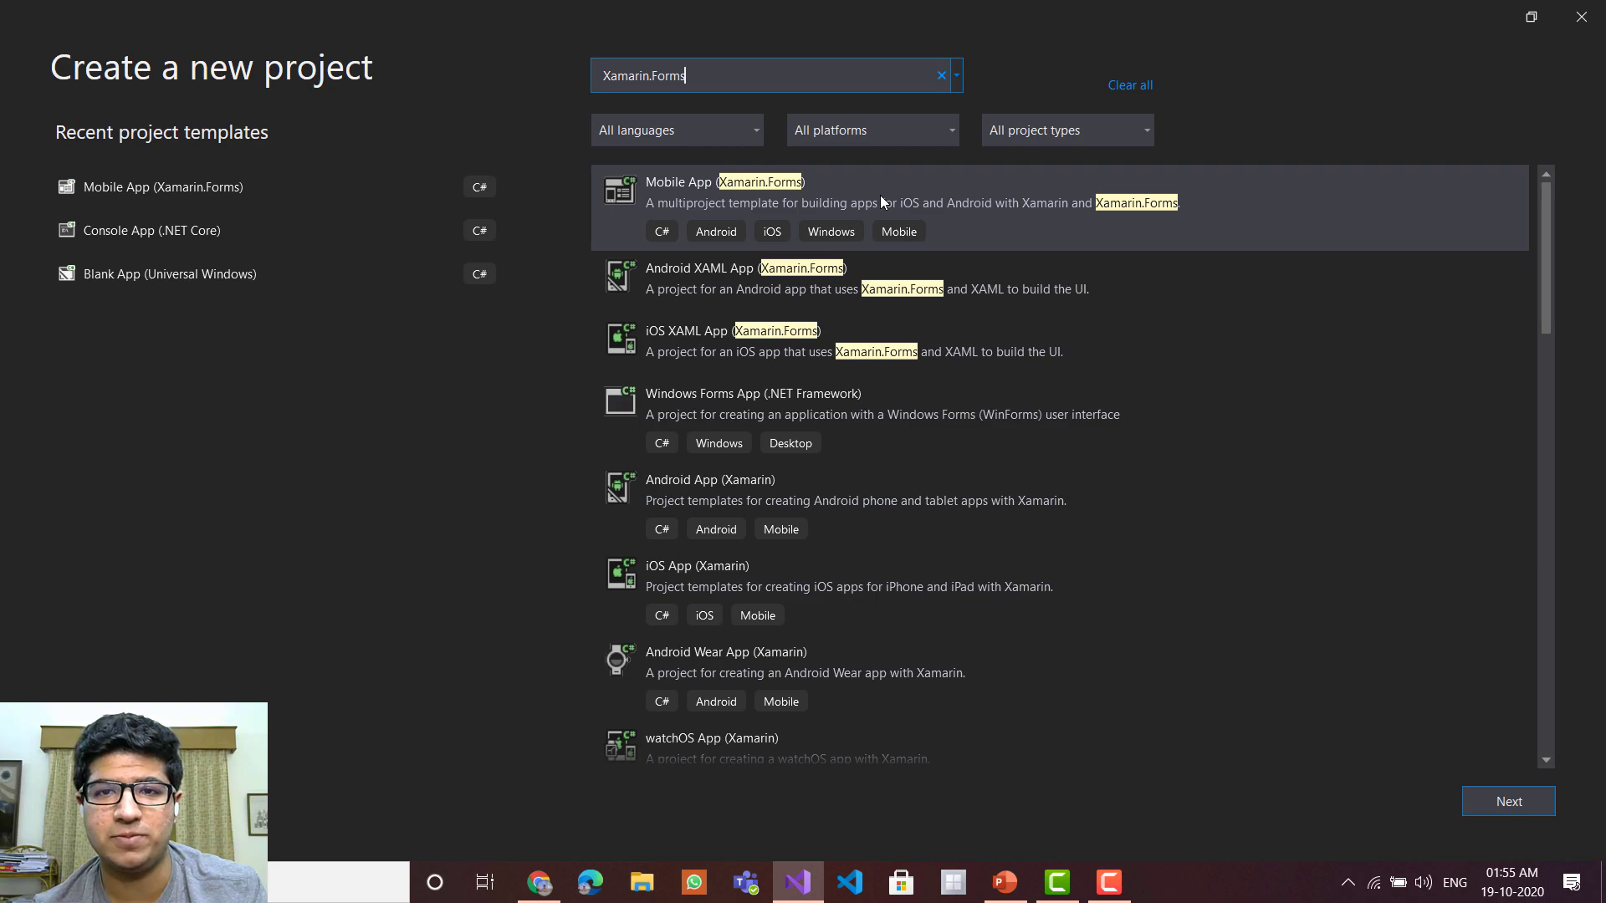
- Select the Mobile App (Xamarin.Forms) template and name the project HelloWorld
click(1507, 802)
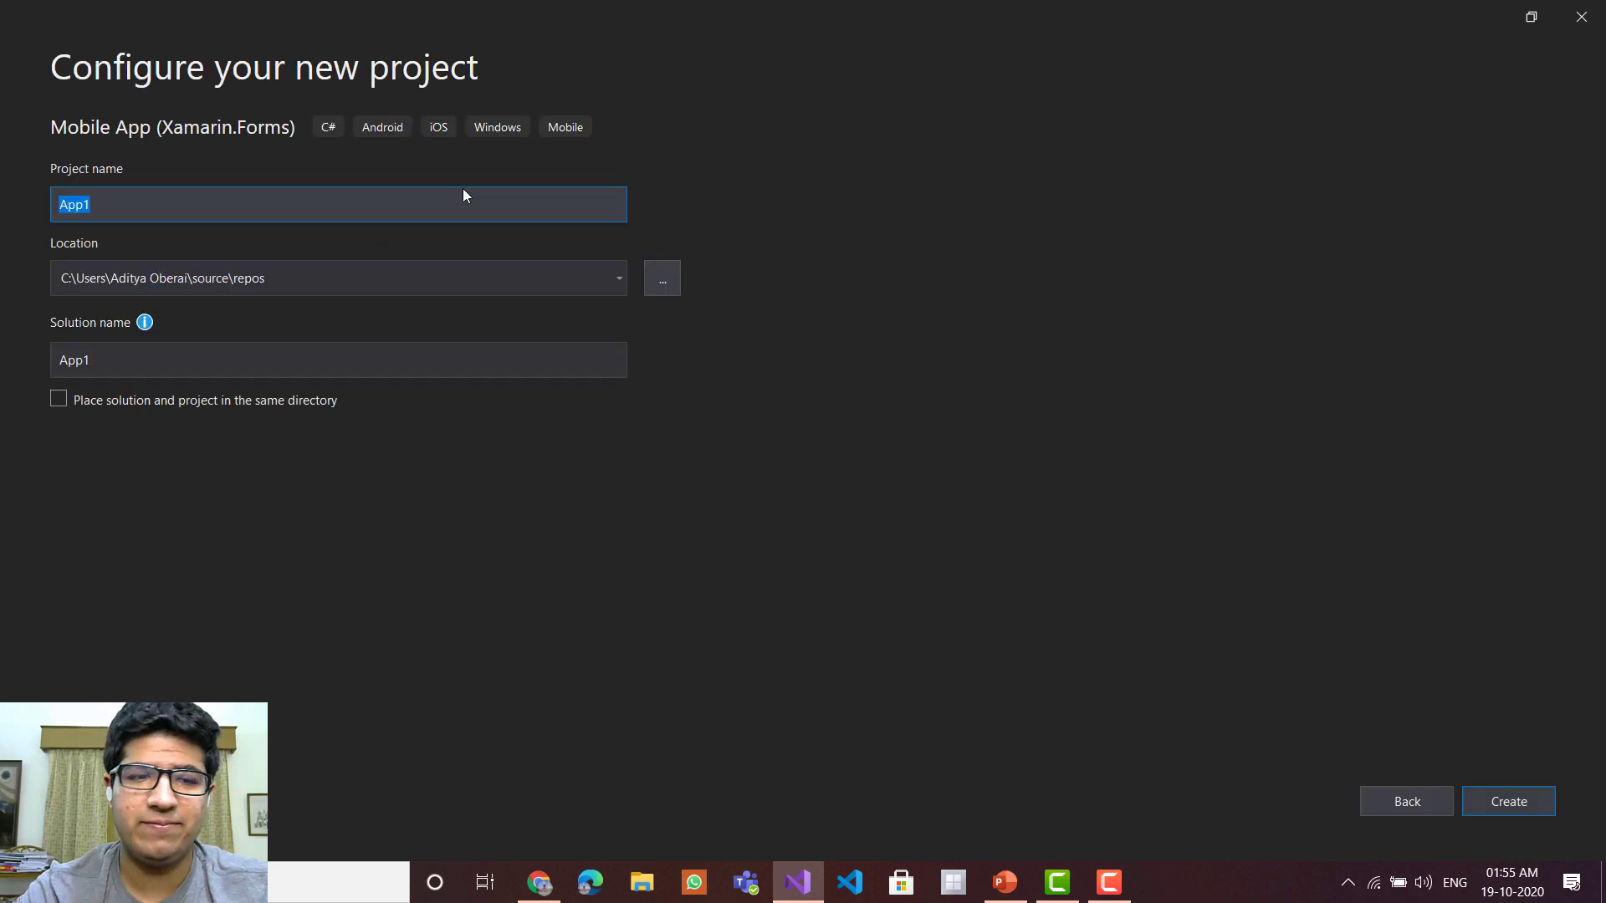
text(Hello)
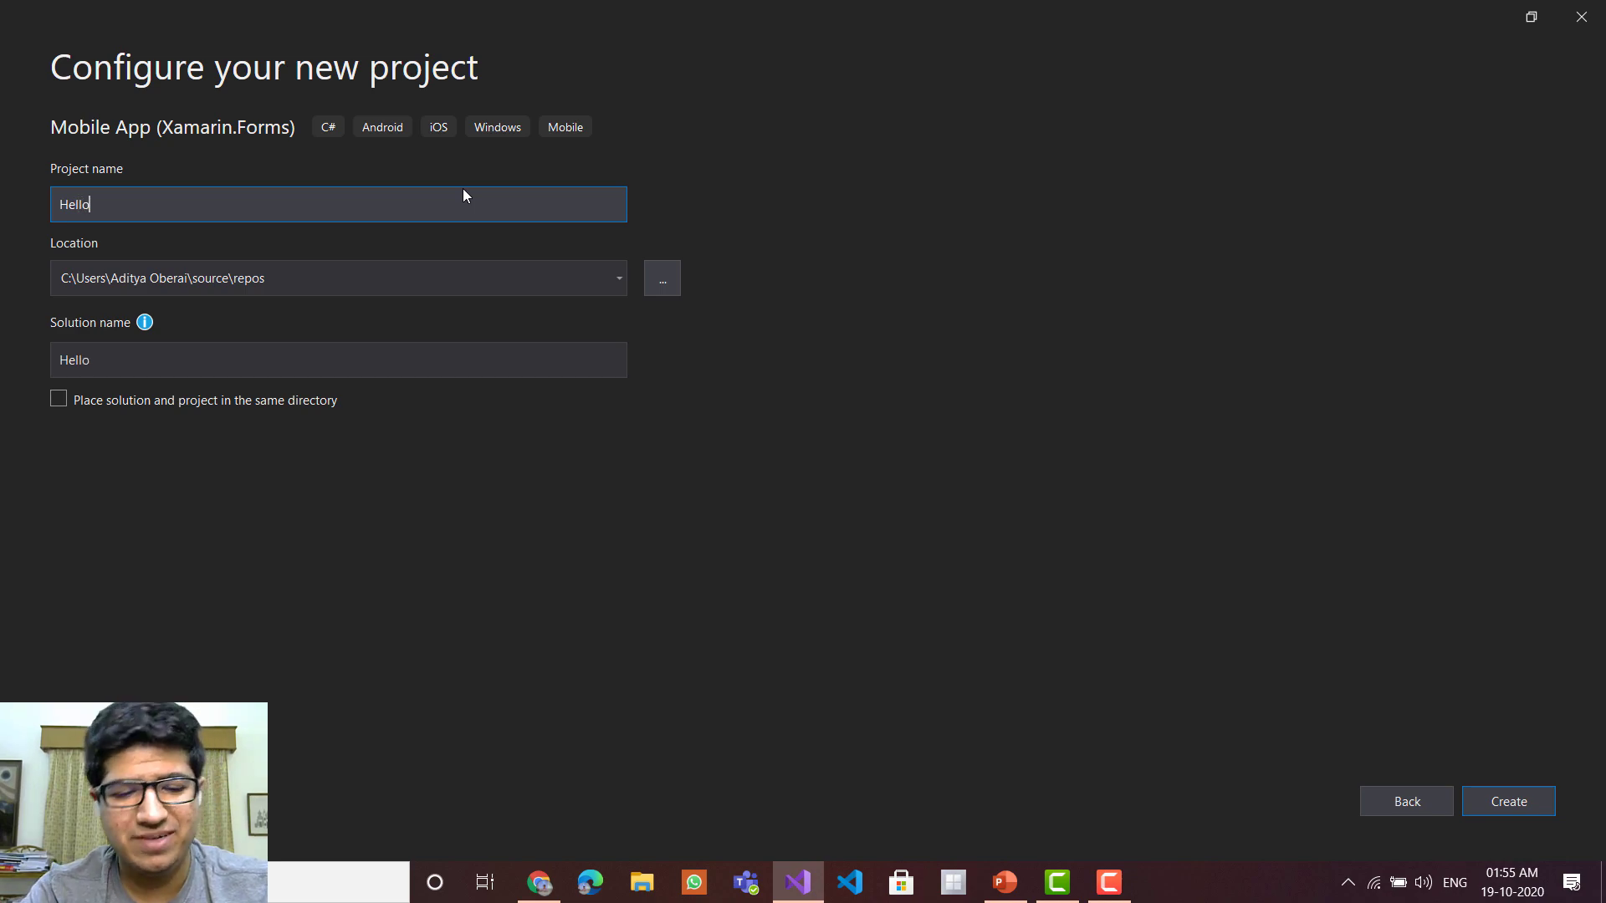
text(World)
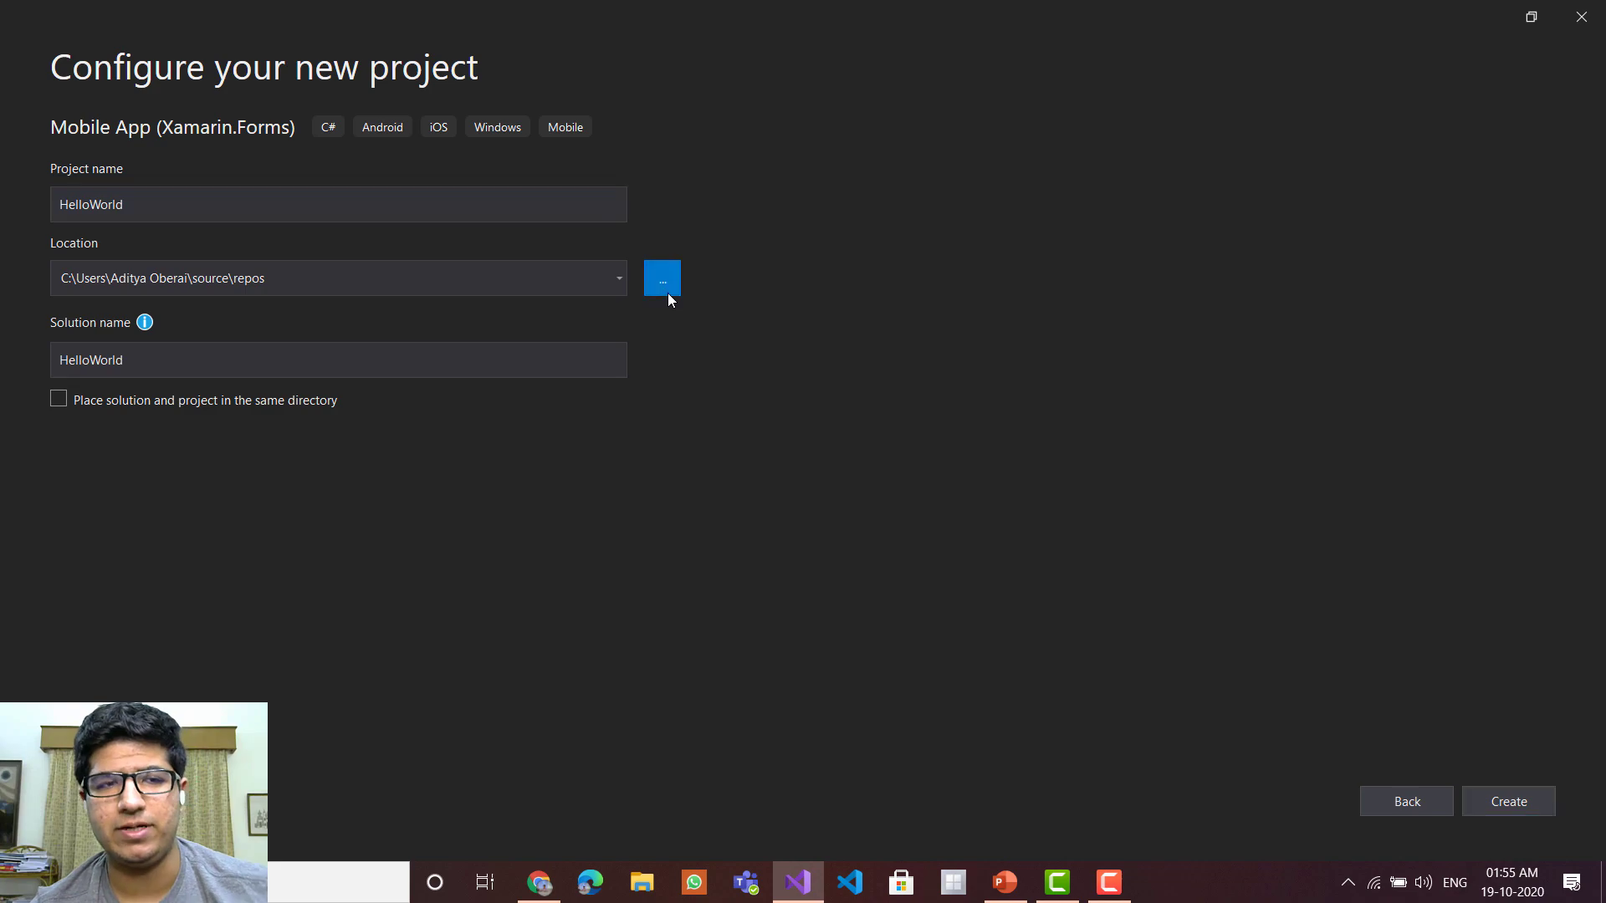
- Set the project location to D:\Visual Studio\source\repos and continue to the app templates
click(663, 278)
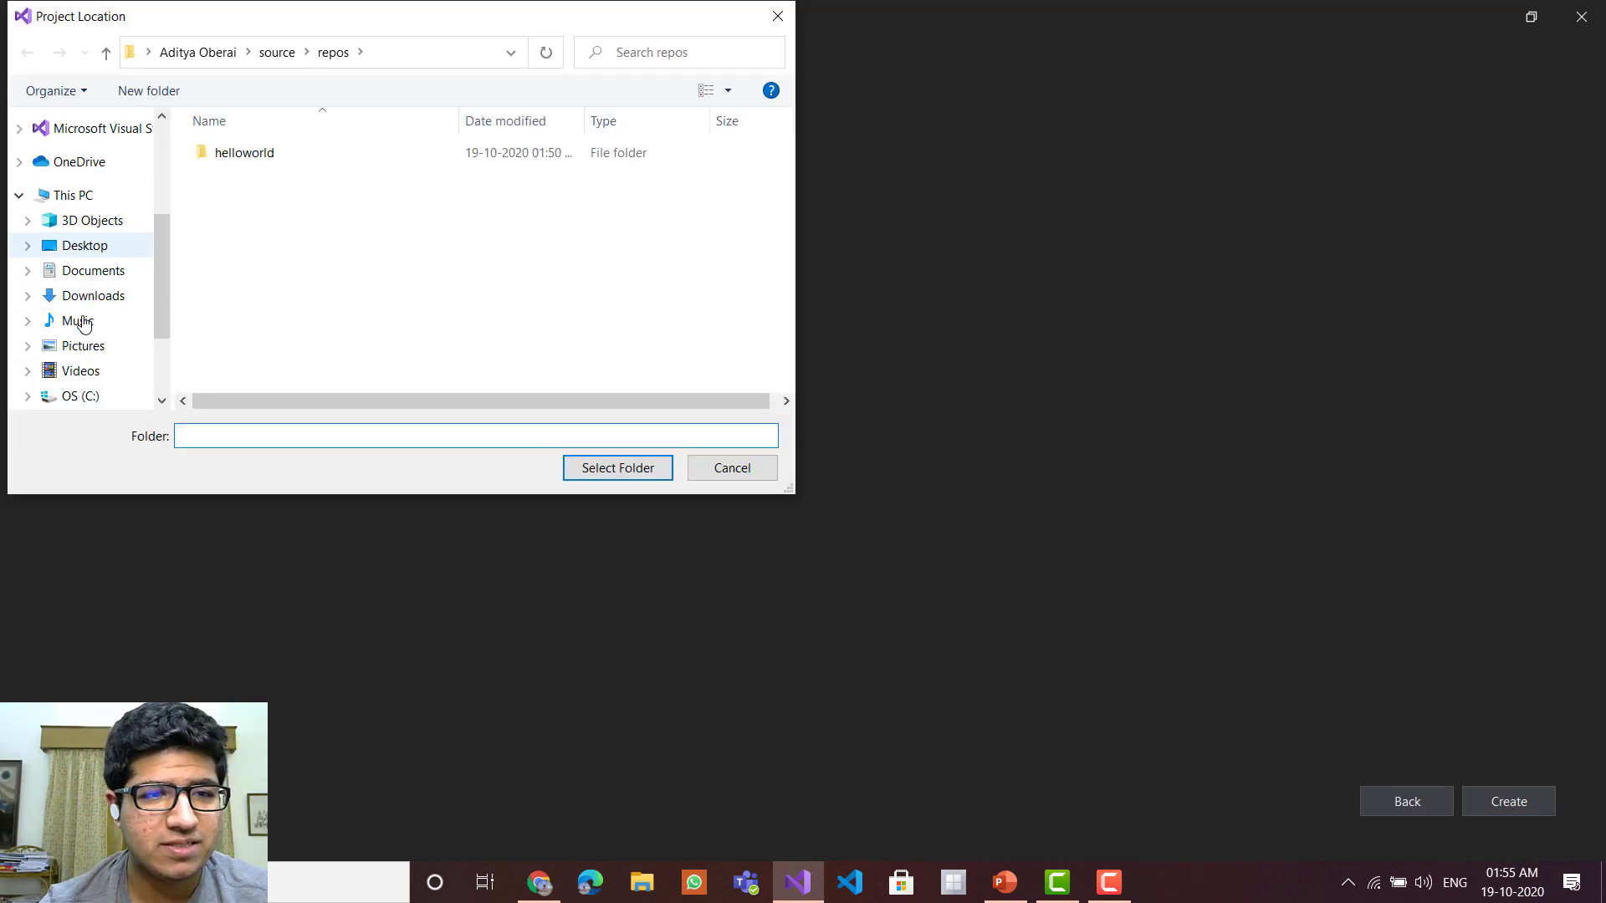
scroll(down, 3)
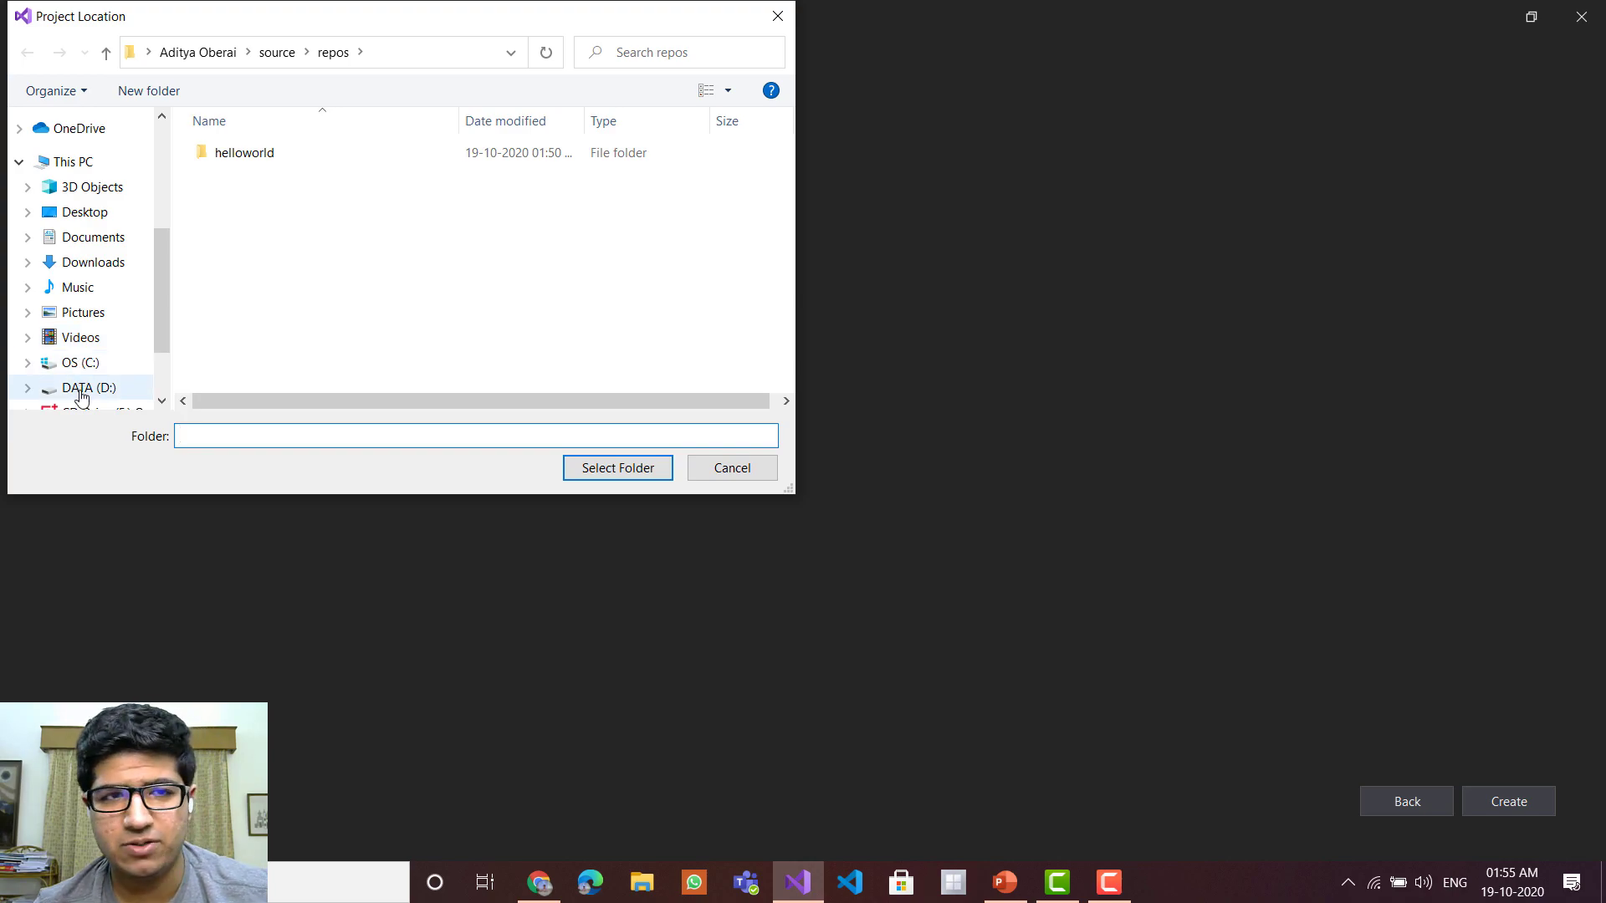
click(79, 387)
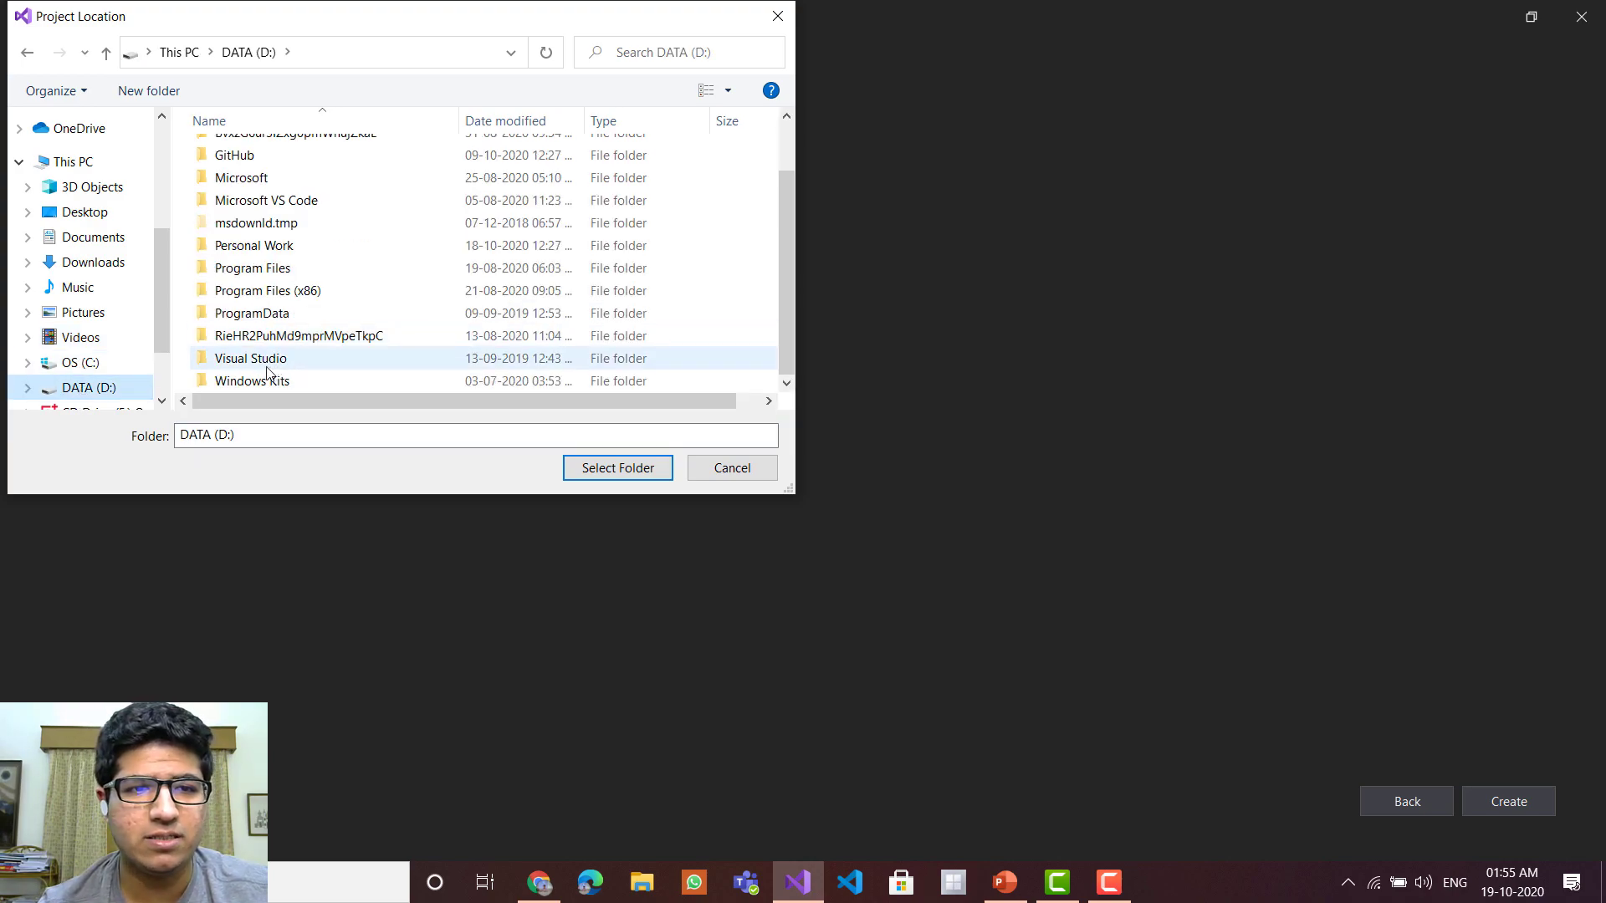
double_click(251, 358)
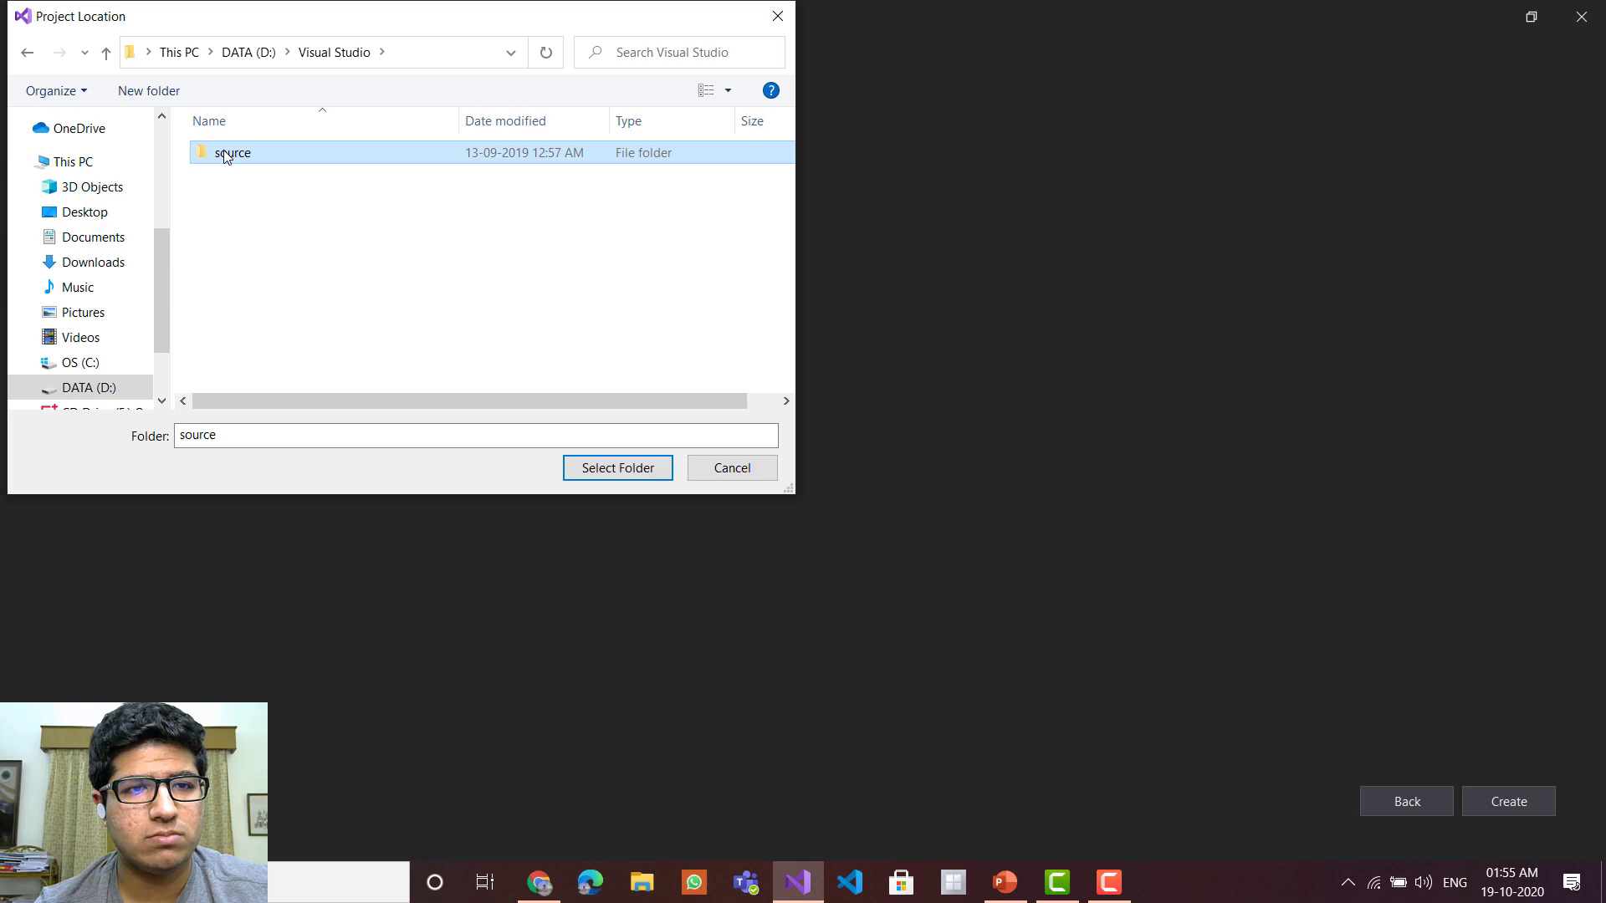
double_click(233, 153)
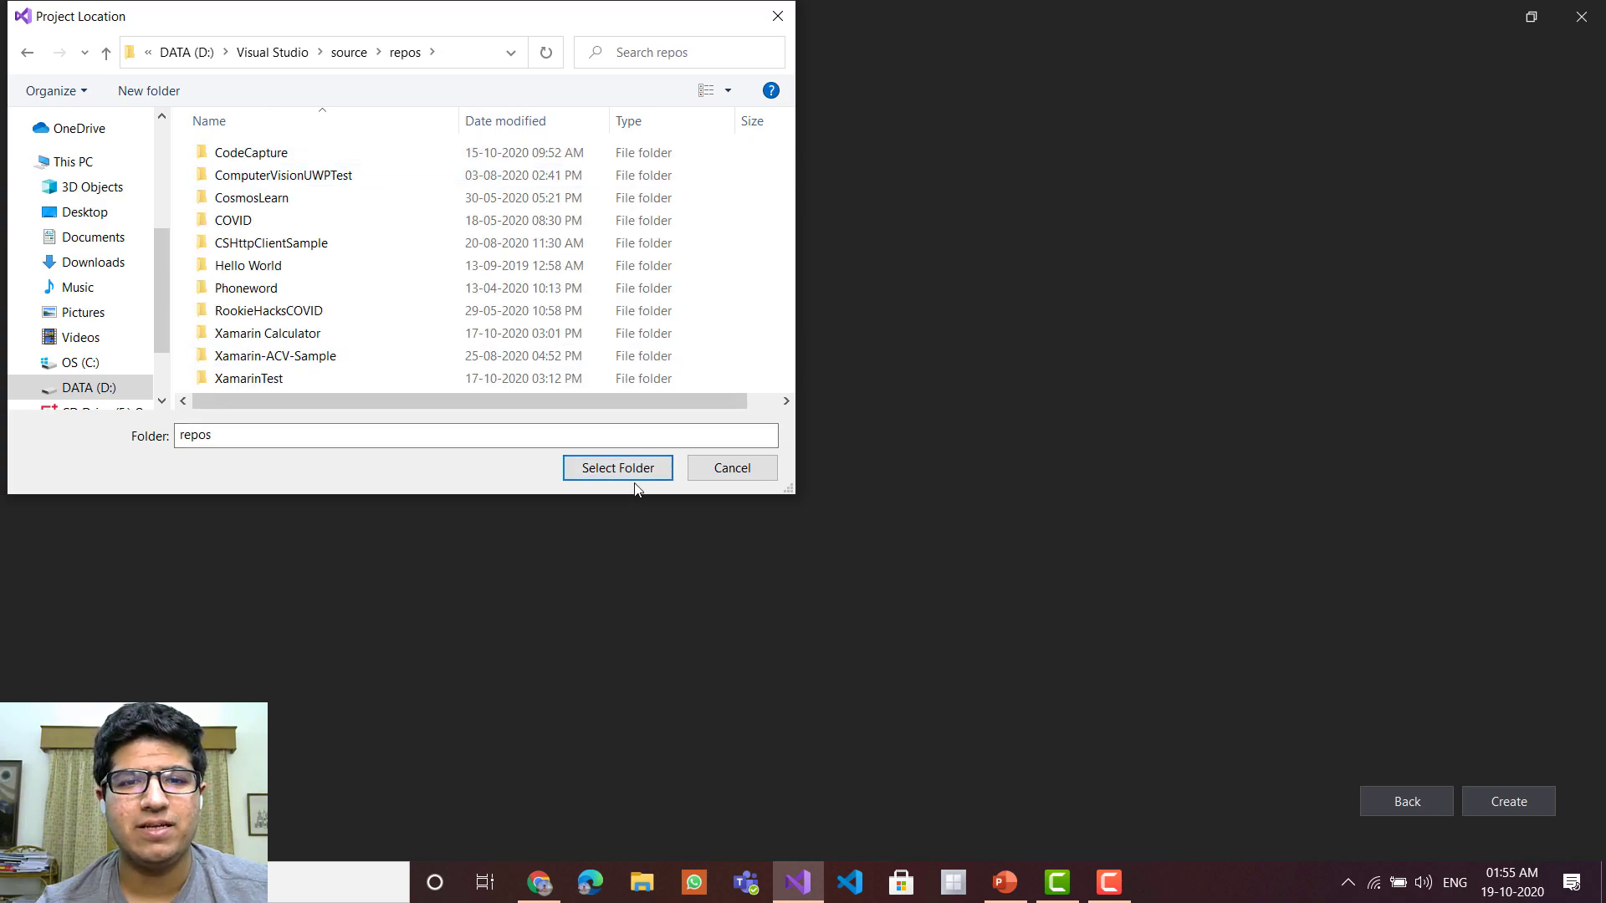
click(618, 467)
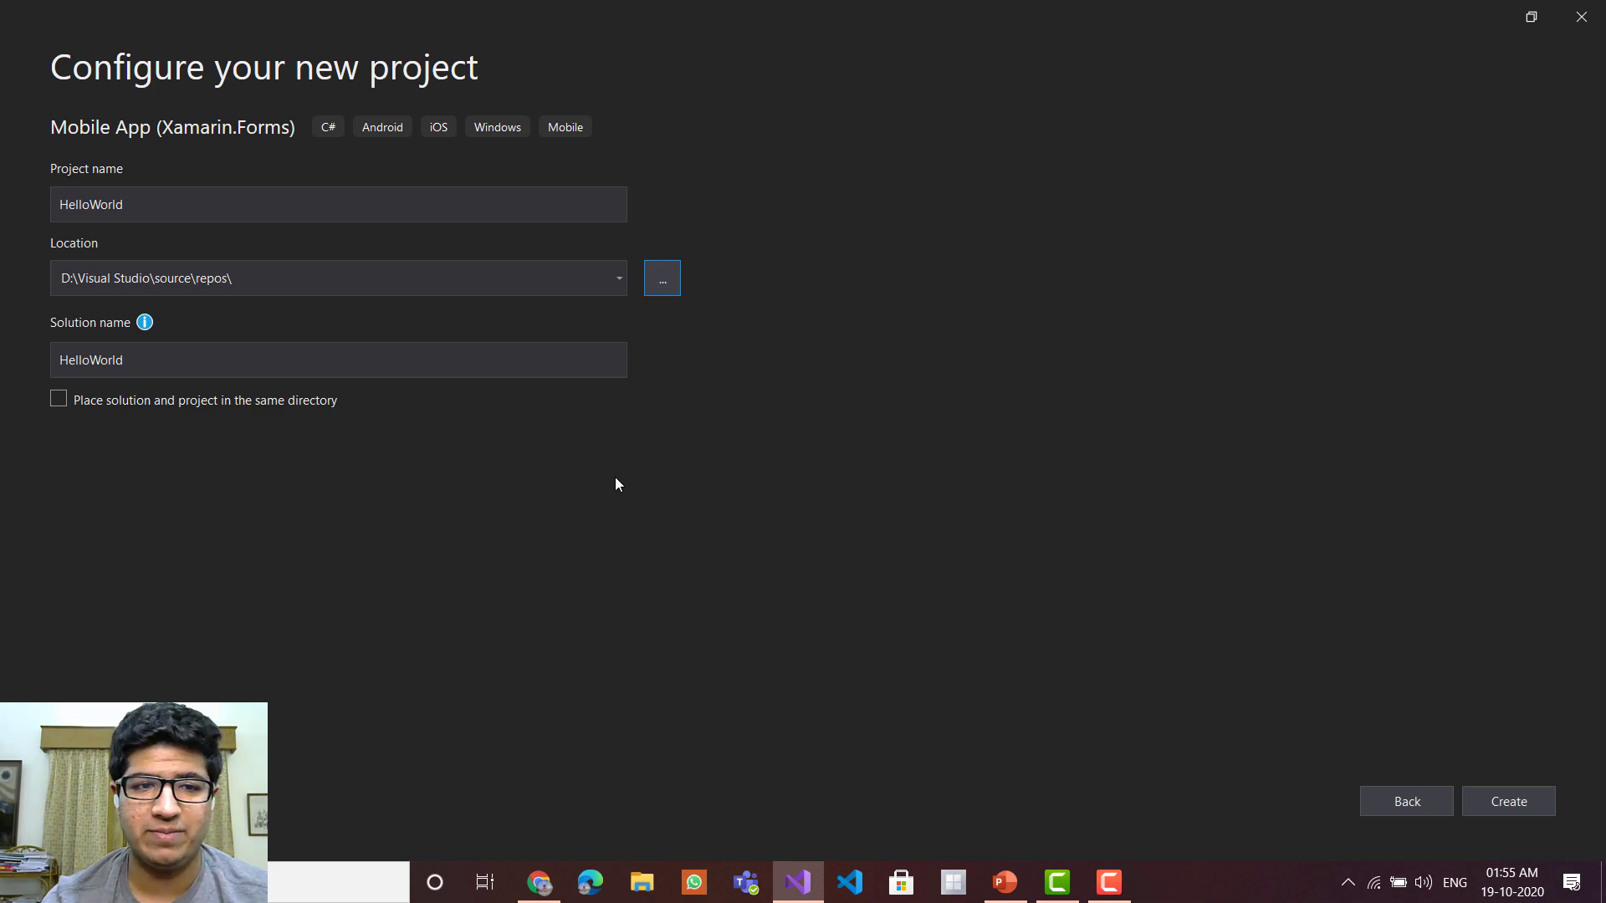
mouse_move(1517, 825)
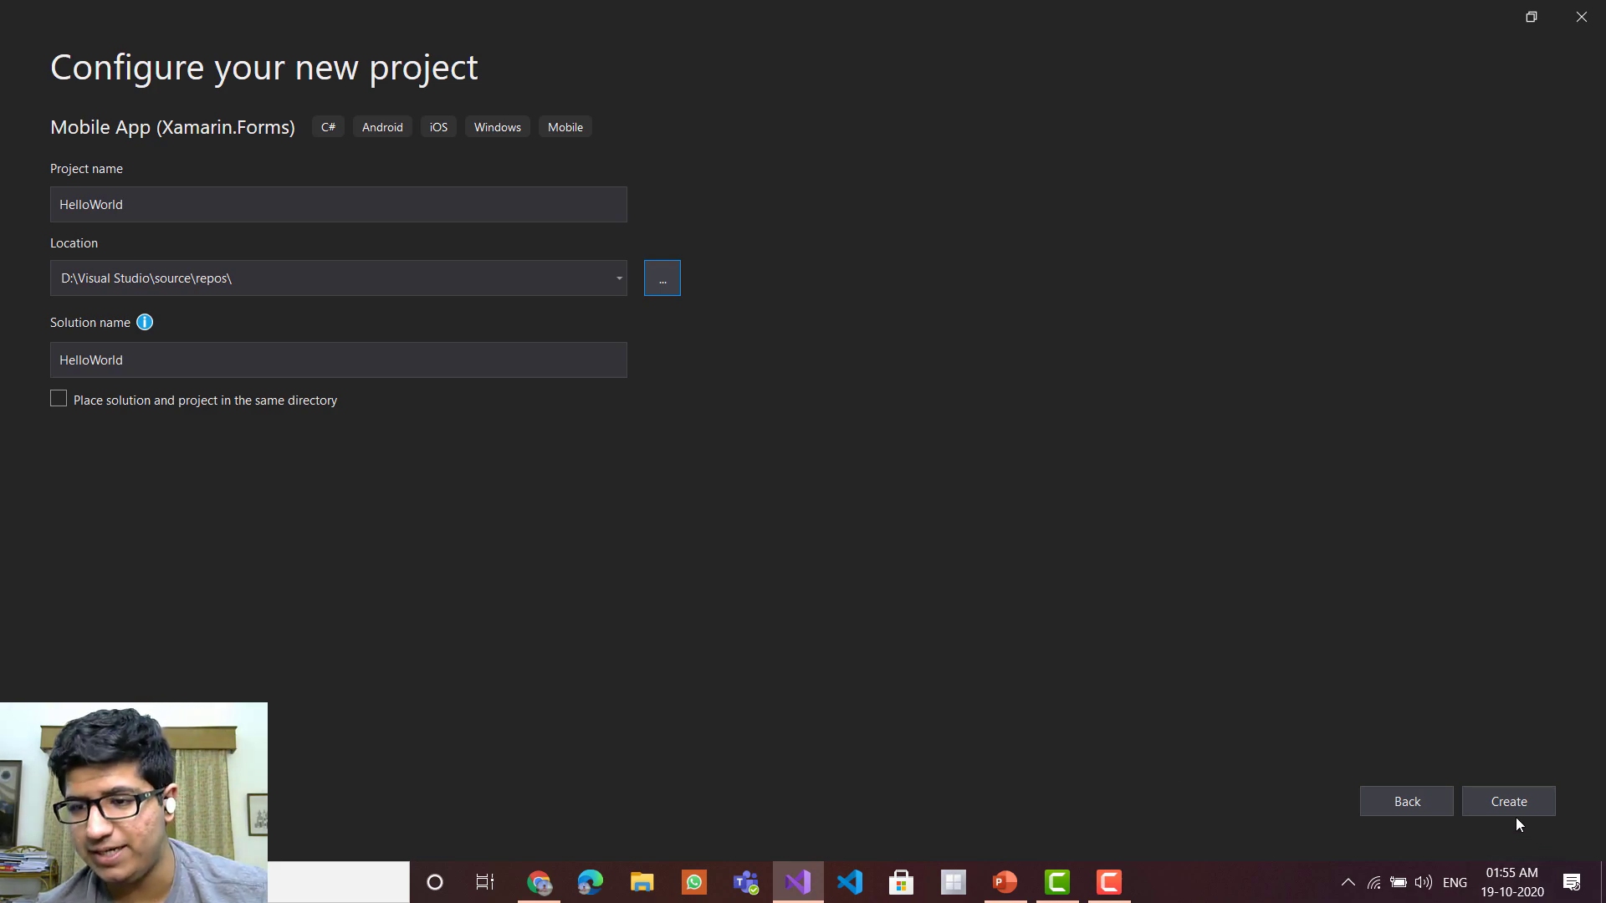
click(1507, 802)
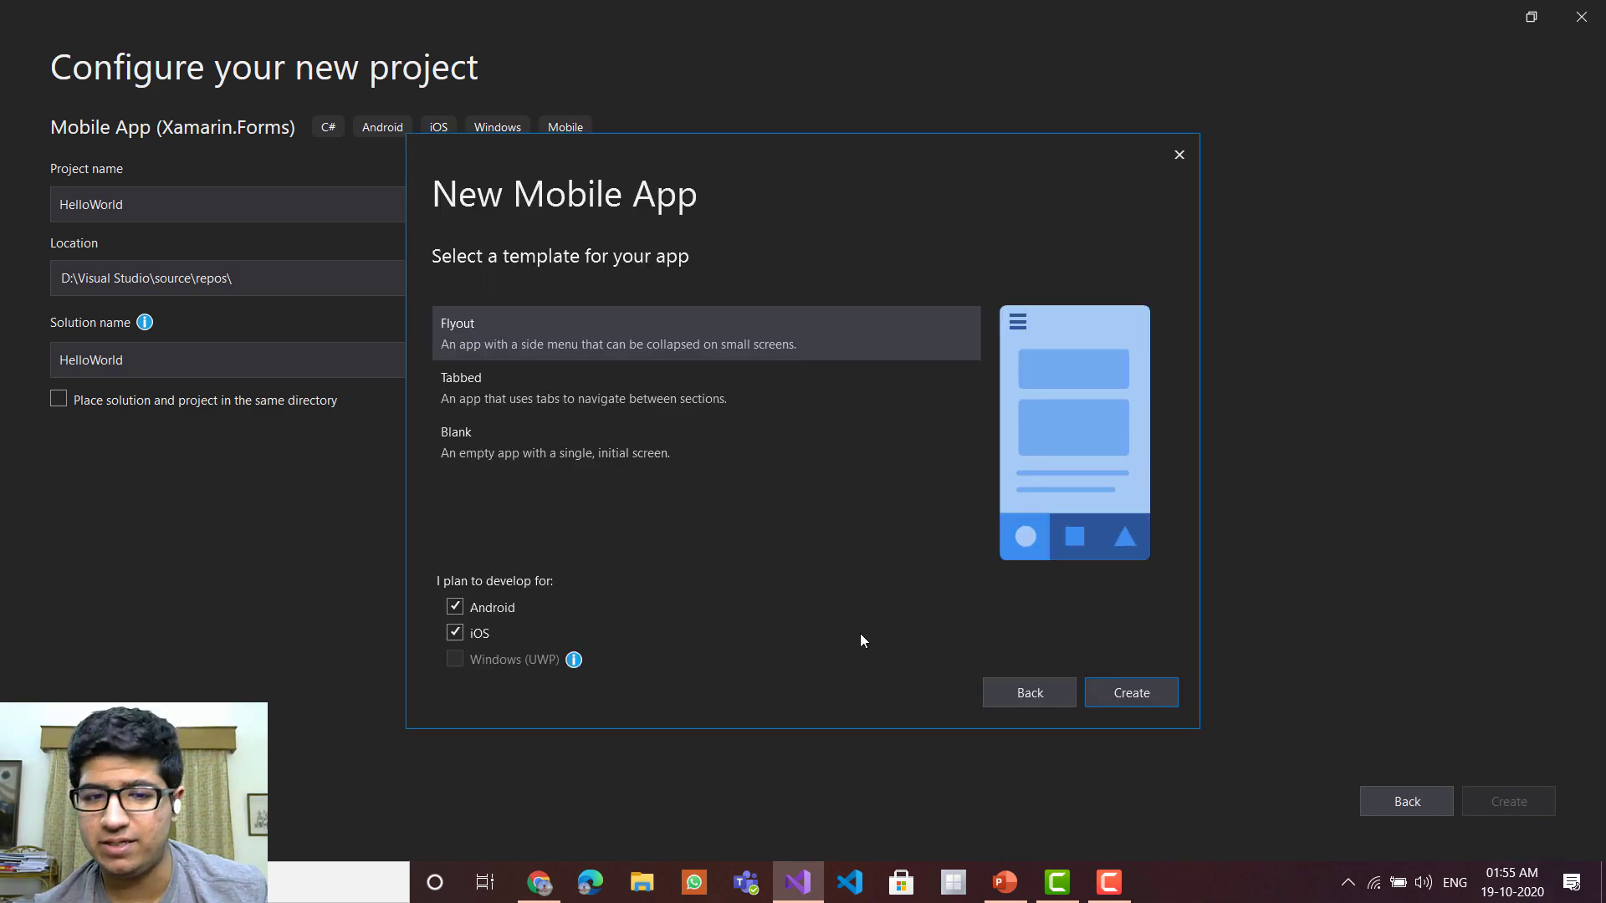
mouse_move(591, 85)
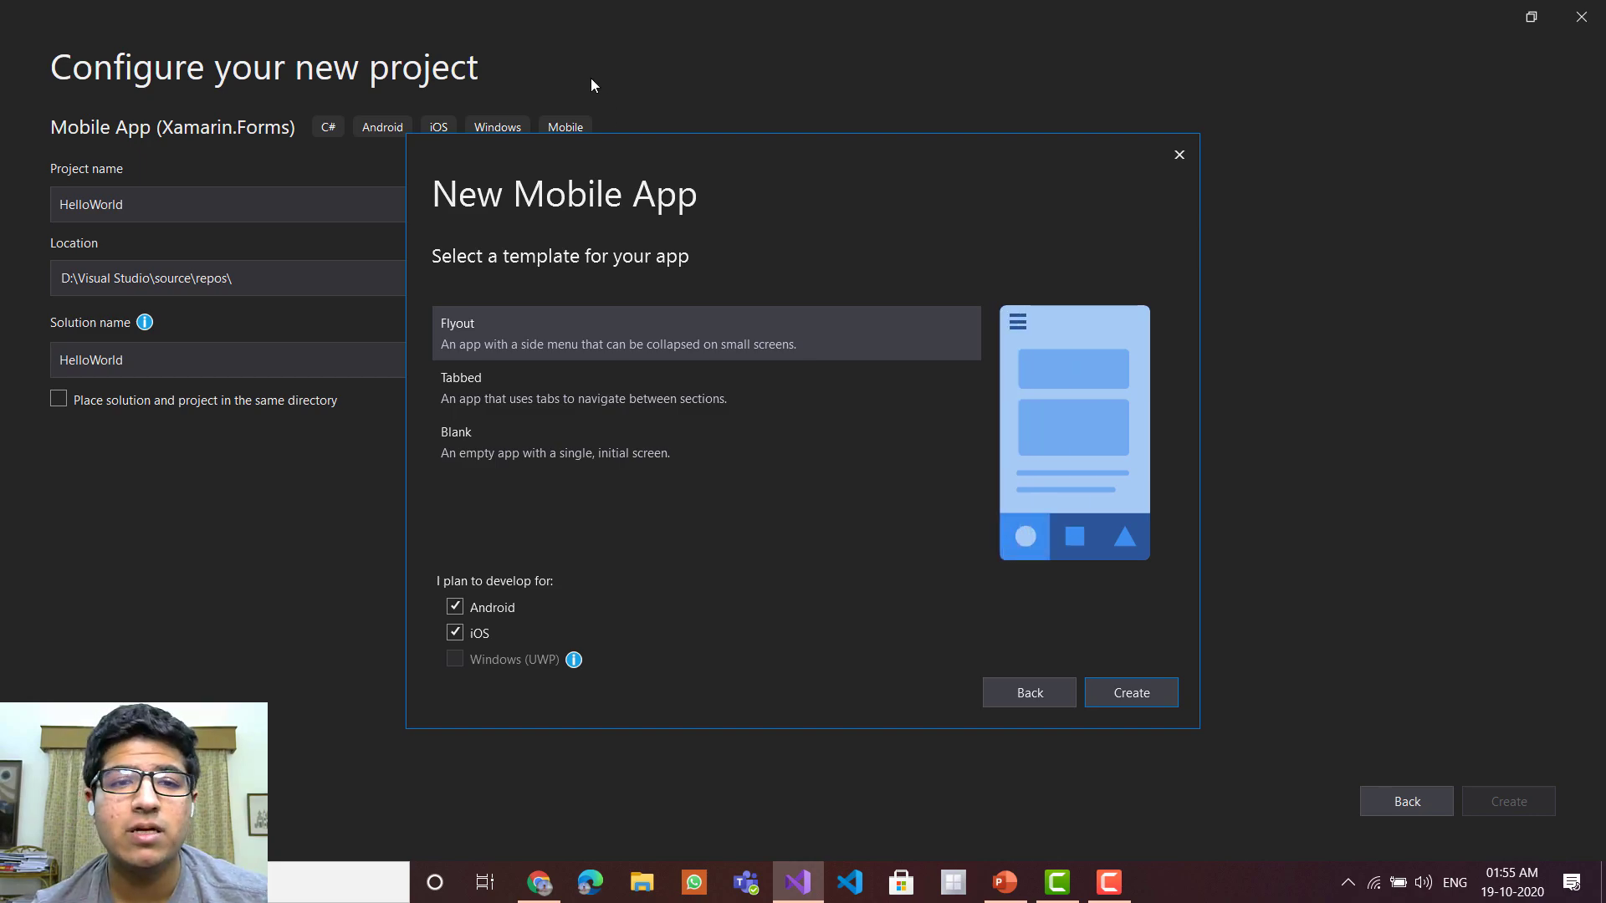
mouse_move(540, 367)
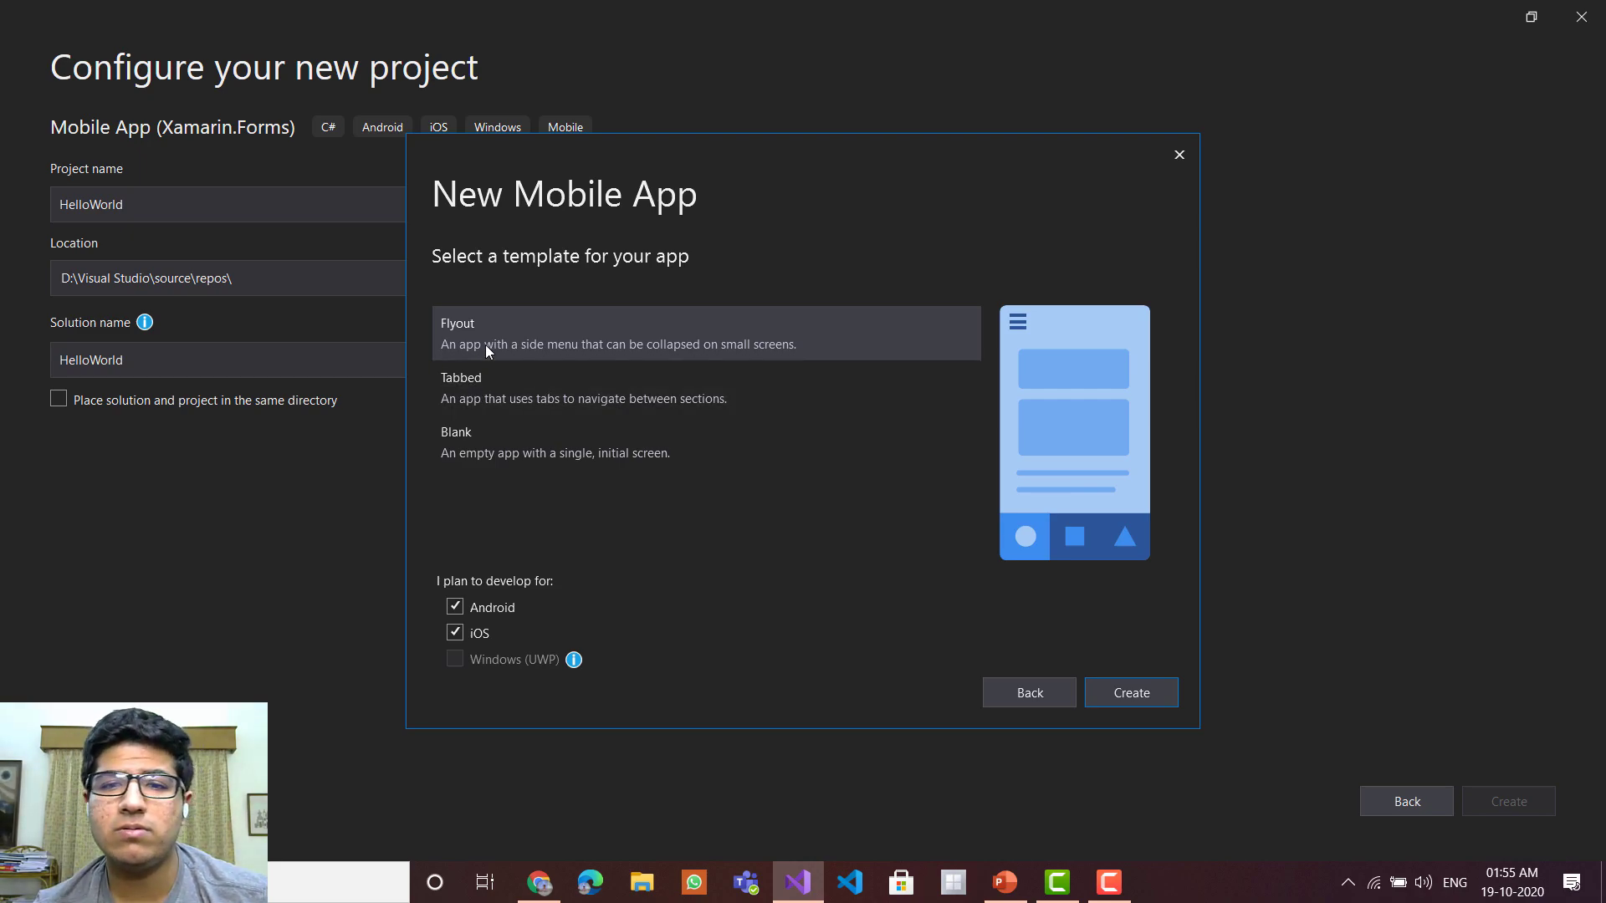
mouse_move(520, 399)
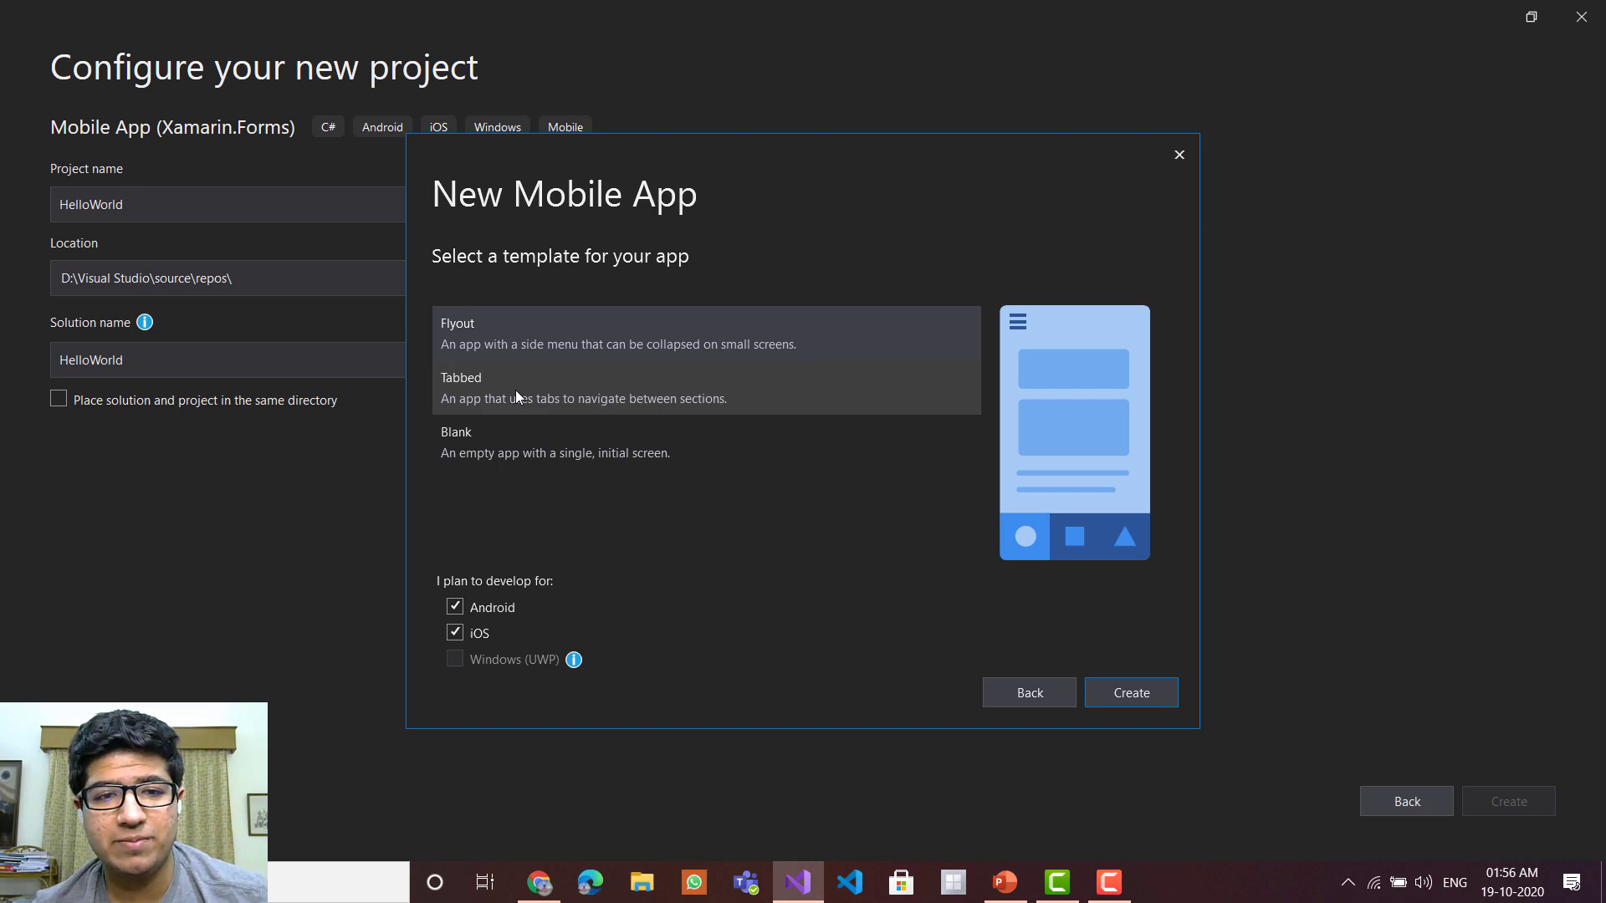
- Create the solution from the Blank template, also targeting Windows (UWP)
click(554, 442)
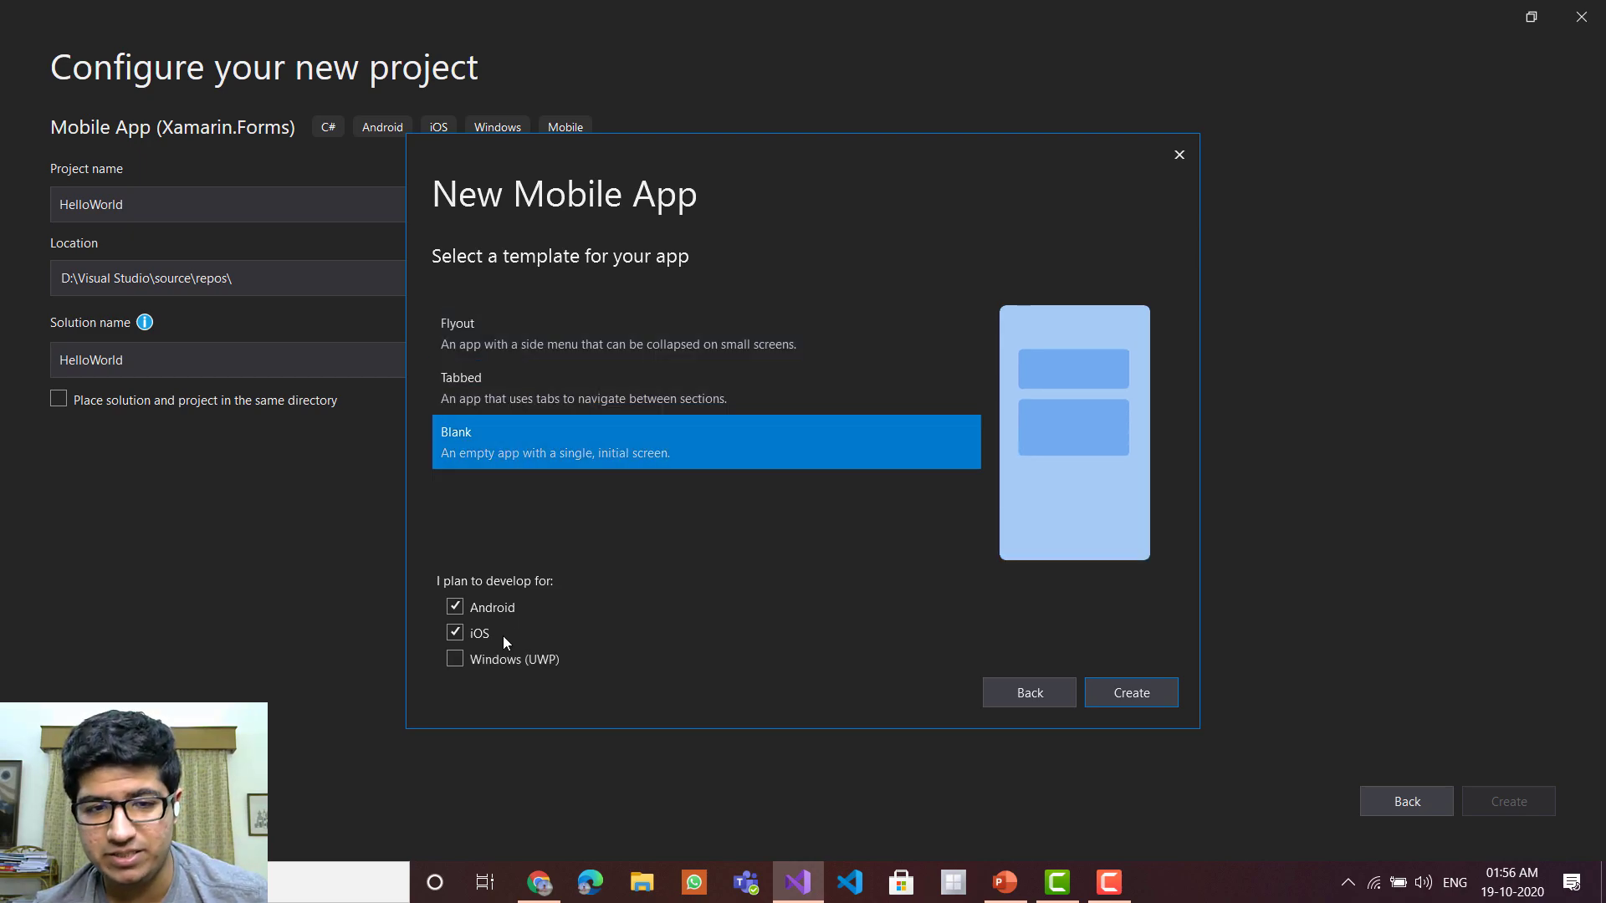
mouse_move(465, 674)
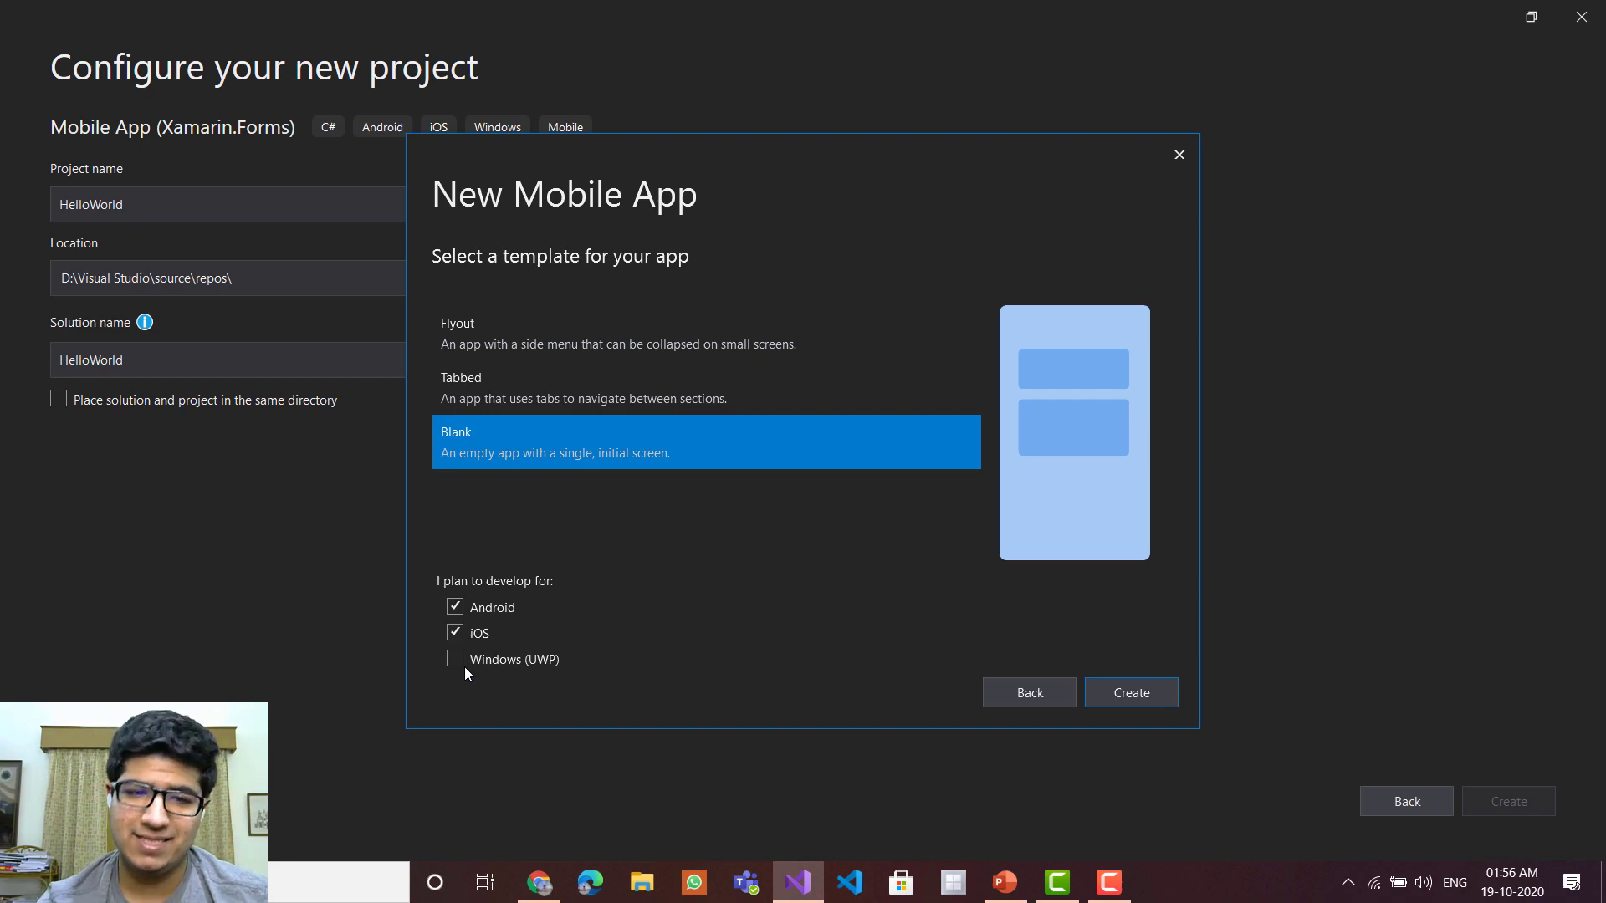
click(455, 659)
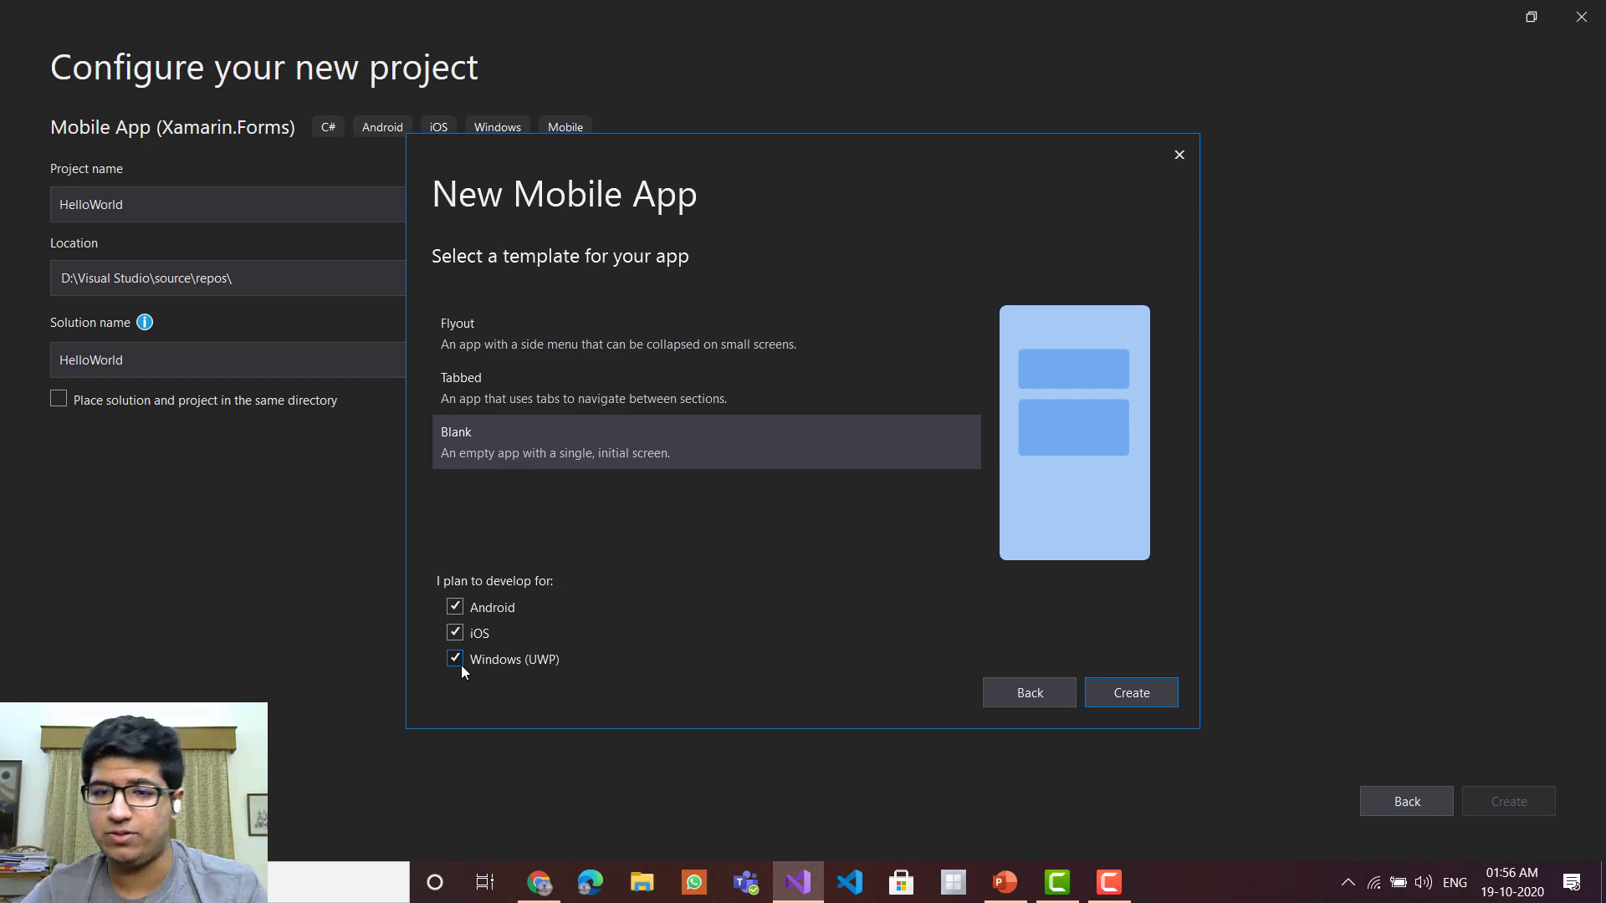
mouse_move(1220, 670)
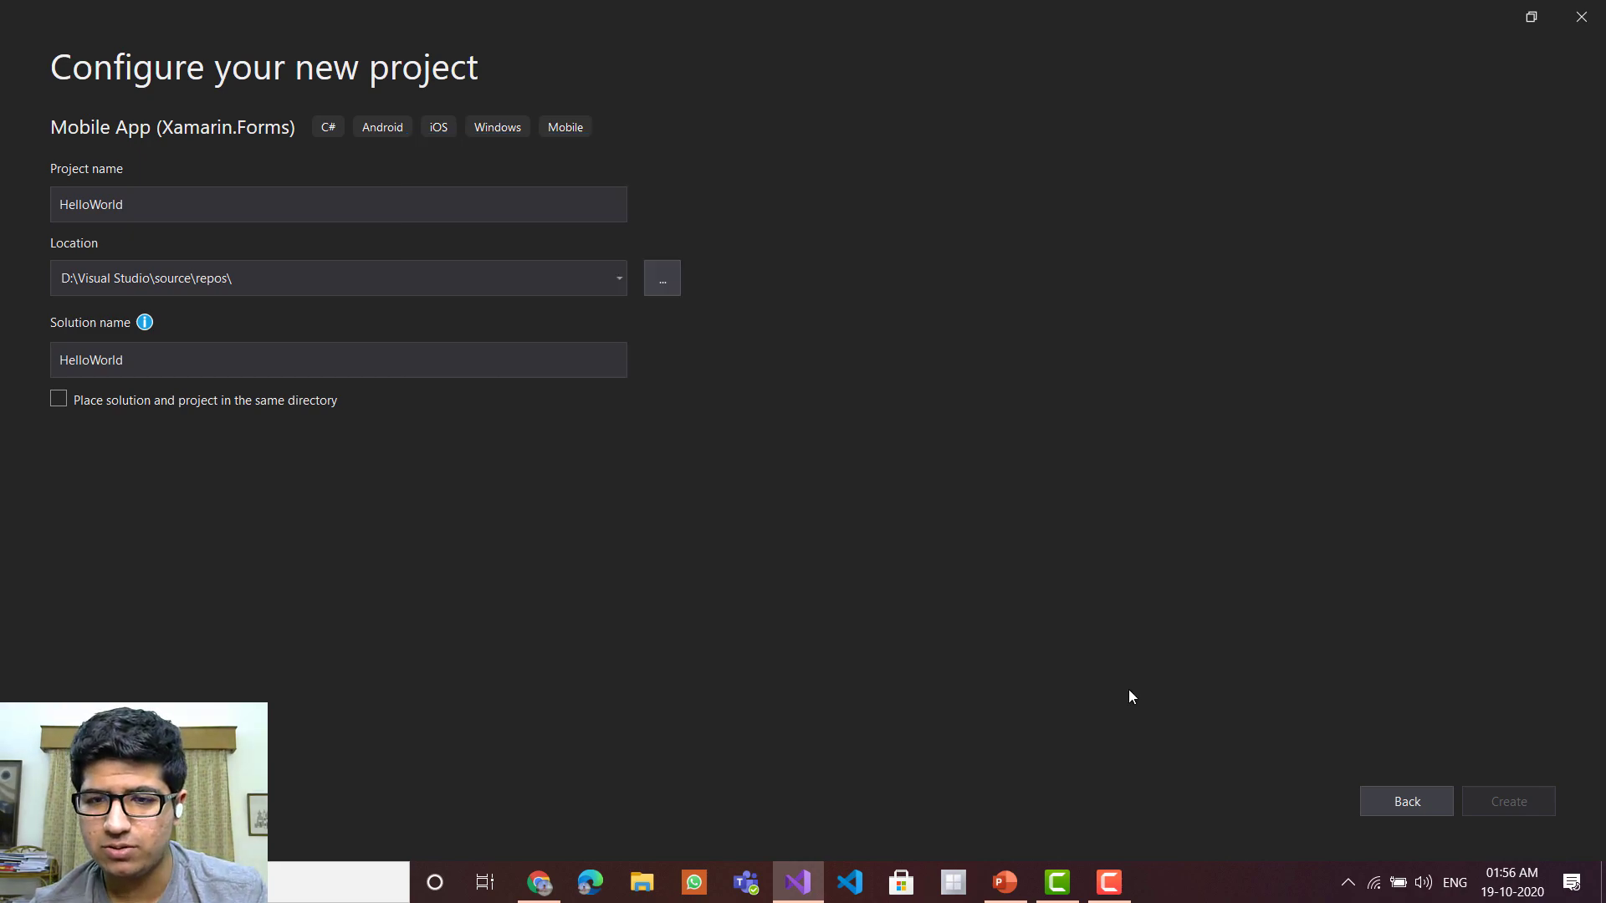
click(1507, 801)
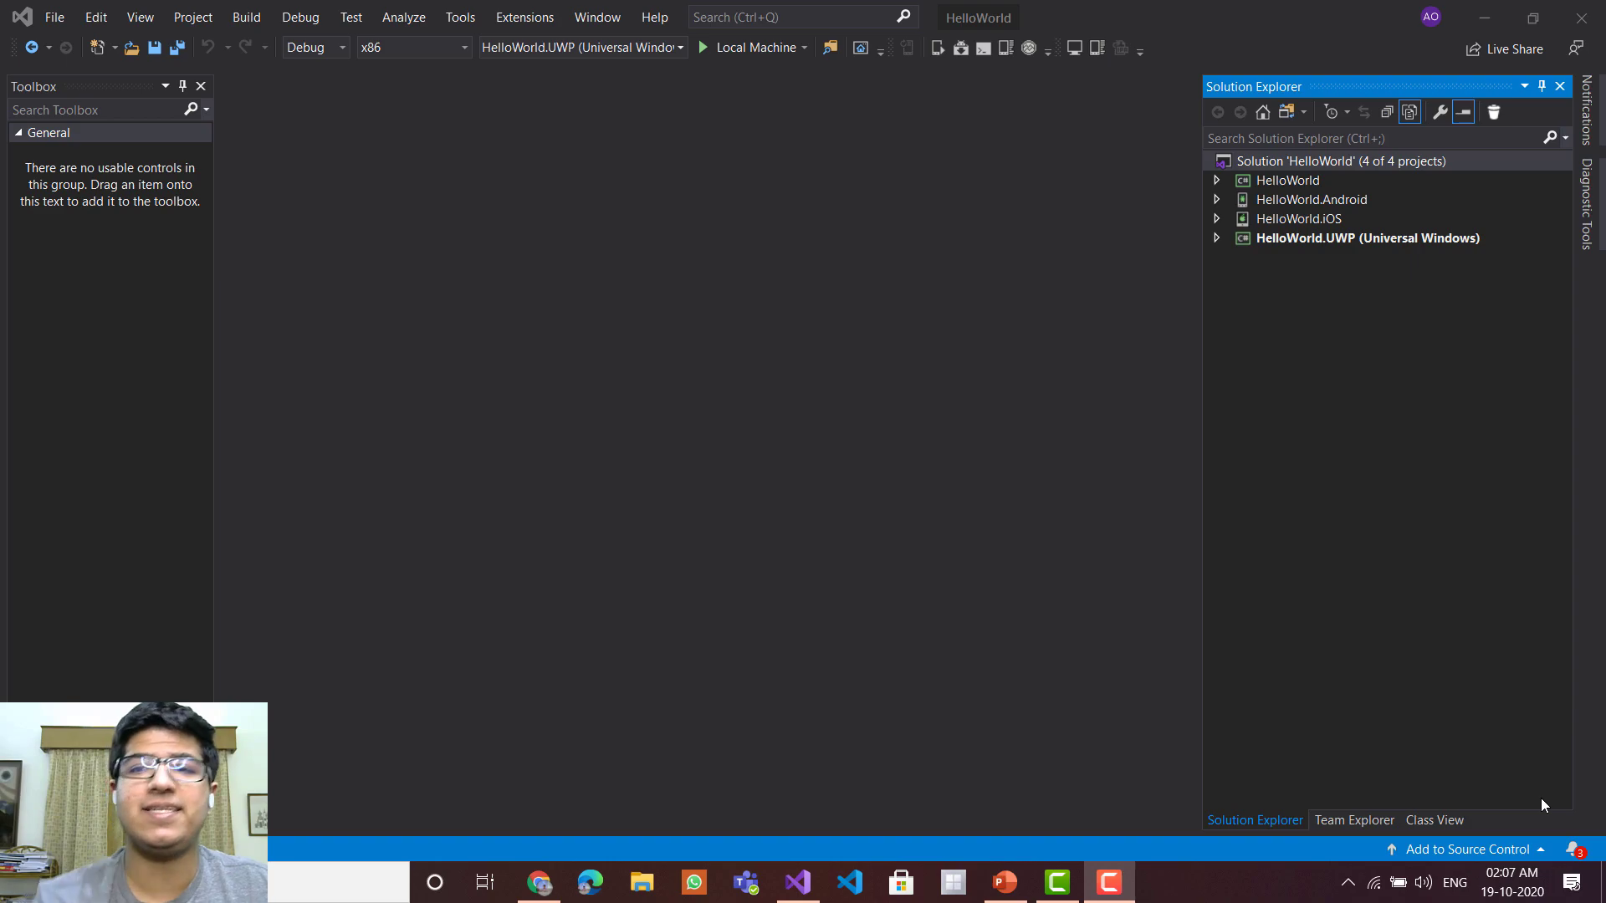
mouse_move(1219, 273)
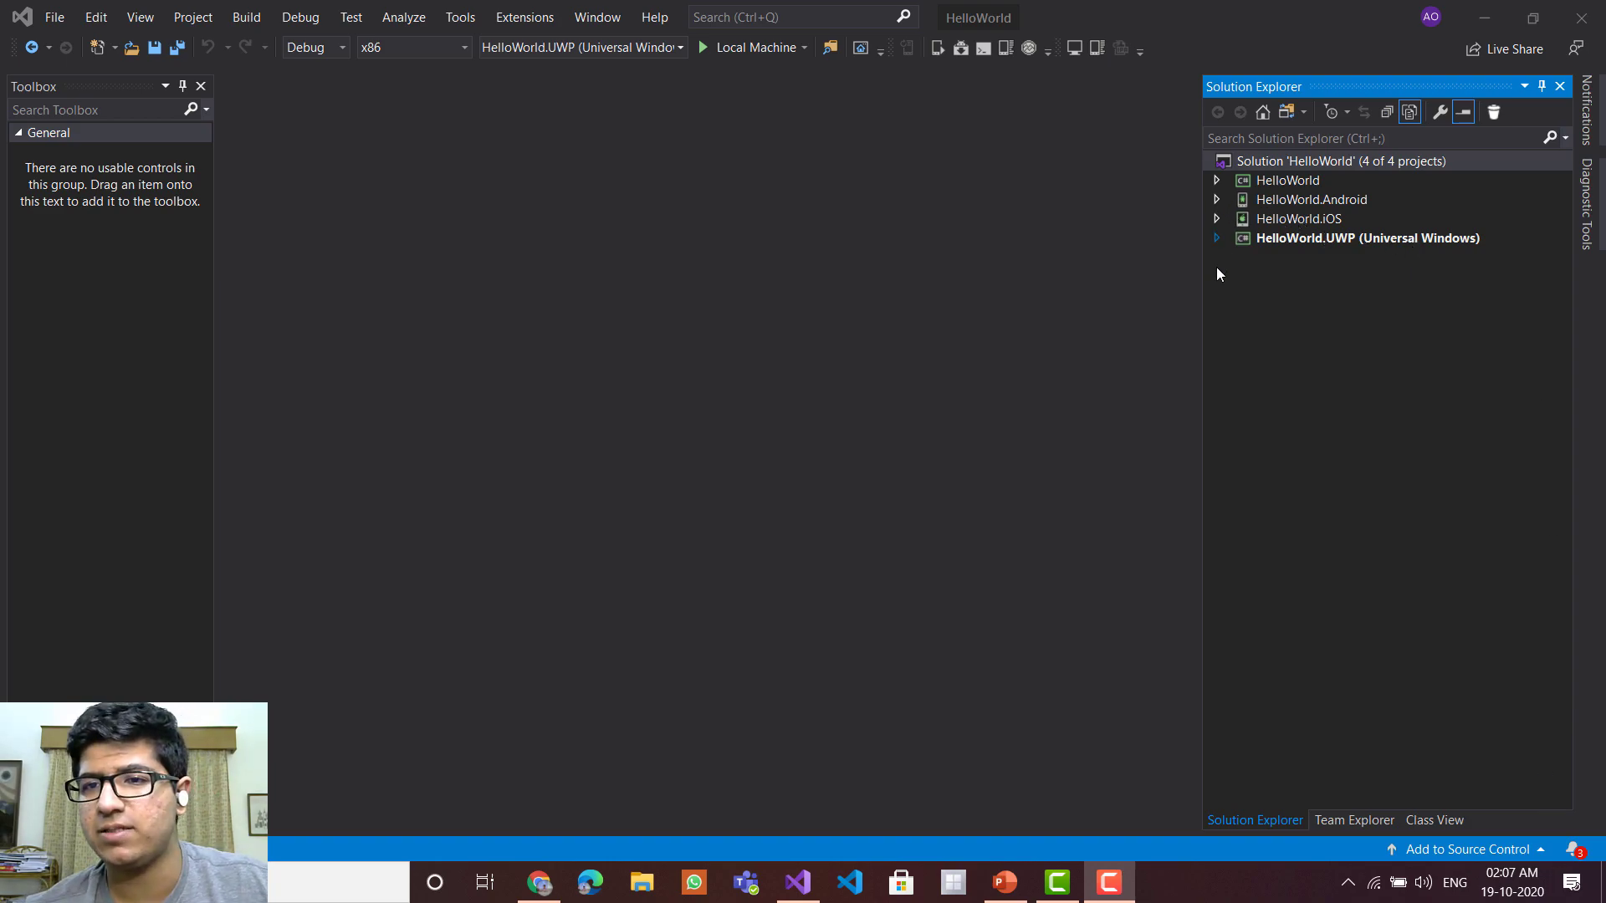
mouse_move(1214, 258)
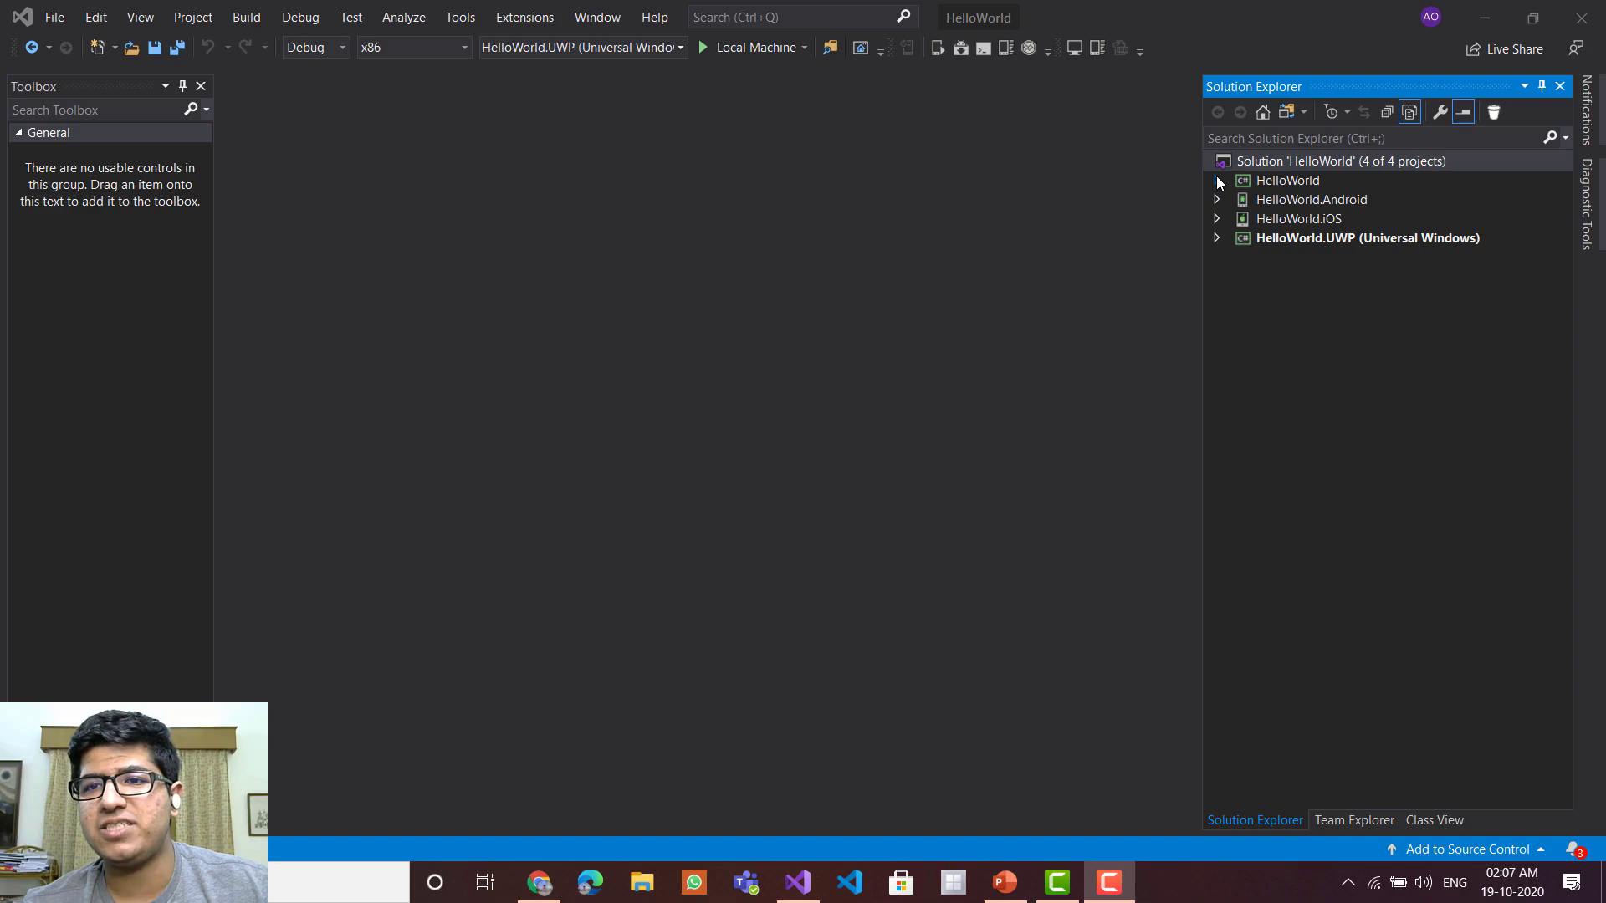
- Expand the shared HelloWorld project, collapse App.xaml and open MainPage.xaml for editing
click(1216, 180)
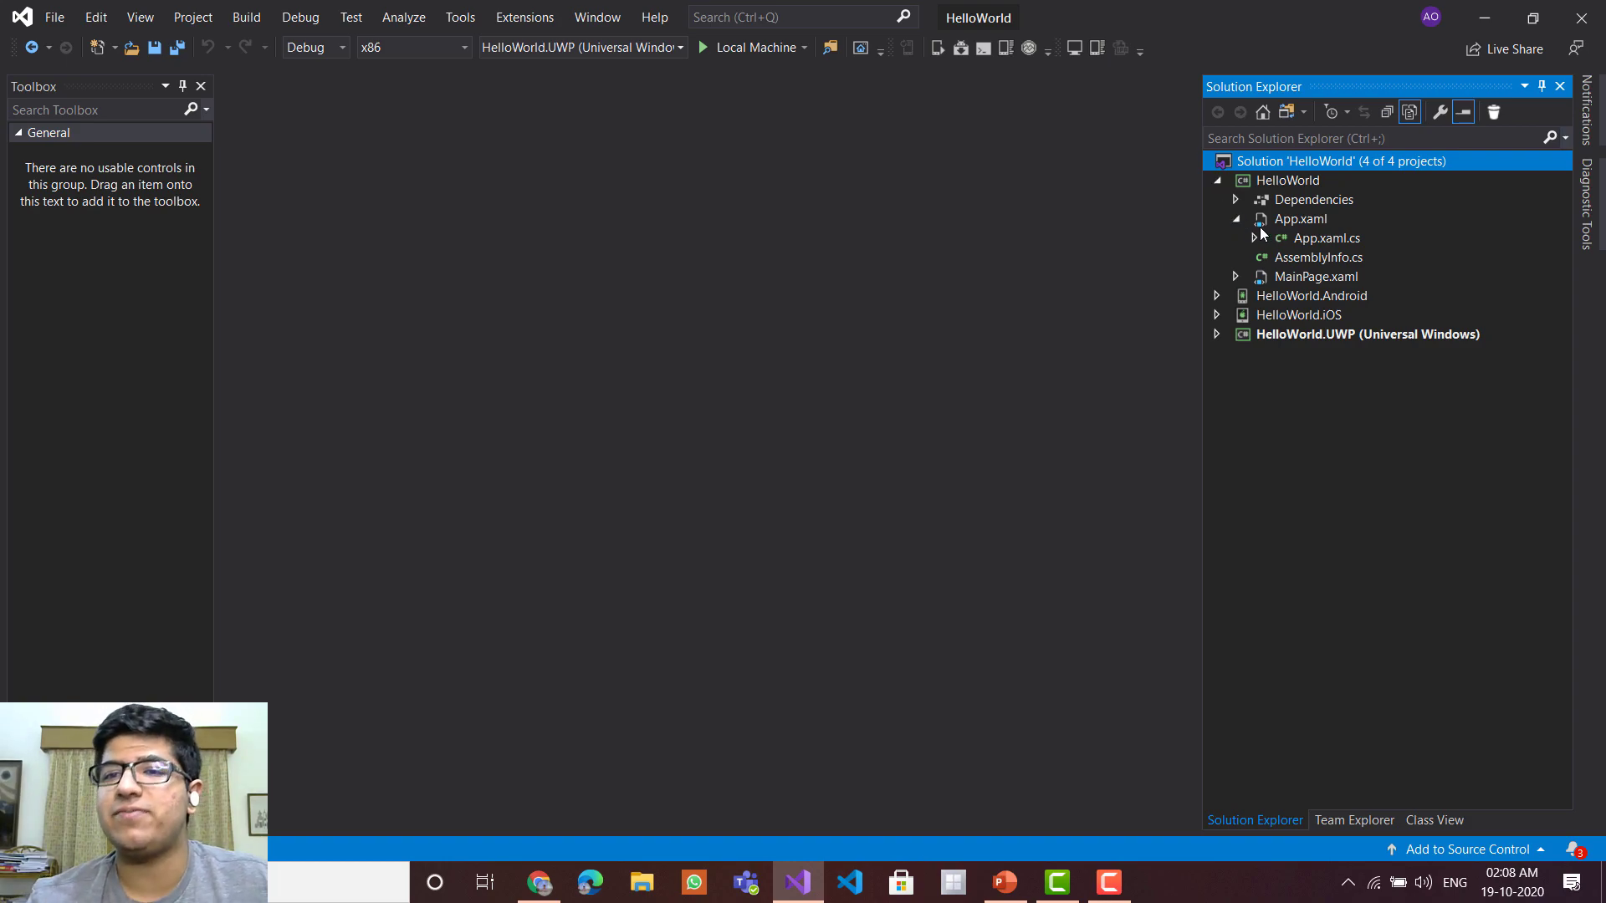
click(1236, 219)
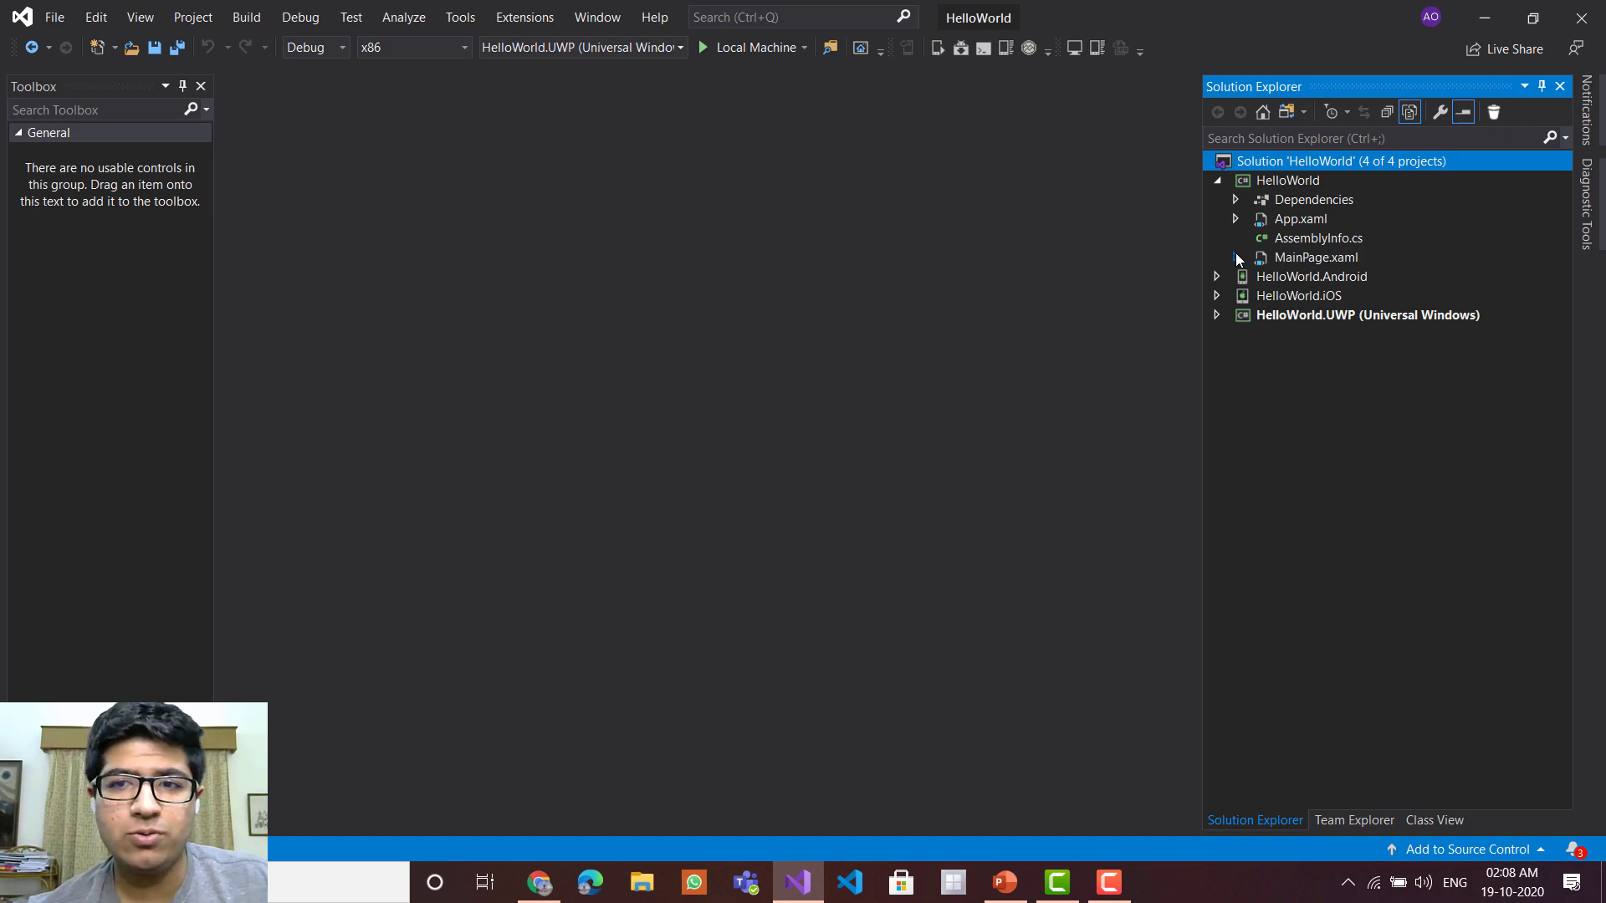
double_click(1316, 258)
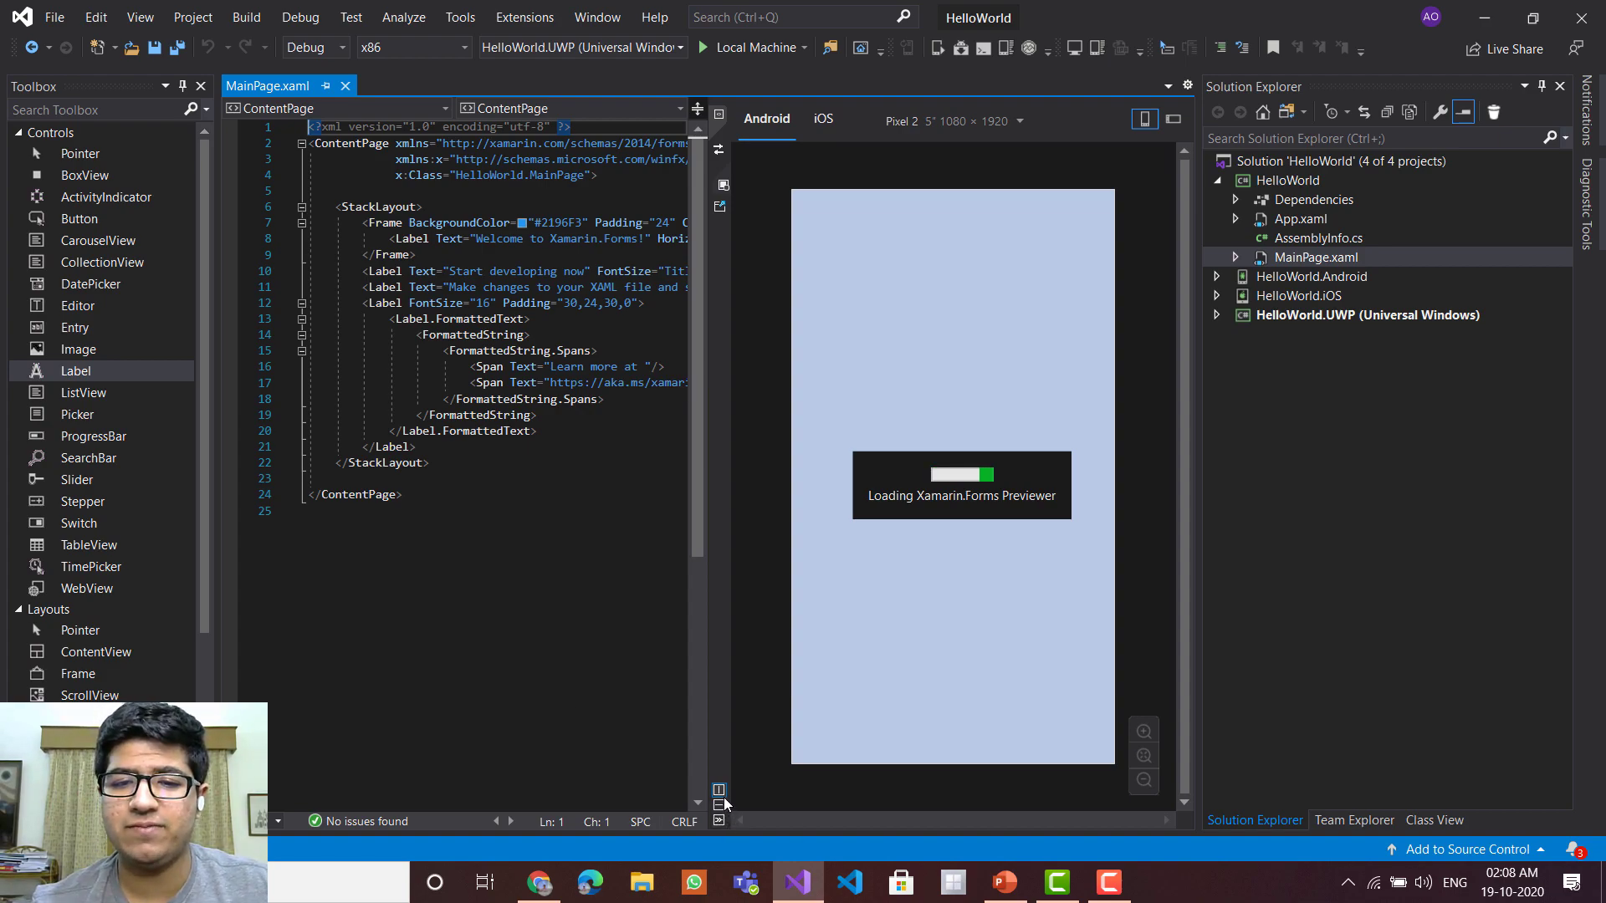
mouse_move(719, 802)
text(<Label Text="" />)
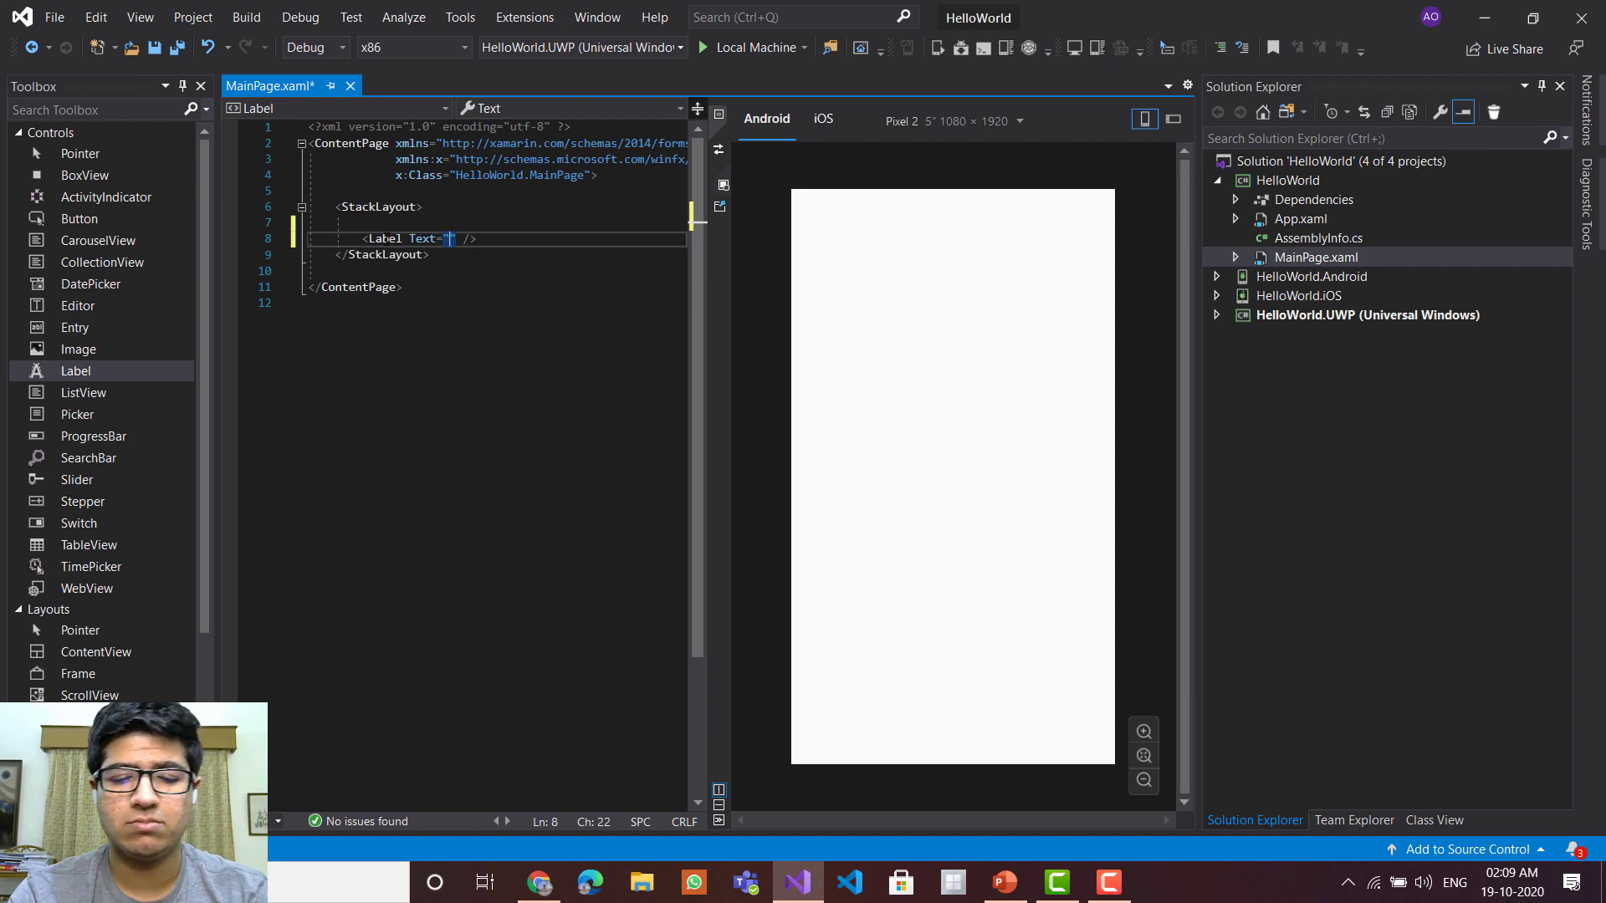
- Set the Label's Text to 'Hello World!'
text(Hello W)
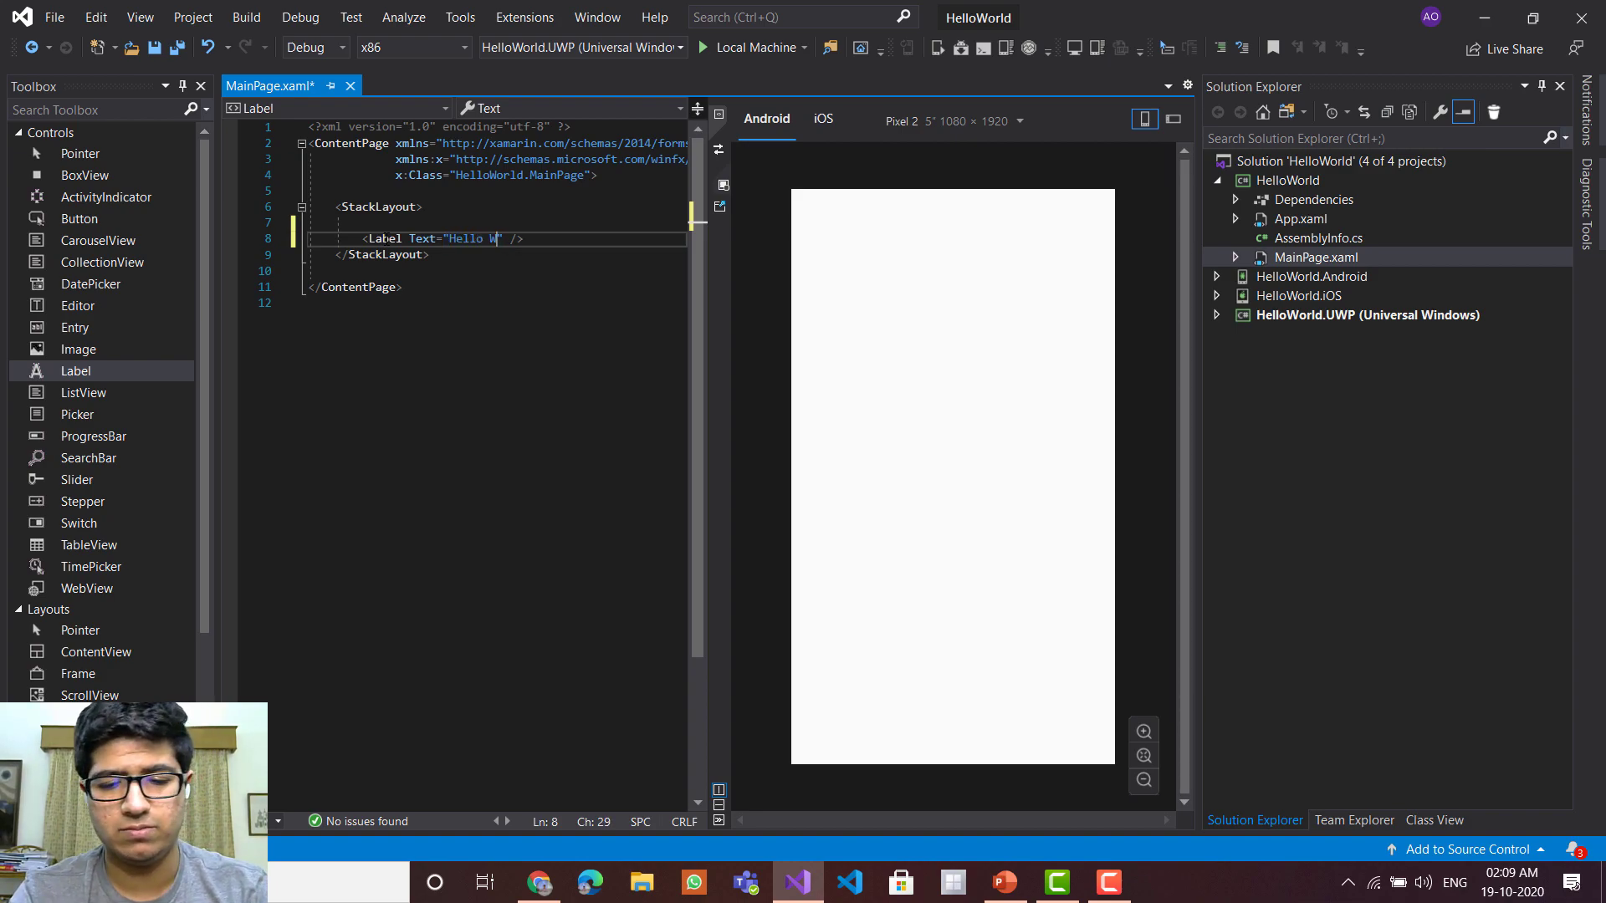
text(orld)
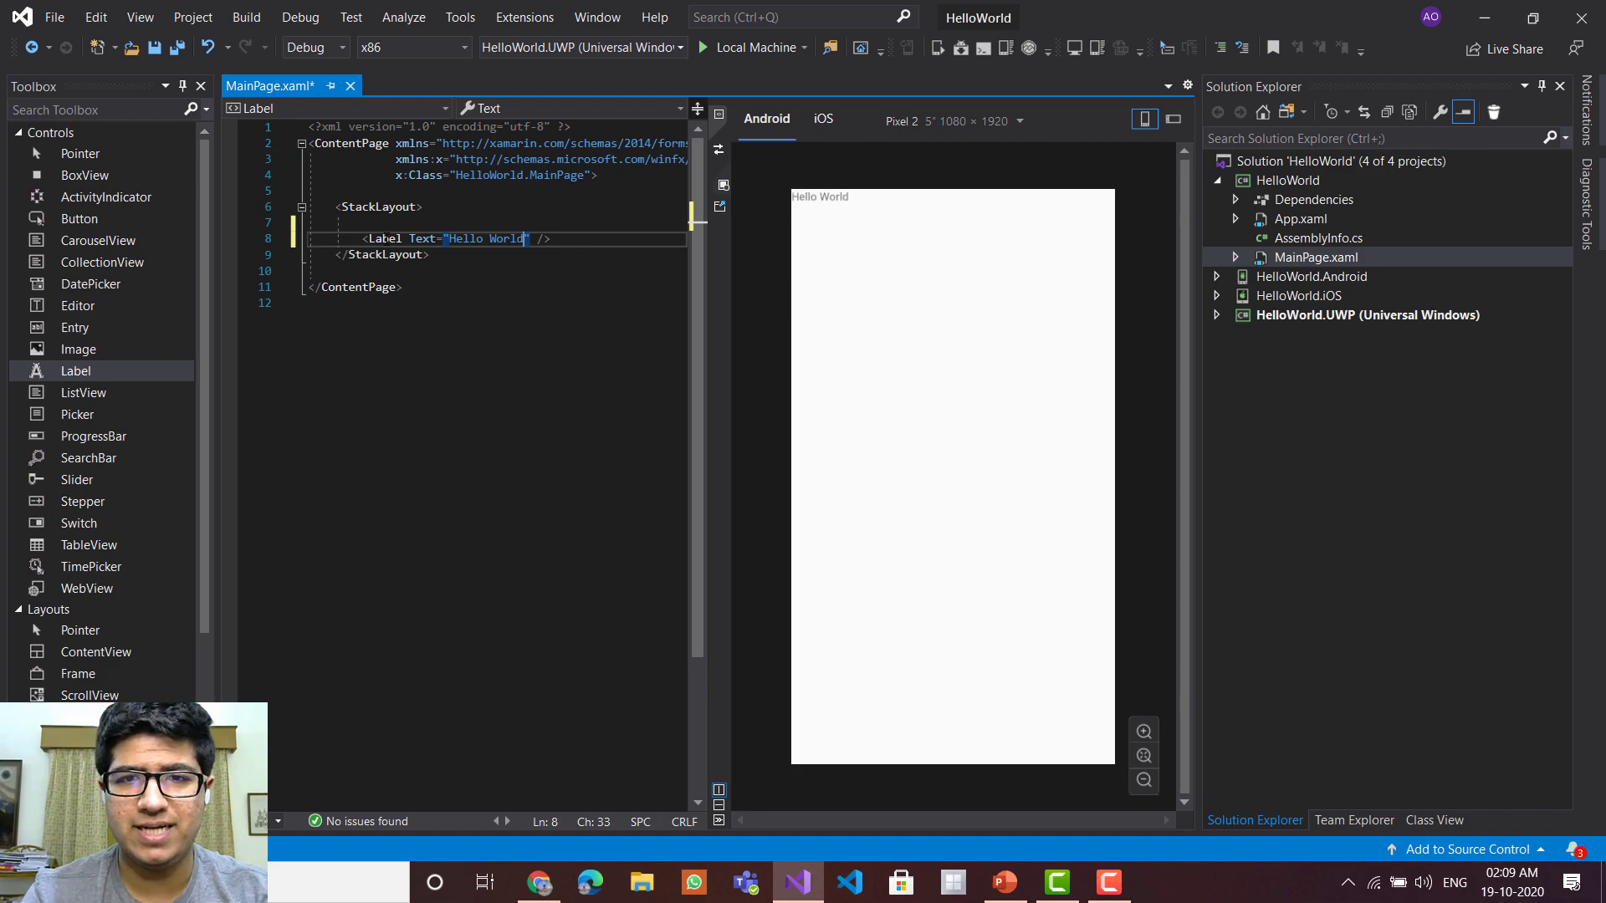
text(!)
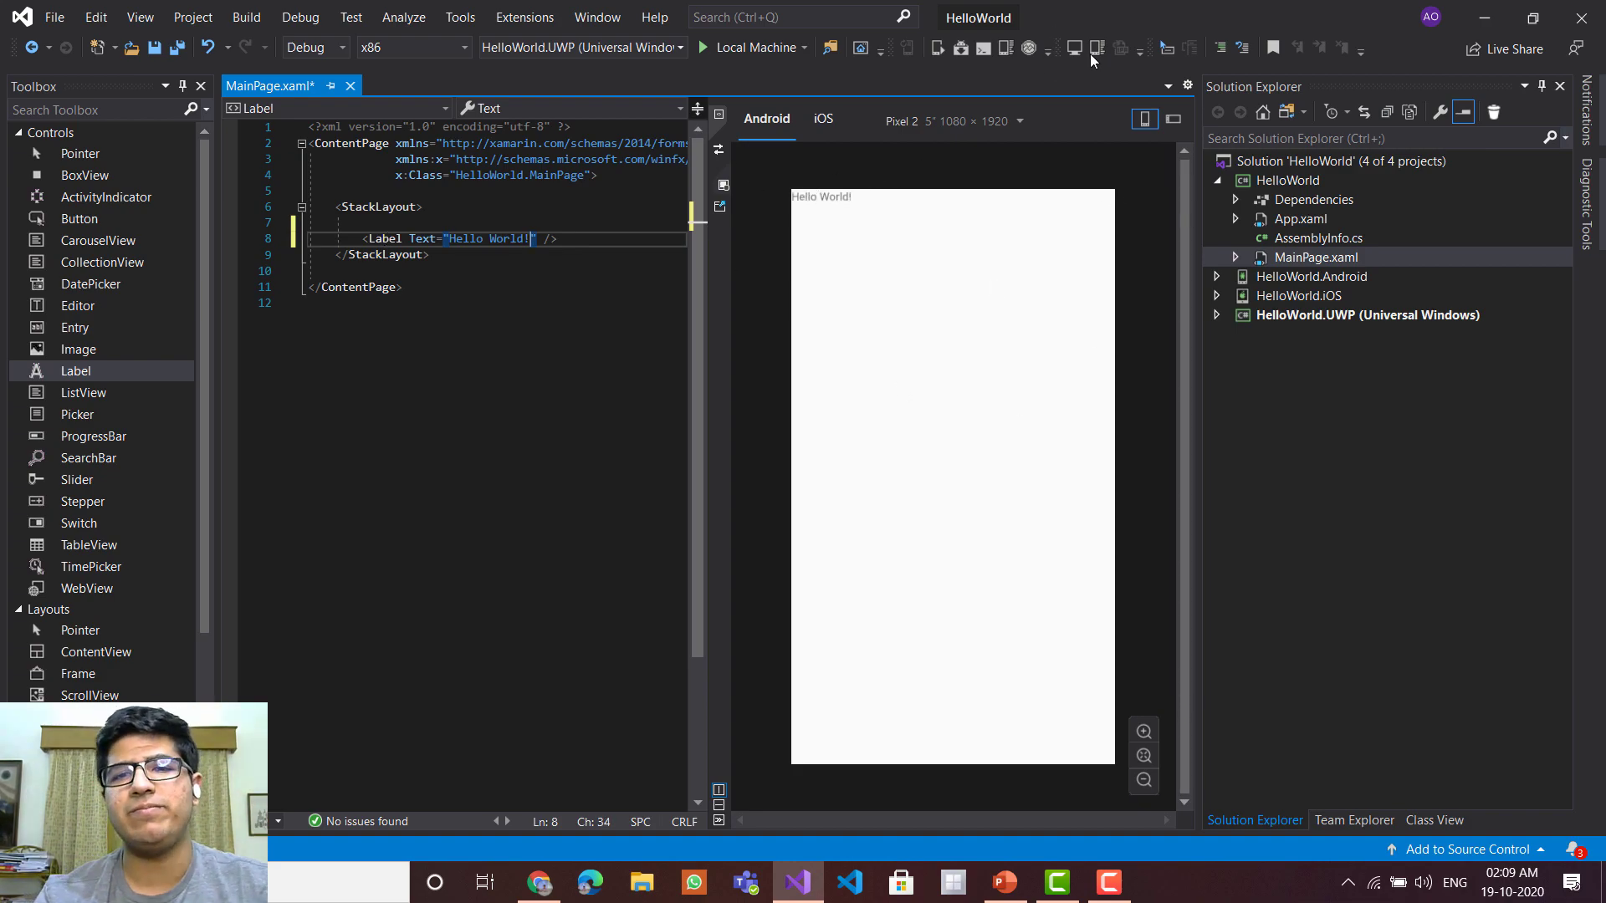
mouse_move(766, 117)
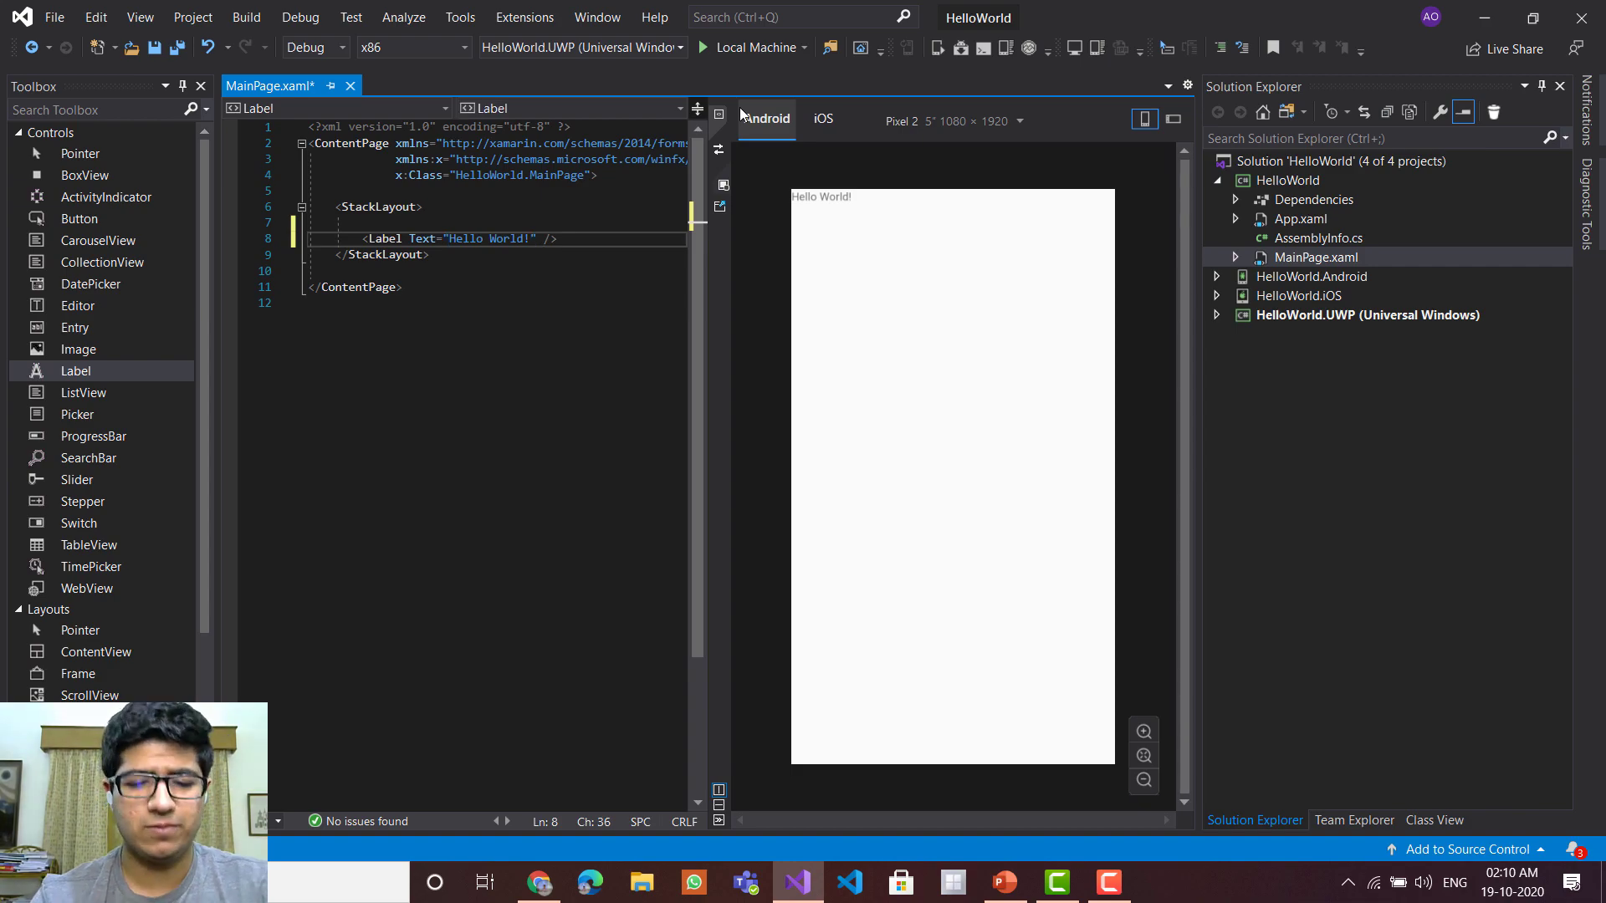
- Give the Label HorizontalOptions and VerticalOptions of CenterAndExpand via IntelliSense
text(HorizontalOptions=")
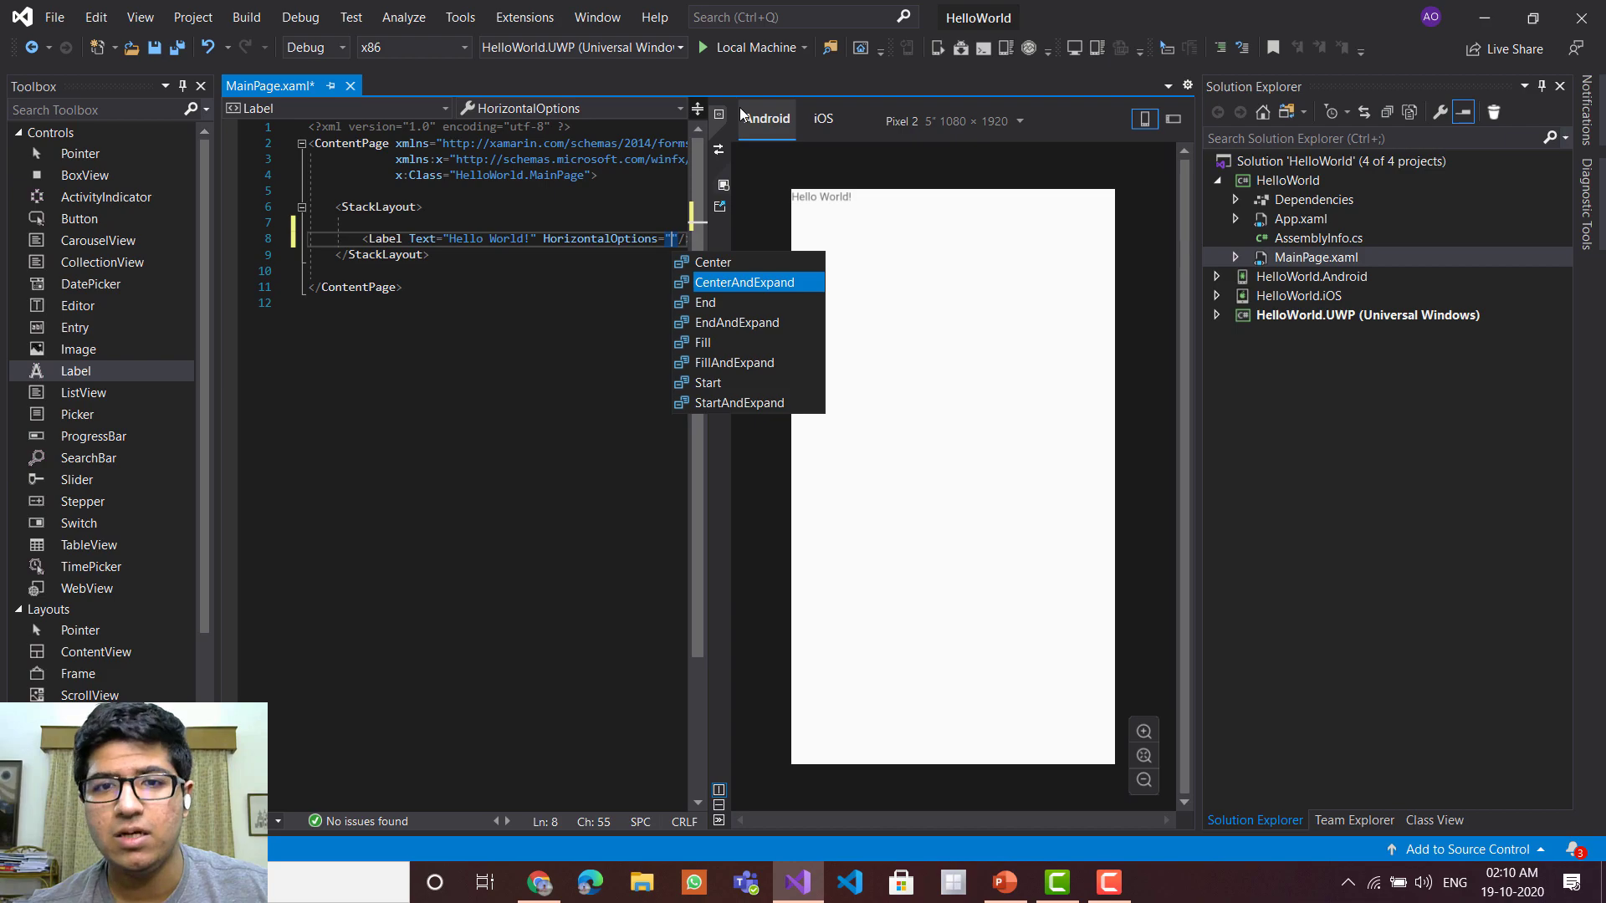
click(746, 281)
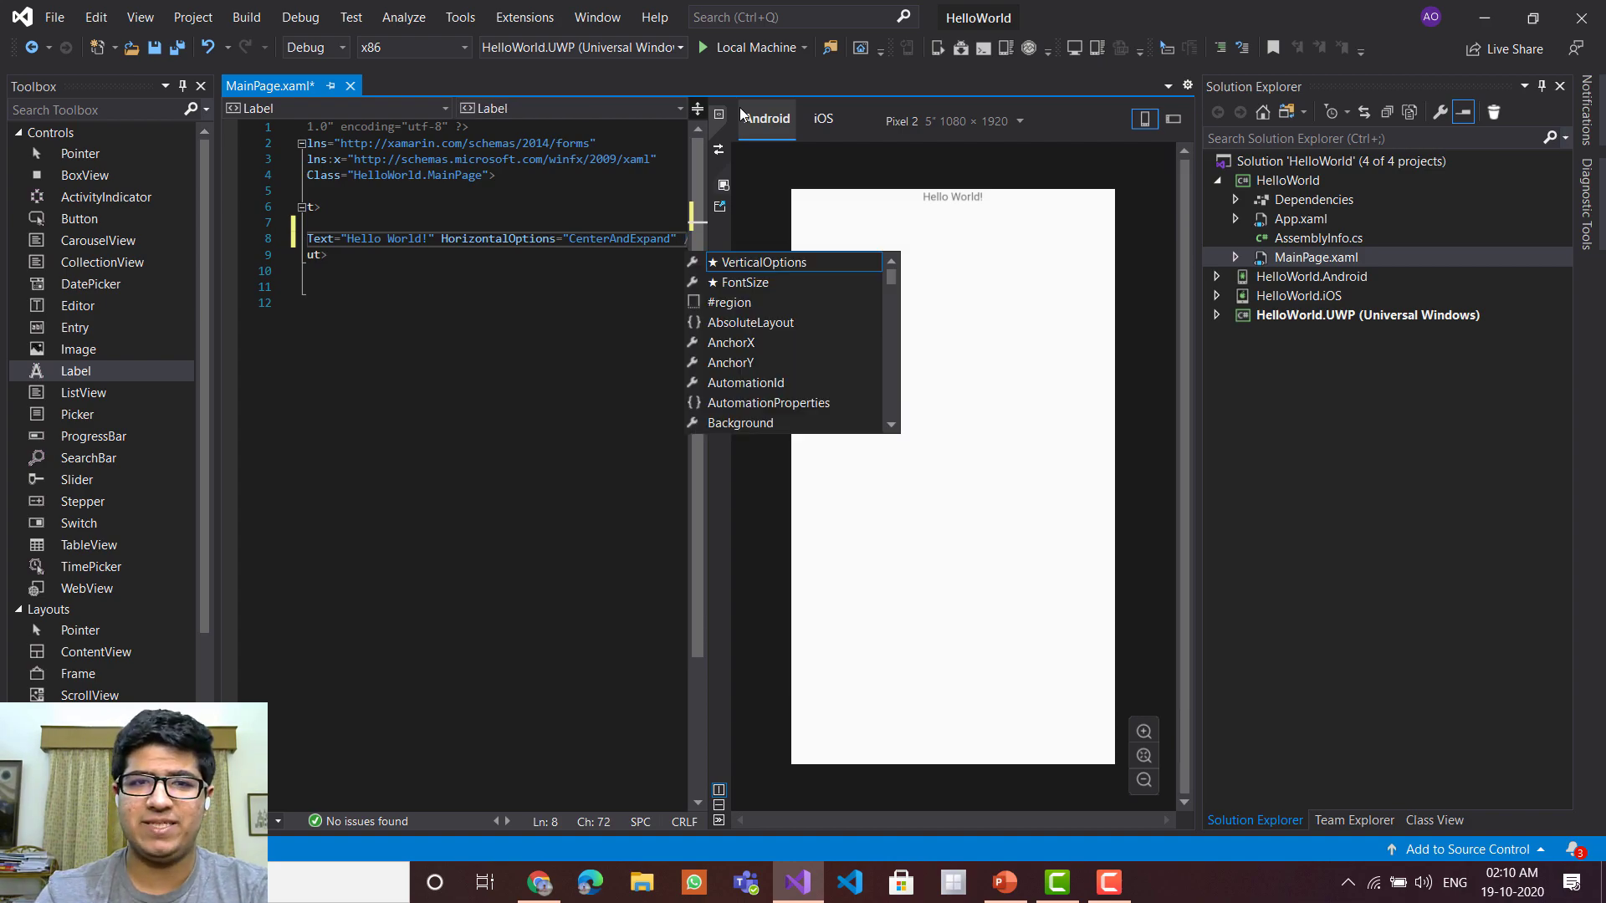
text(VerticalOptions=")
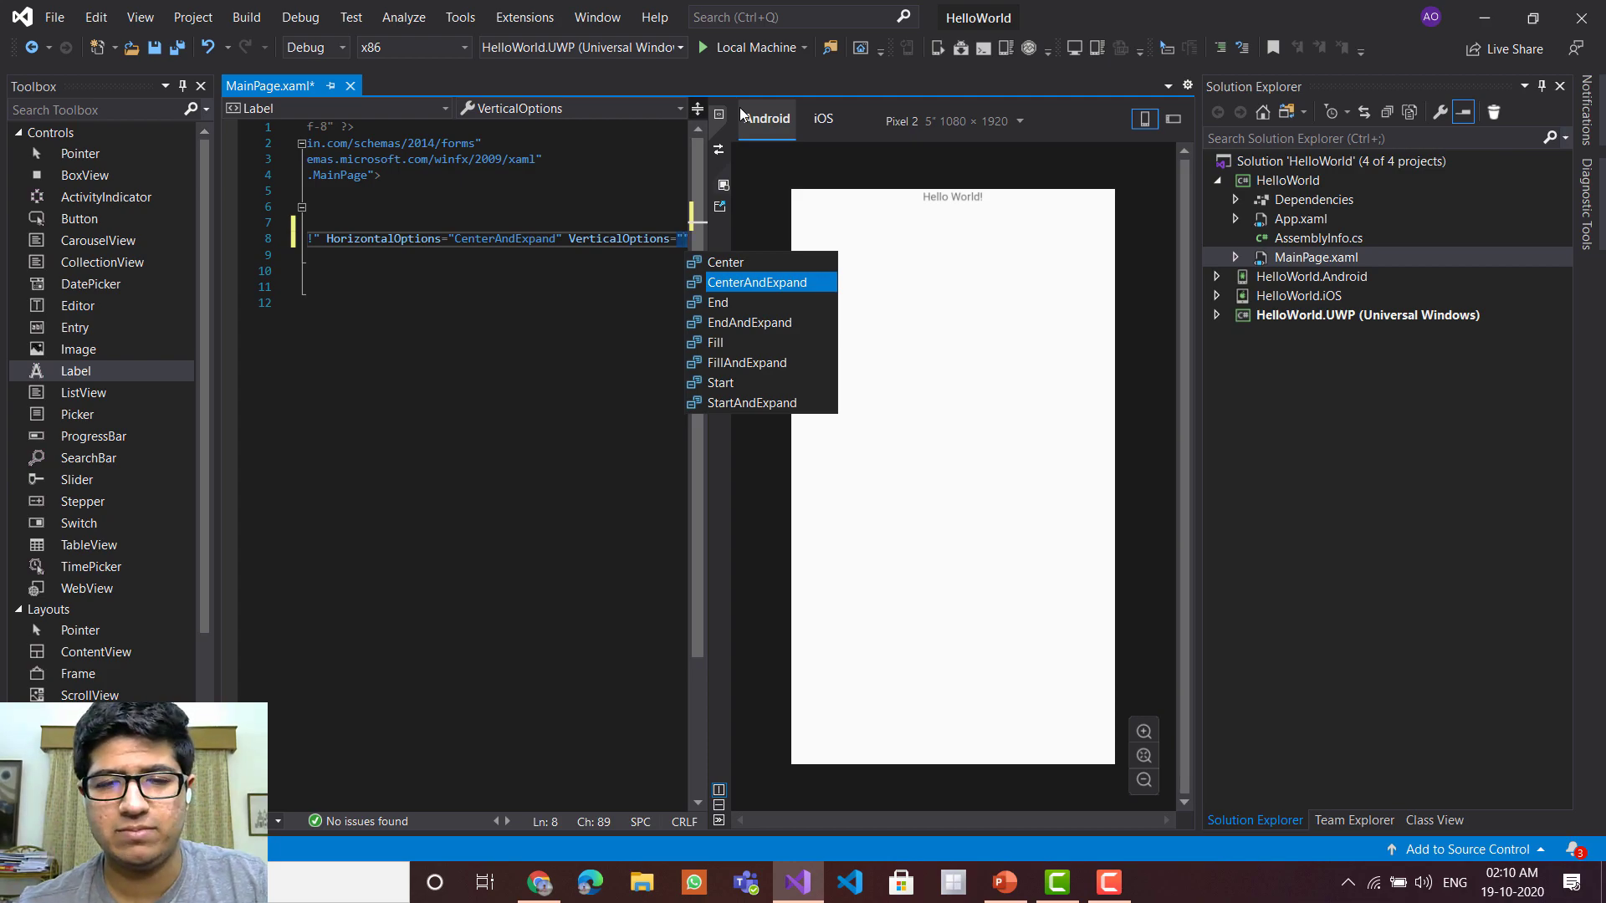
click(758, 281)
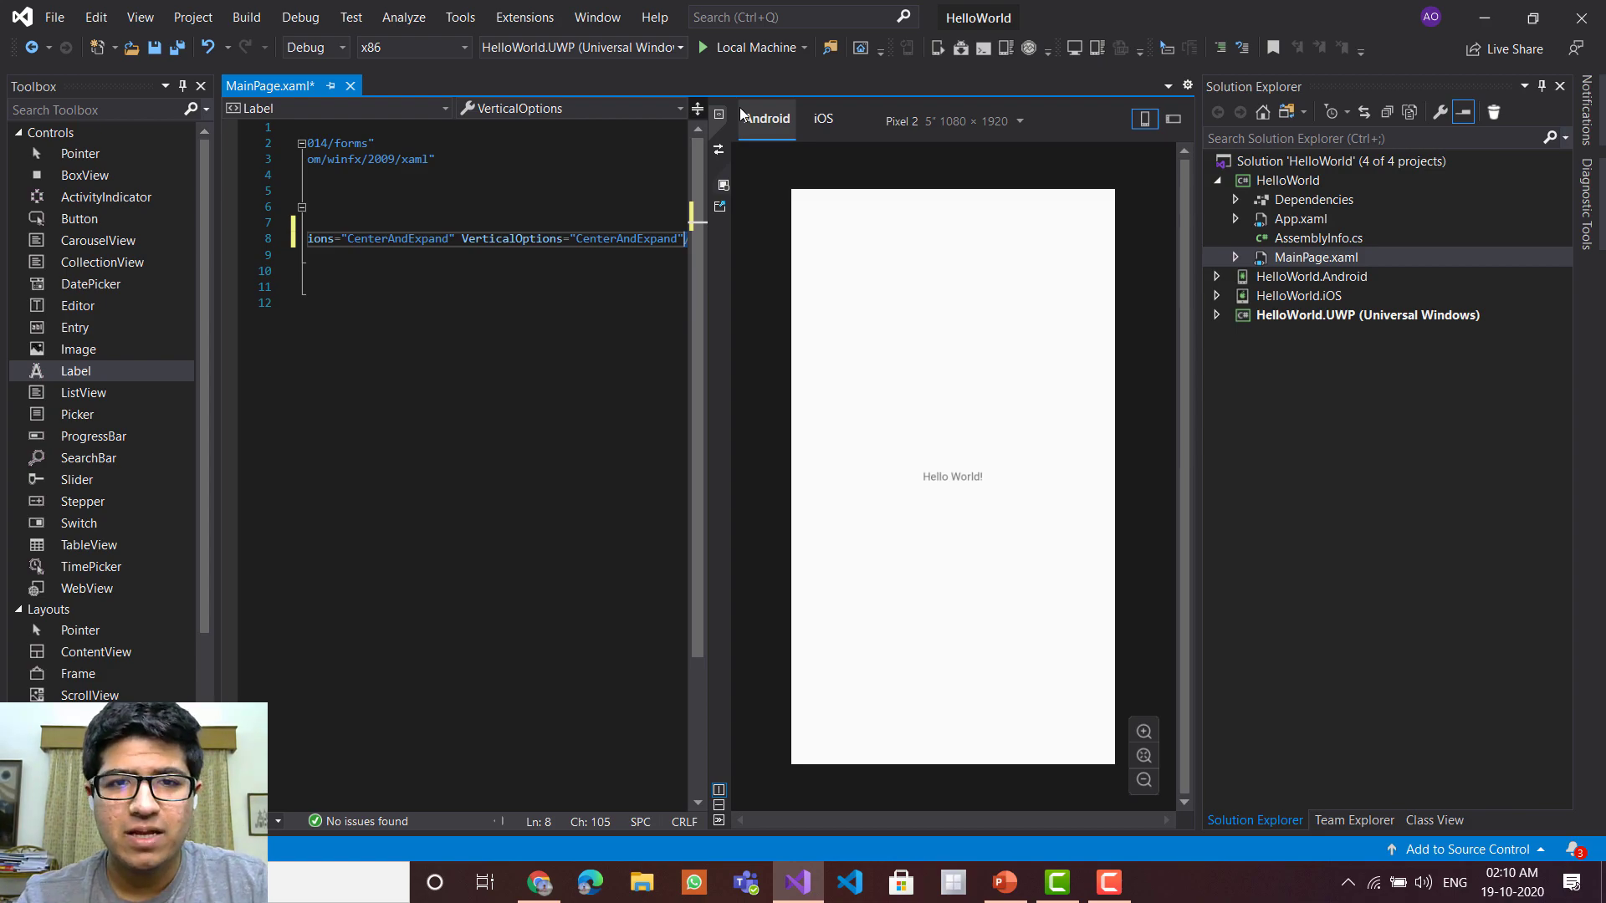
- Set the Label's FontSize to Title
text(FontSize=")
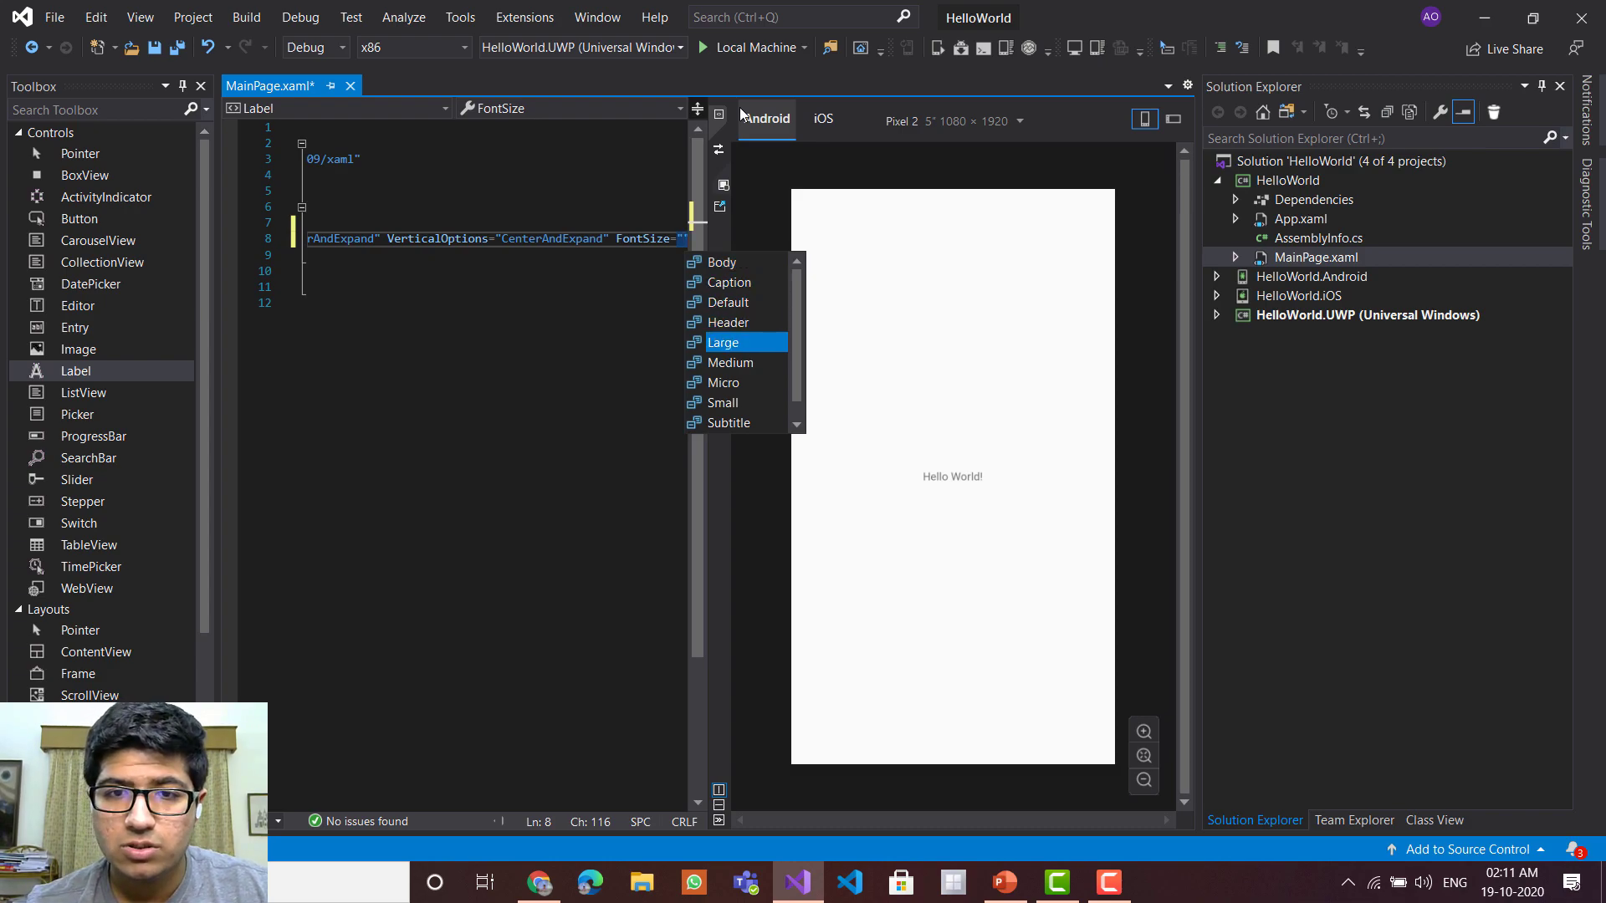
click(725, 341)
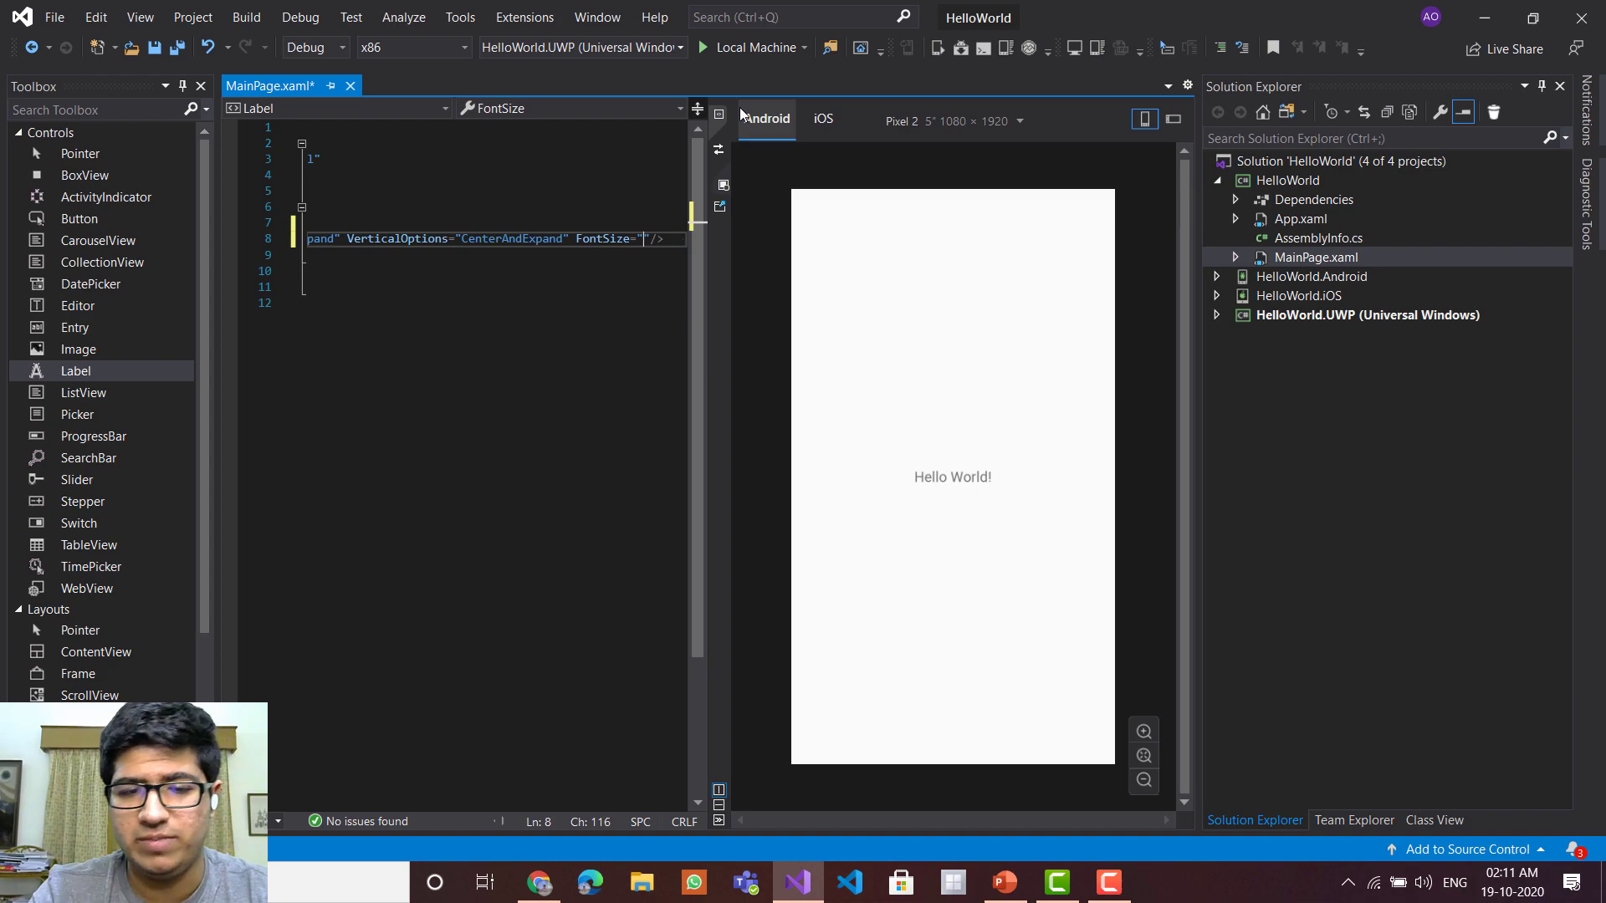
text(Title)
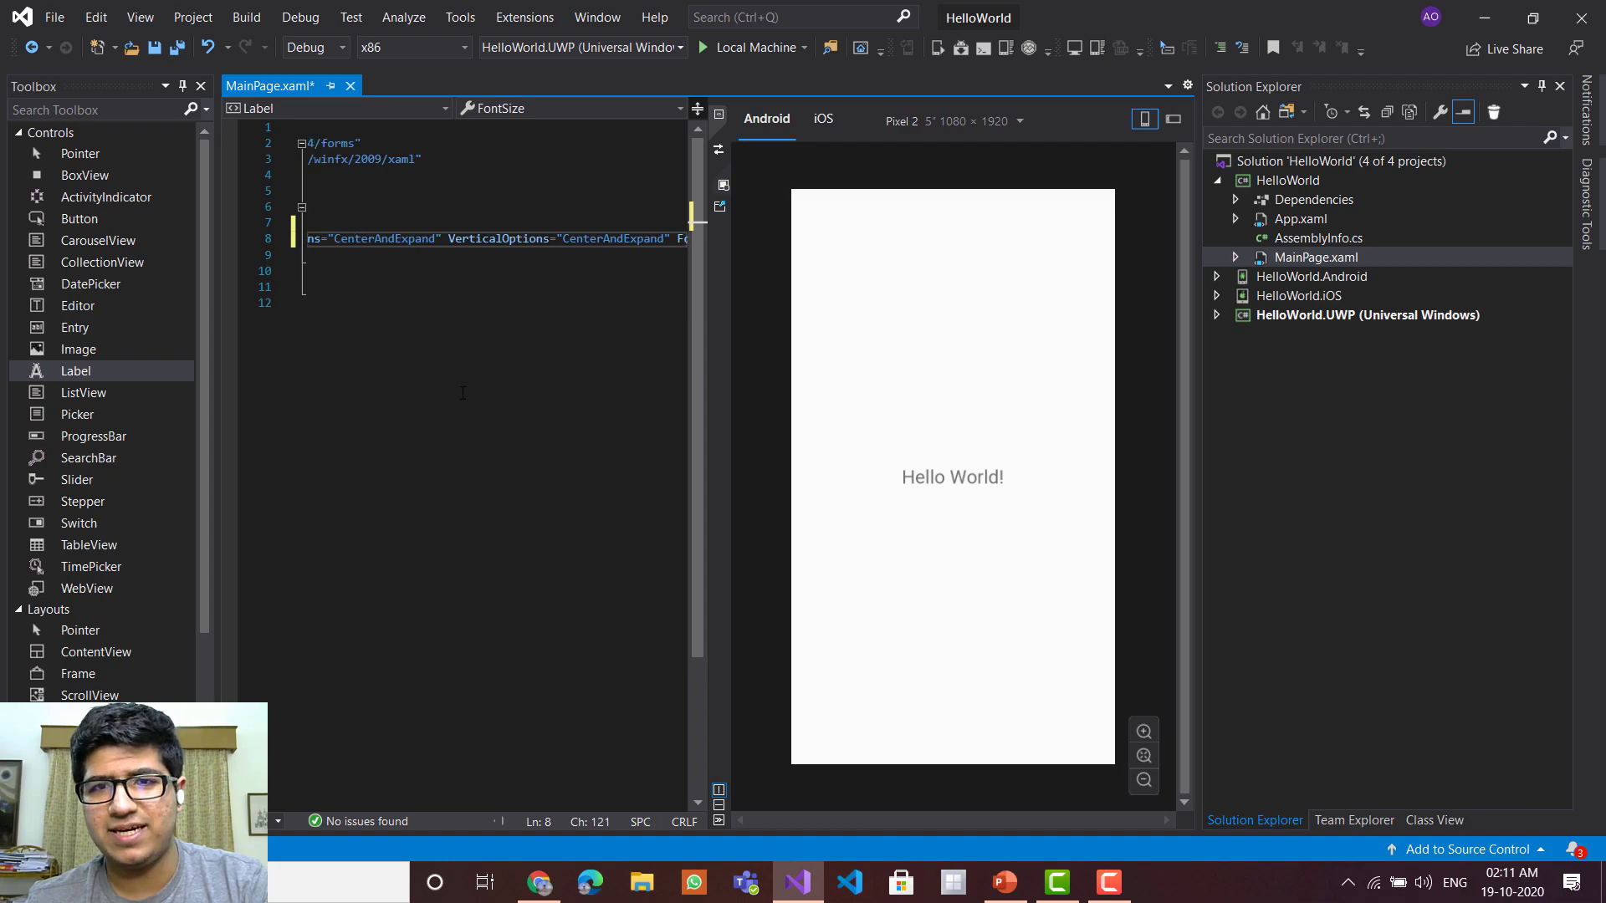
scroll(right, 3)
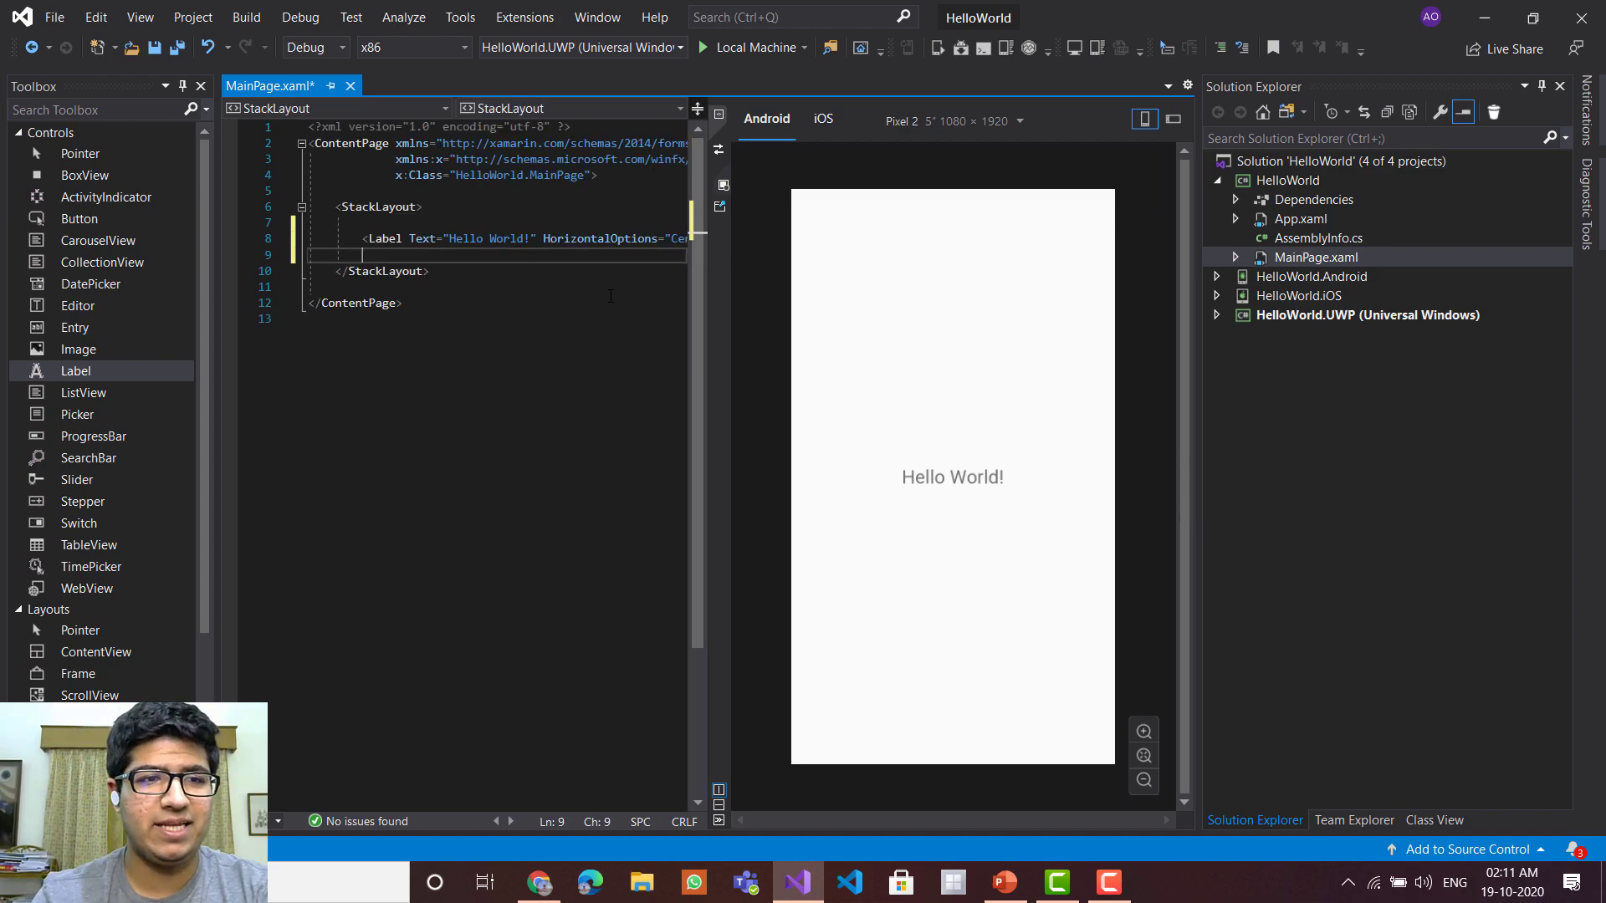
mouse_move(80, 218)
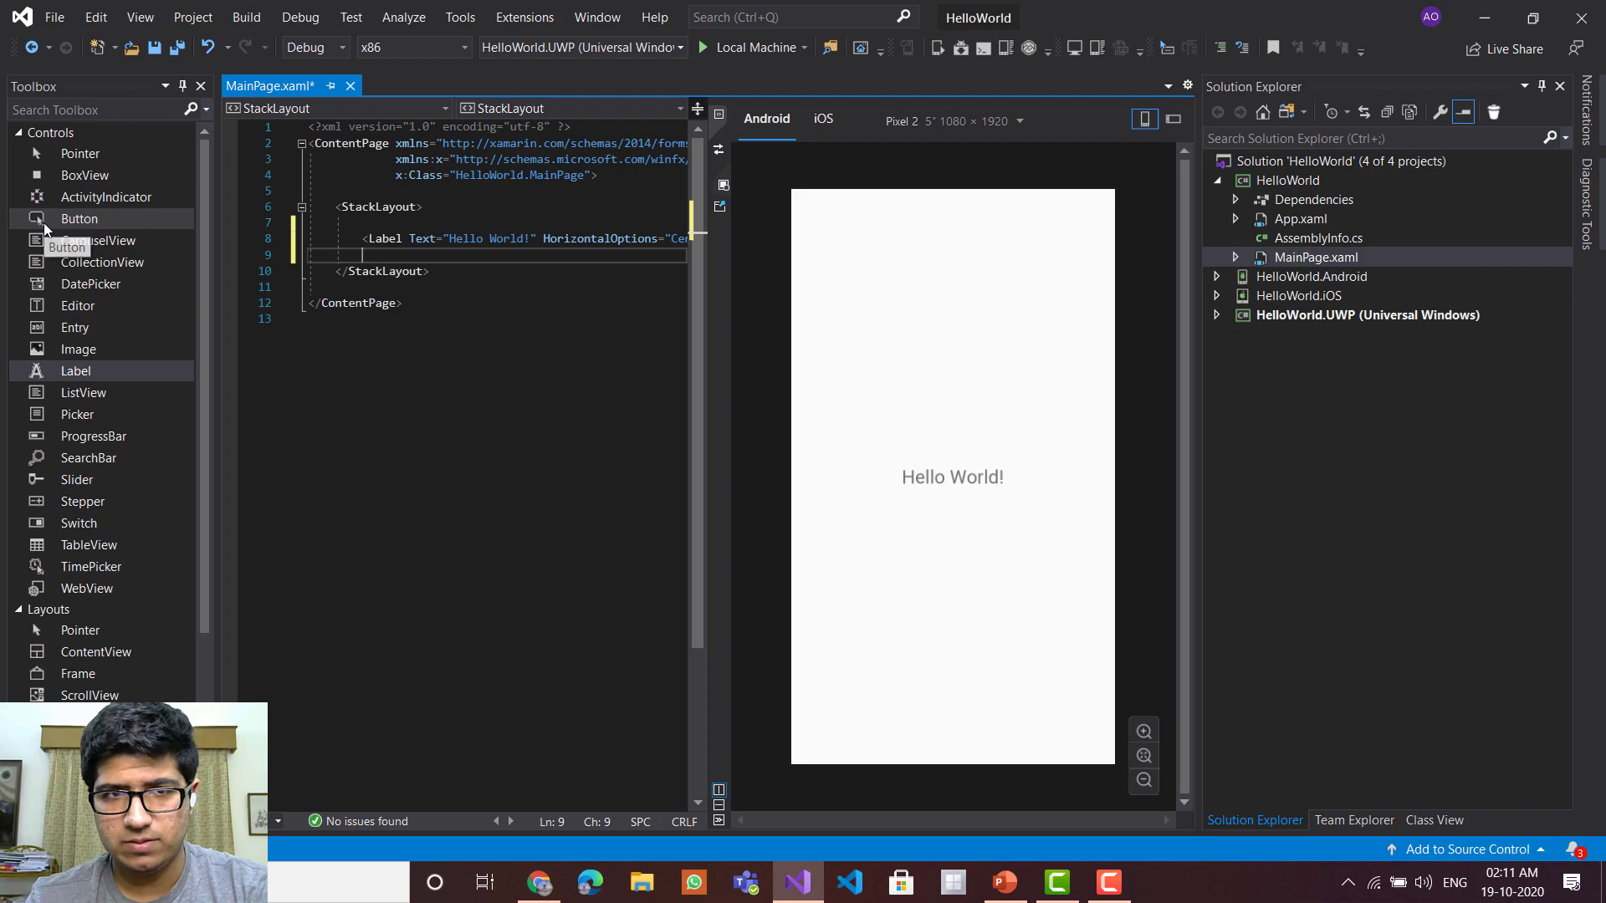
- Insert a Button element in the StackLayout, then remove the misplaced line to re-place it
click(80, 218)
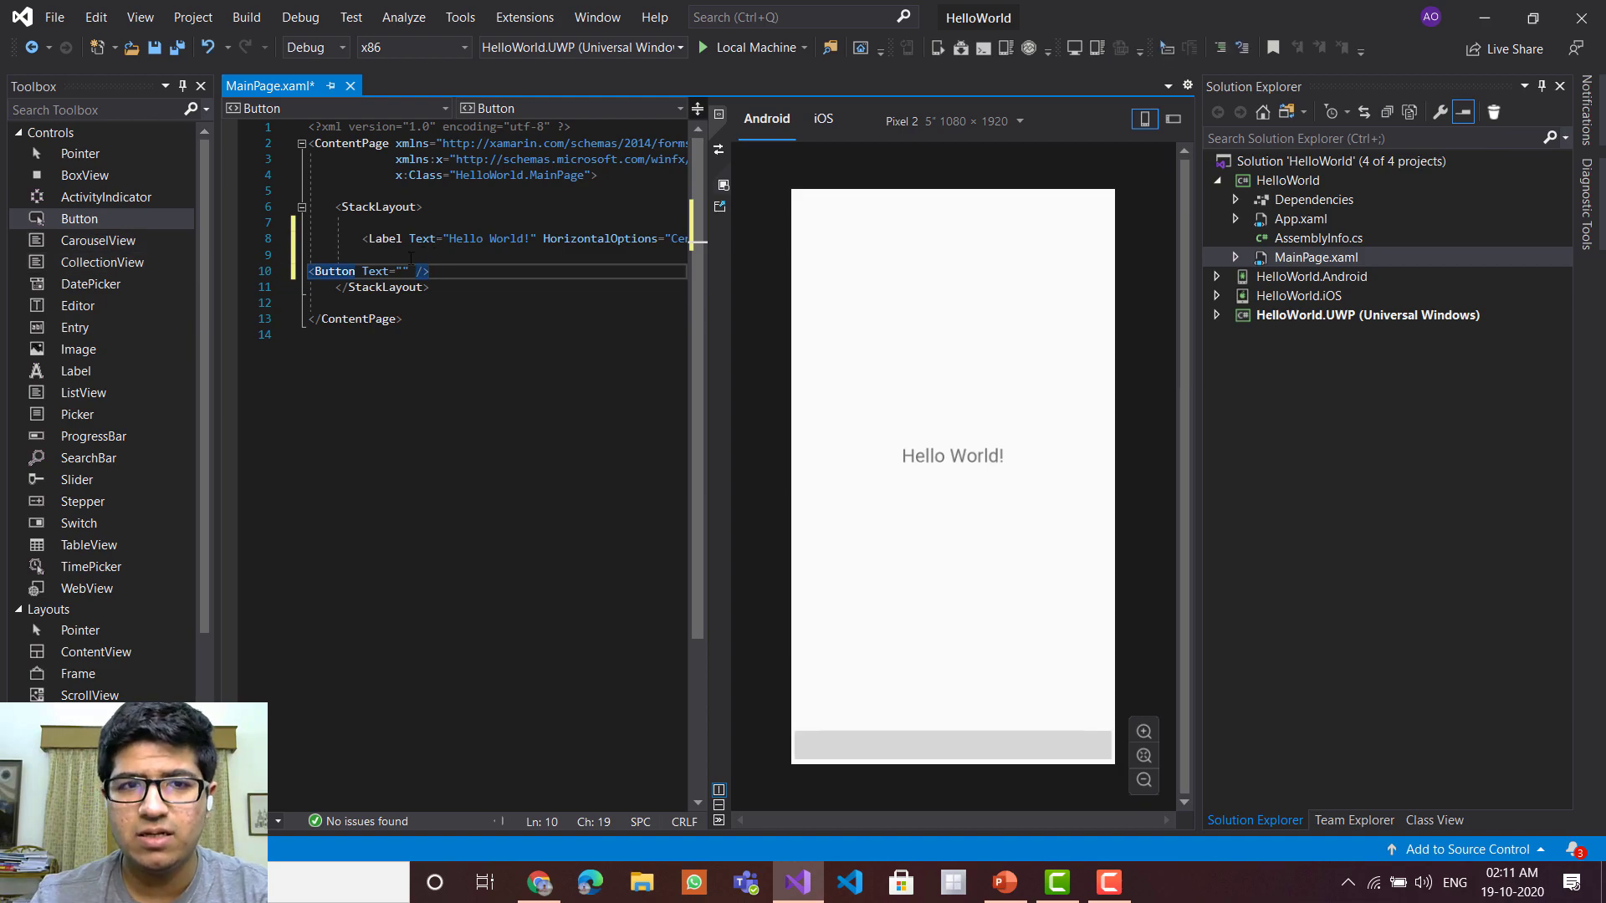
mouse_move(412, 264)
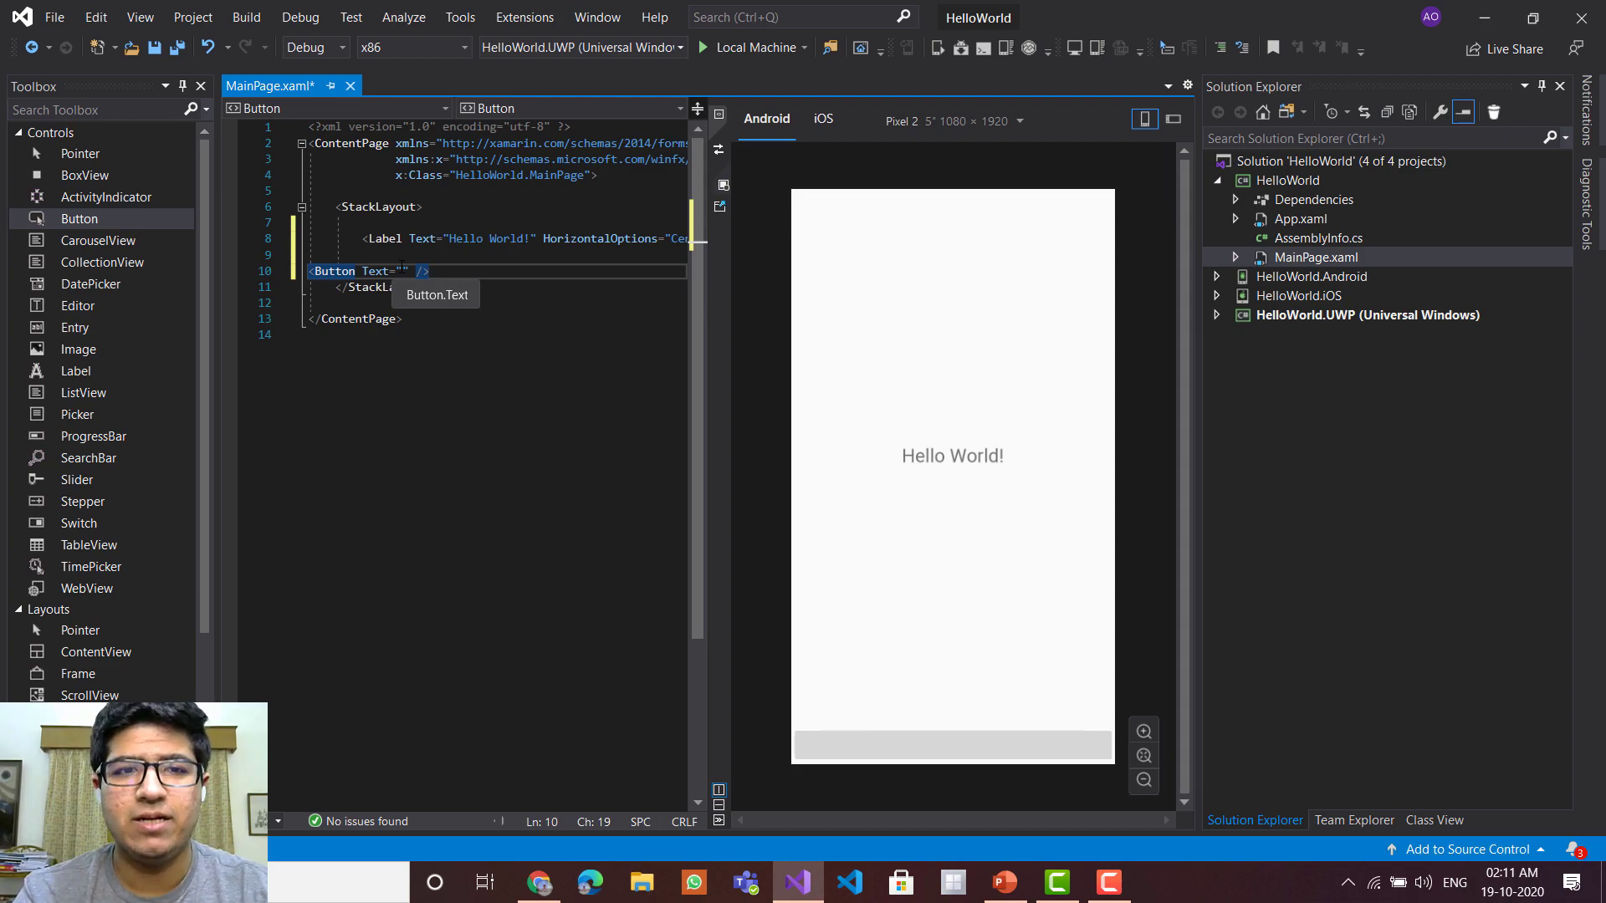
click(403, 271)
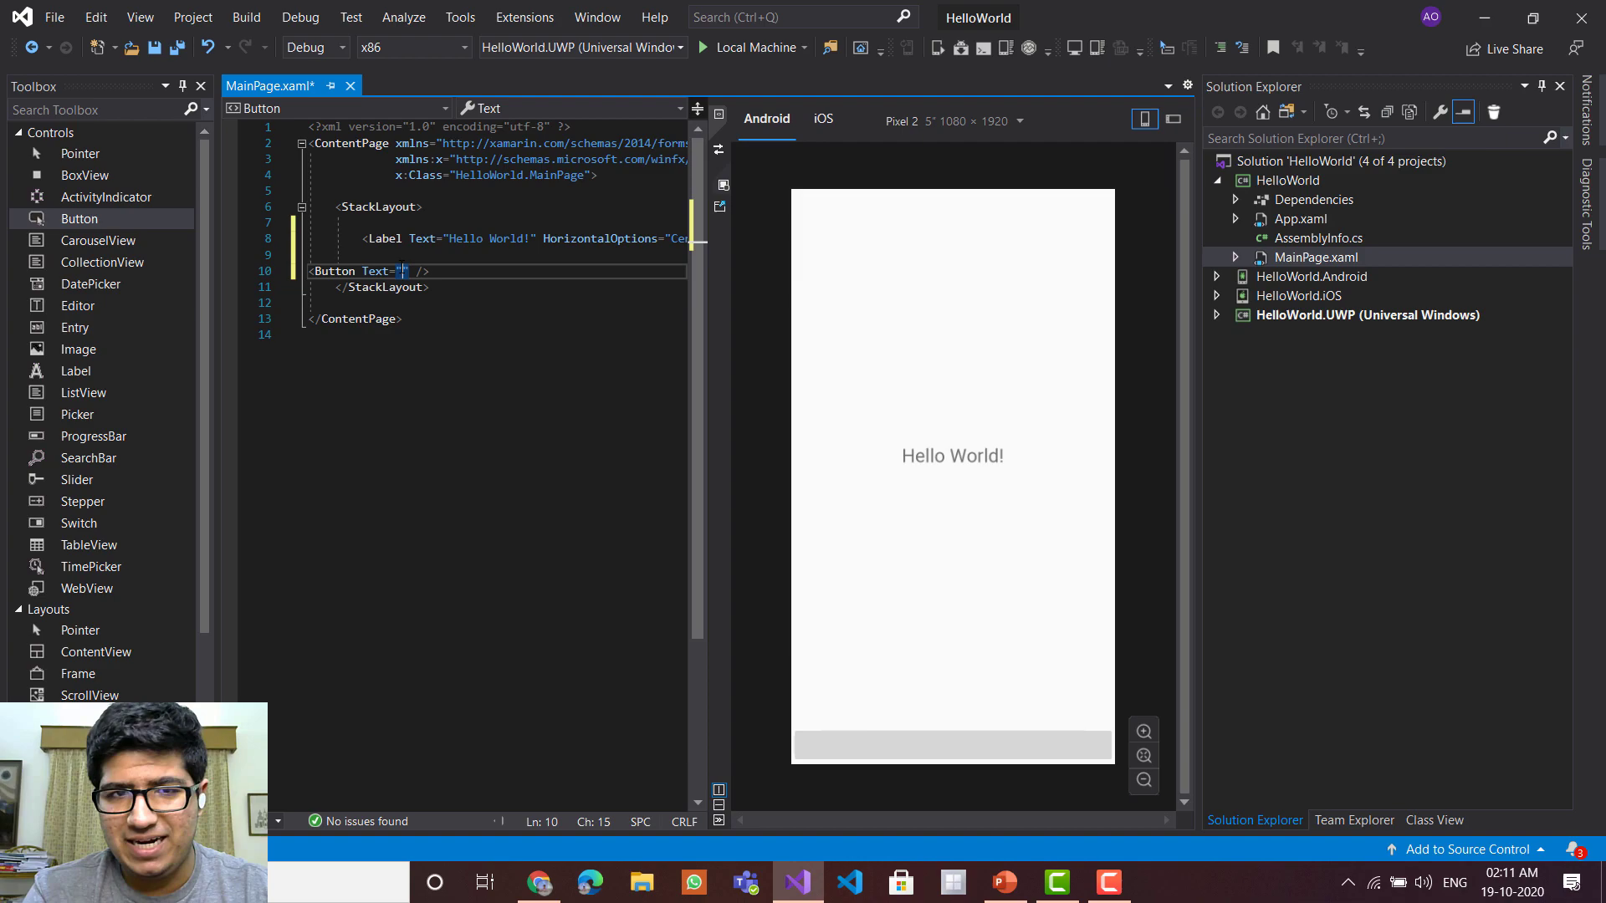
text(Click Me)
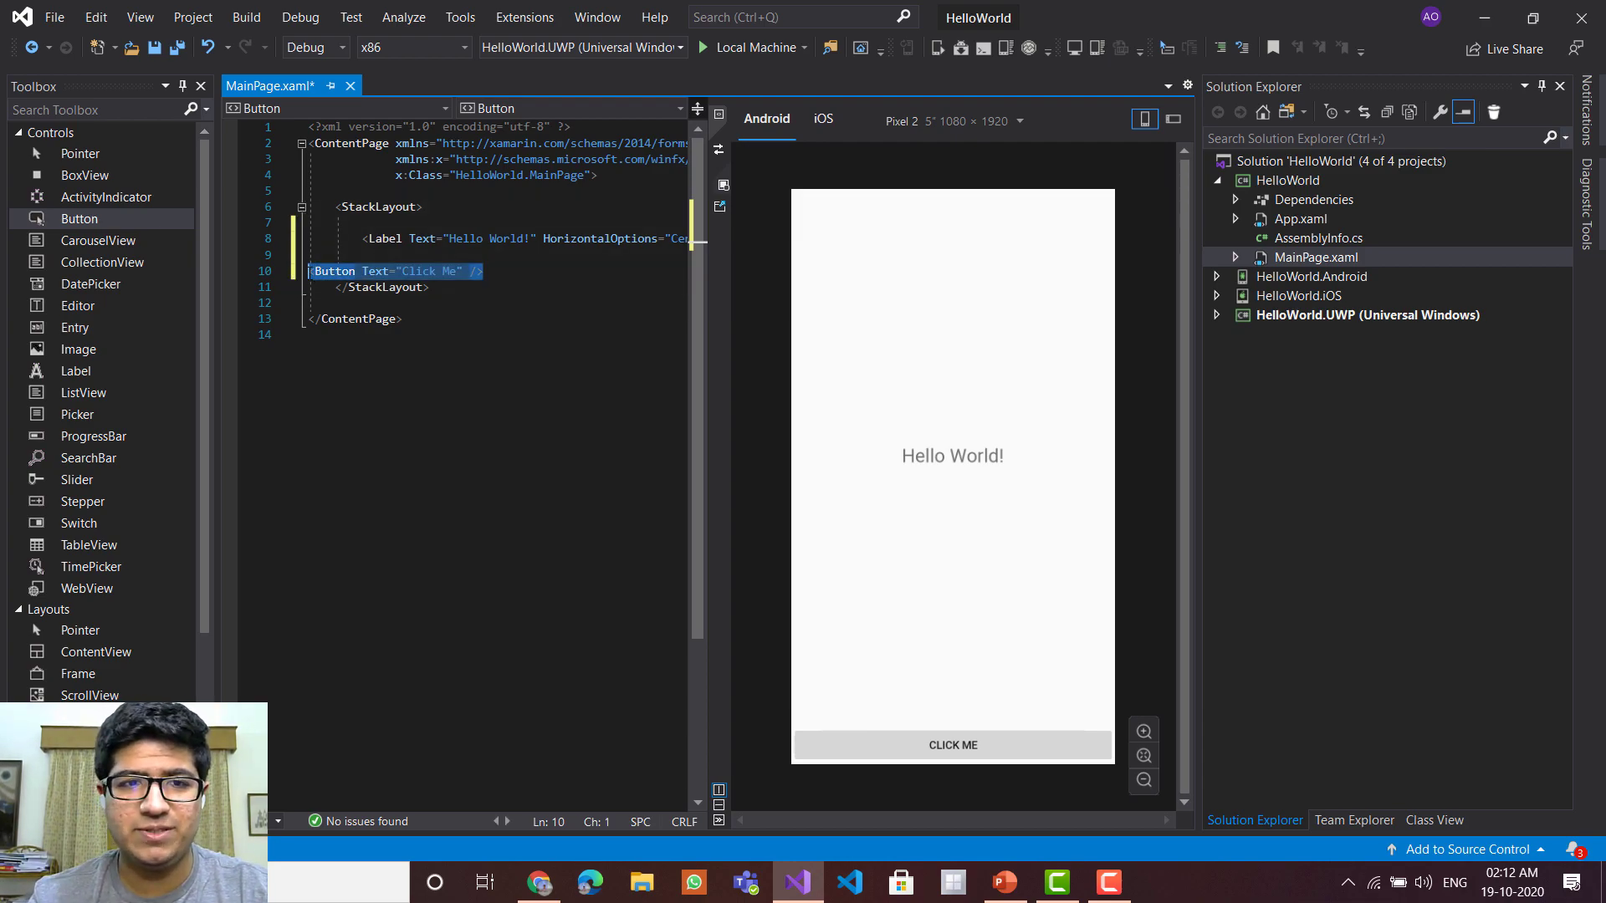
key(Delete)
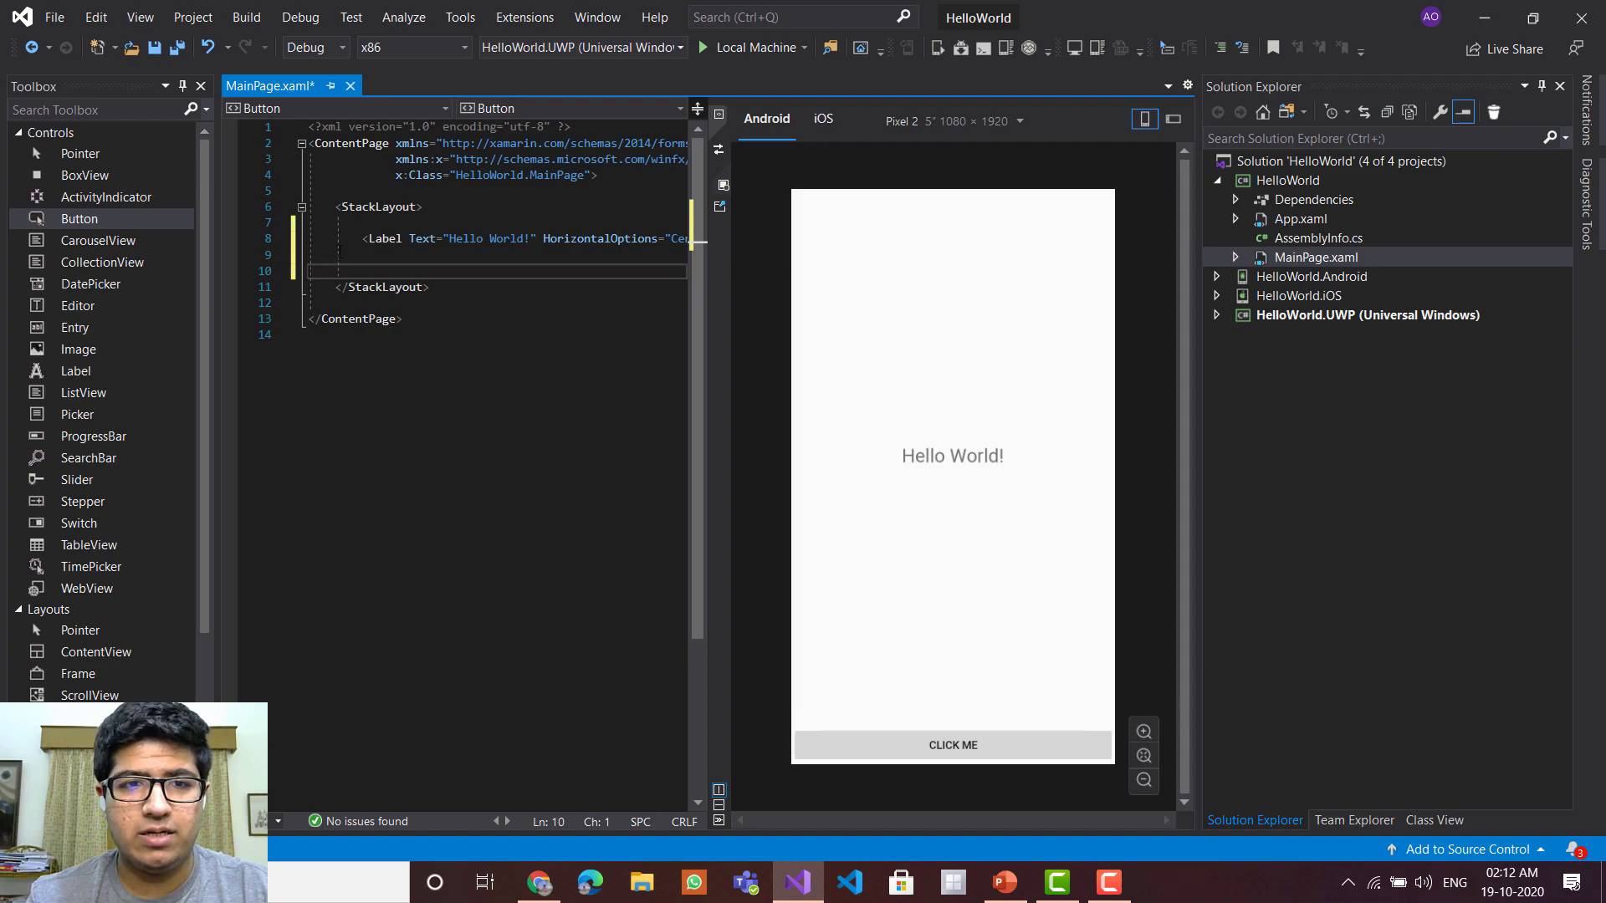
- Write <Button Text="Click Me" /> with x:Name="click", each attribute on its own line
text(<Button Text="Click Me" />)
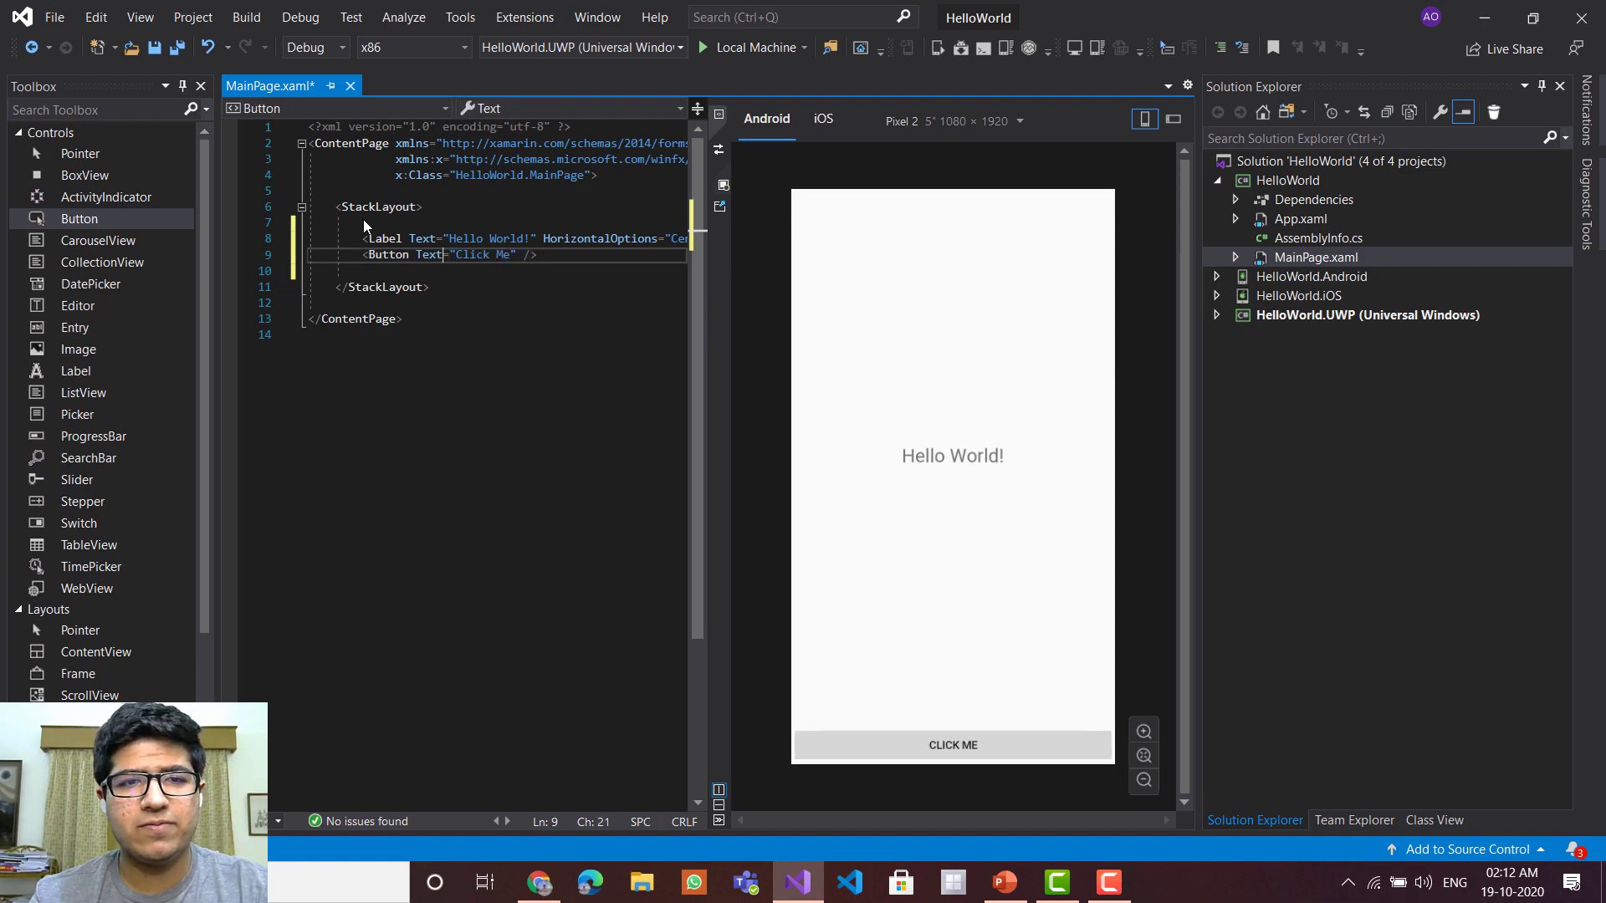
key(Enter)
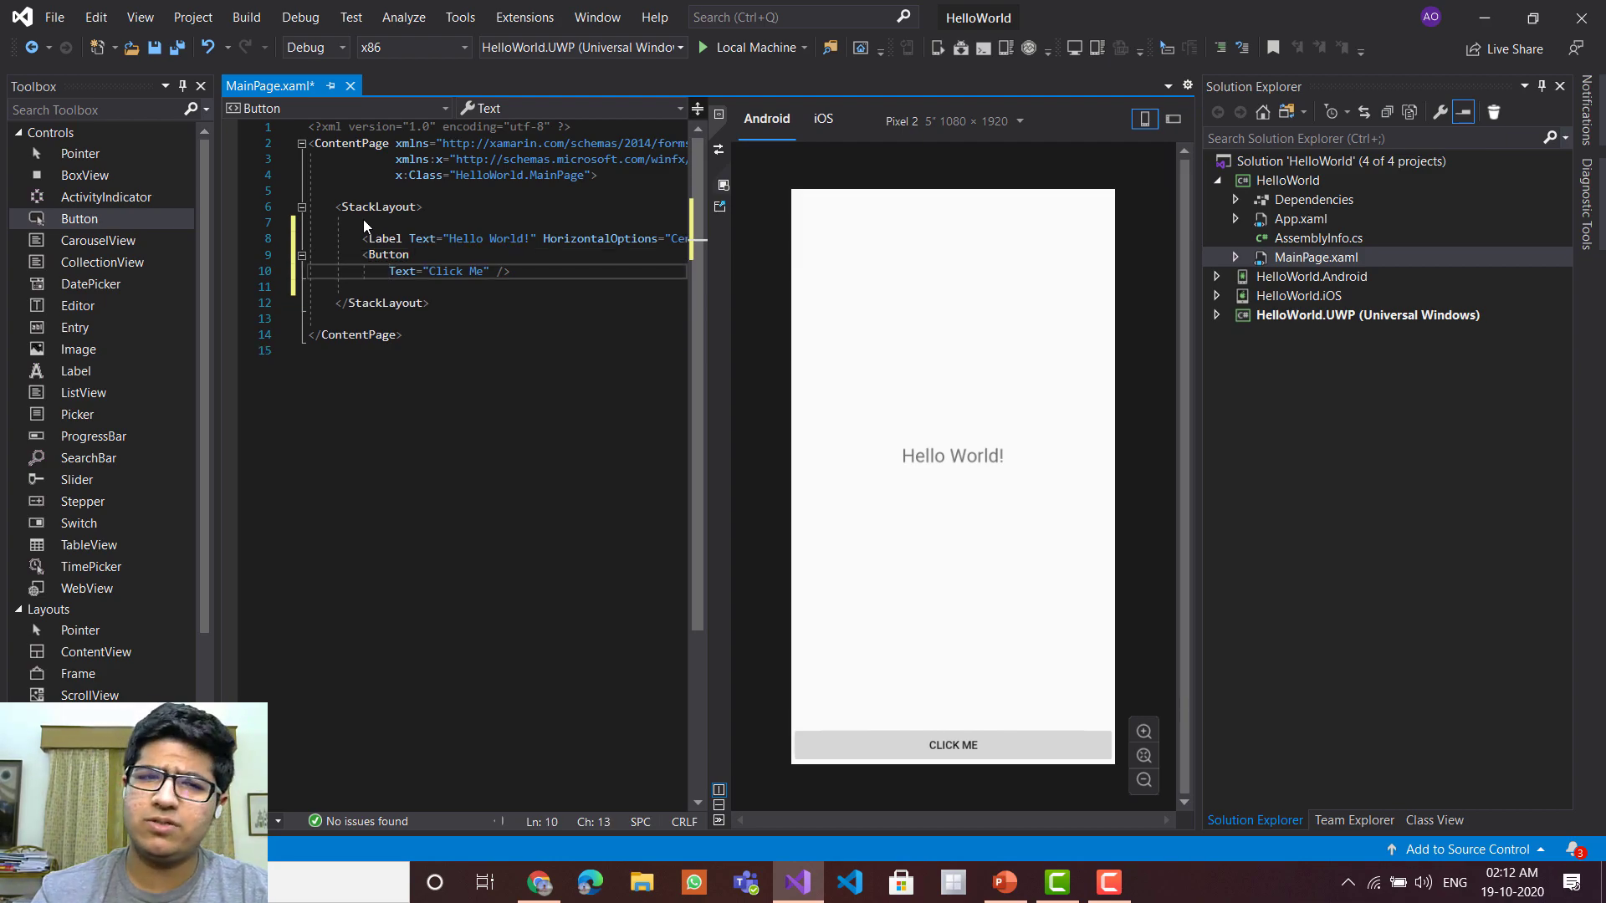
text(x:Name=")
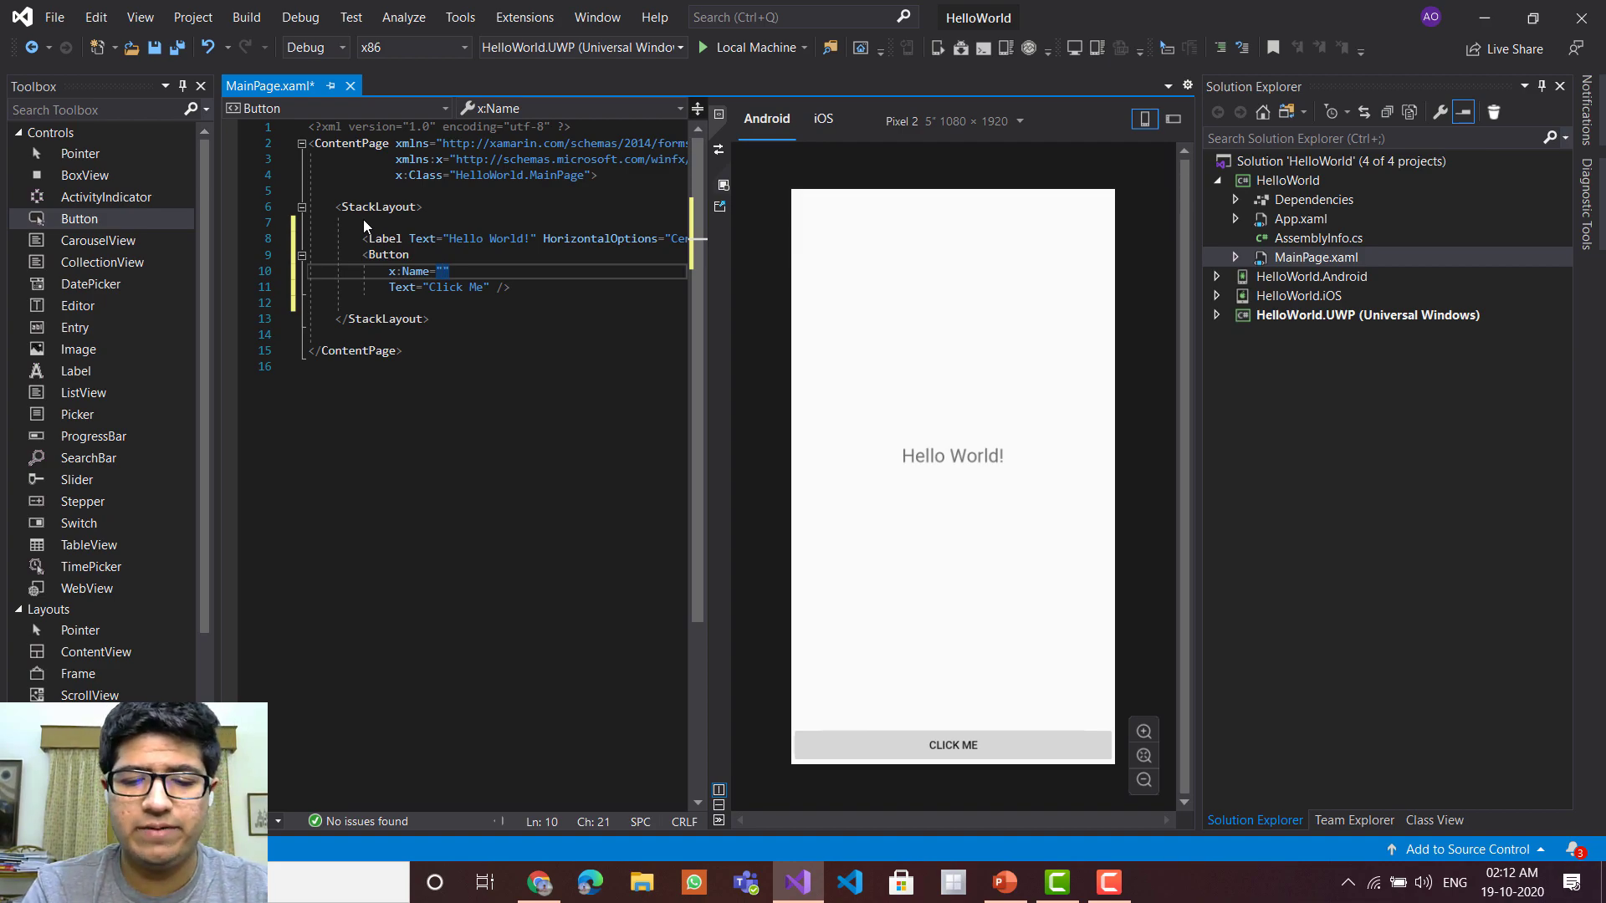
text(click)
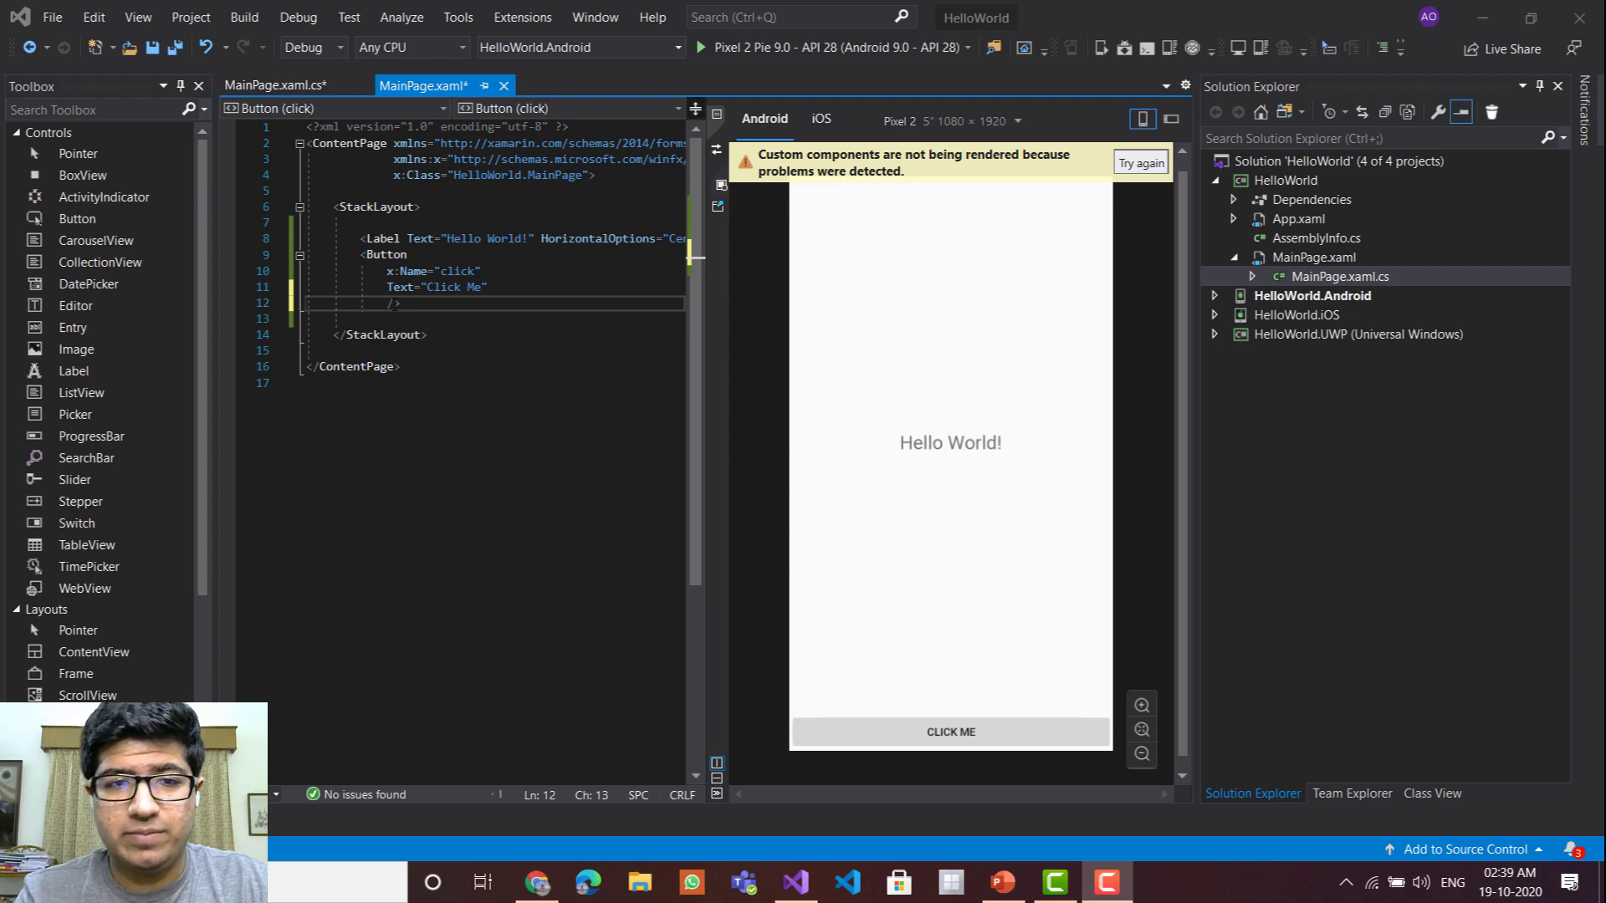
- Wire the Button's Clicked event to a new click_Clicked handler via <New Event Handler>
text(Clicked=")
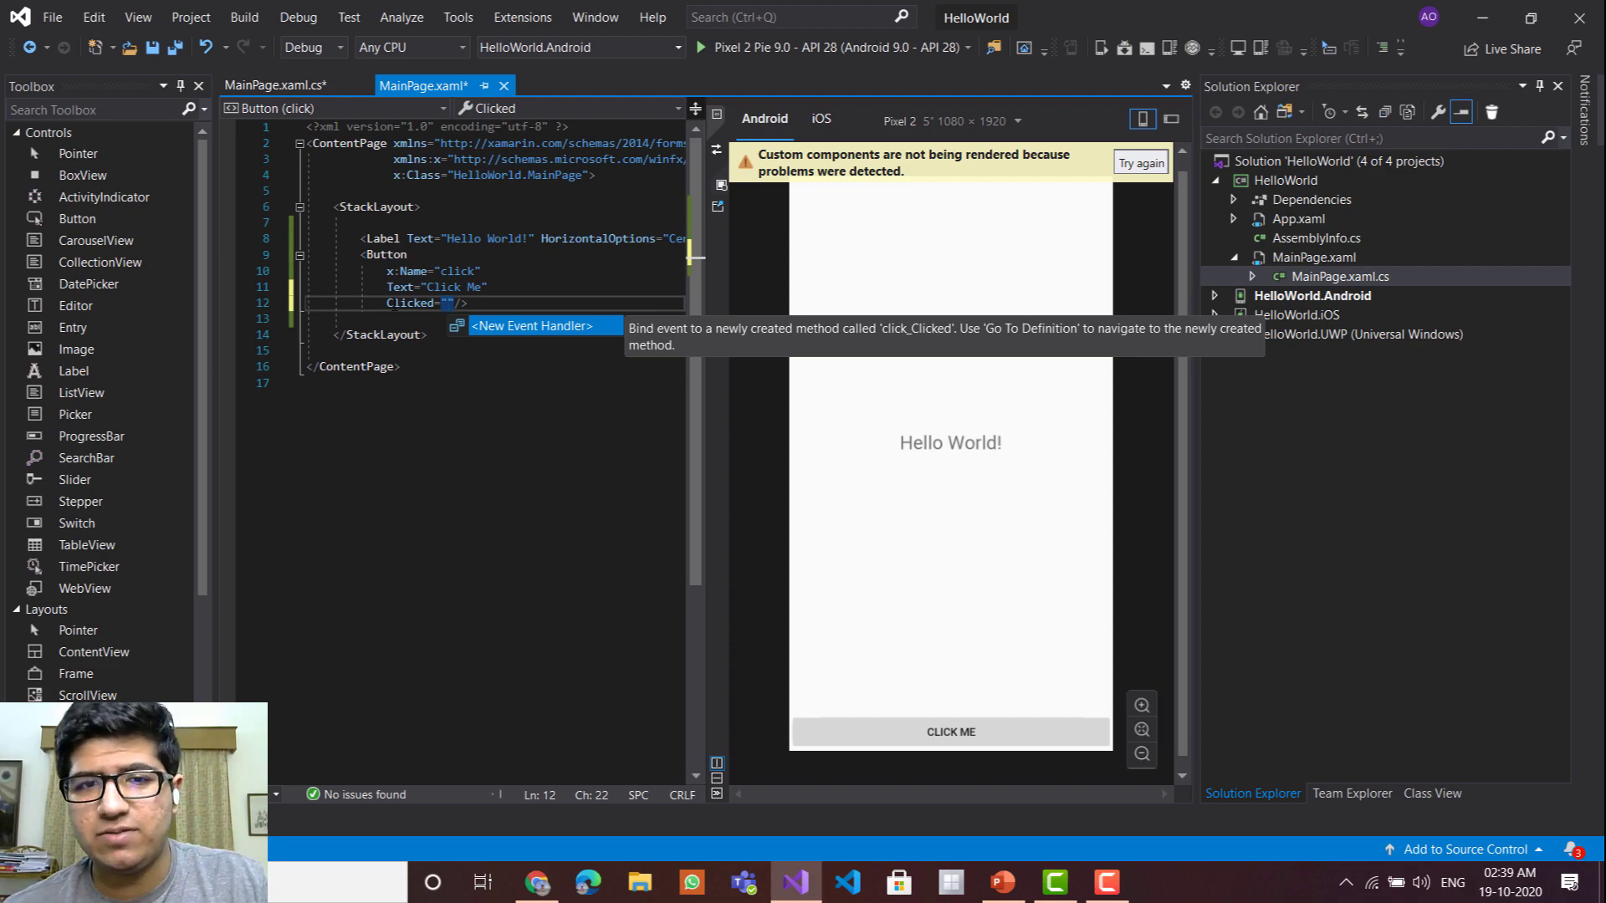
click(531, 326)
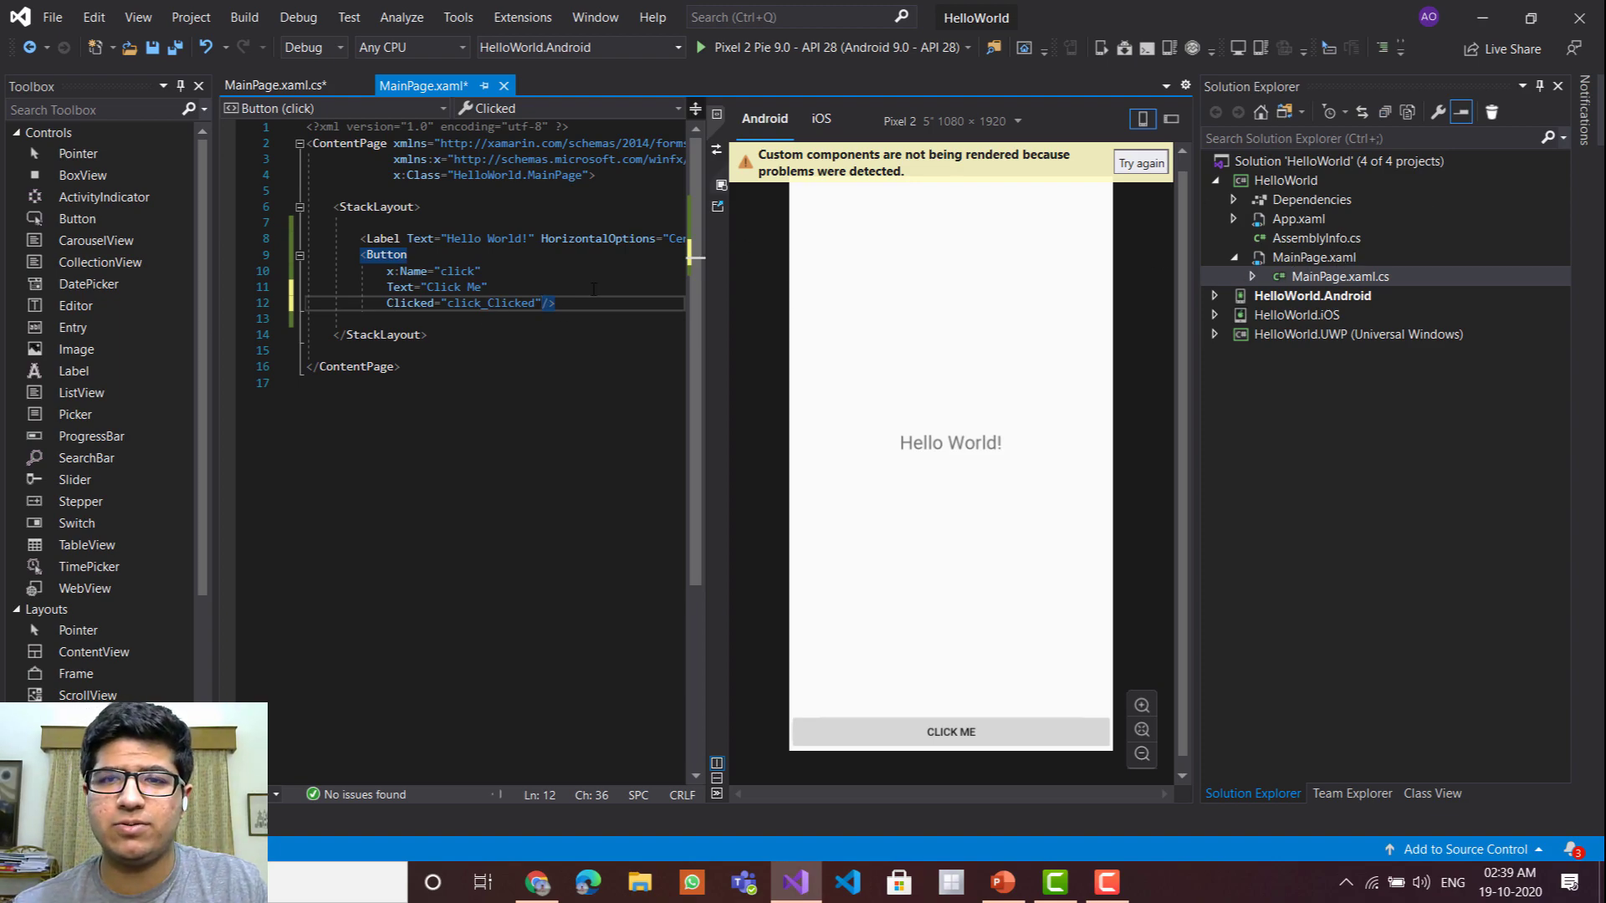
click(1335, 276)
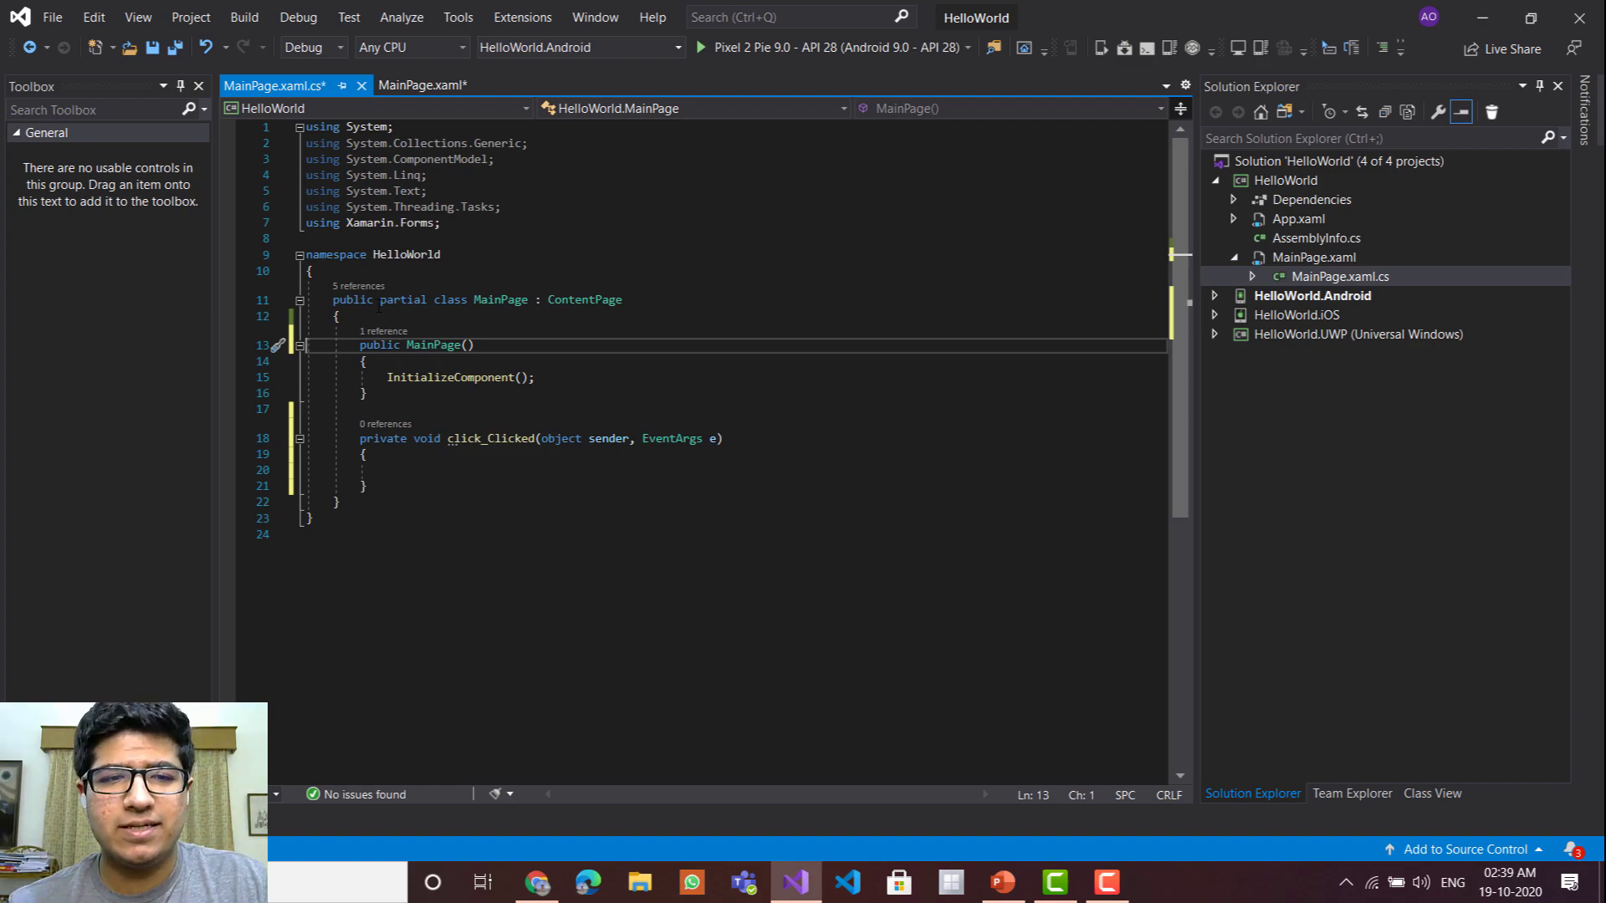
- Add an 'int count = 0;' field and increment it with count++ in click_Clicked
text(int)
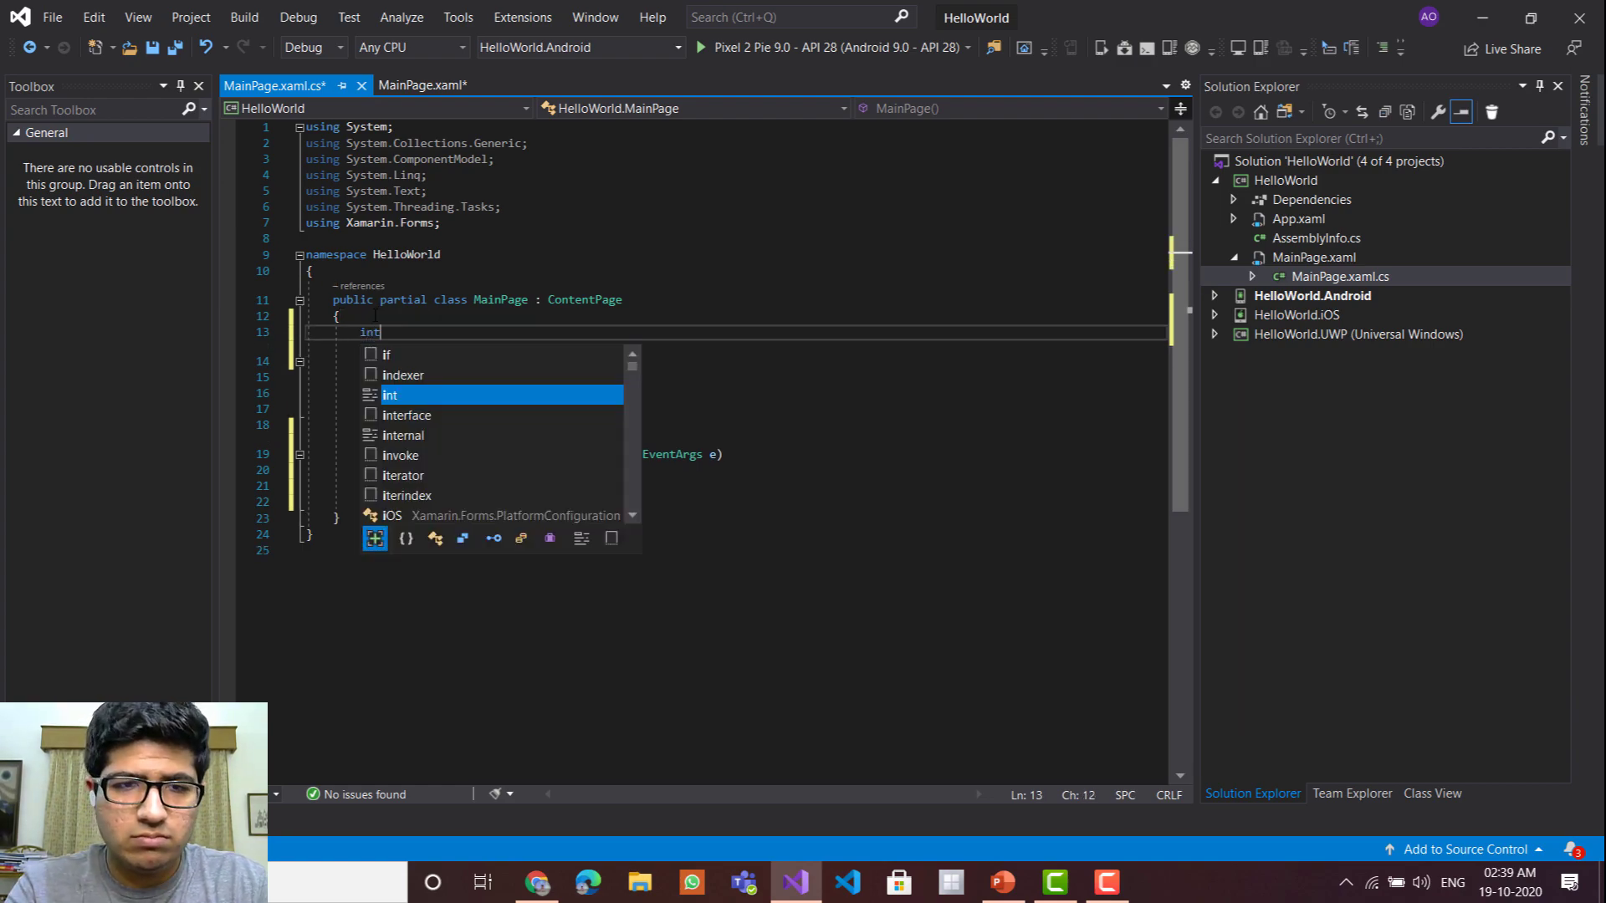
text(count)
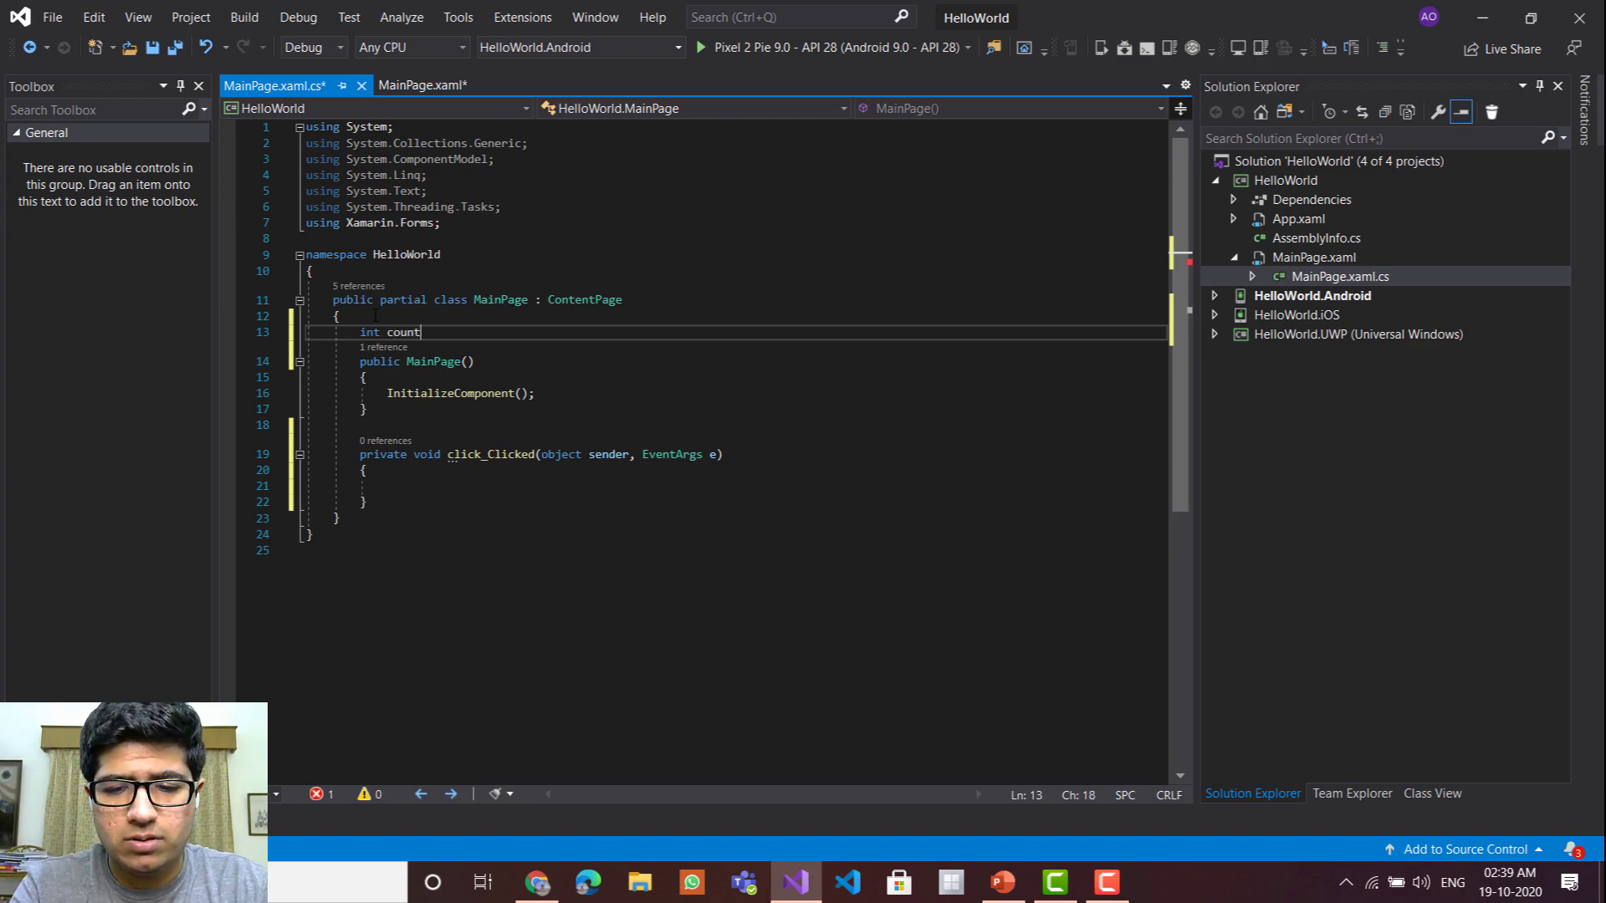
text(= 0;)
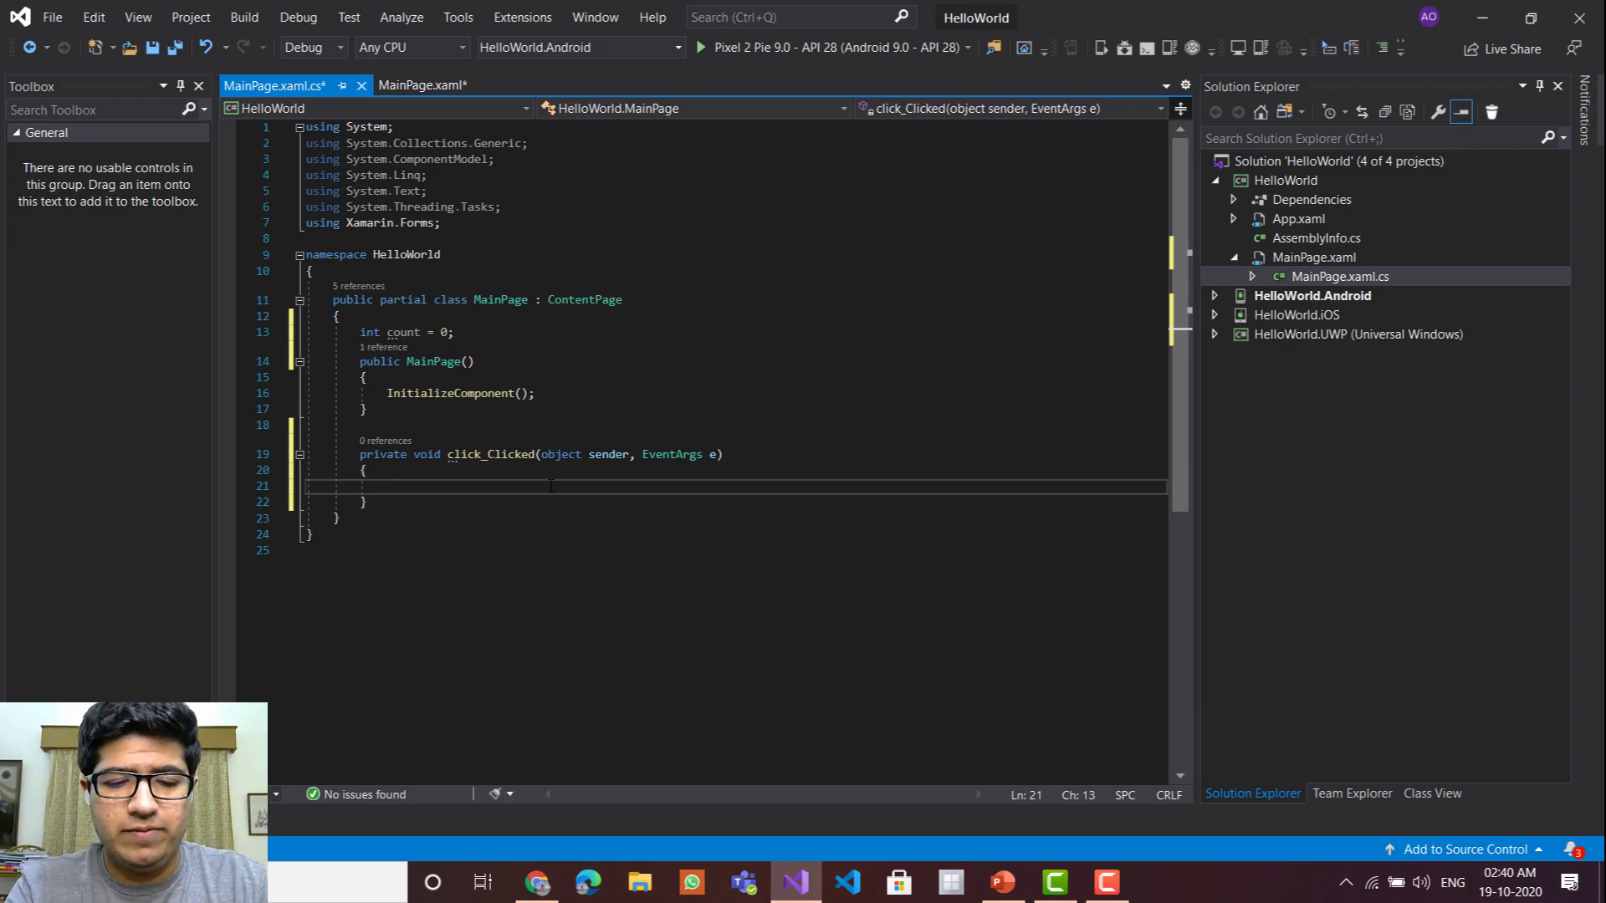
text(count++;)
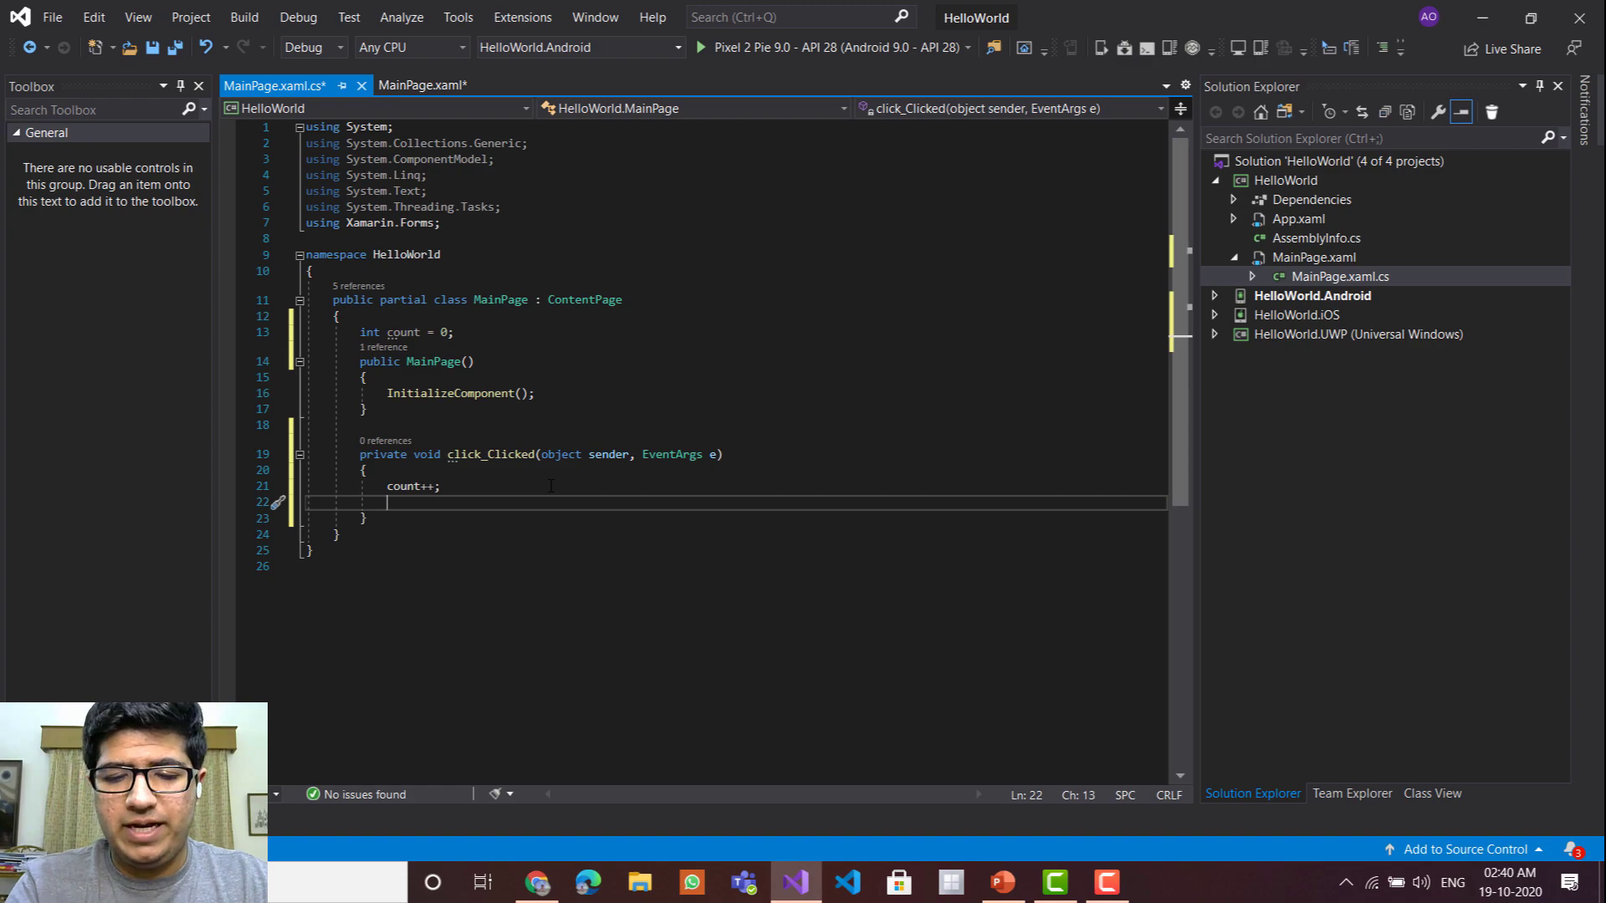
- Set ((Button)sender).Text to $"You have clicked {count} times!" and save the file
text(())
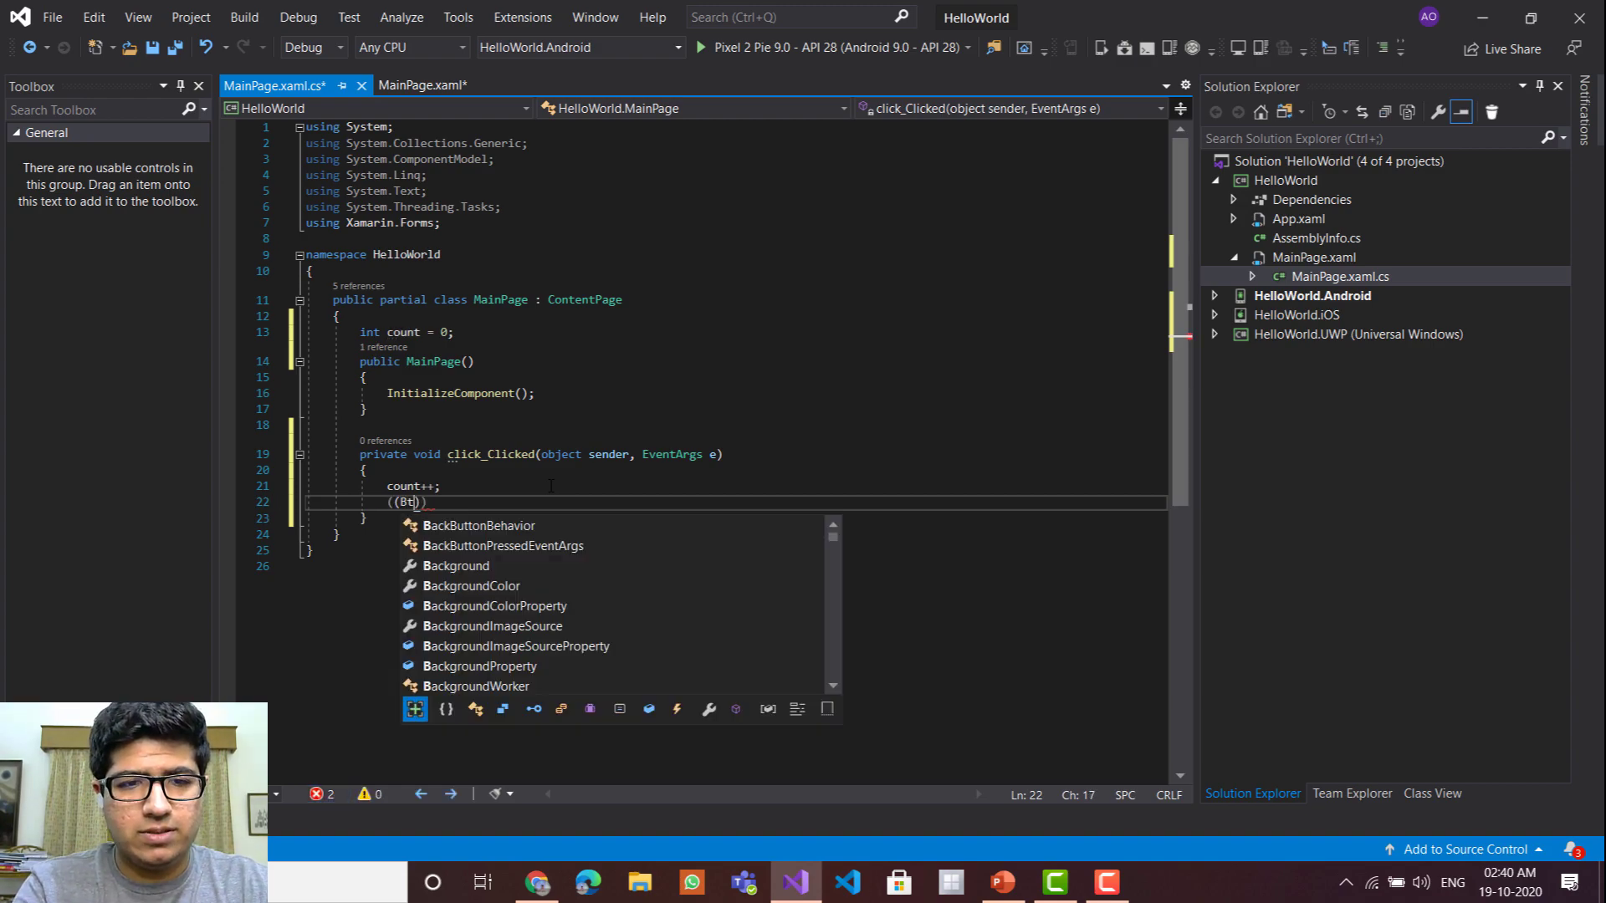
text(utton)sender)
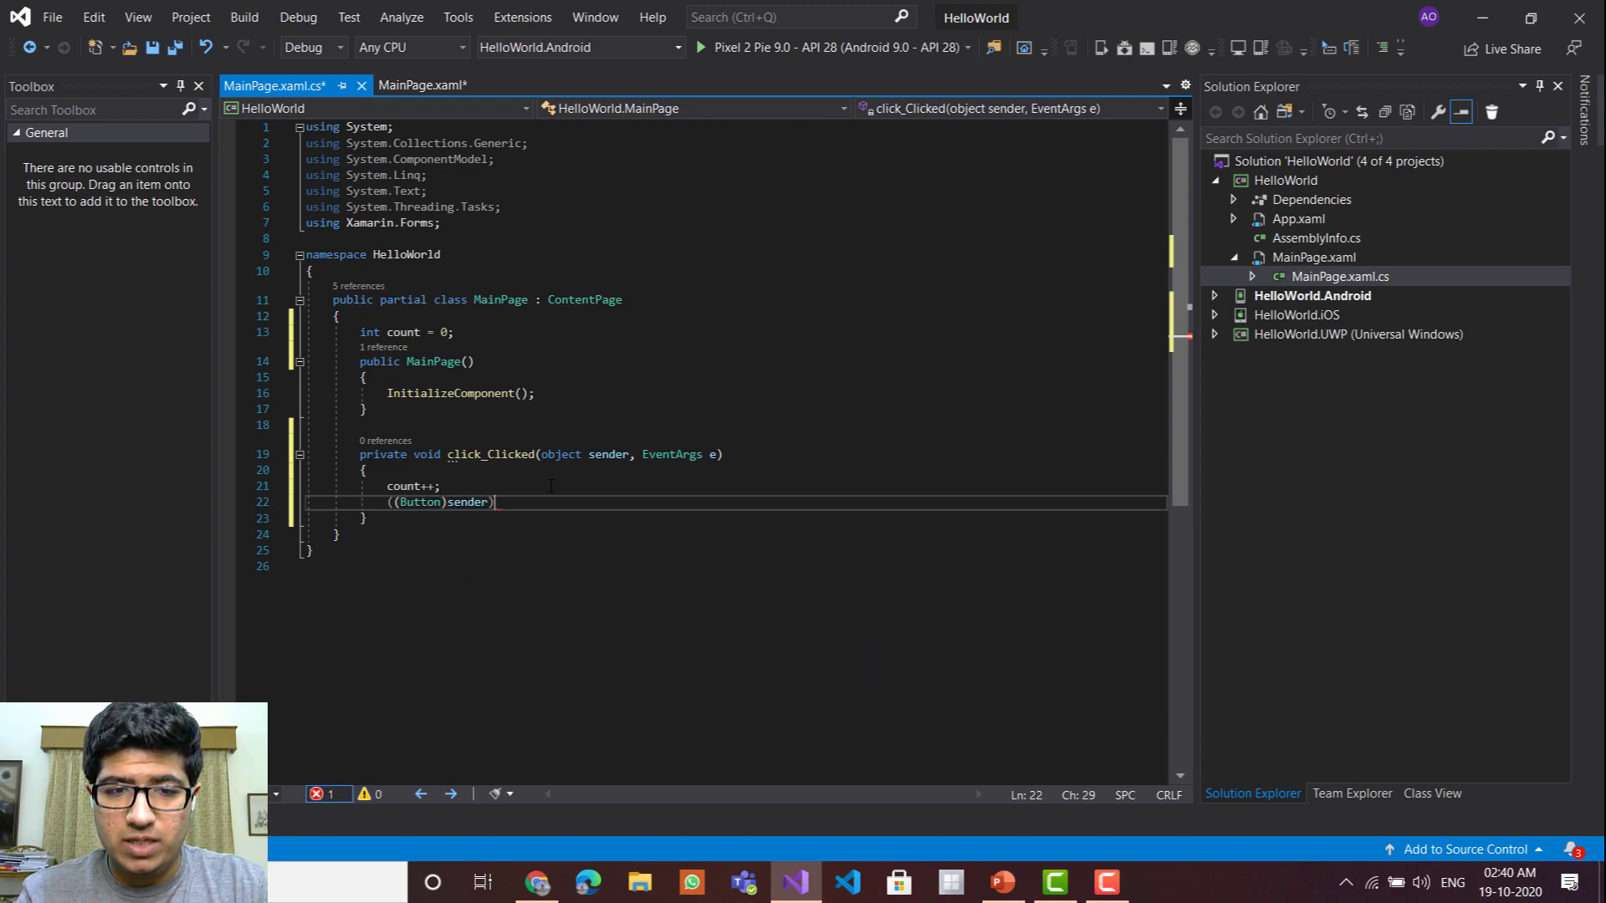
text(.Text=)
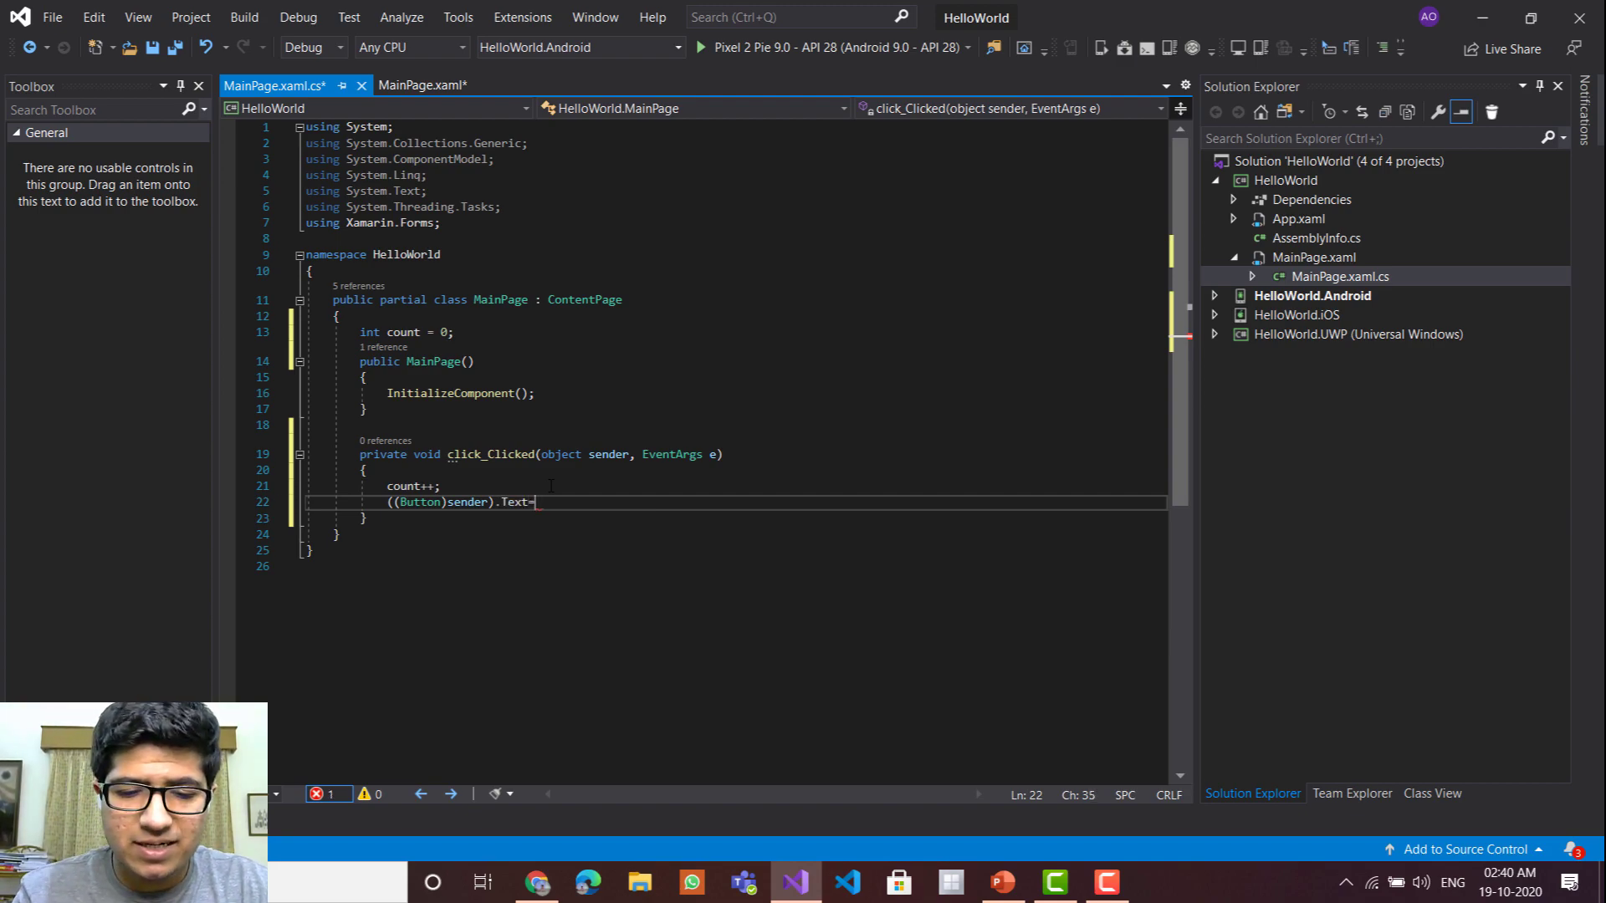
text($)
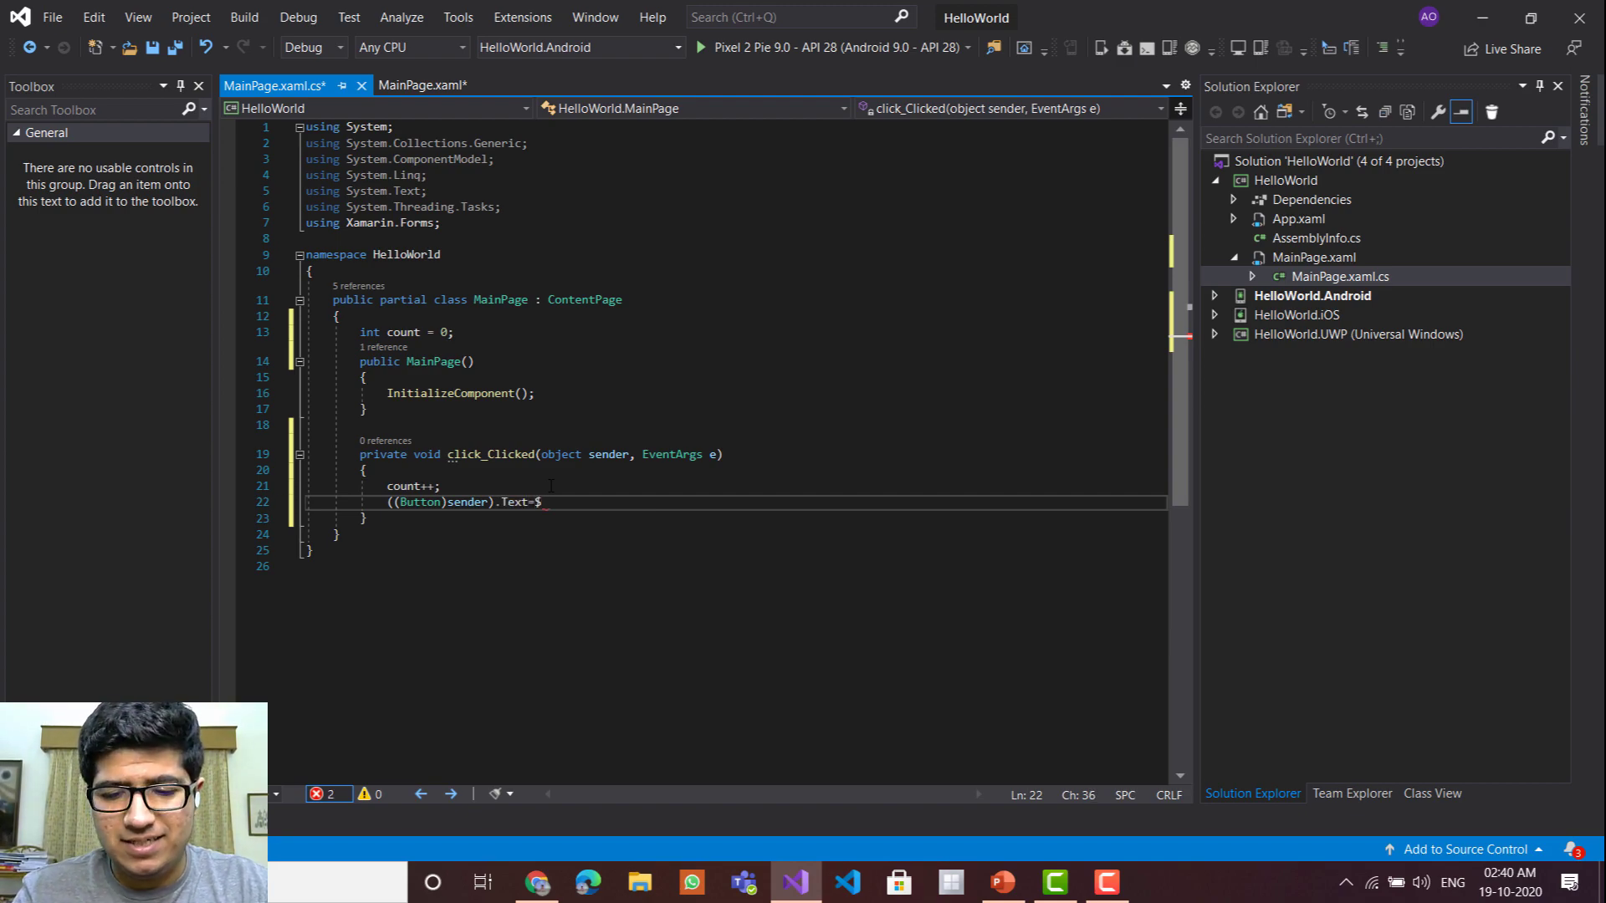
text(")
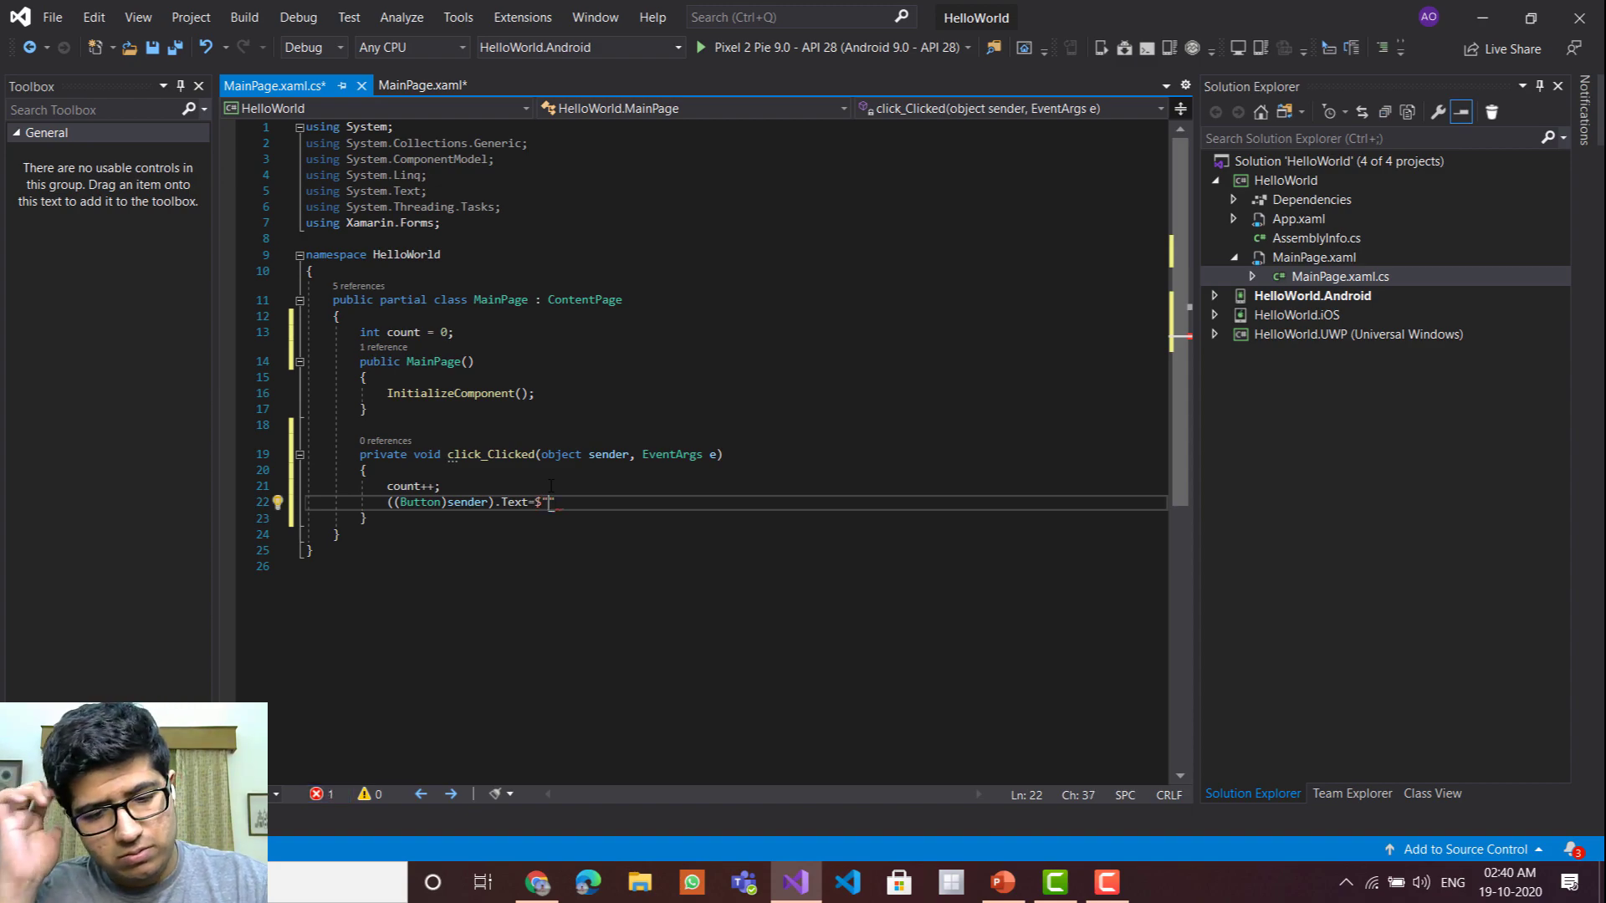
text(yo)
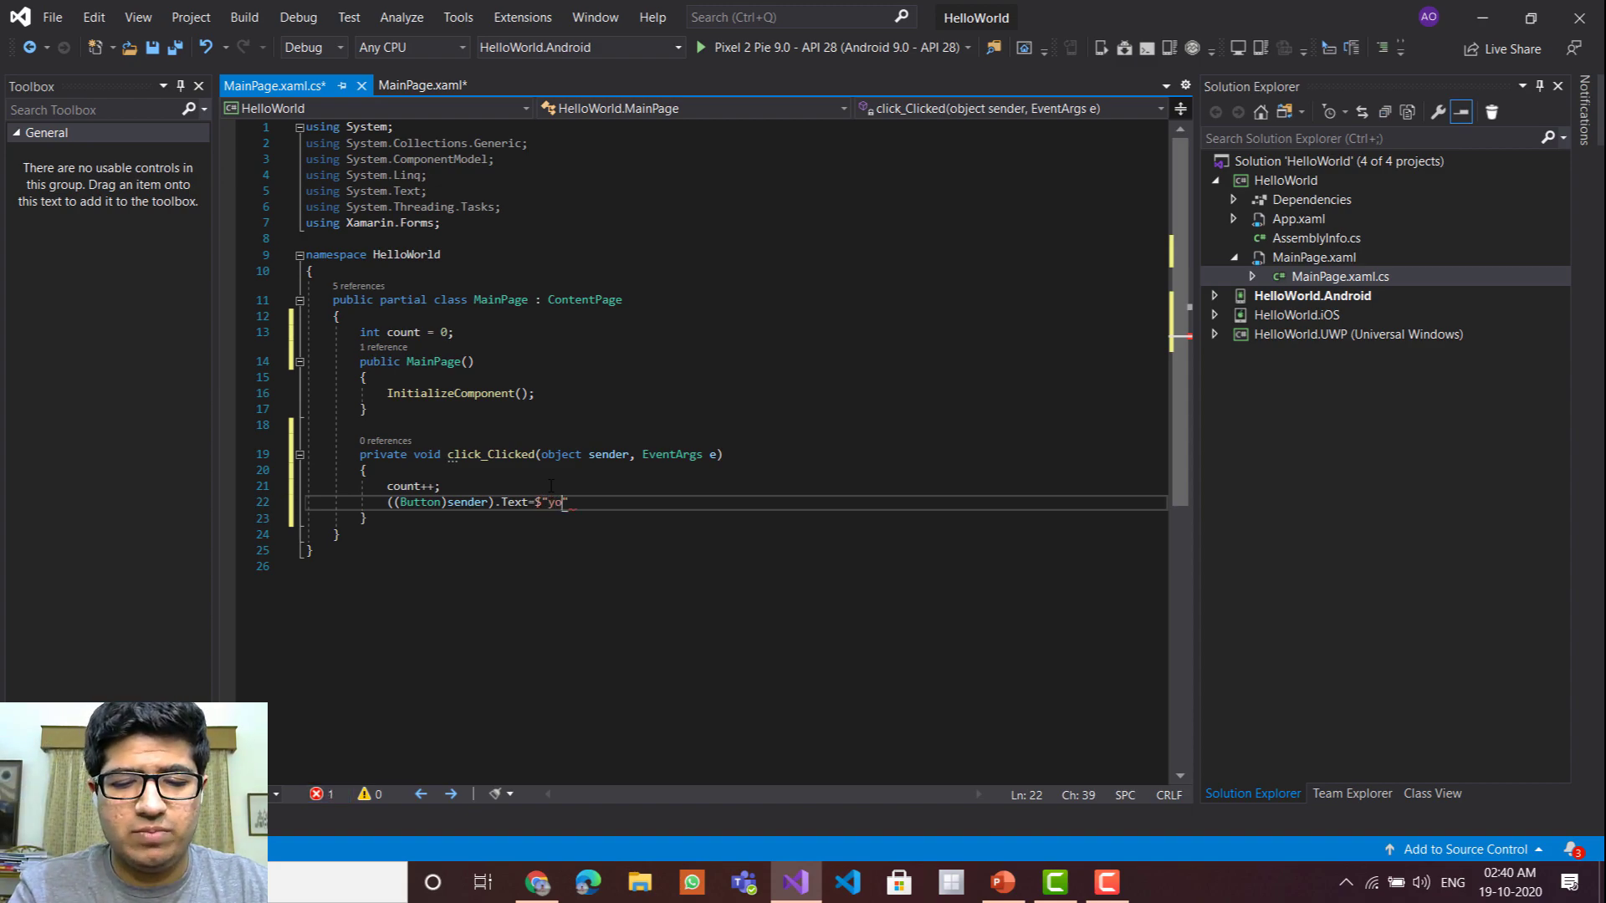
text(u have cli)
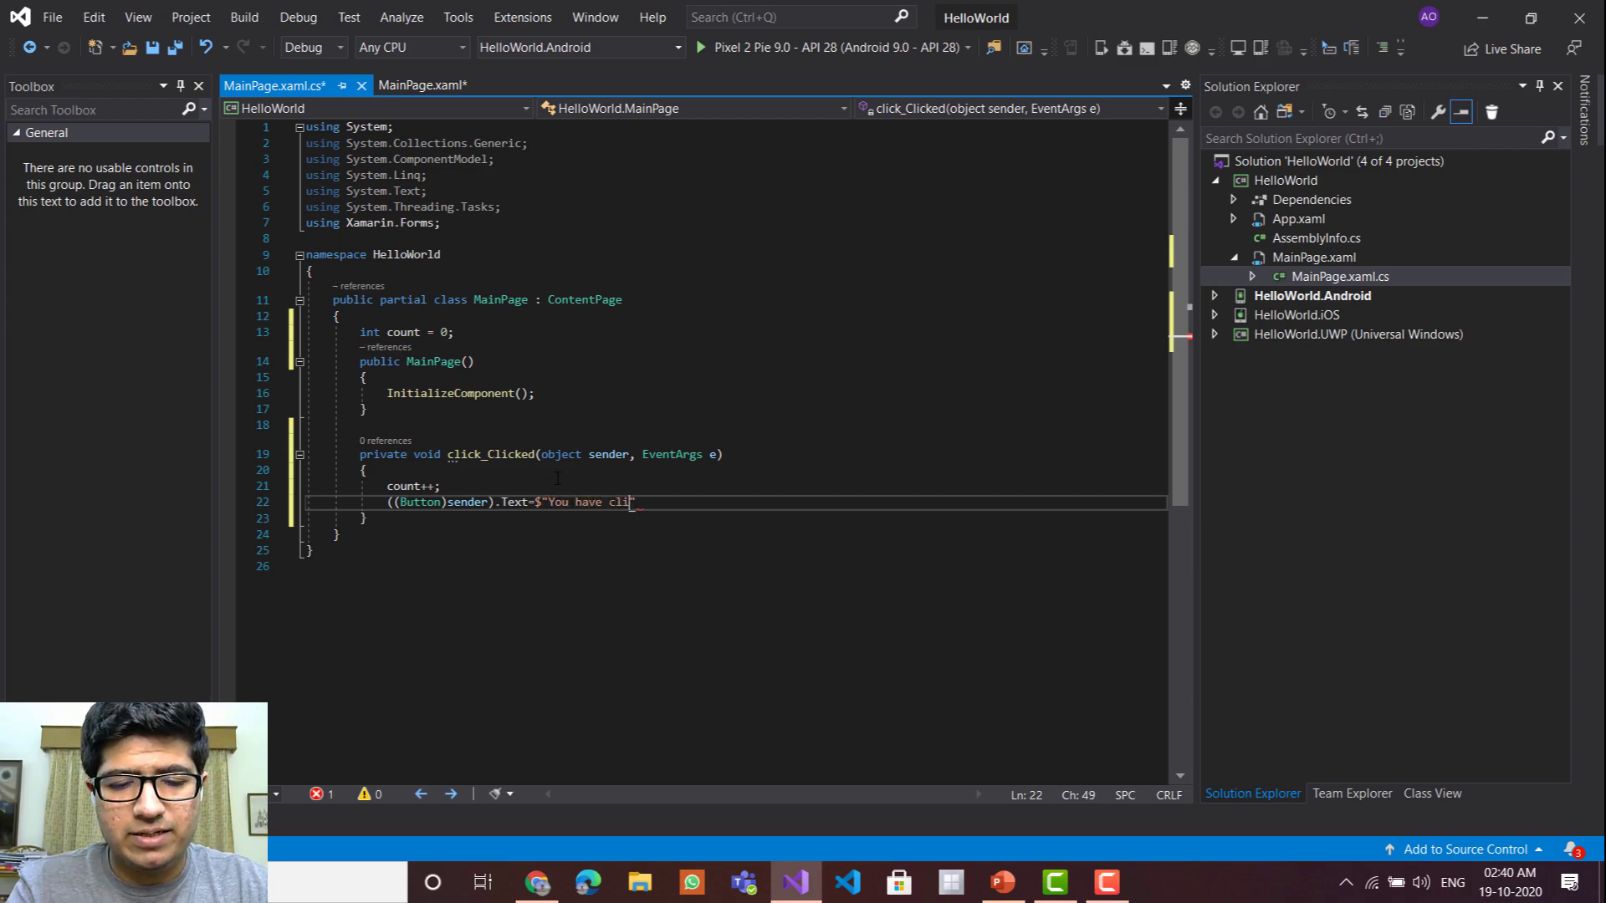
text(cked)
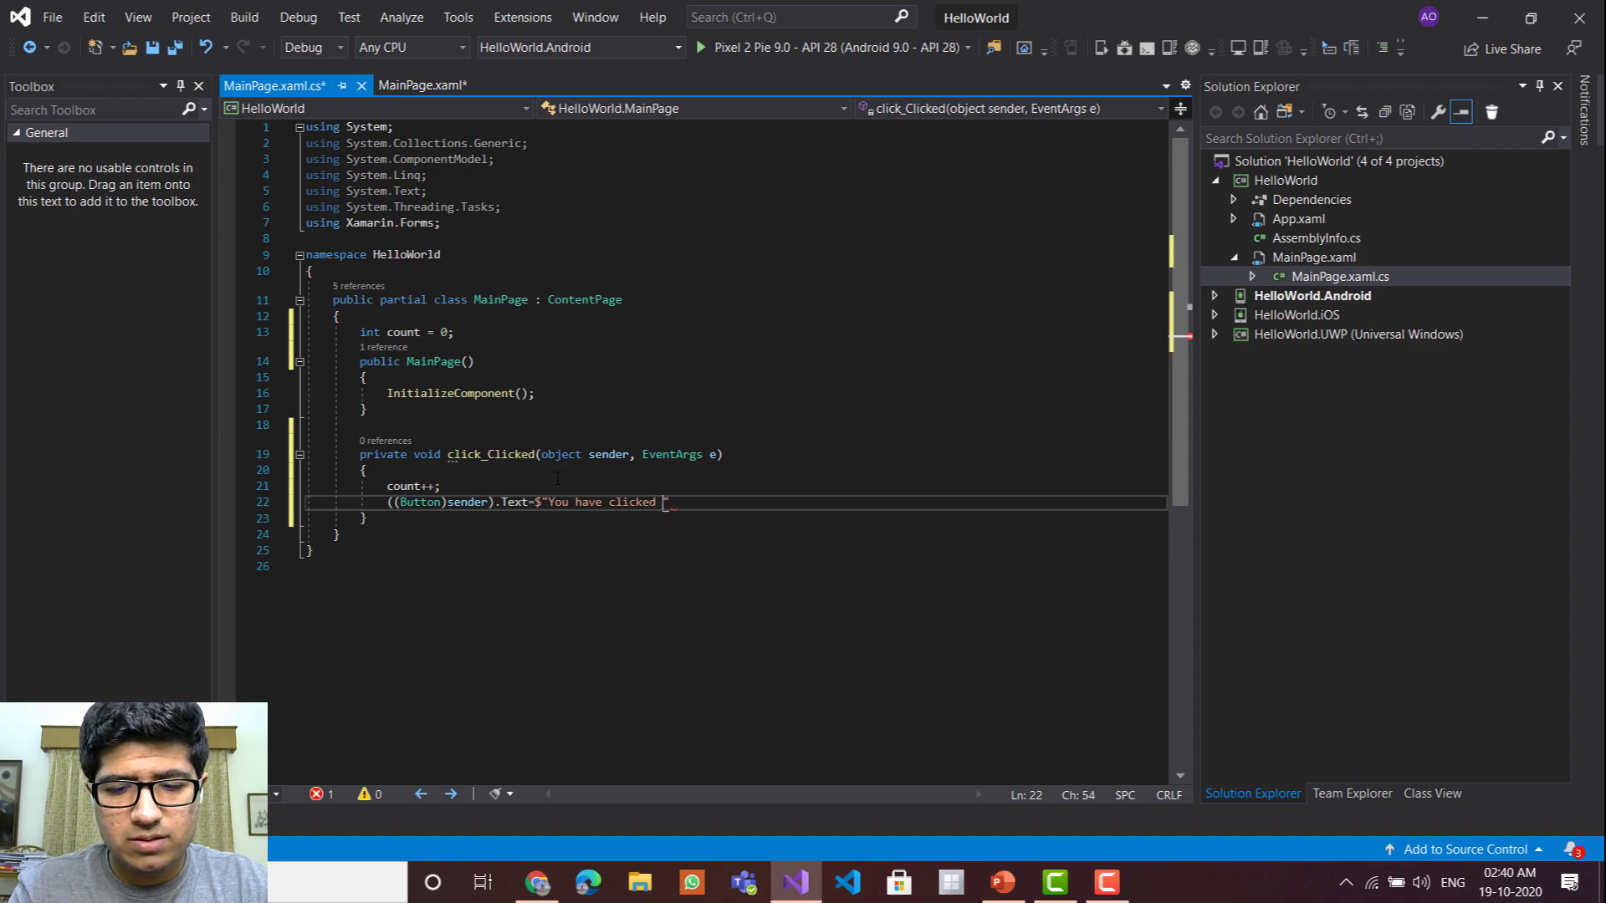
text({})
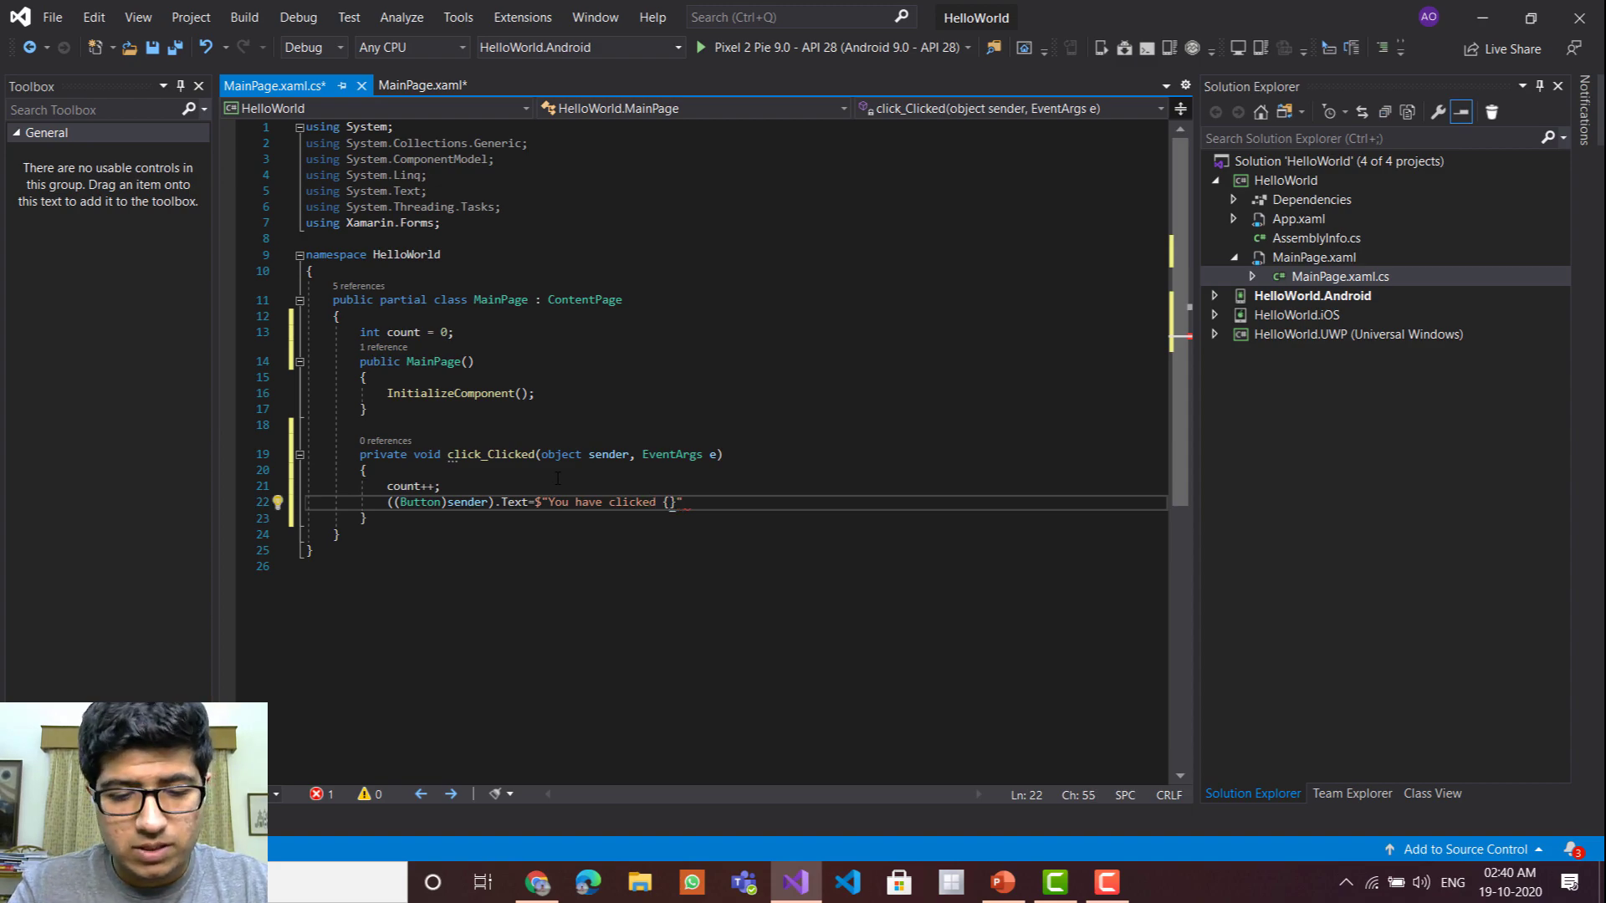
text(count)
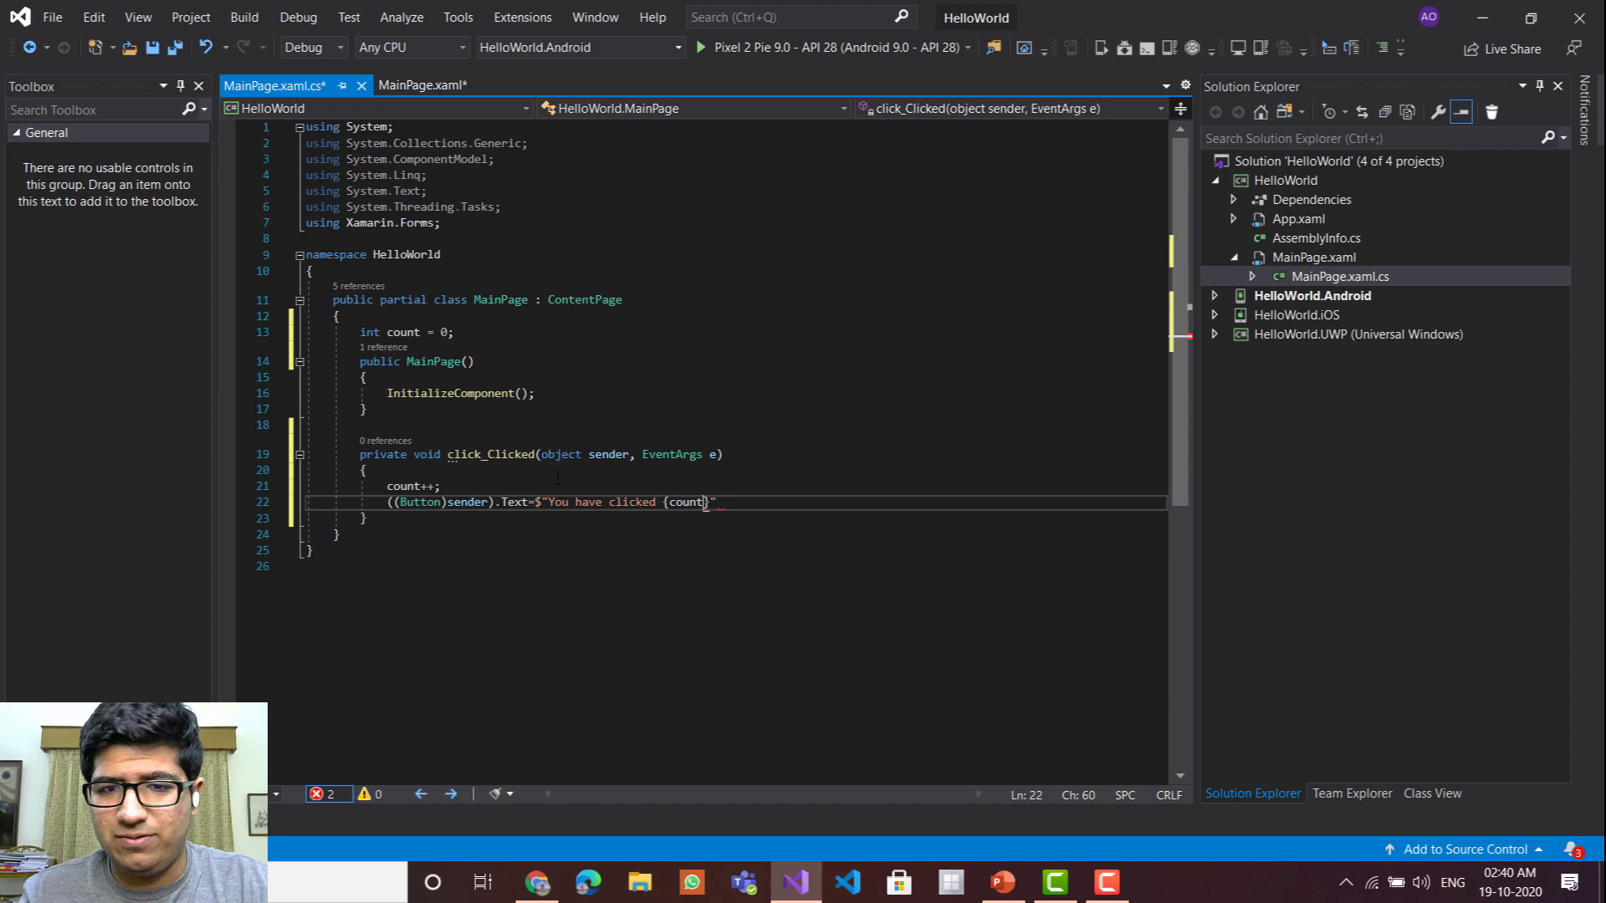
text(time)
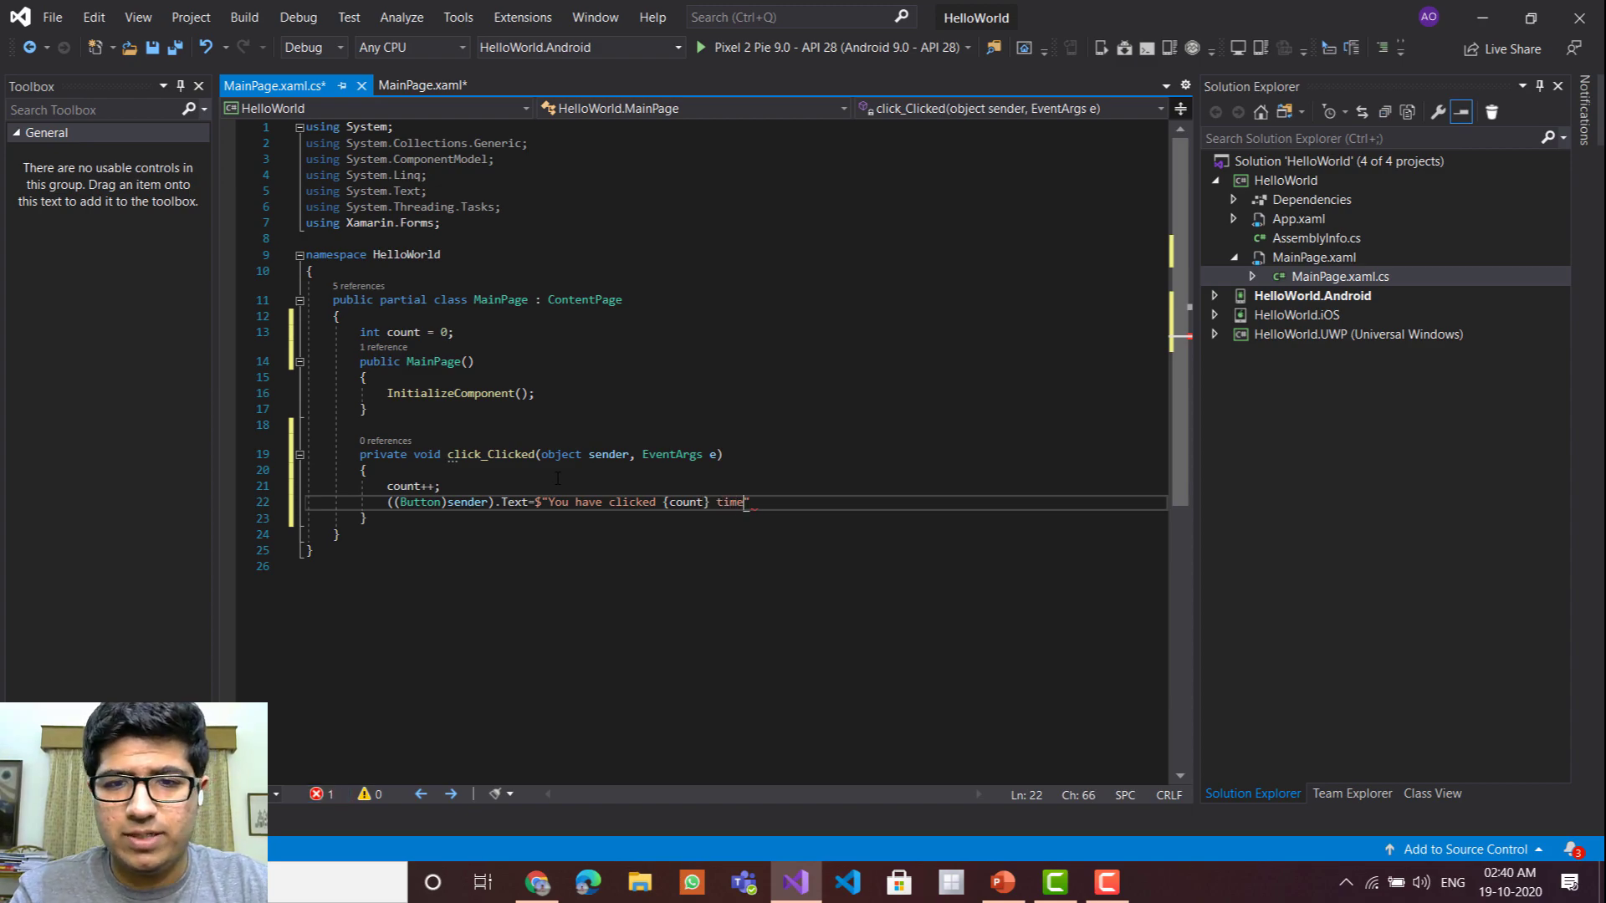
text(s!")
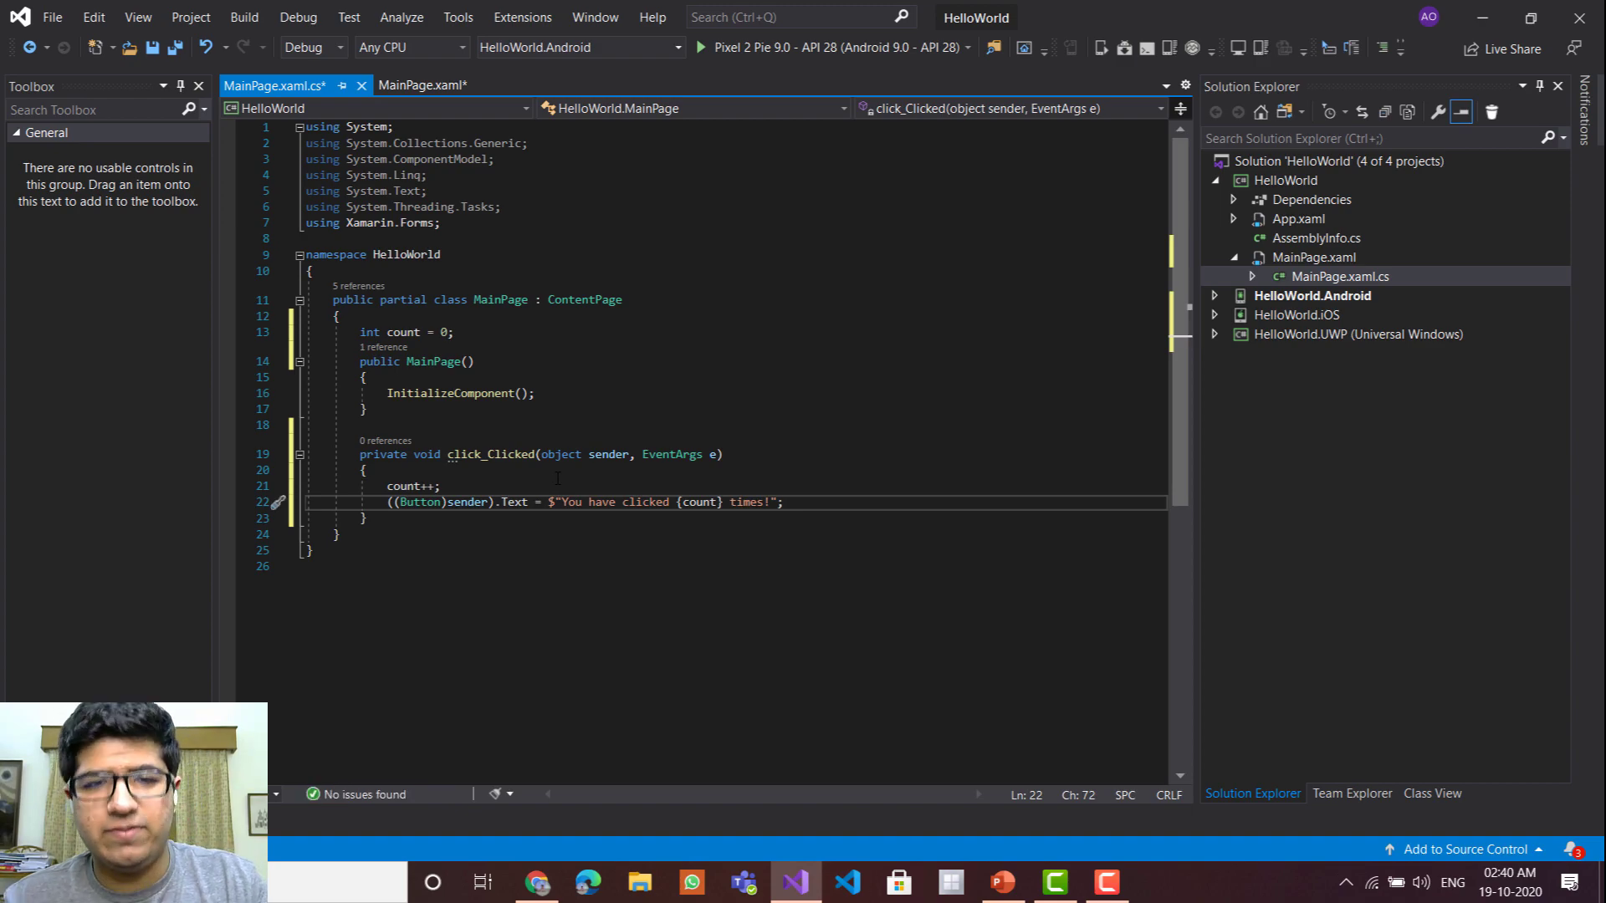
key(ctrl+s)
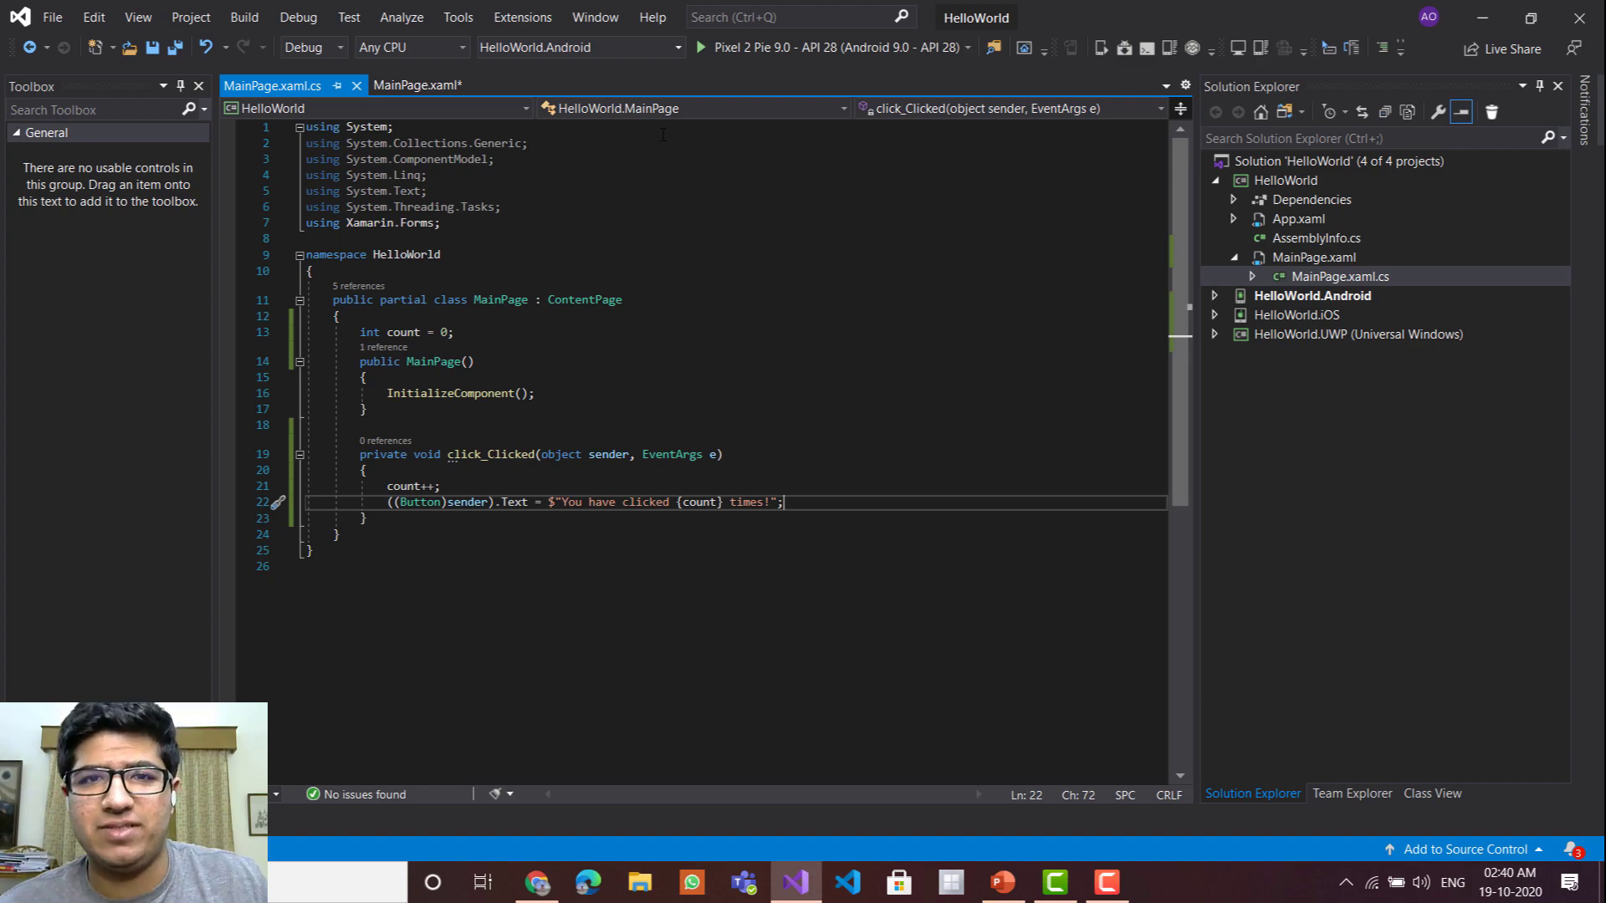
- Run the HelloWorld app on the Pixel 2 Android emulator
click(701, 47)
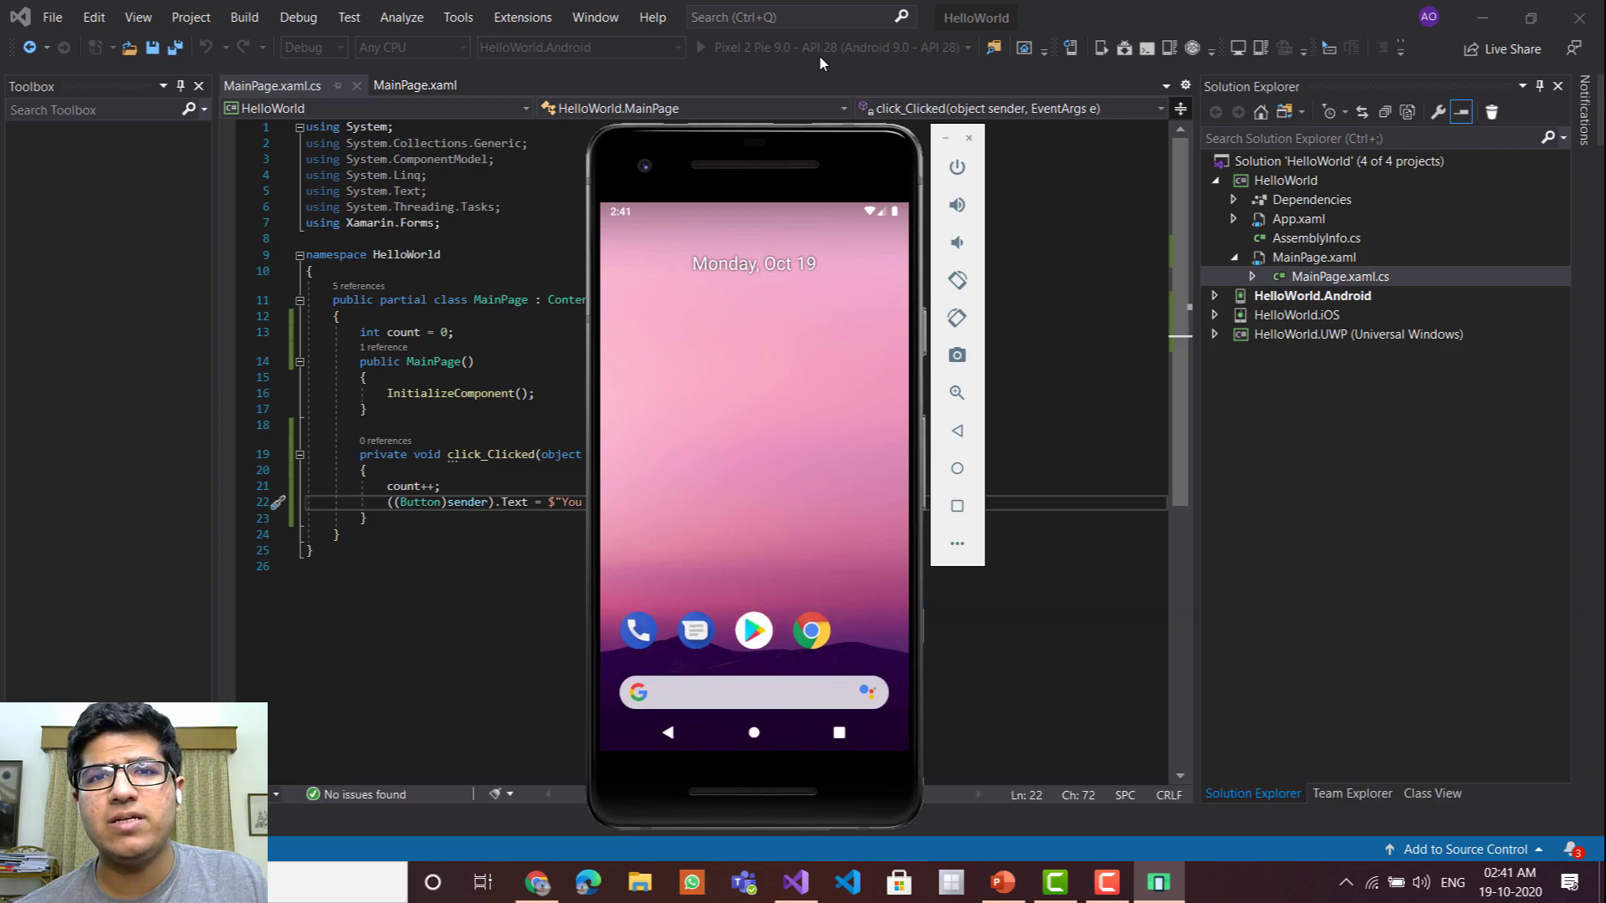
click(723, 49)
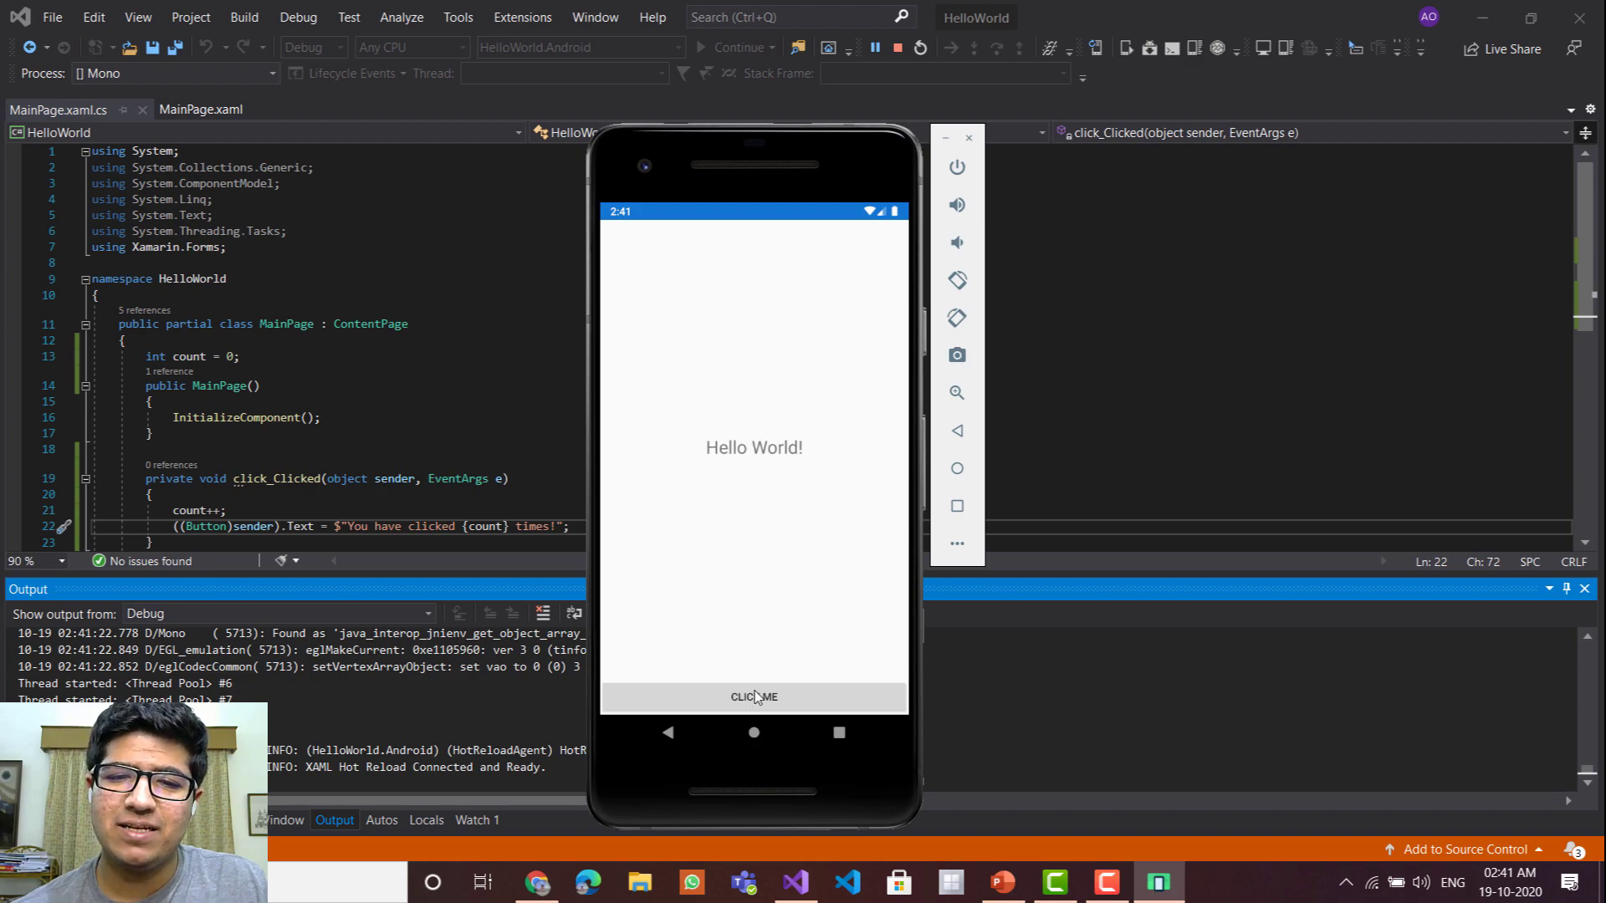
- Tap the app's Click Me button repeatedly so it reads 'YOU HAVE CLICKED N TIMES!'
click(754, 695)
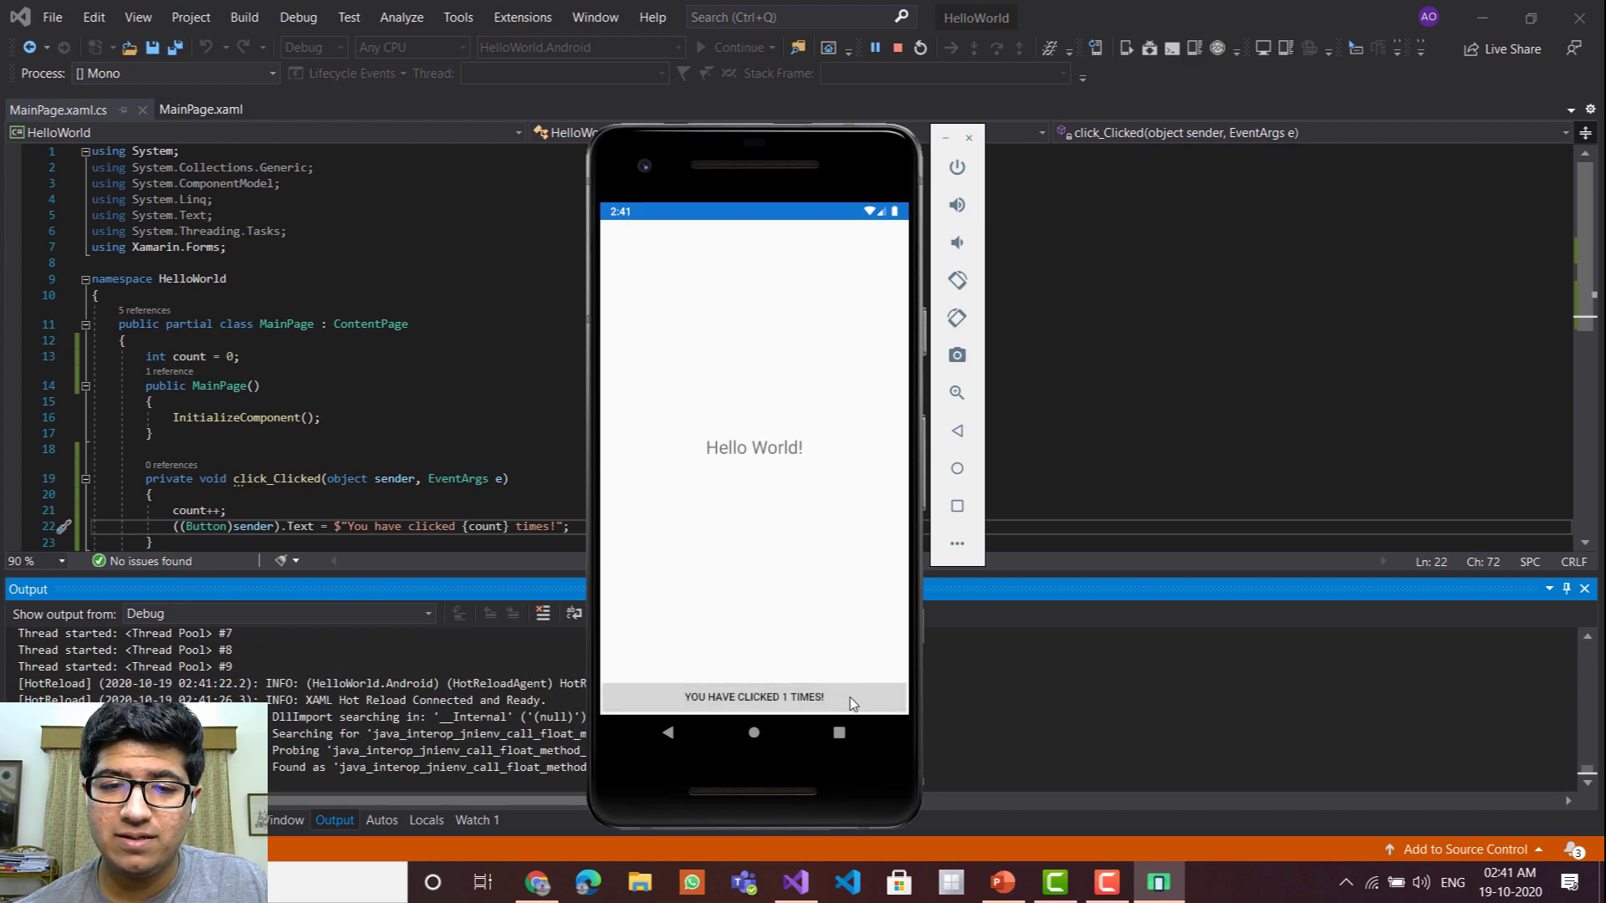
click(753, 696)
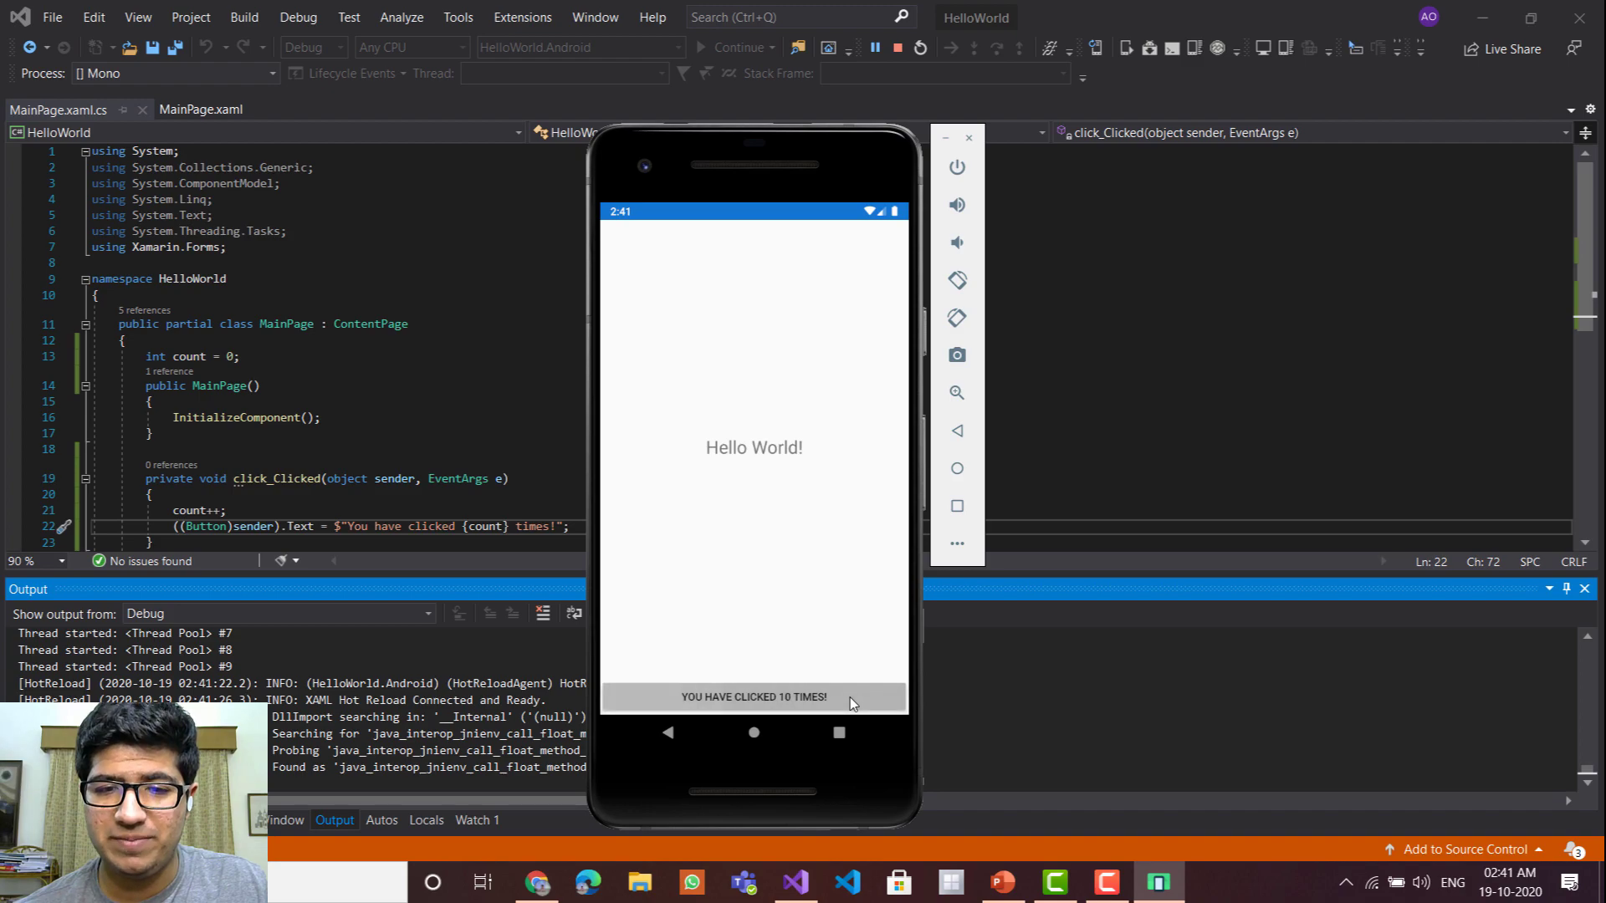
click(752, 698)
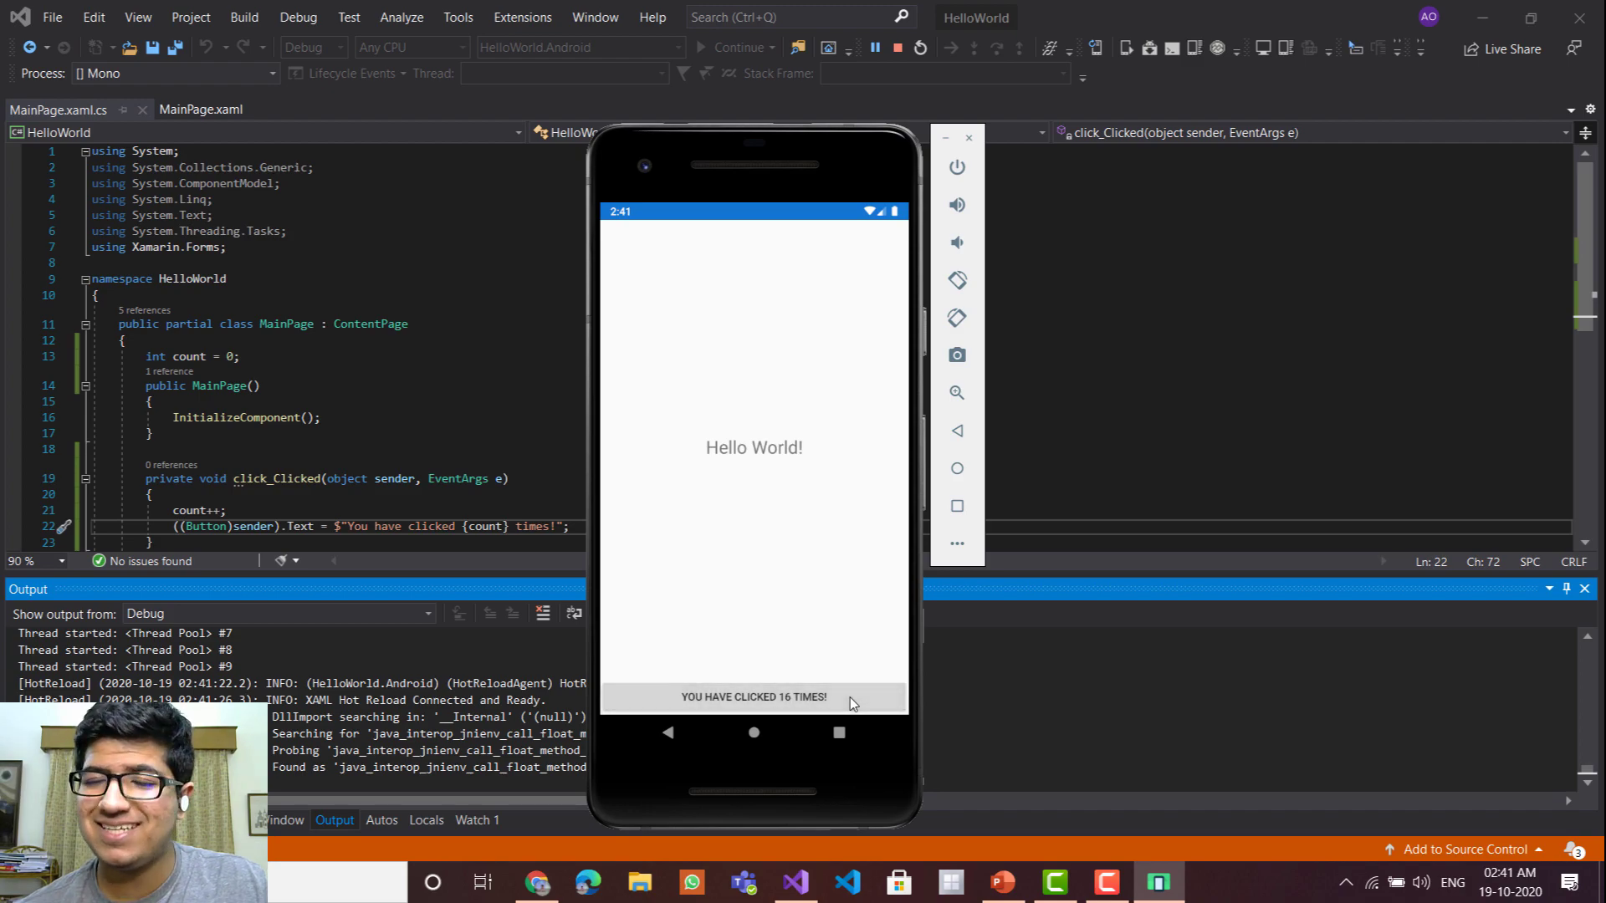